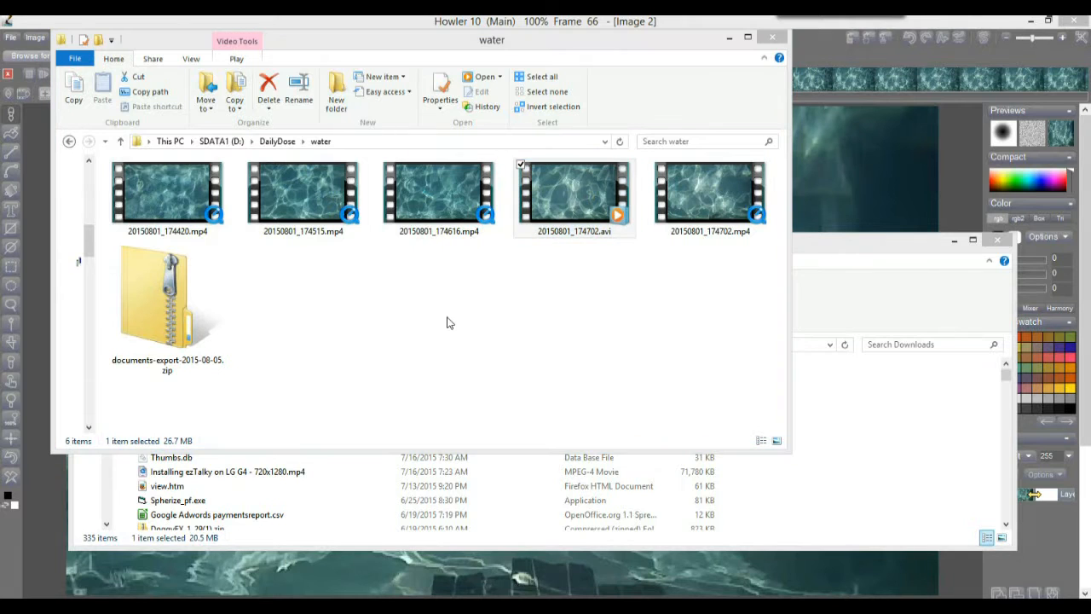
pyautogui.moveTo(484, 290)
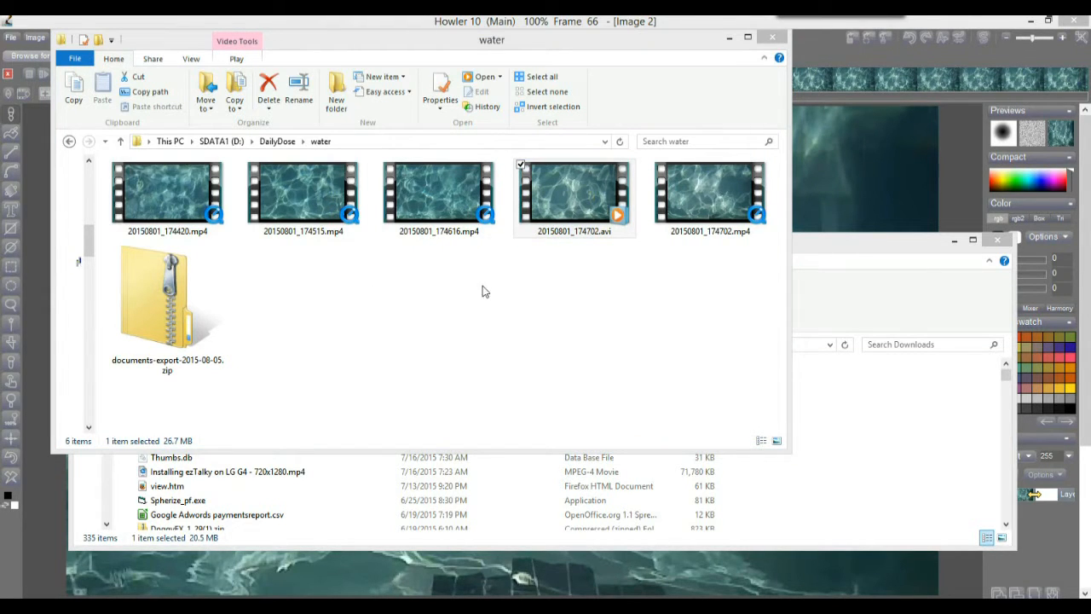
pyautogui.moveTo(288, 295)
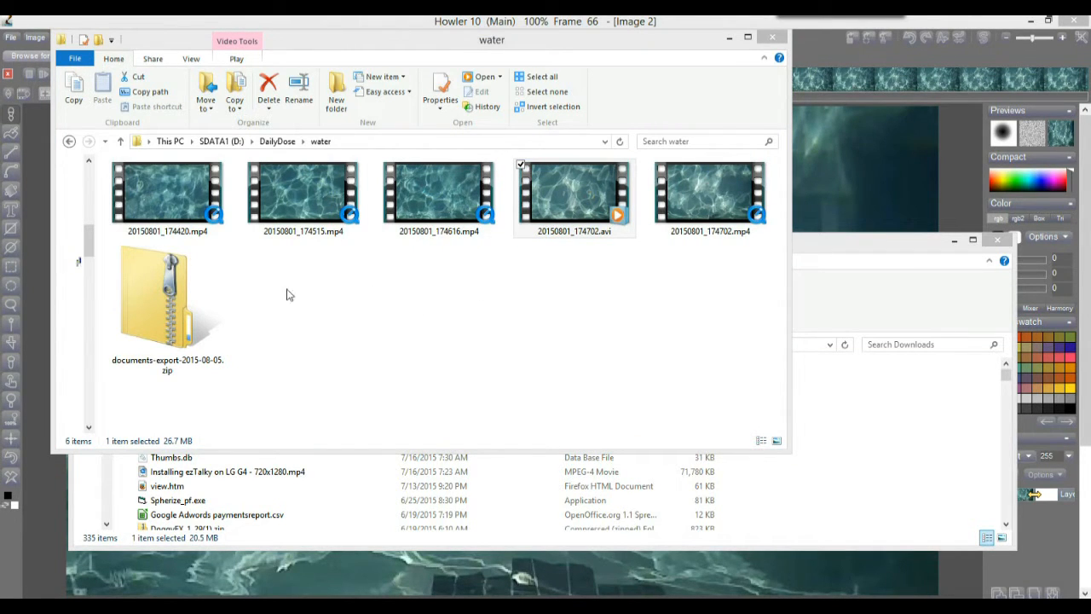
pyautogui.moveTo(451, 332)
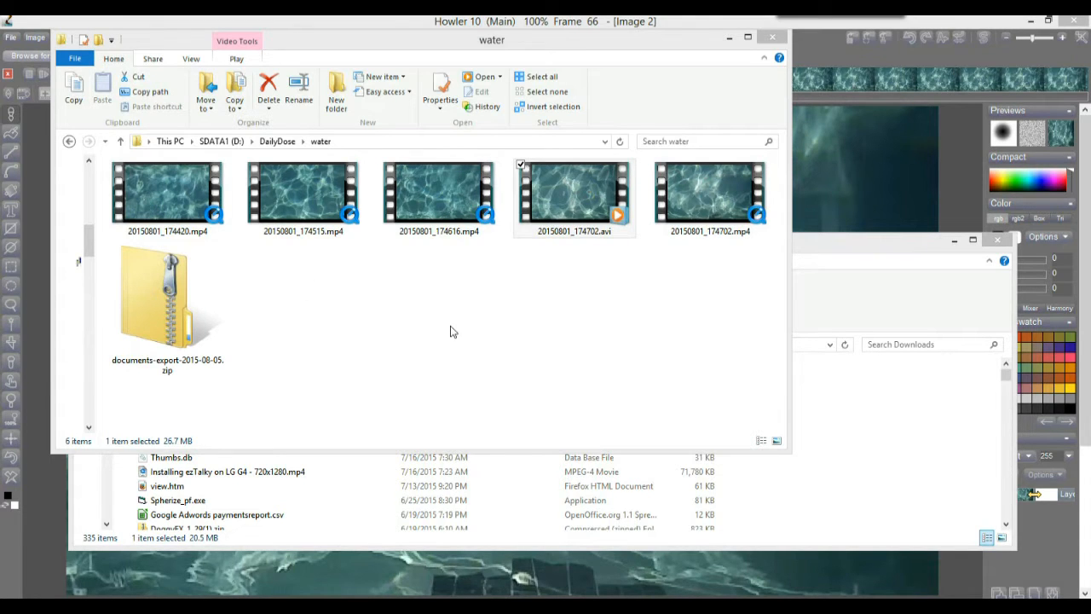
pyautogui.moveTo(522, 314)
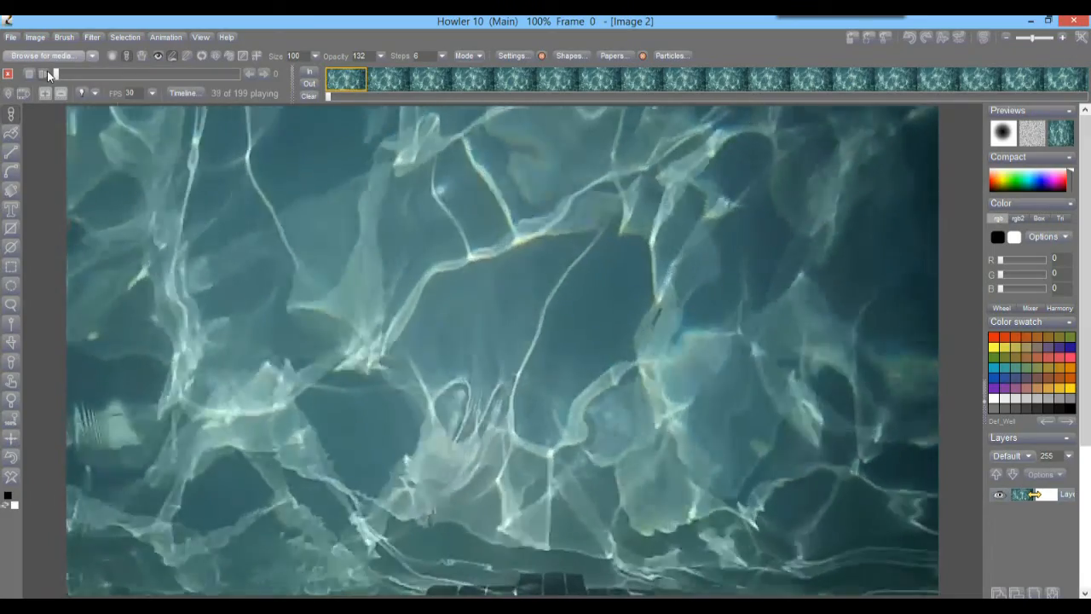
pyautogui.moveTo(63, 79)
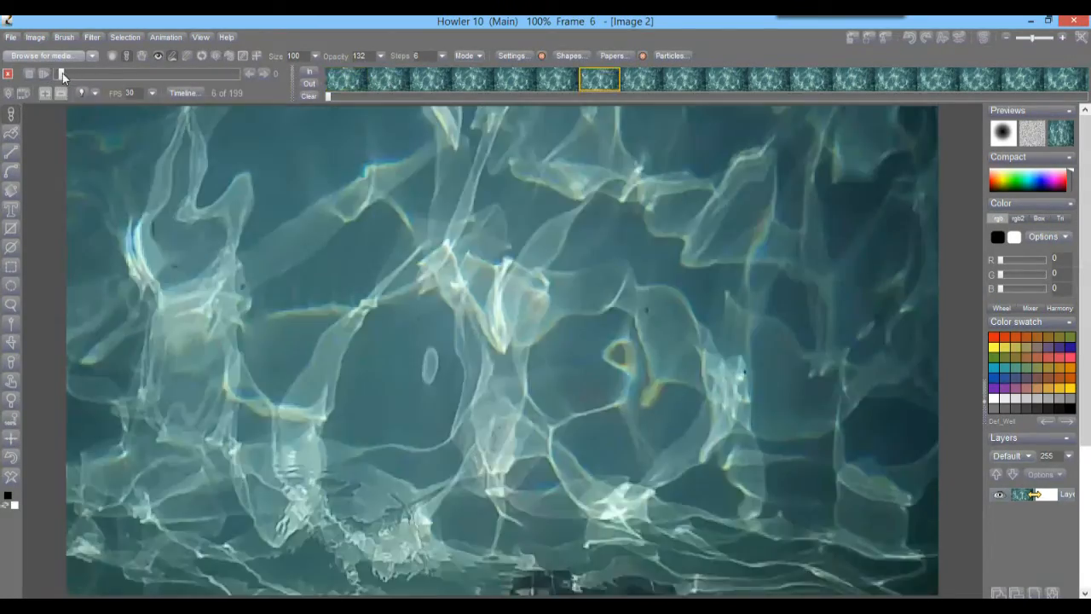
# Rewind the 199-frame pool-water animation to frame 0.
pyautogui.click(342, 81)
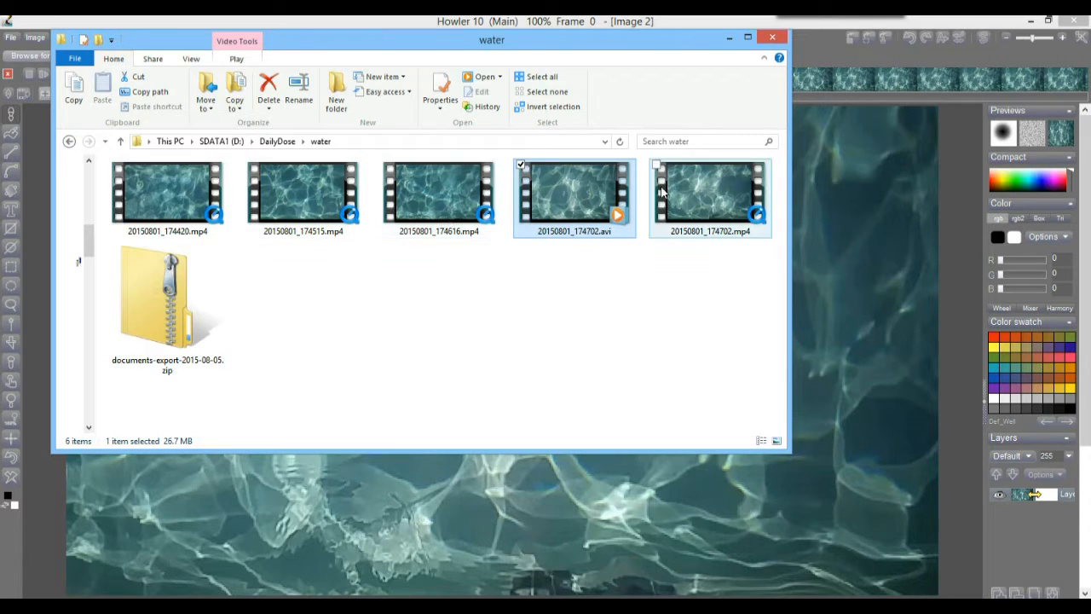
# Pick the eight-second 20150801_174702.mp4 thumbnail in the water folder.
pyautogui.click(709, 196)
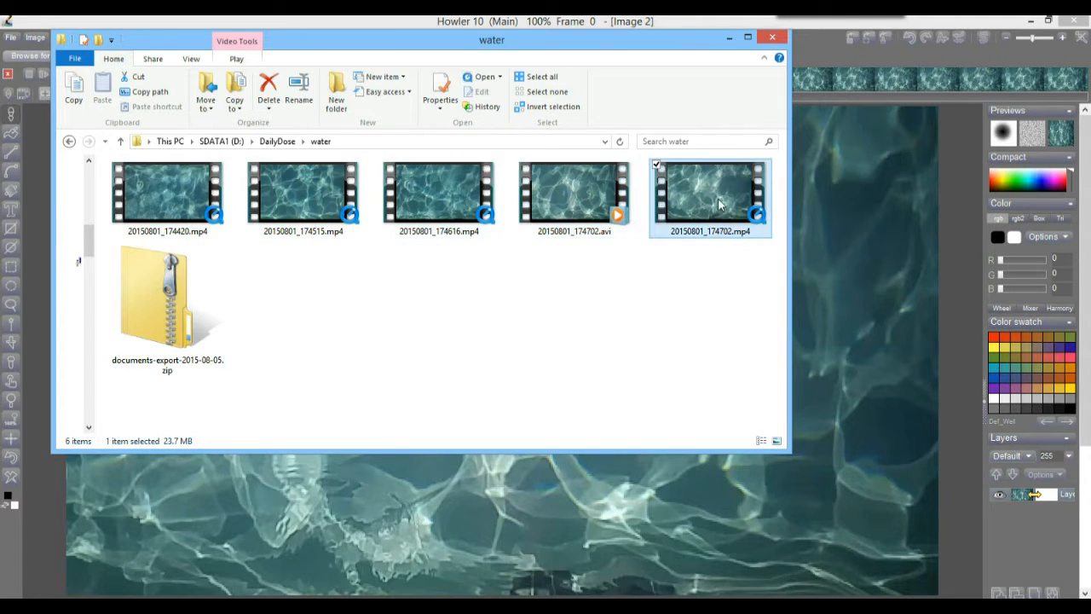
pyautogui.moveTo(707, 195)
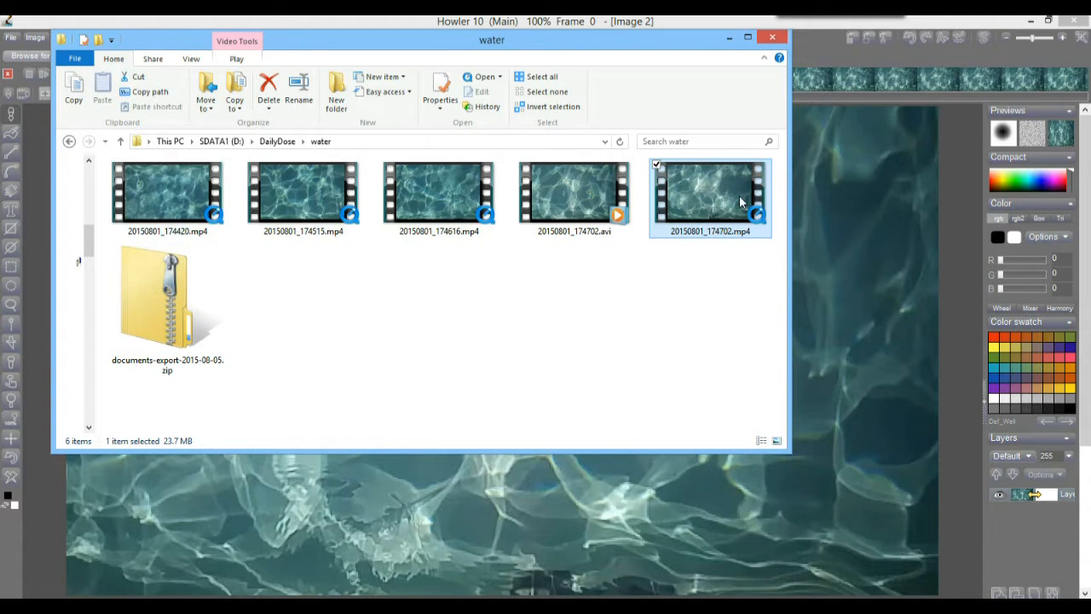
pyautogui.moveTo(729, 201)
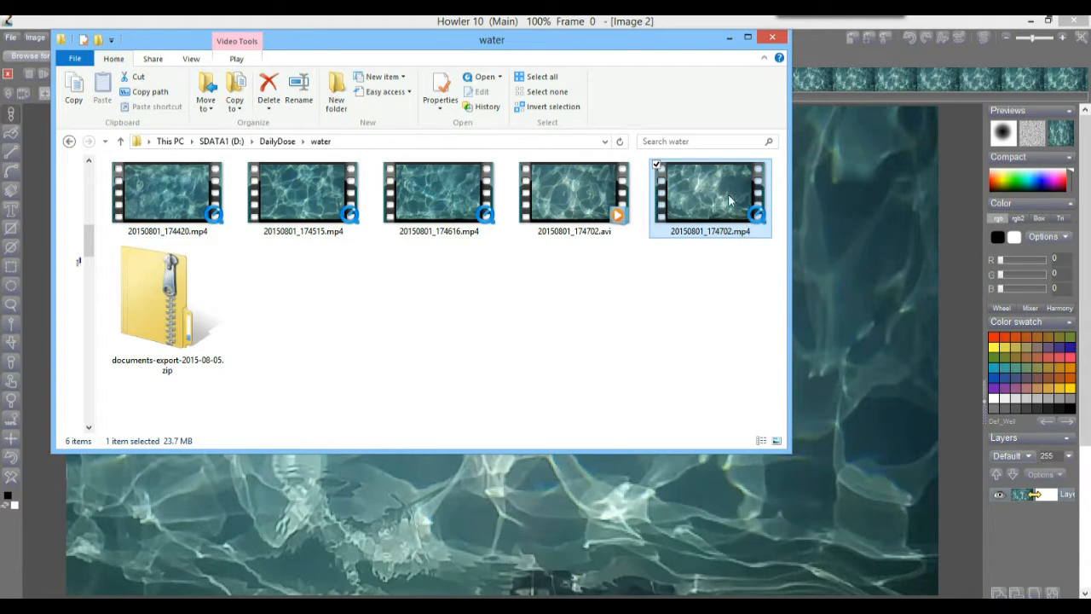
pyautogui.moveTo(703, 200)
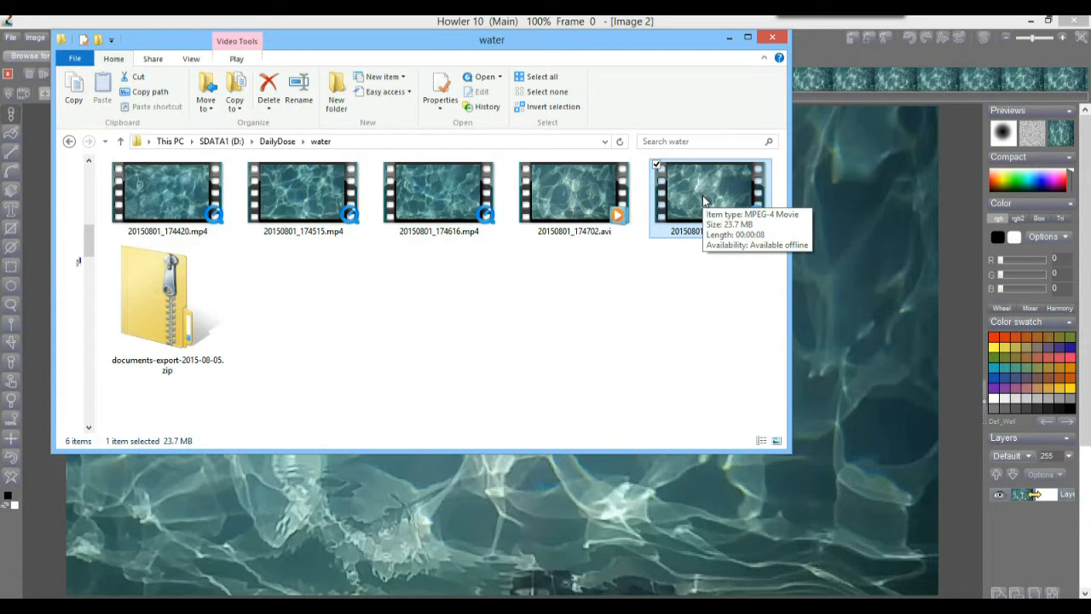
pyautogui.moveTo(526, 326)
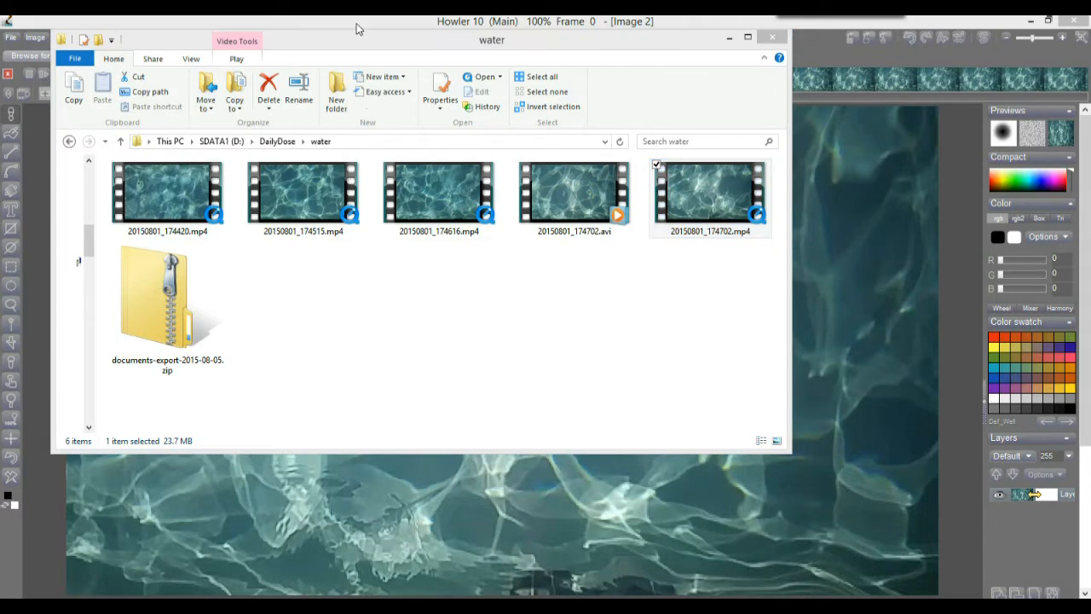
# Open 20150801_174702.mp4 in QuickTime, watch it play, then close the player.
pyautogui.doubleClick(710, 188)
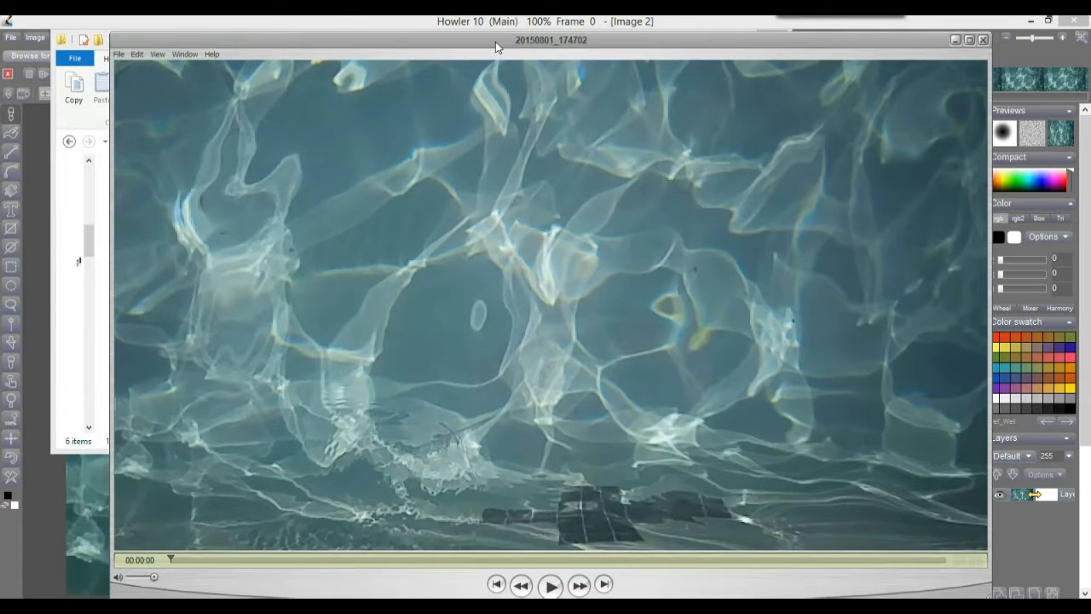
pyautogui.click(552, 587)
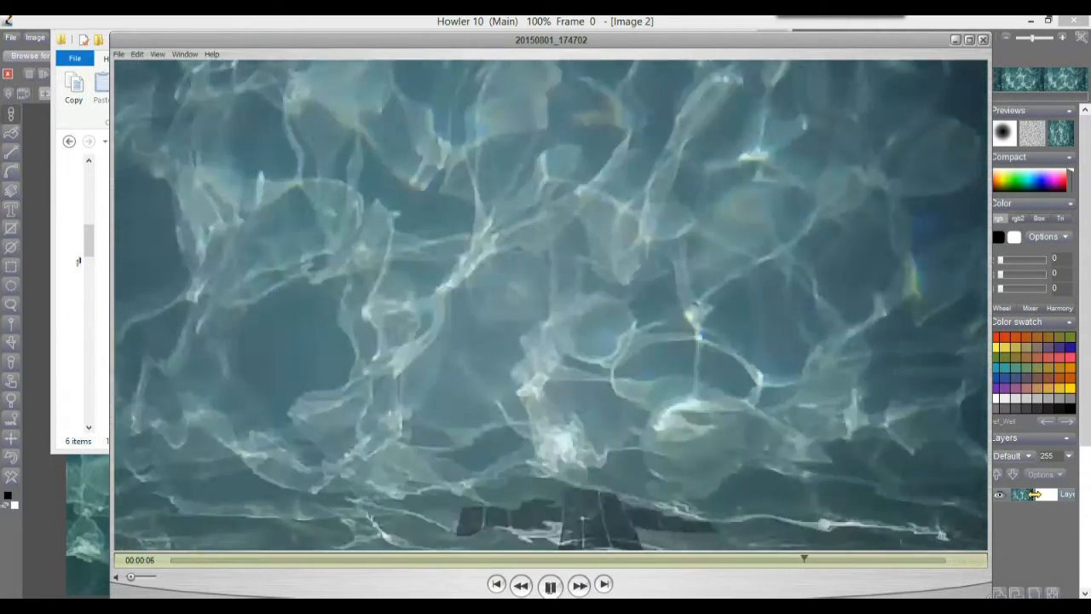
pyautogui.click(550, 587)
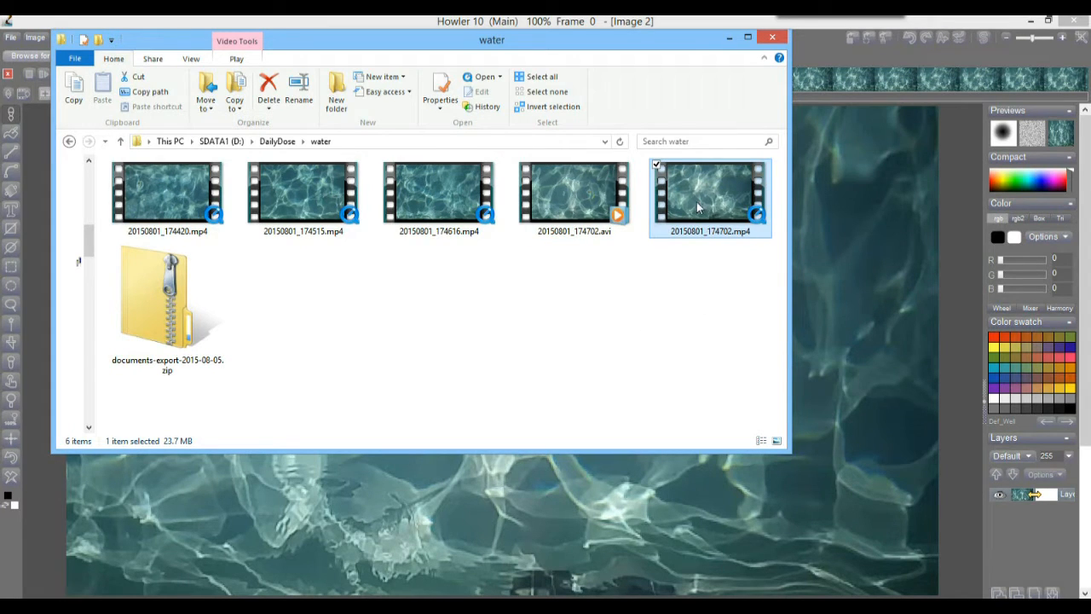
pyautogui.moveTo(699, 207)
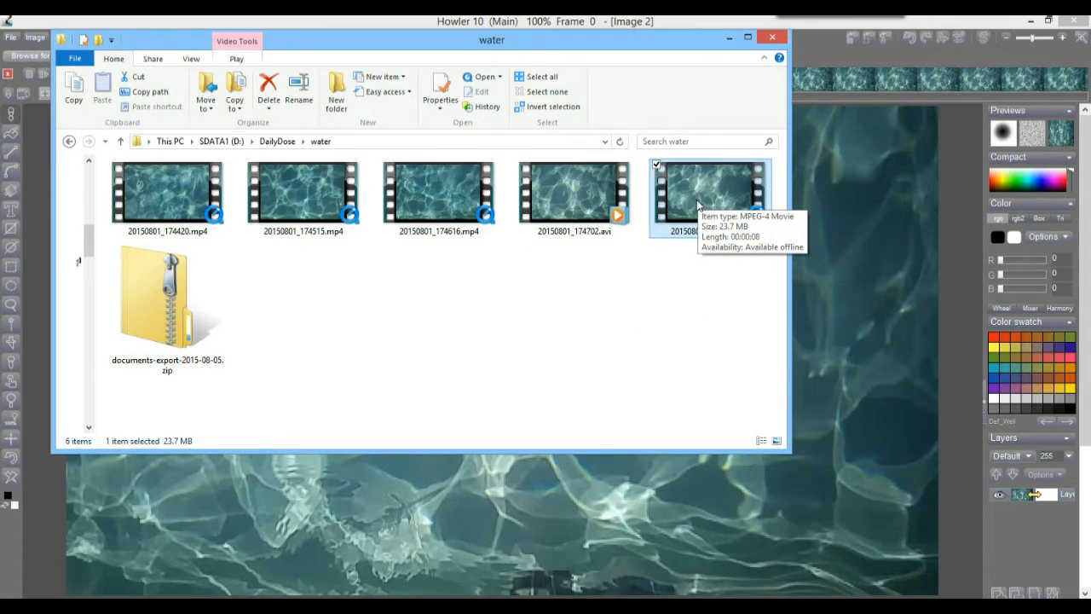
# Show the context menu of actions for the 20150801_174702.mp4 clip.
pyautogui.rightClick(710, 192)
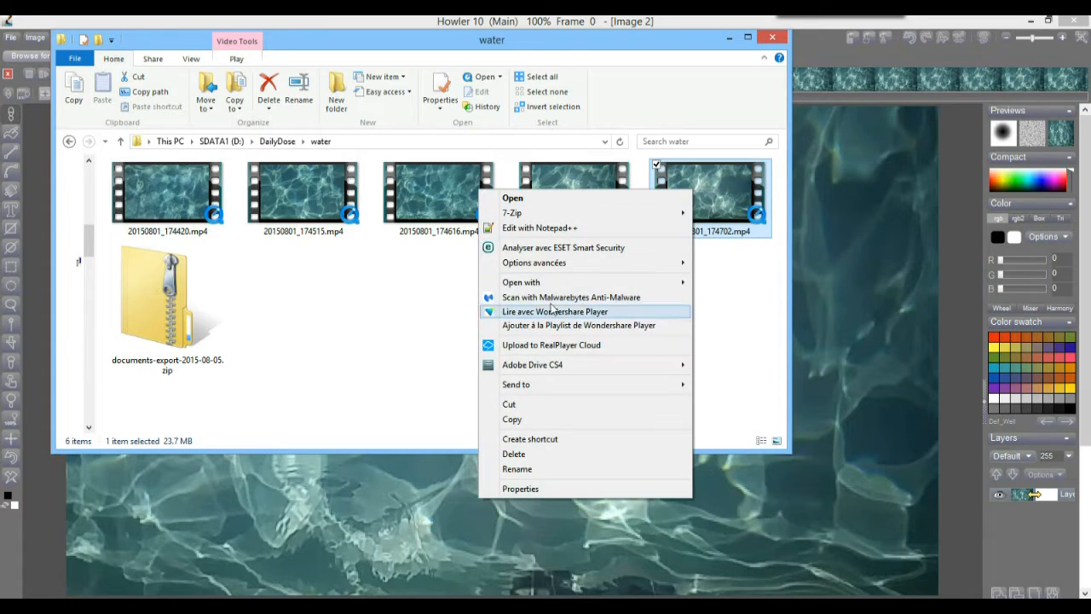
pyautogui.moveTo(565, 352)
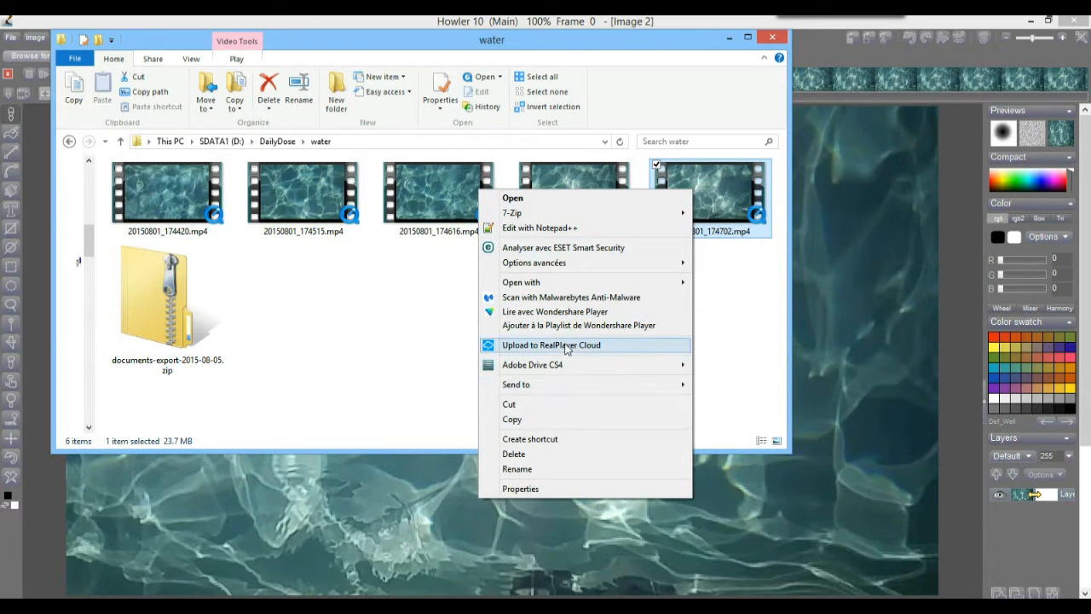
pyautogui.moveTo(543, 384)
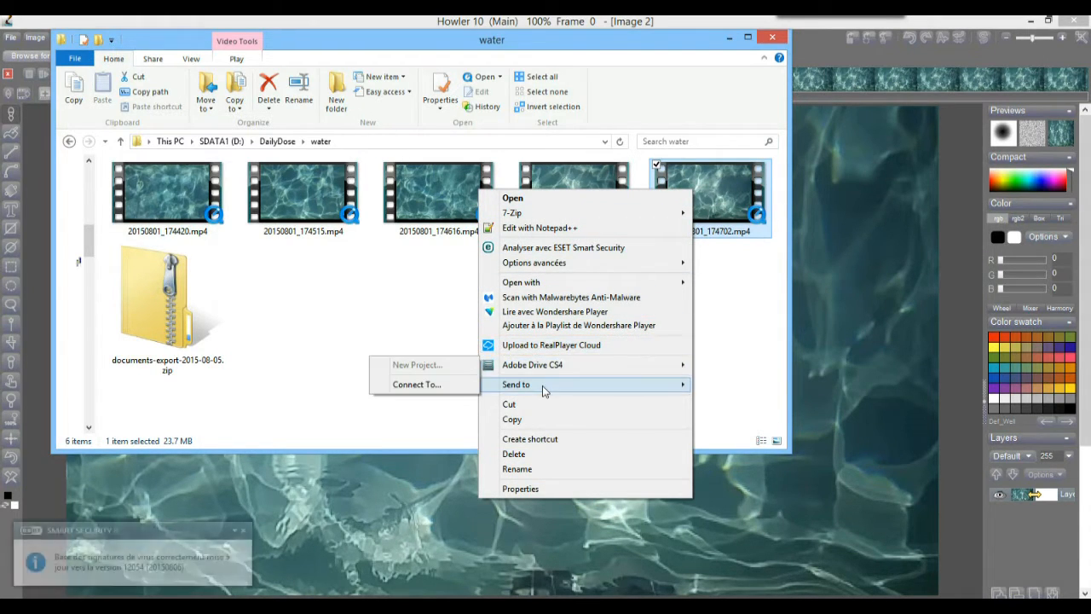
pyautogui.moveTo(547, 282)
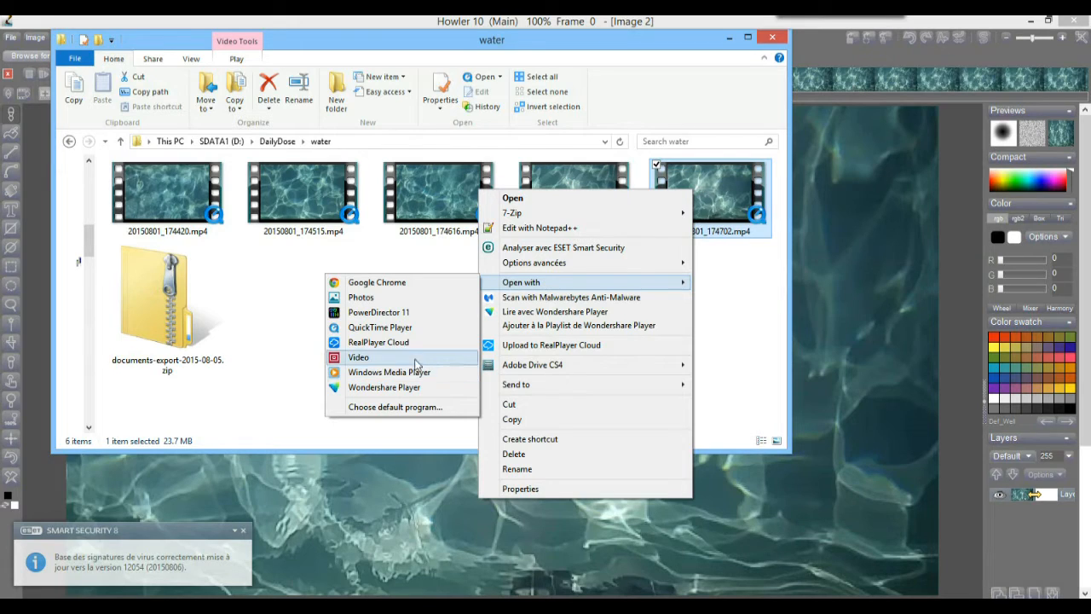
pyautogui.moveTo(378, 342)
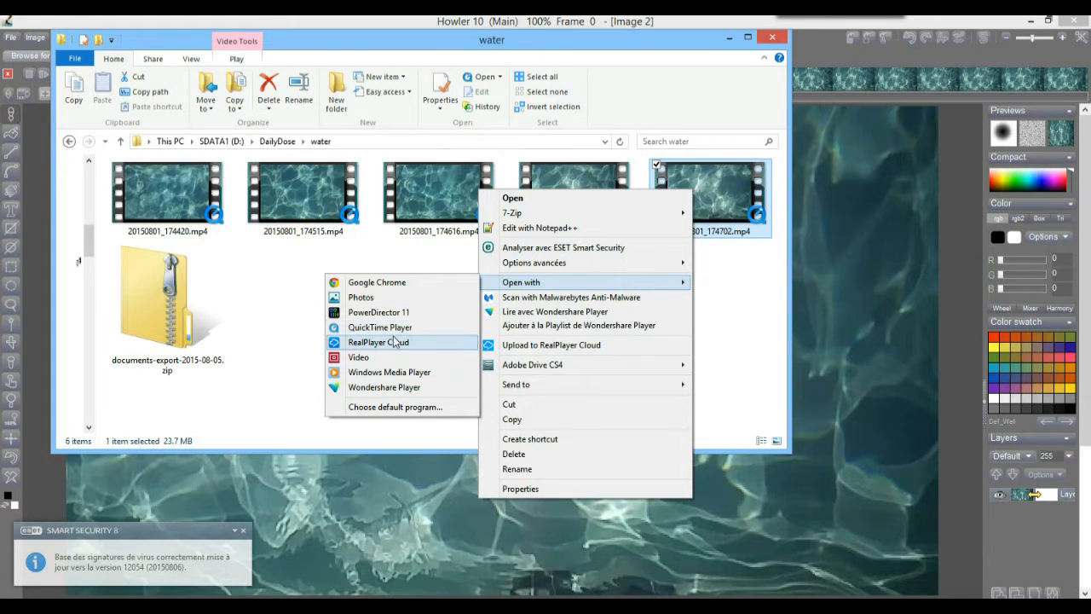
pyautogui.moveTo(360, 297)
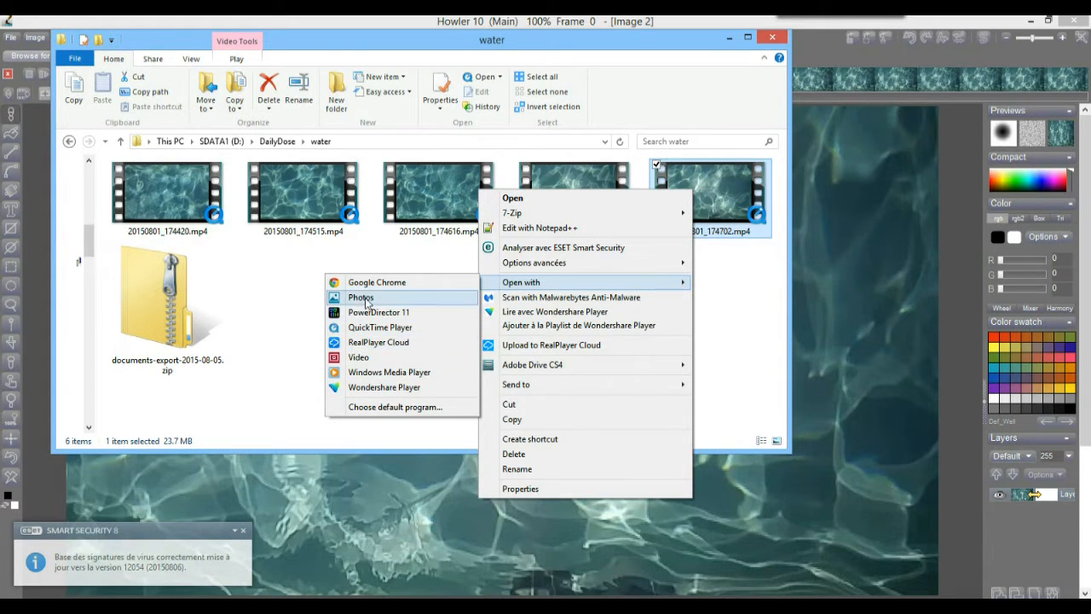
pyautogui.moveTo(389, 372)
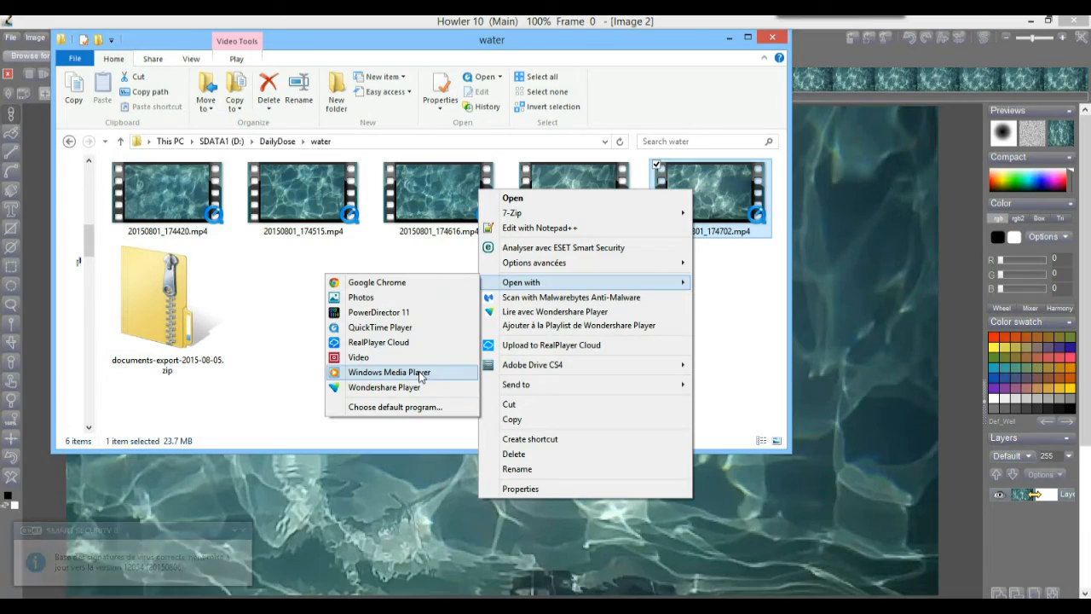
# Open the water clip with Windows Media Player and start playback.
pyautogui.click(389, 372)
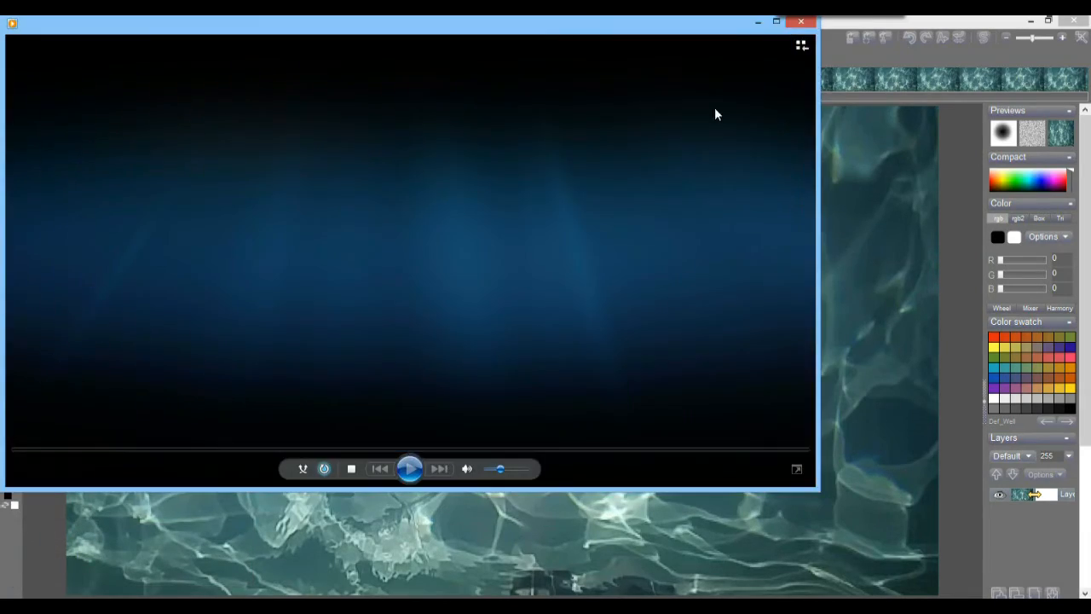
pyautogui.click(409, 469)
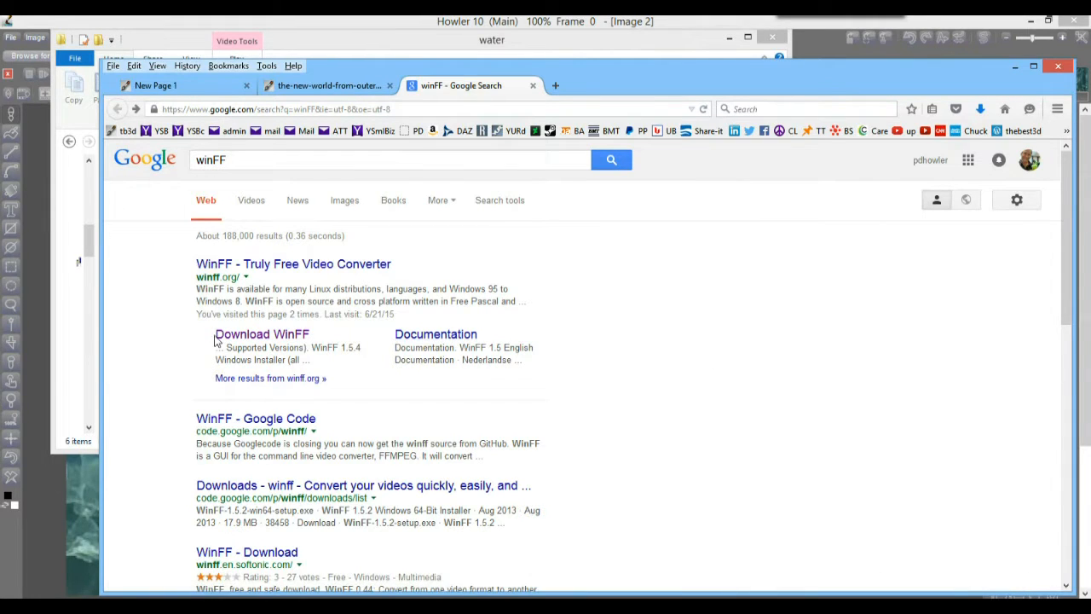
pyautogui.moveTo(277, 345)
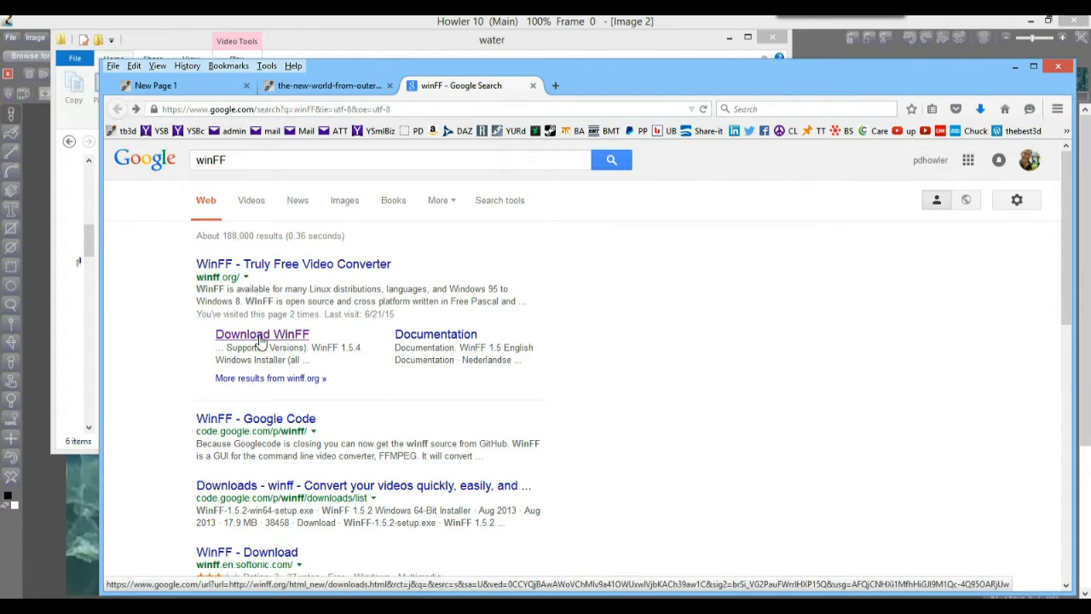
# Reach winff.org's Downloads page and download the WinFF 1.5.4 Windows Installer.
pyautogui.click(262, 333)
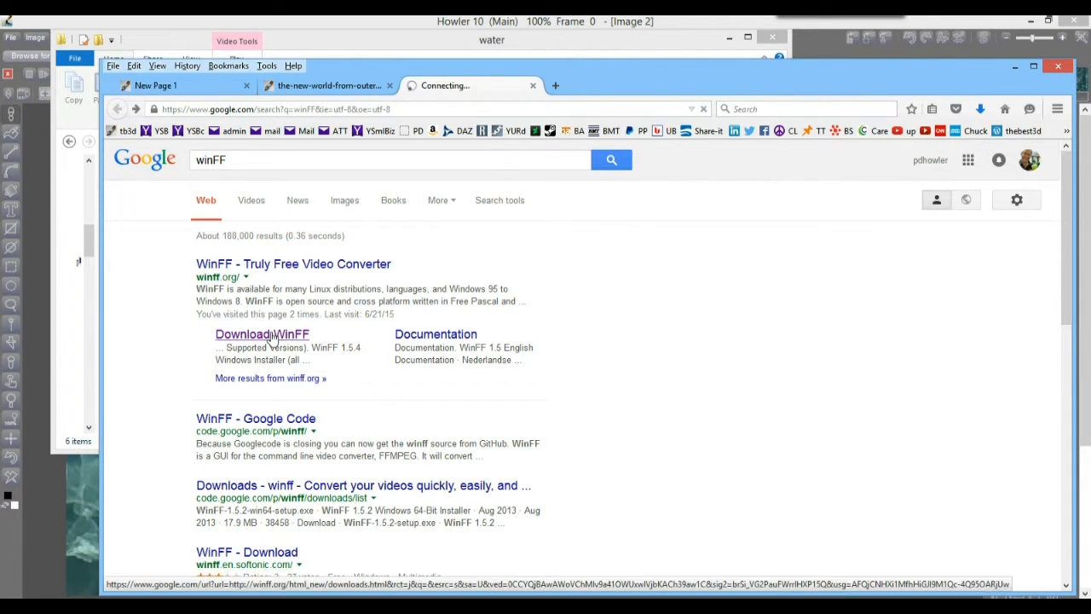
pyautogui.click(262, 333)
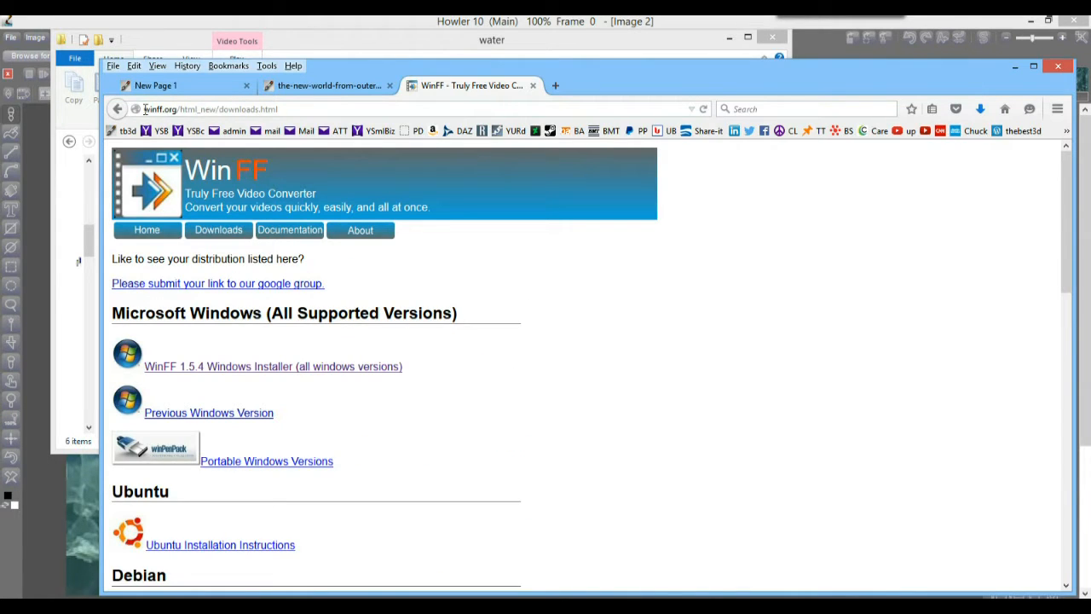
pyautogui.moveTo(371, 354)
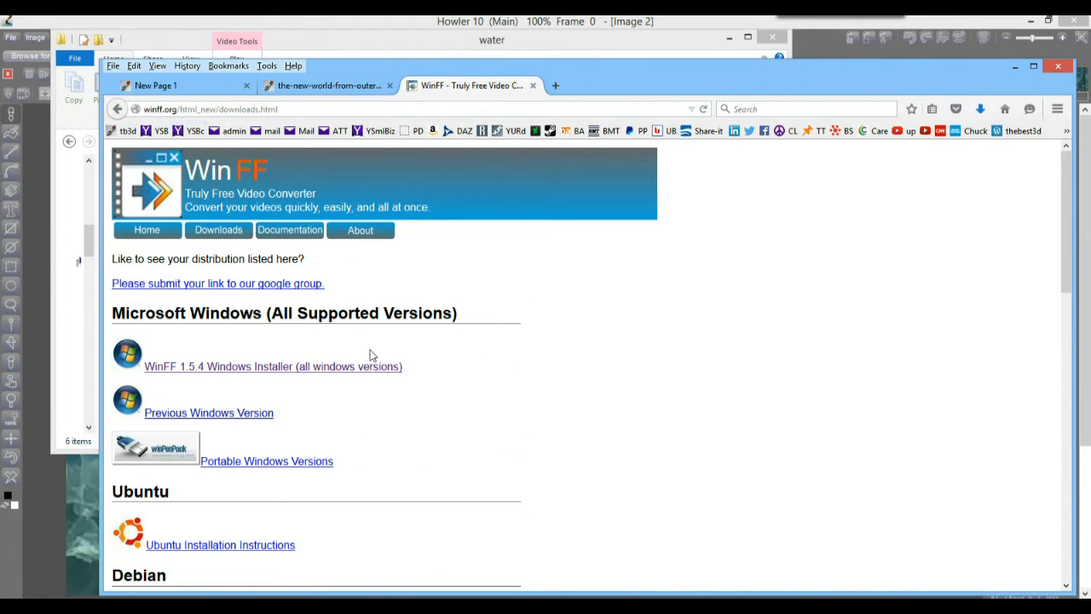
pyautogui.moveTo(182, 372)
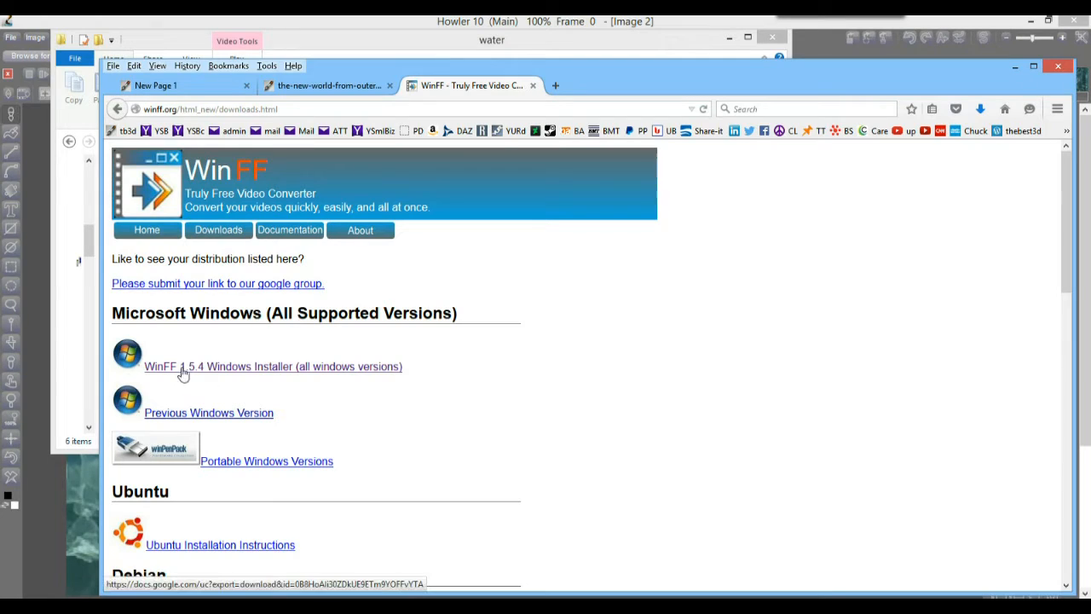
pyautogui.moveTo(257, 372)
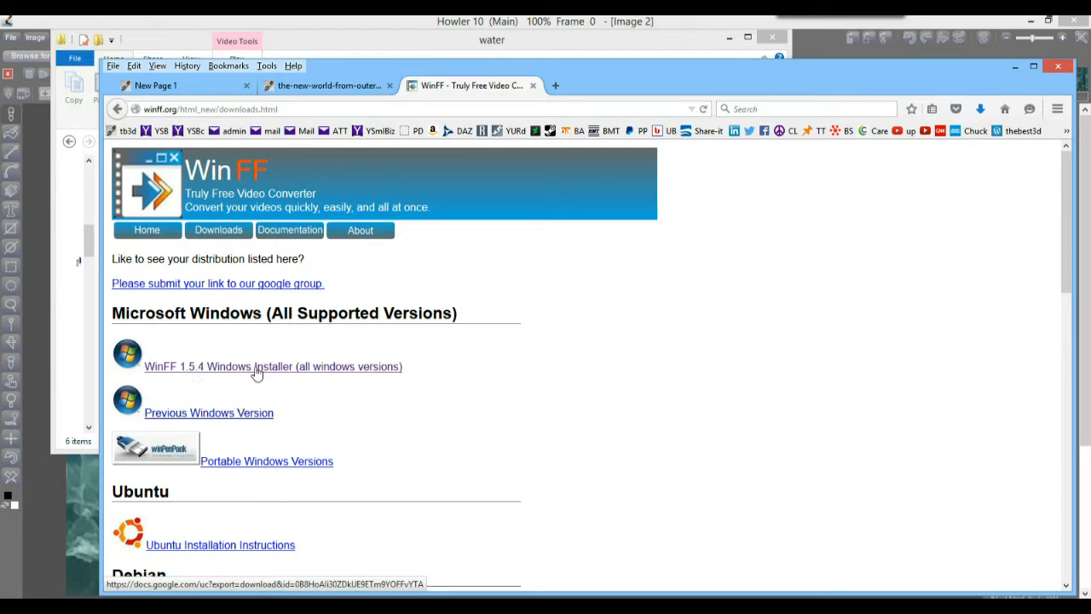
pyautogui.moveTo(223, 371)
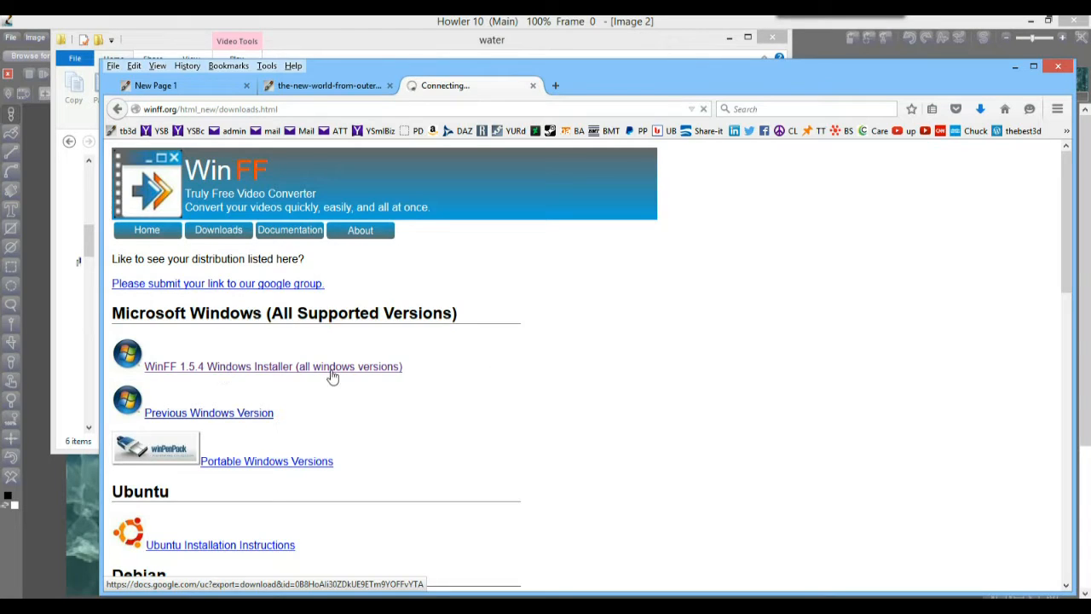
pyautogui.click(273, 367)
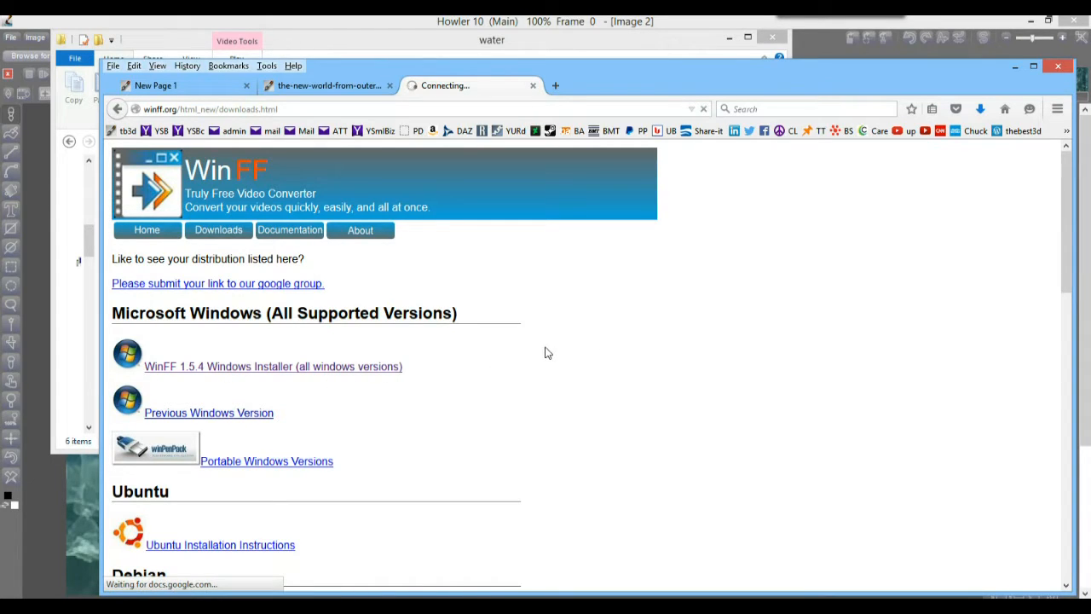
pyautogui.click(247, 366)
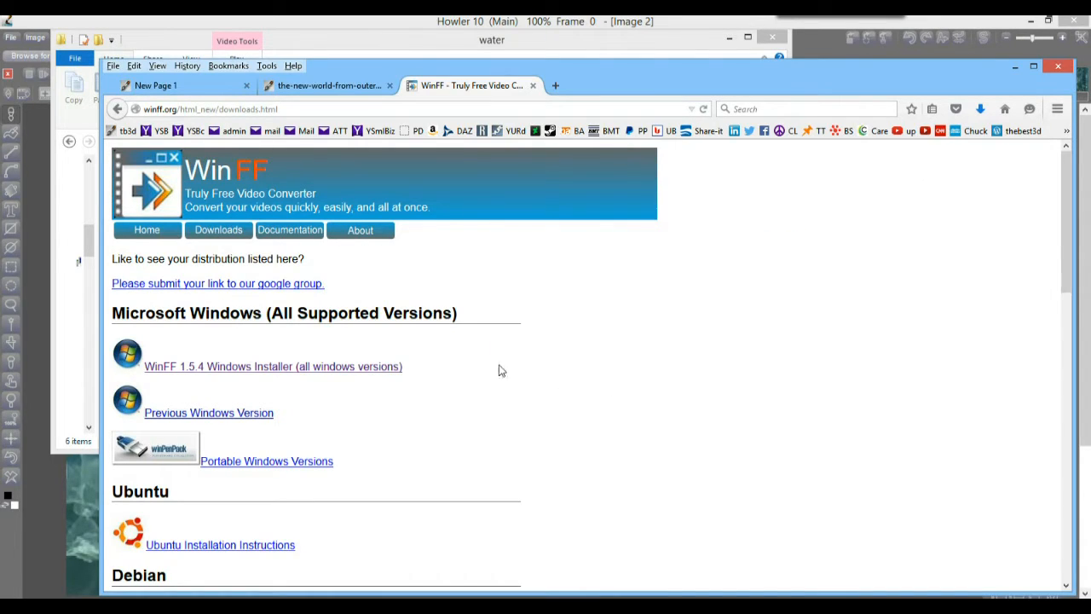
pyautogui.moveTo(229, 387)
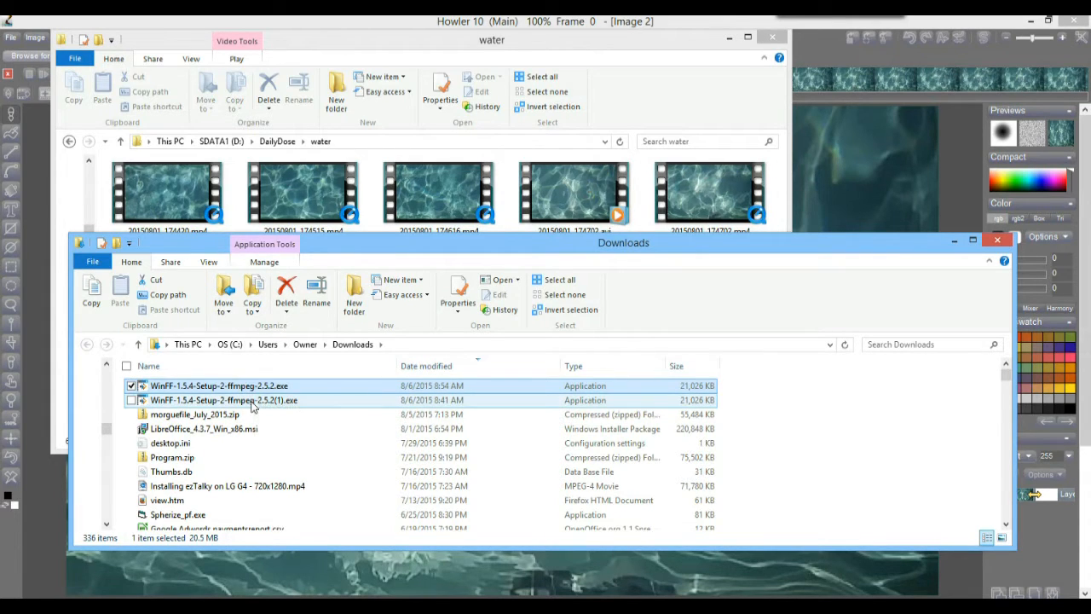
# Run WinFF-1.5.4-Setup-2-ffmpeg-2.5.2(1).exe from the Downloads folder.
pyautogui.click(224, 400)
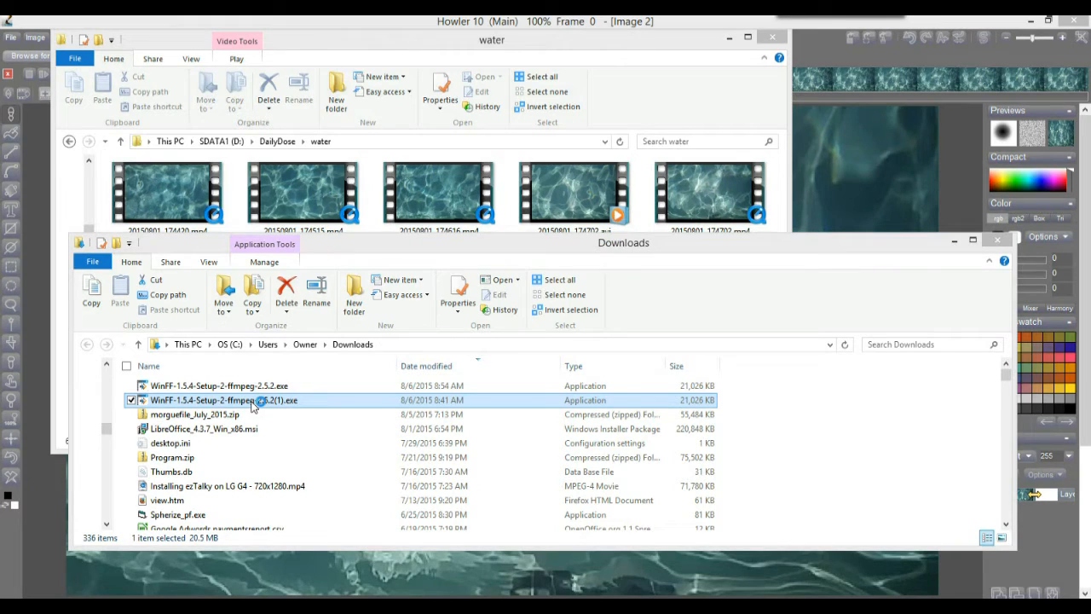
pyautogui.doubleClick(224, 399)
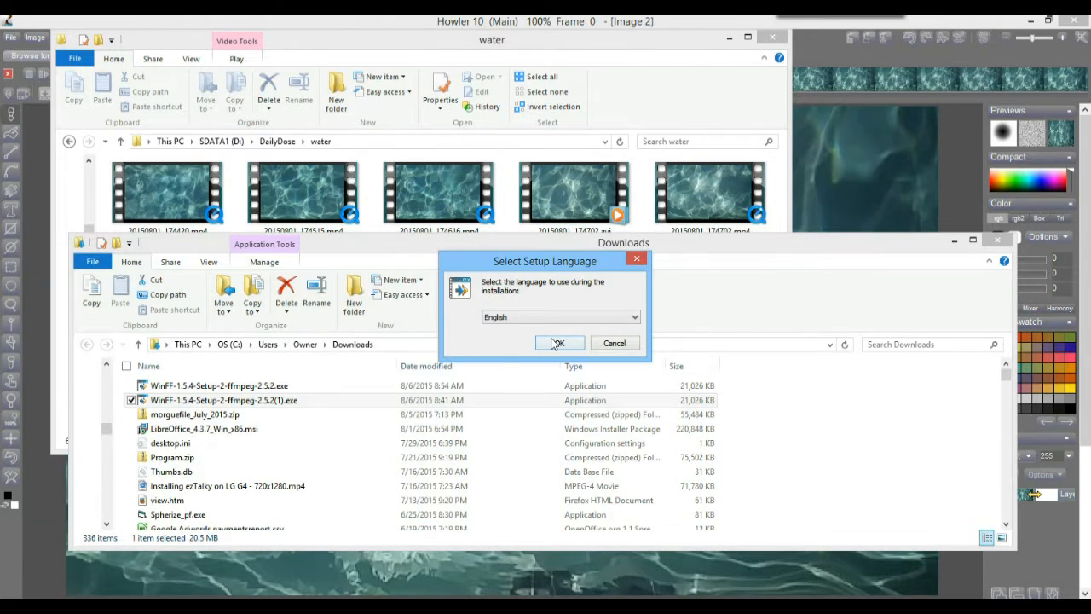
# Choose English as the setup language and accept the WinFF license agreement.
pyautogui.click(559, 342)
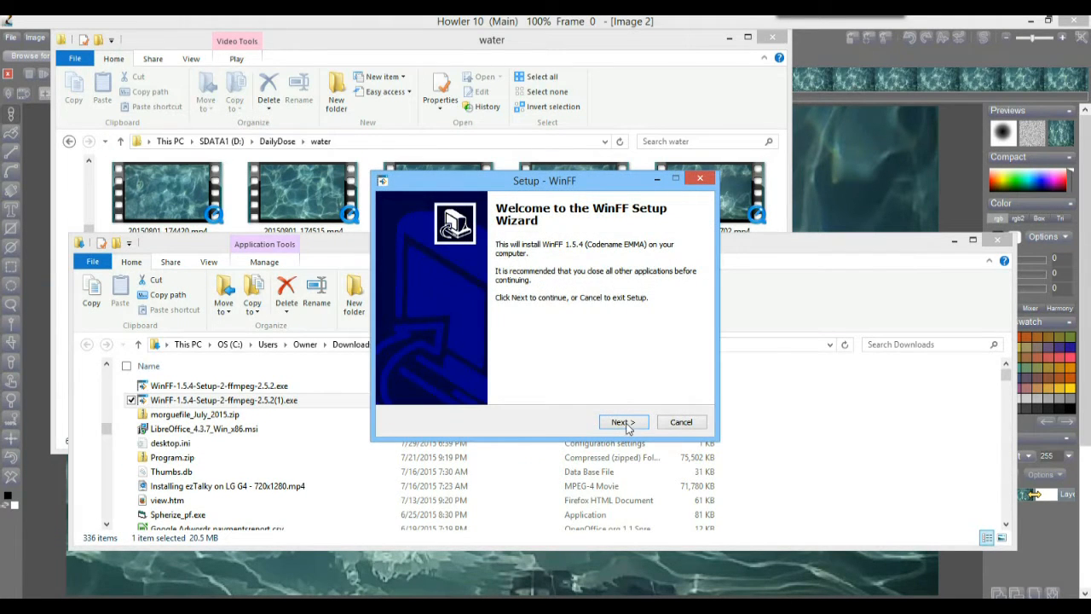
pyautogui.click(622, 422)
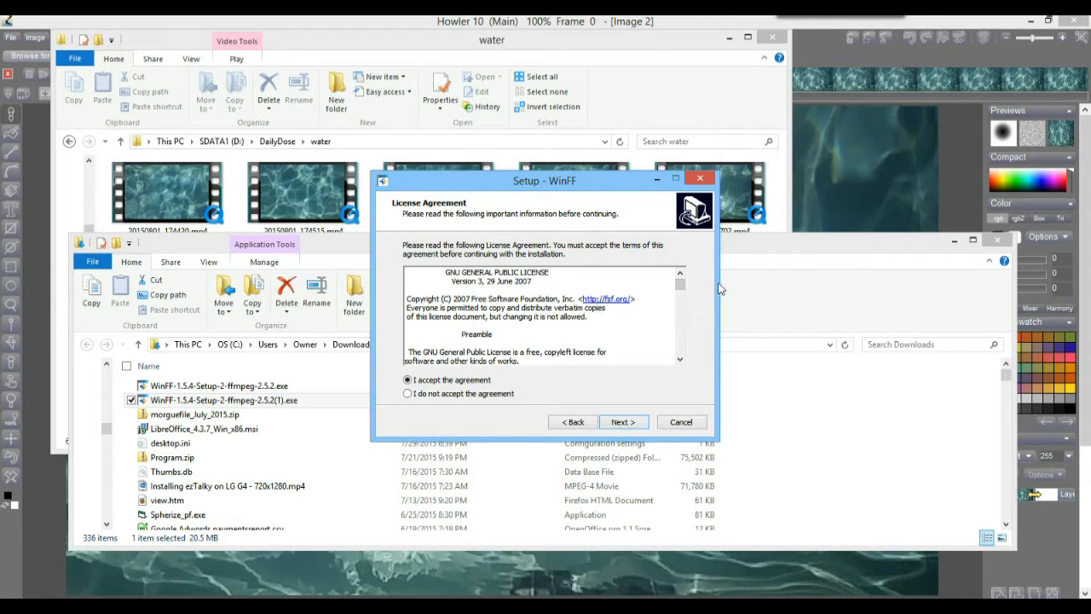
pyautogui.scroll(-3)
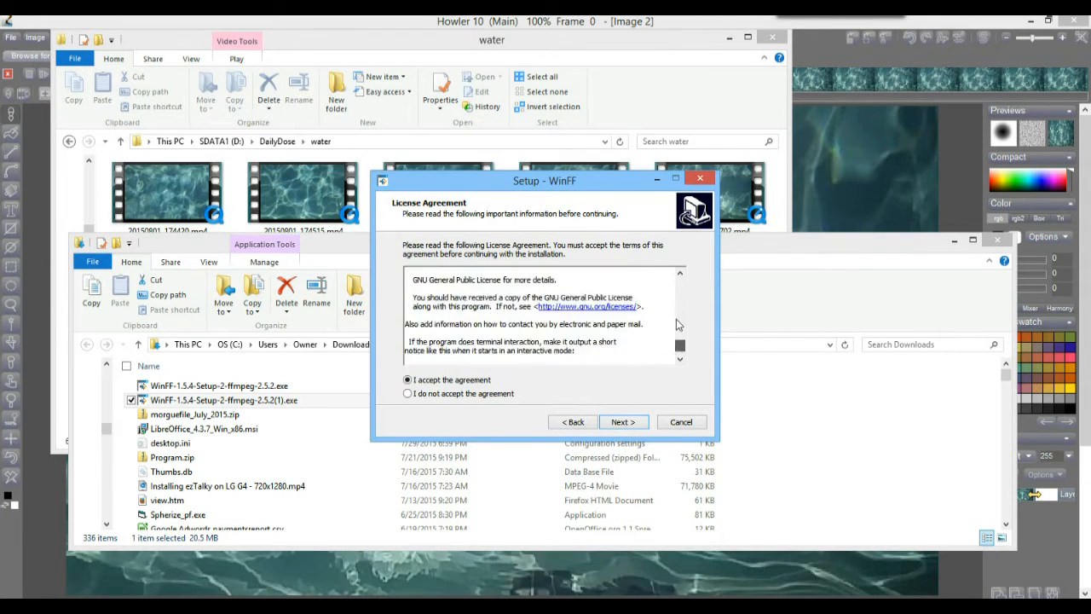
pyautogui.click(623, 421)
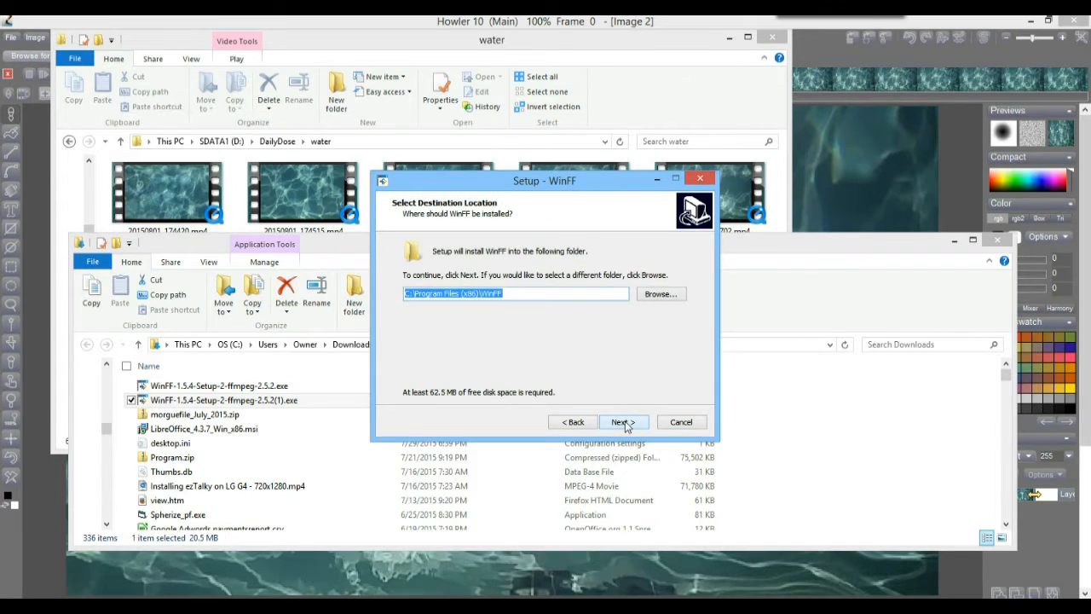
pyautogui.moveTo(534, 191)
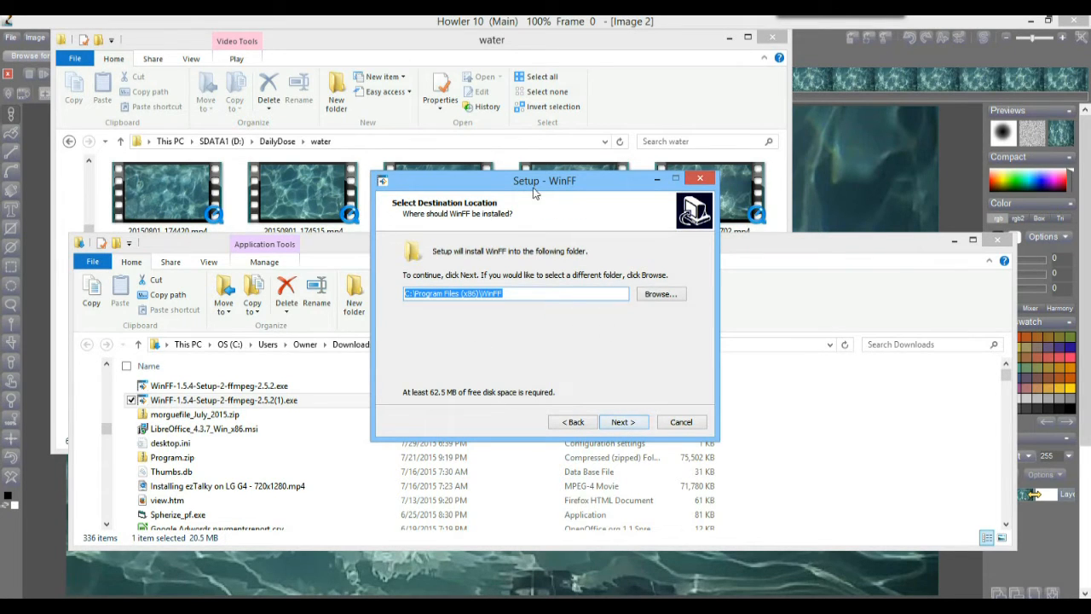
pyautogui.moveTo(467, 305)
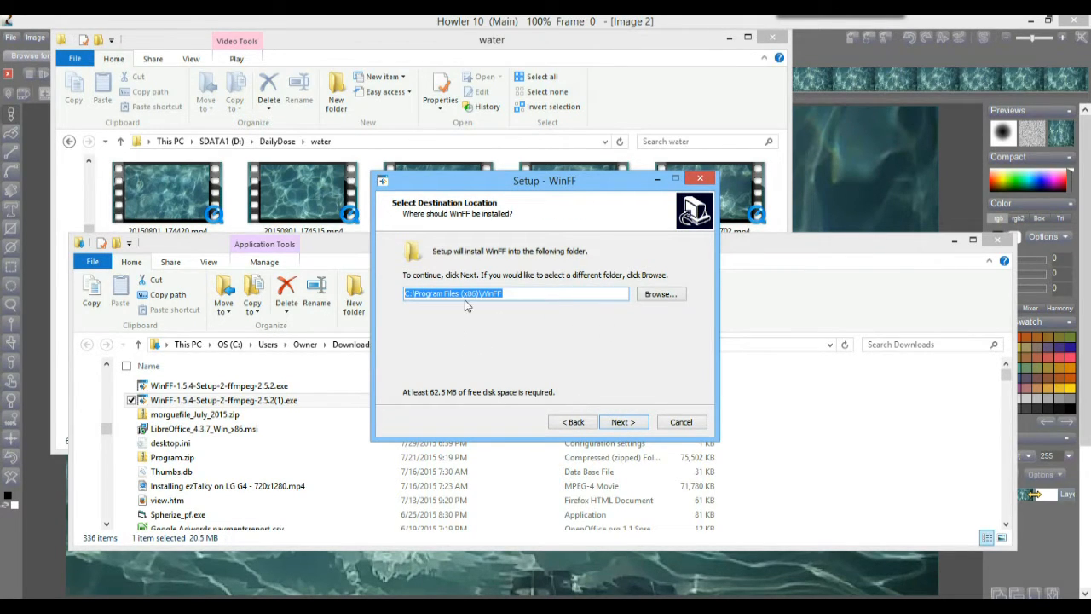
# Keep the default install and shortcuts folders, install, and launch WinFF.
pyautogui.click(623, 422)
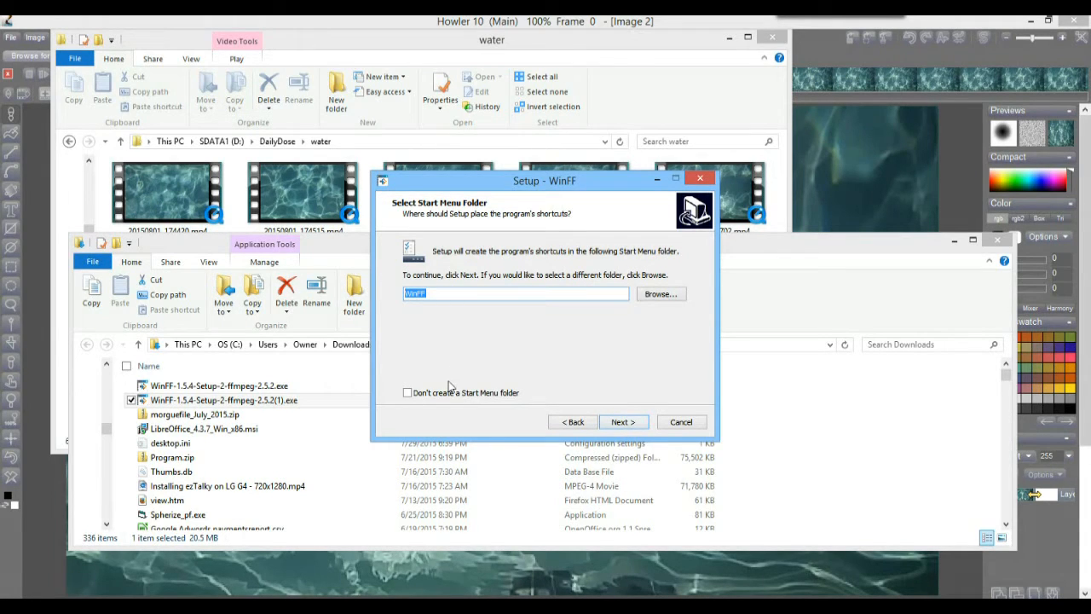
pyautogui.click(623, 421)
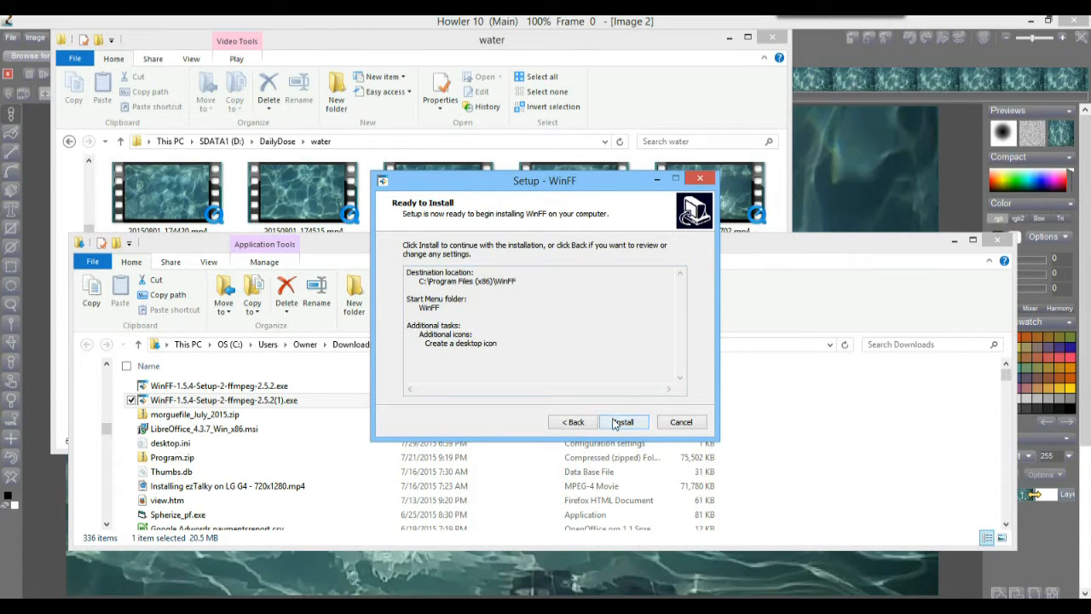
pyautogui.click(624, 422)
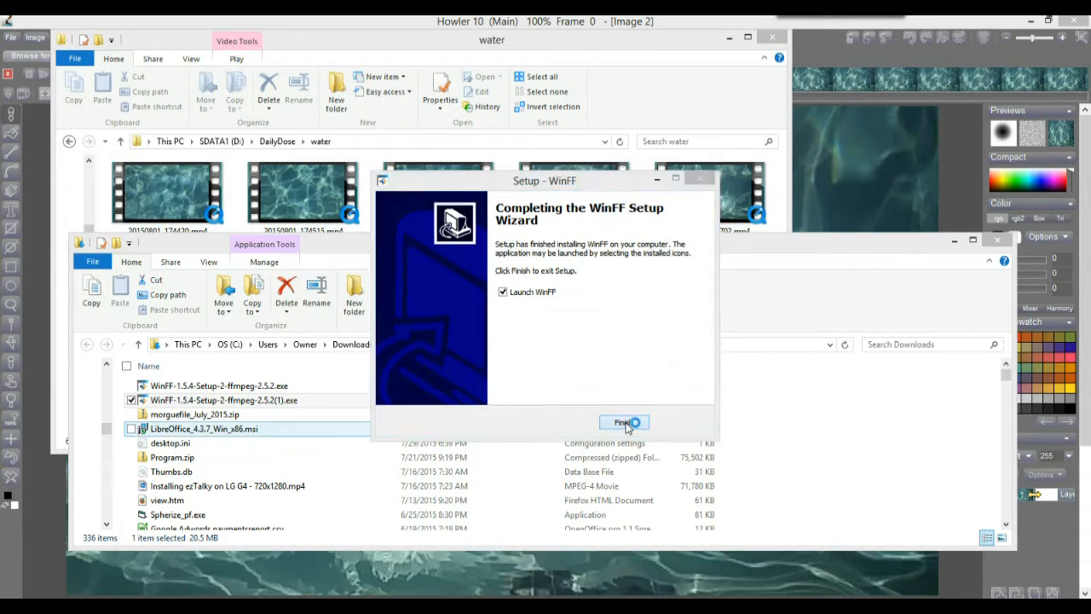
pyautogui.click(624, 422)
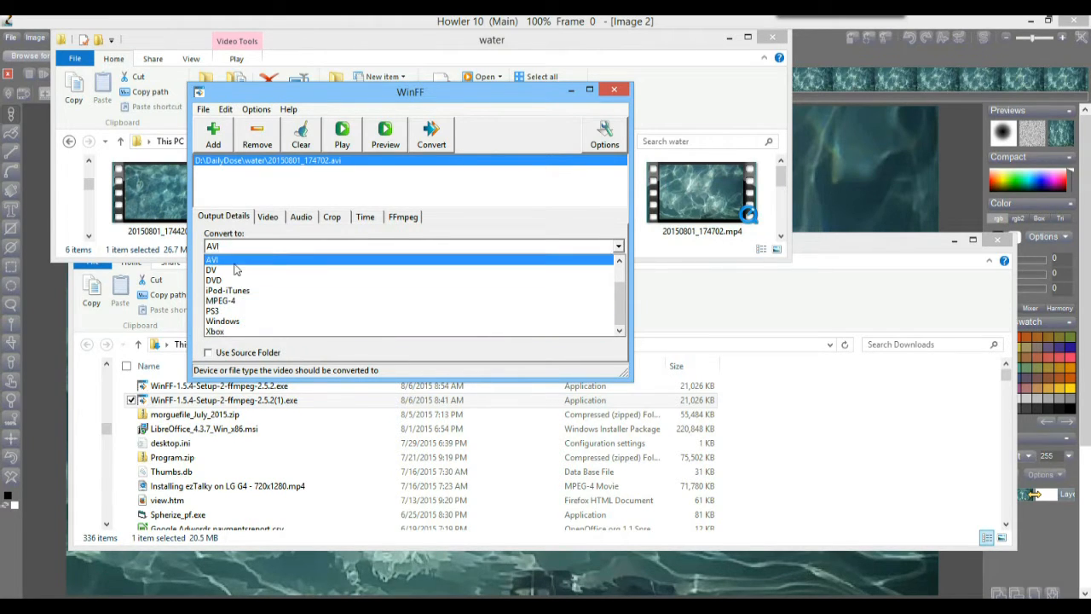
# Pick AVI output, the XviD Widescreen Anamorphic preset, and Use Source Folder.
pyautogui.click(237, 259)
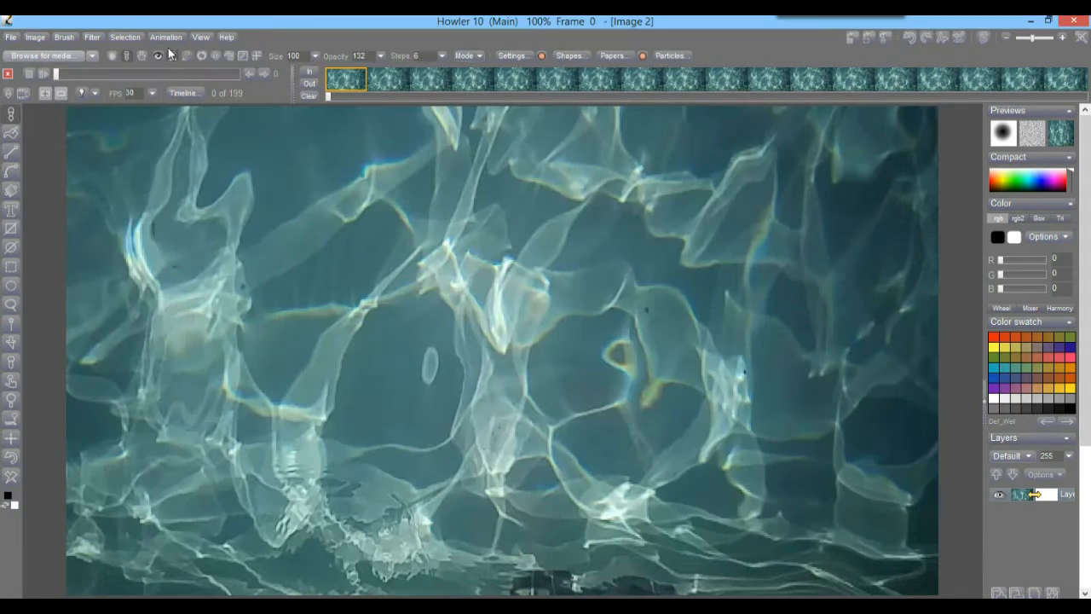
pyautogui.click(166, 36)
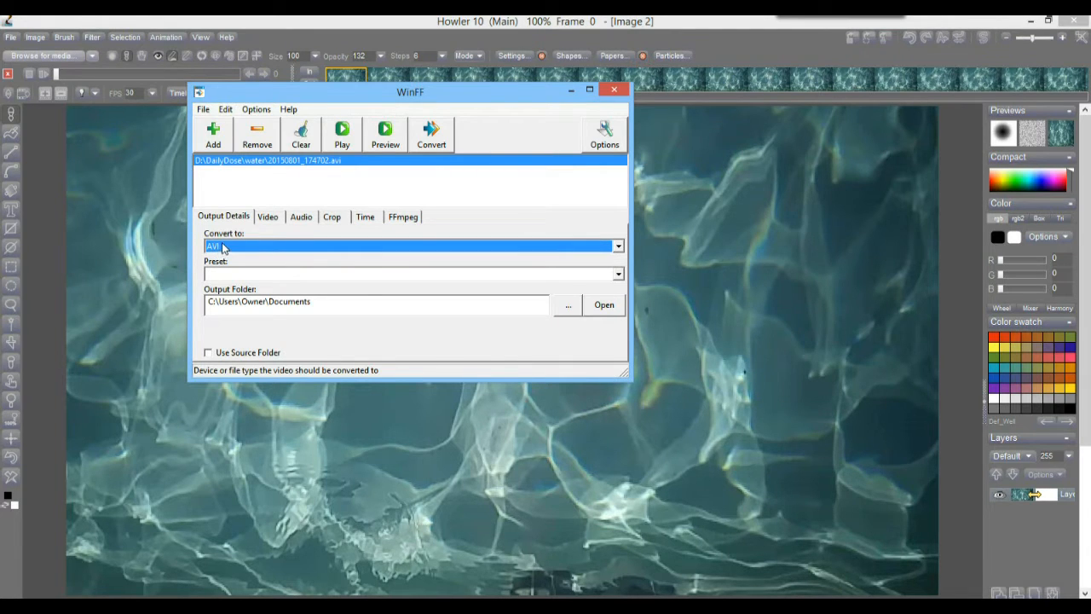
pyautogui.click(616, 273)
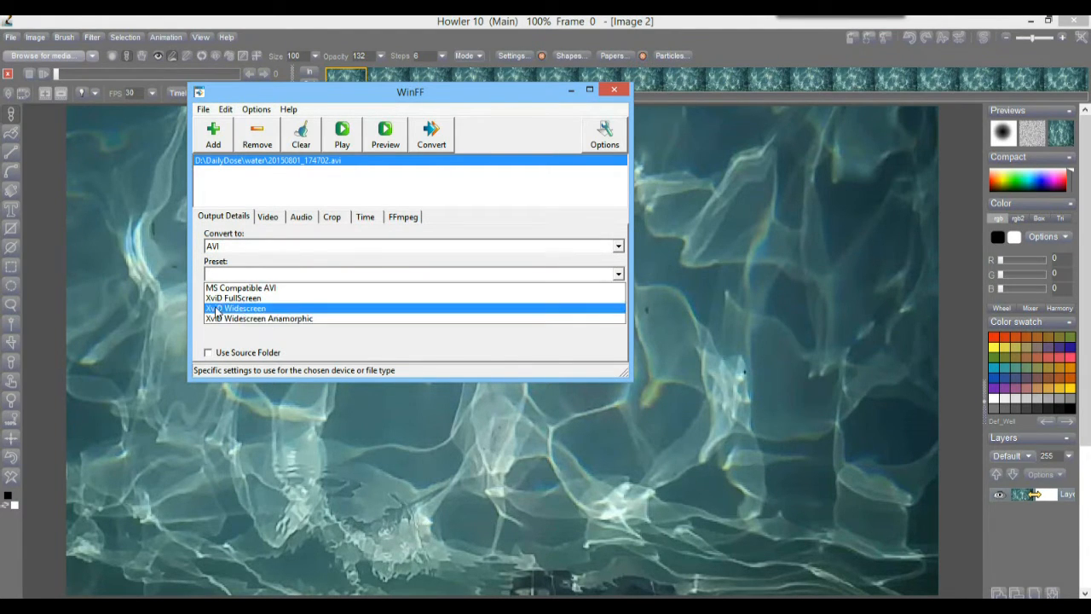
pyautogui.moveTo(247, 308)
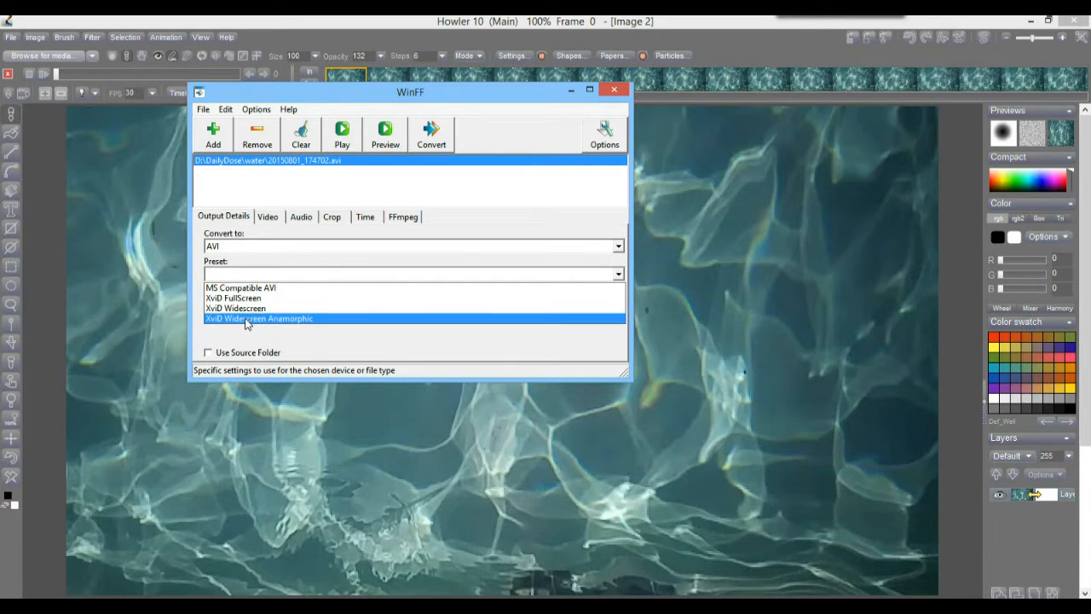
pyautogui.click(258, 319)
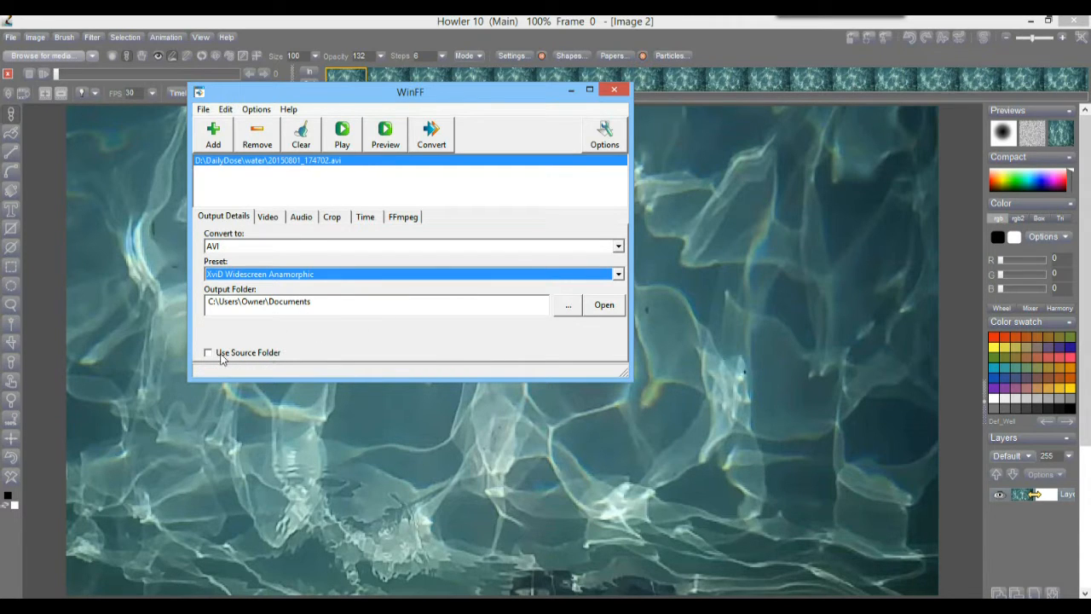
pyautogui.click(208, 352)
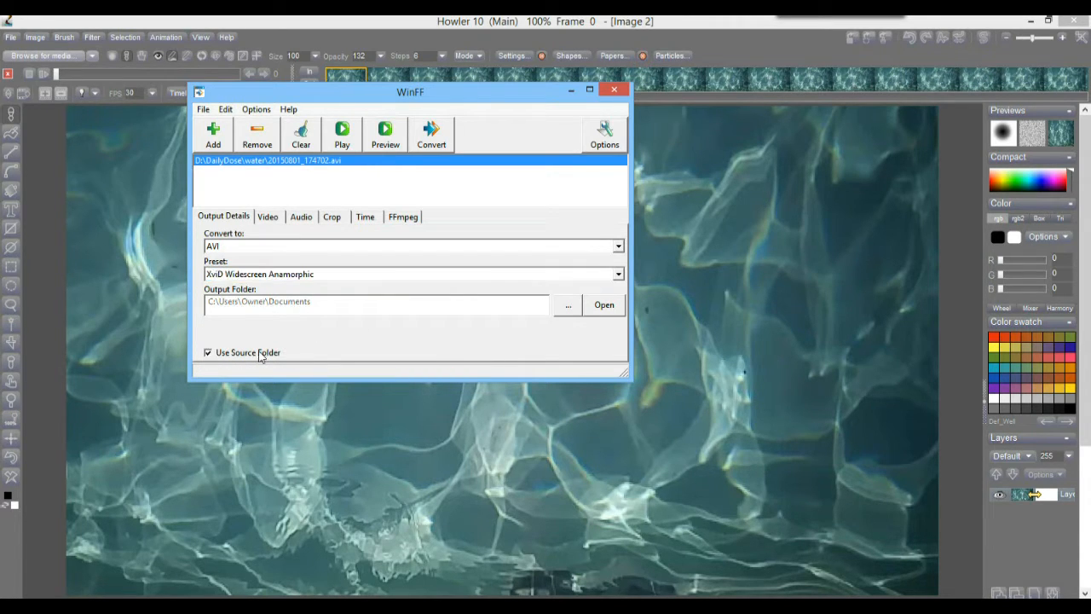
pyautogui.moveTo(283, 358)
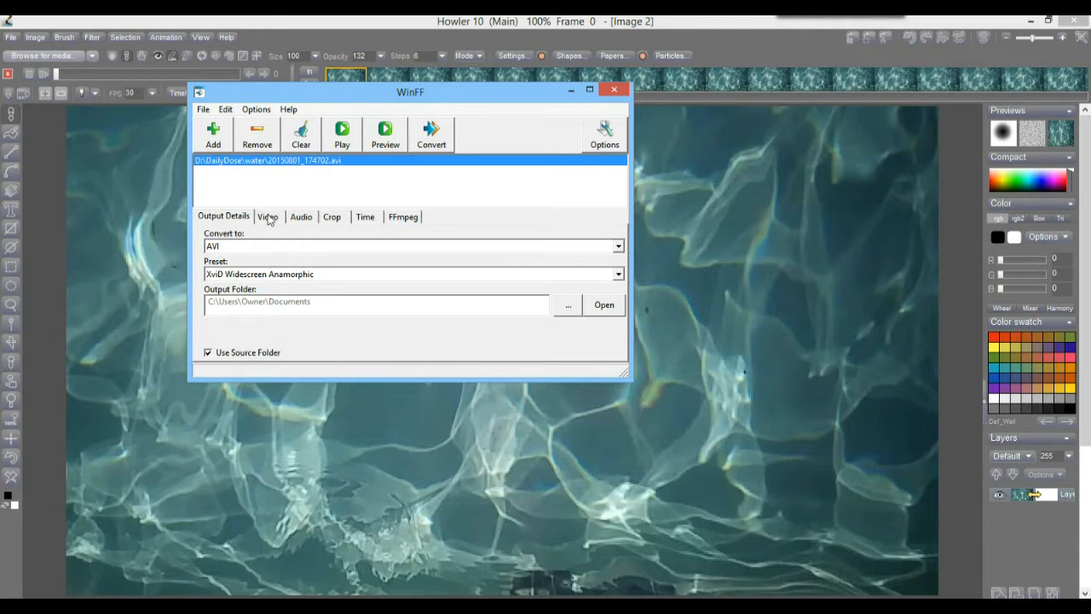
# Set the output frame rate to 240 on the Video settings tab.
pyautogui.click(268, 215)
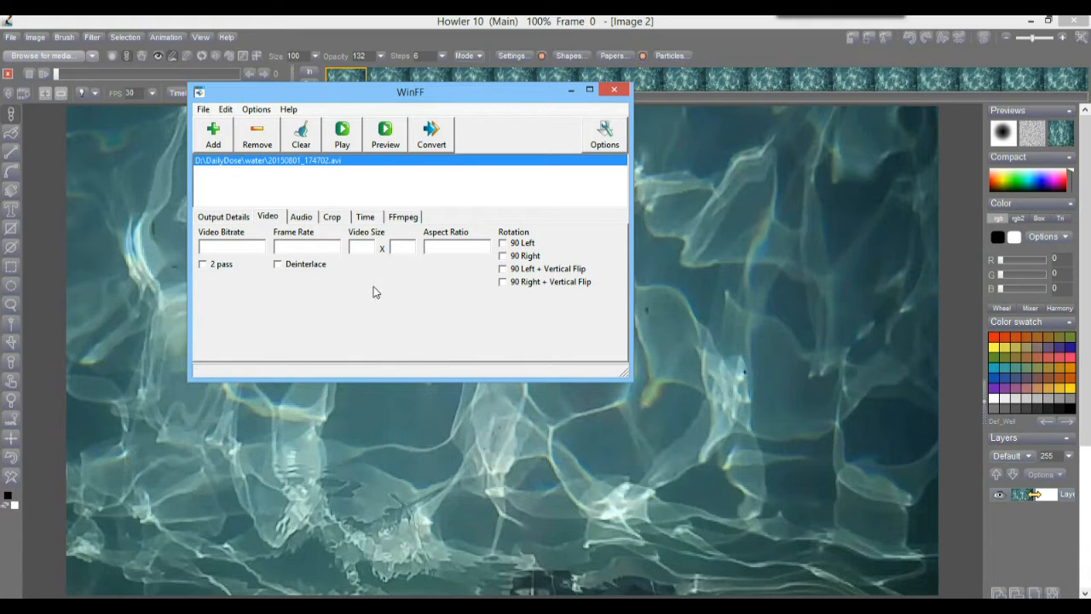
pyautogui.click(307, 246)
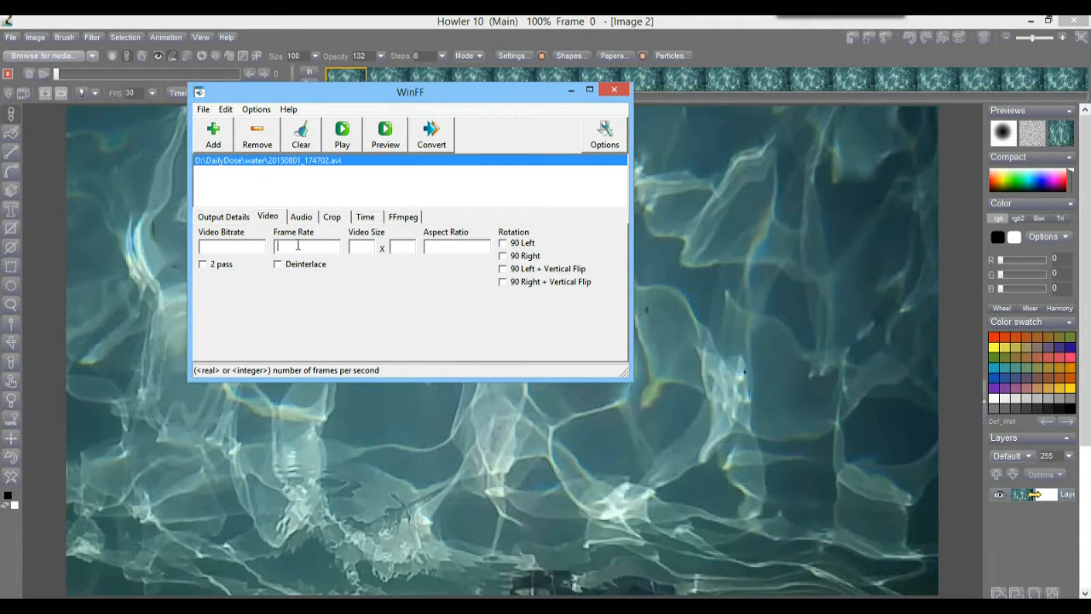
pyautogui.write('30')
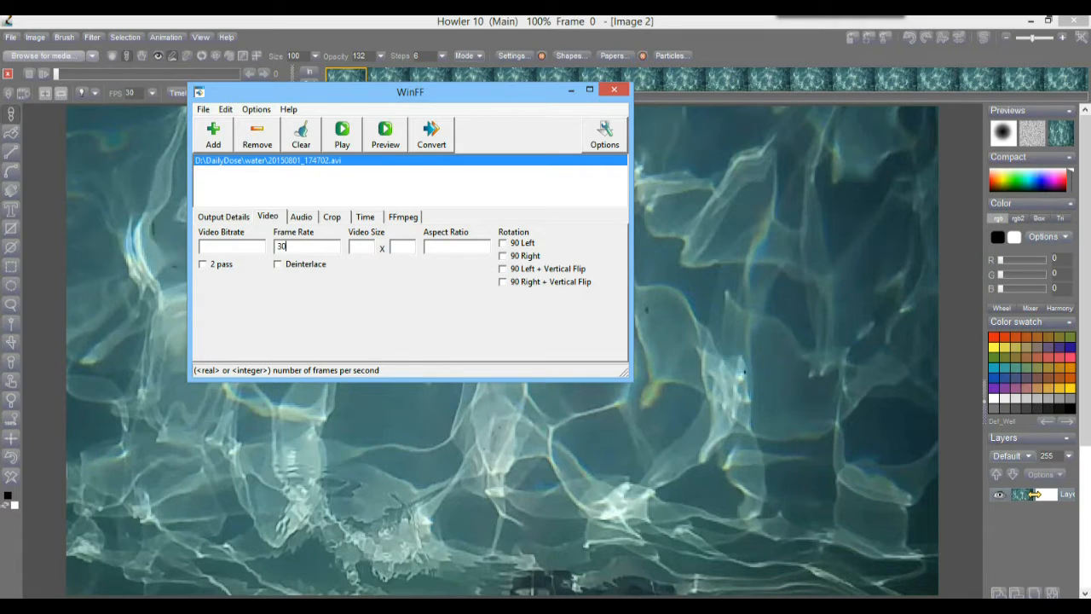
pyautogui.write('24')
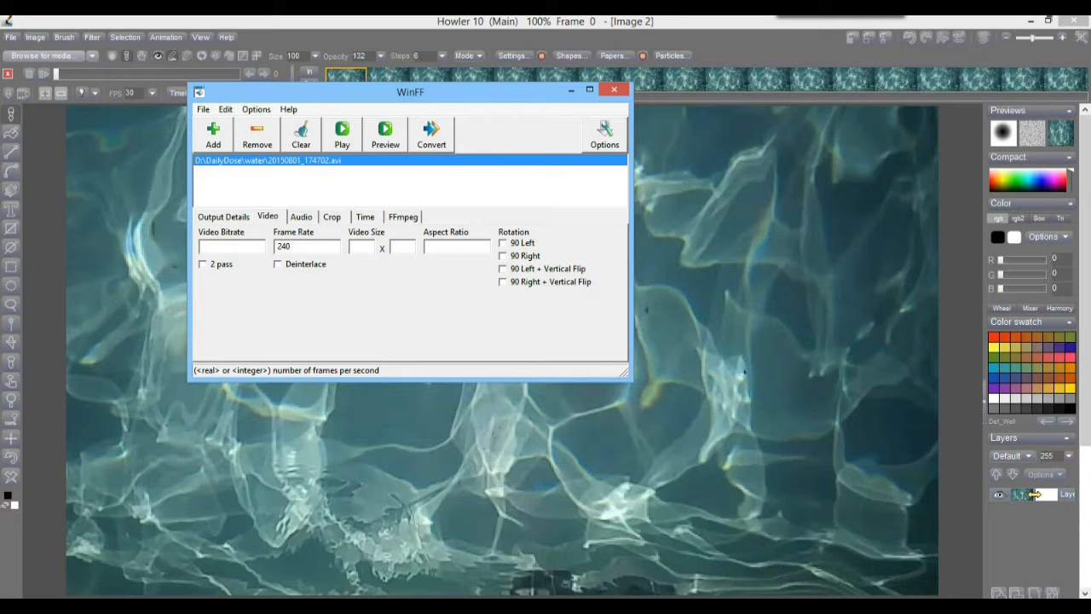
pyautogui.click(307, 246)
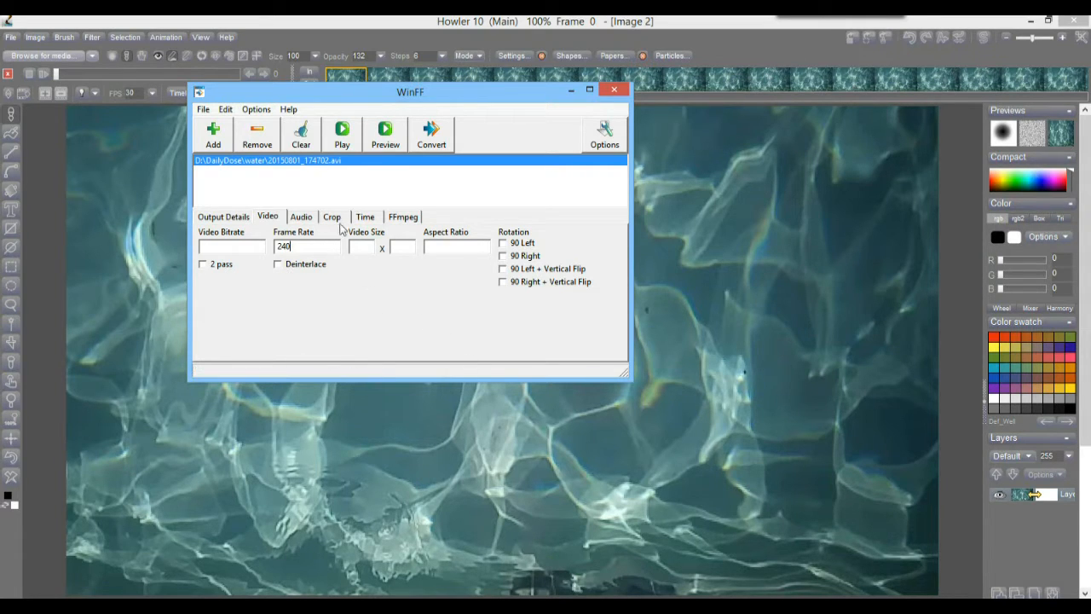
pyautogui.click(362, 247)
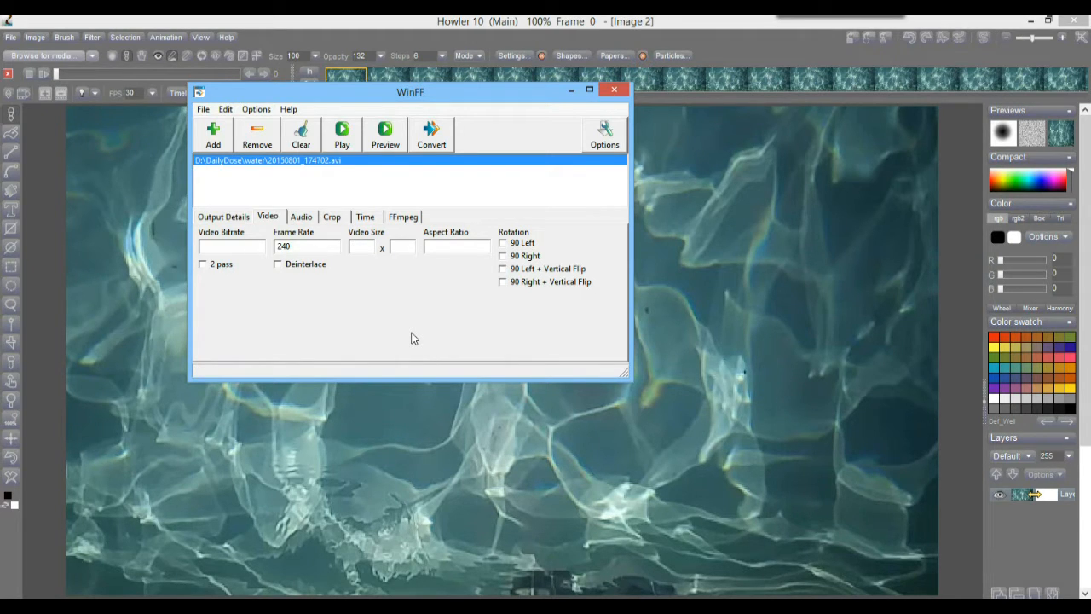
# Set the video size to 1280 x 720 and the bitrate to 6000.
pyautogui.click(359, 247)
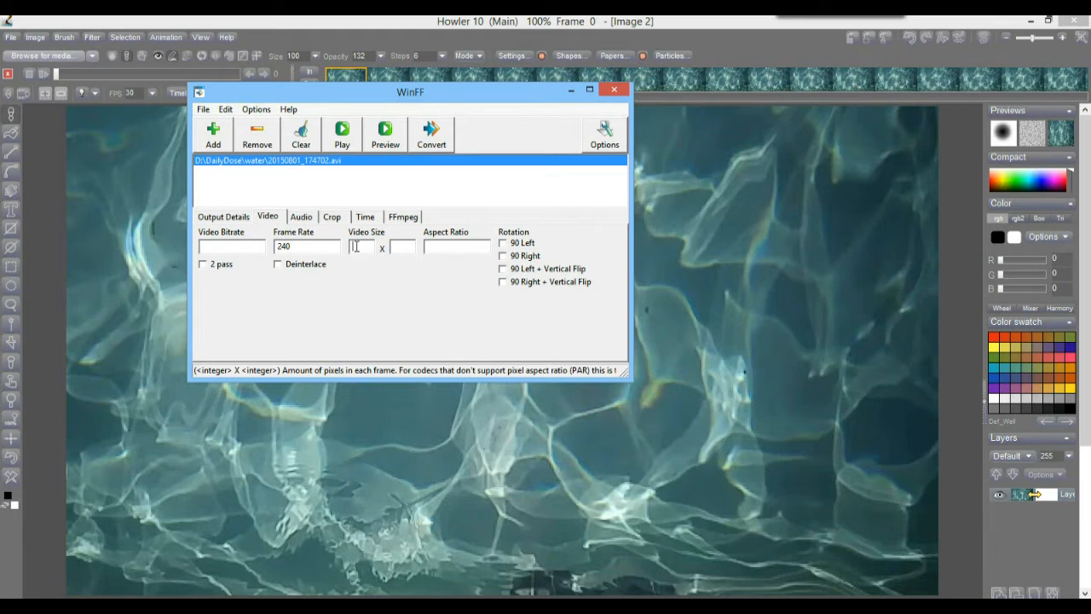
pyautogui.write('1280')
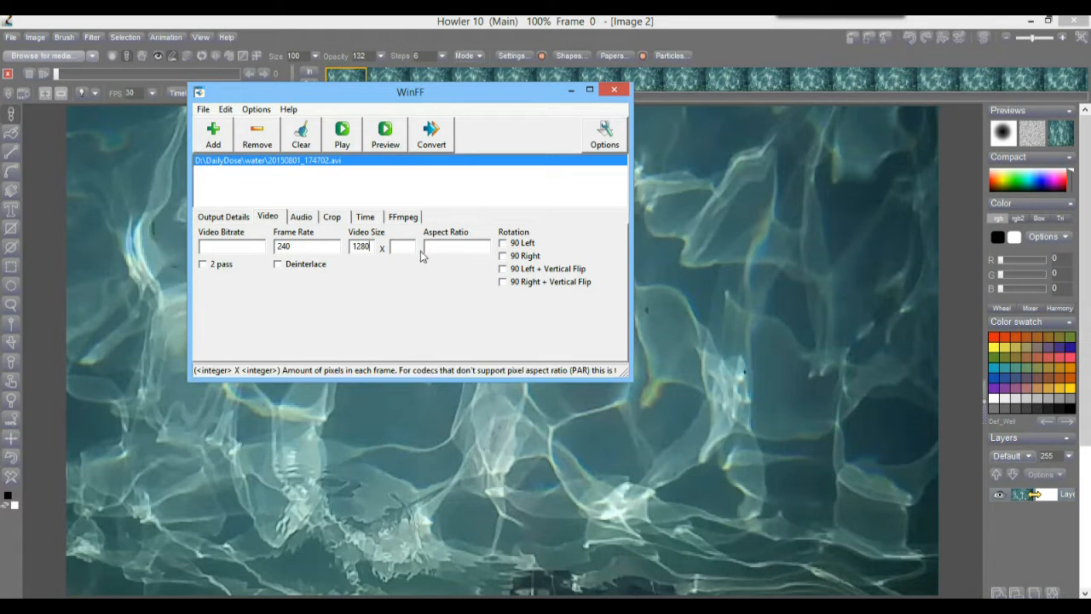
pyautogui.write('720')
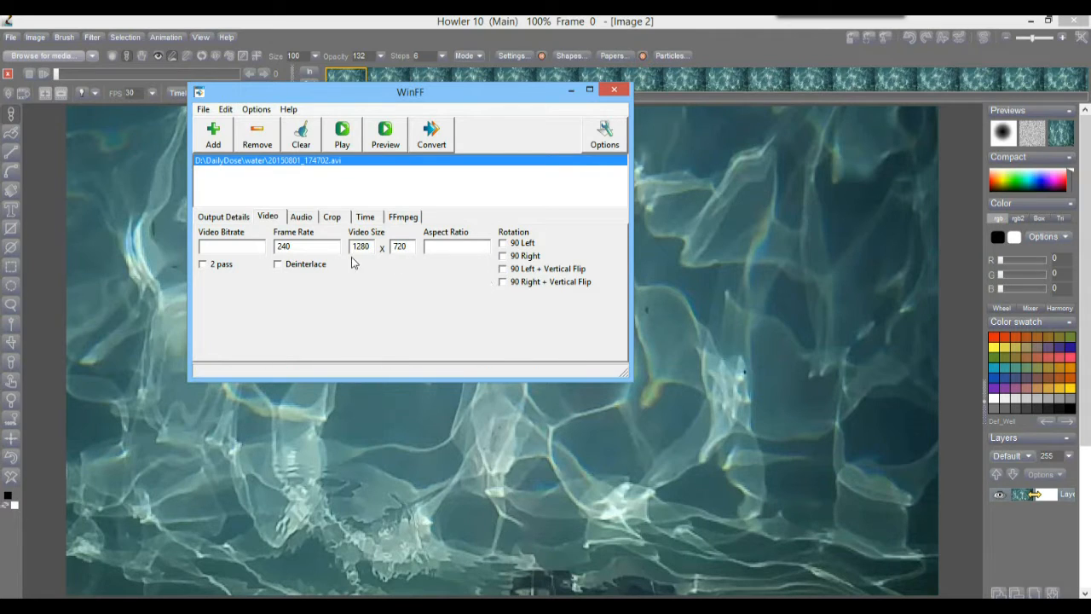
pyautogui.moveTo(202, 268)
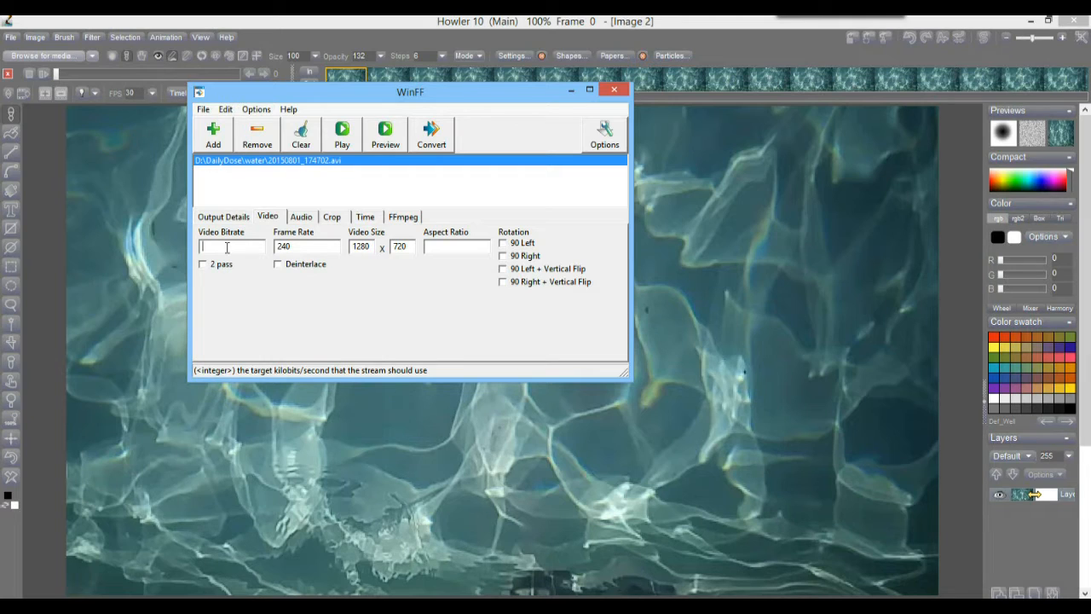
pyautogui.write('6000')
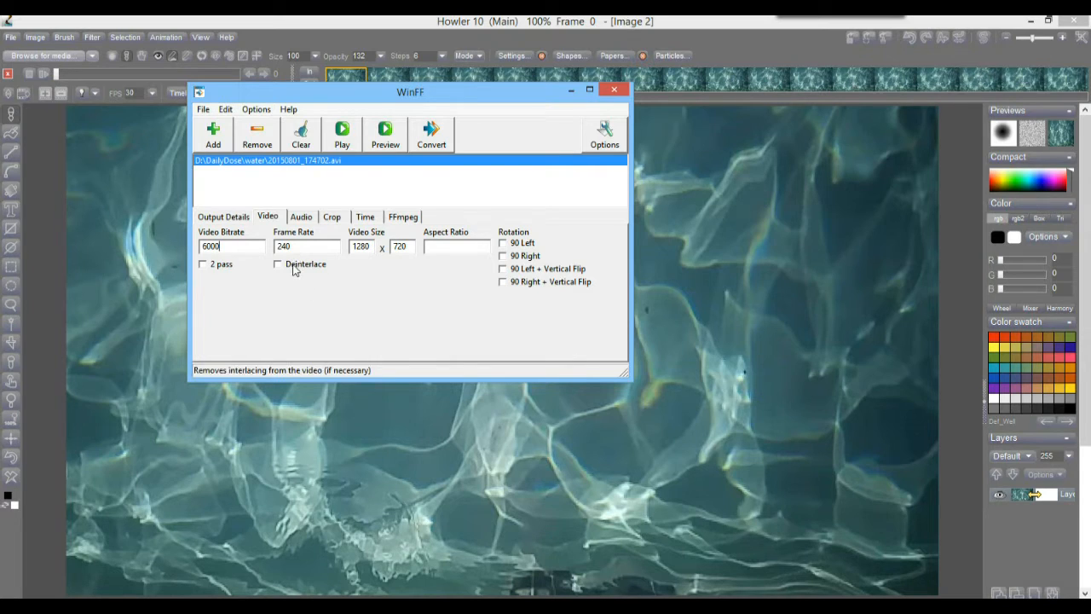
# Set audio channels to 0, then run the XviD Widescreen Anamorphic AVI conversion.
pyautogui.click(300, 216)
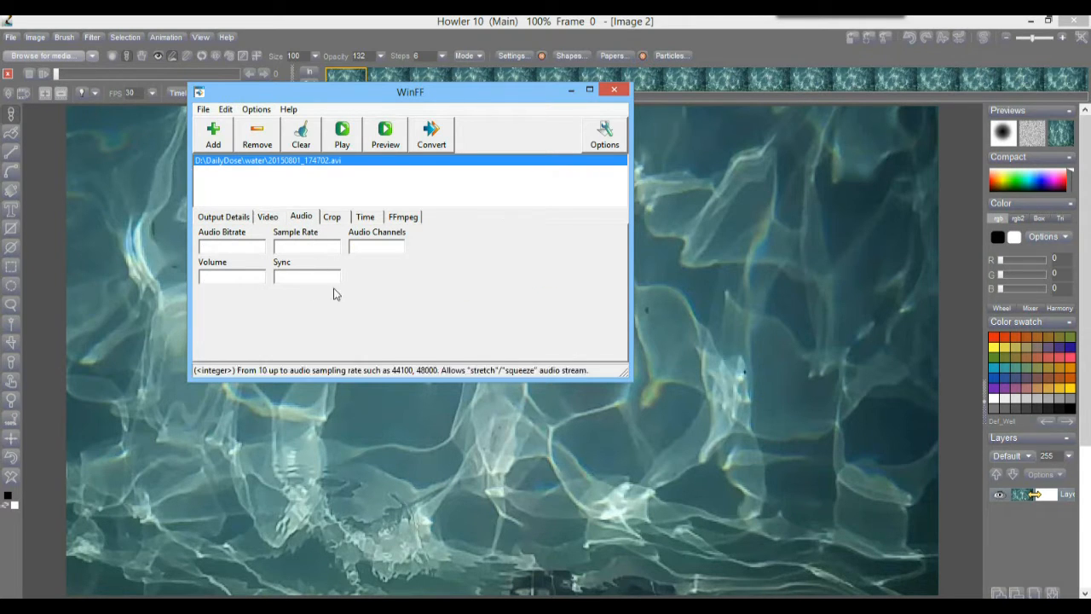
pyautogui.click(375, 246)
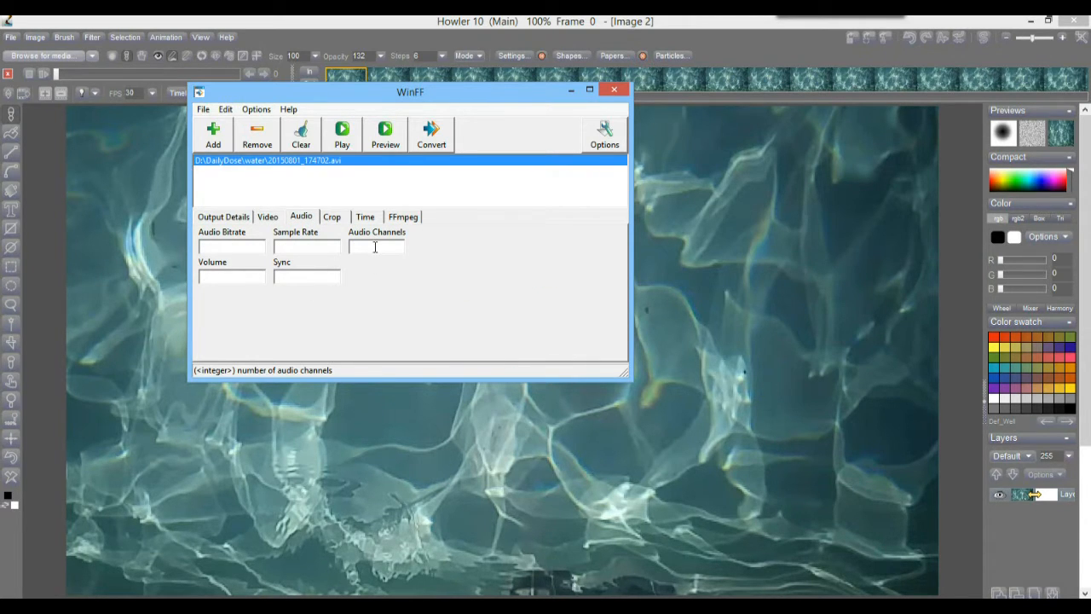
pyautogui.write('0')
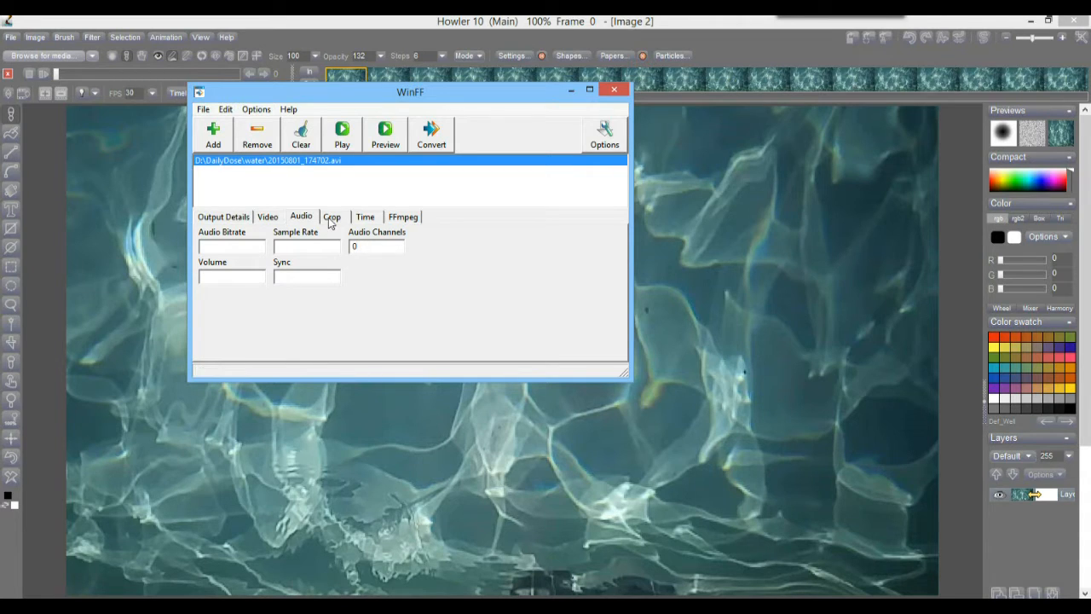
pyautogui.click(223, 217)
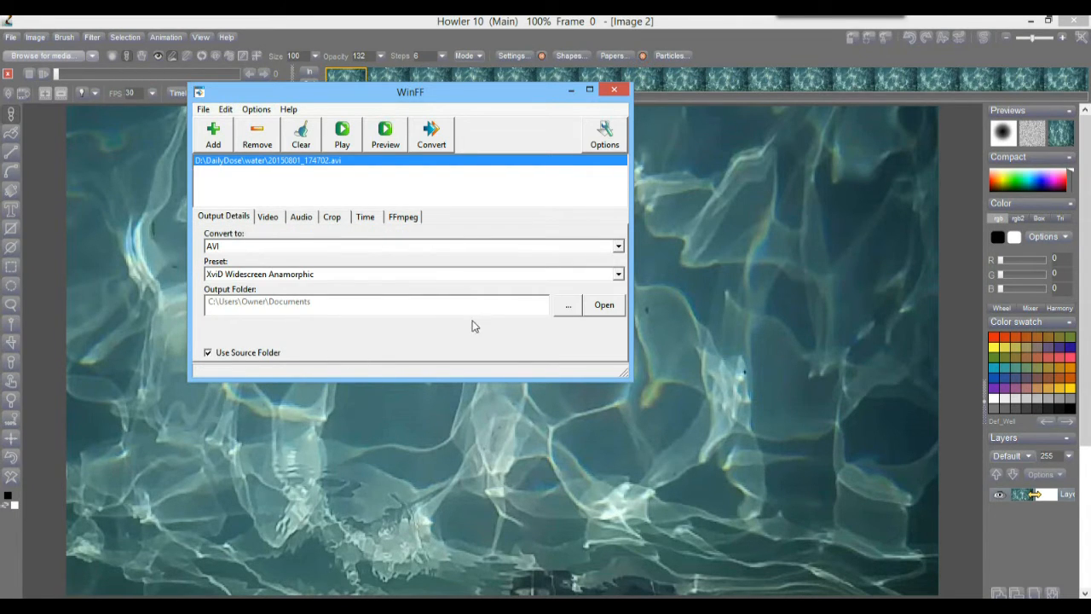
pyautogui.moveTo(452, 246)
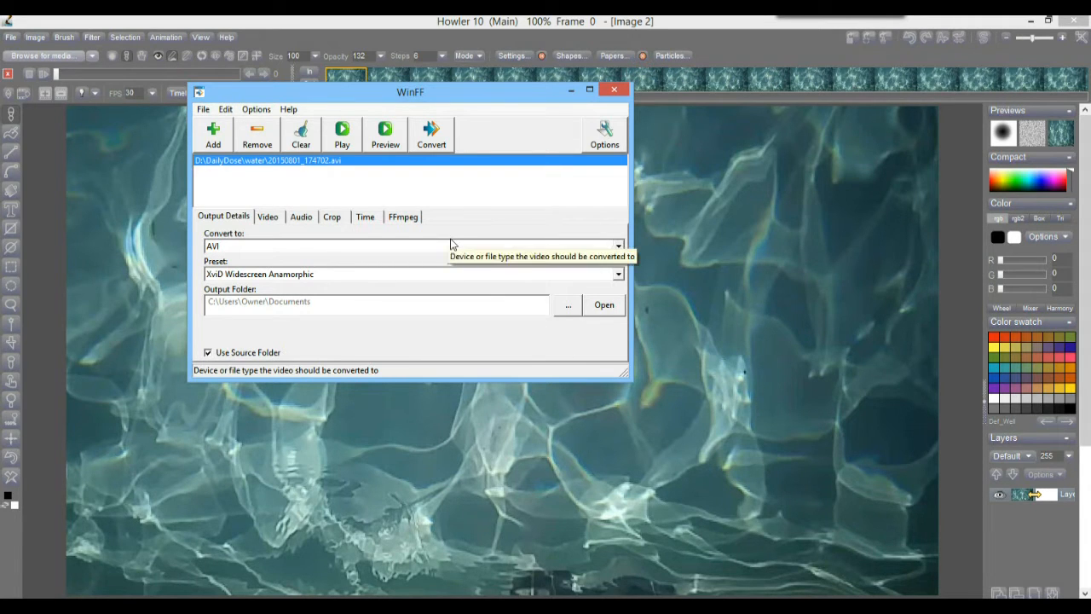
pyautogui.click(431, 134)
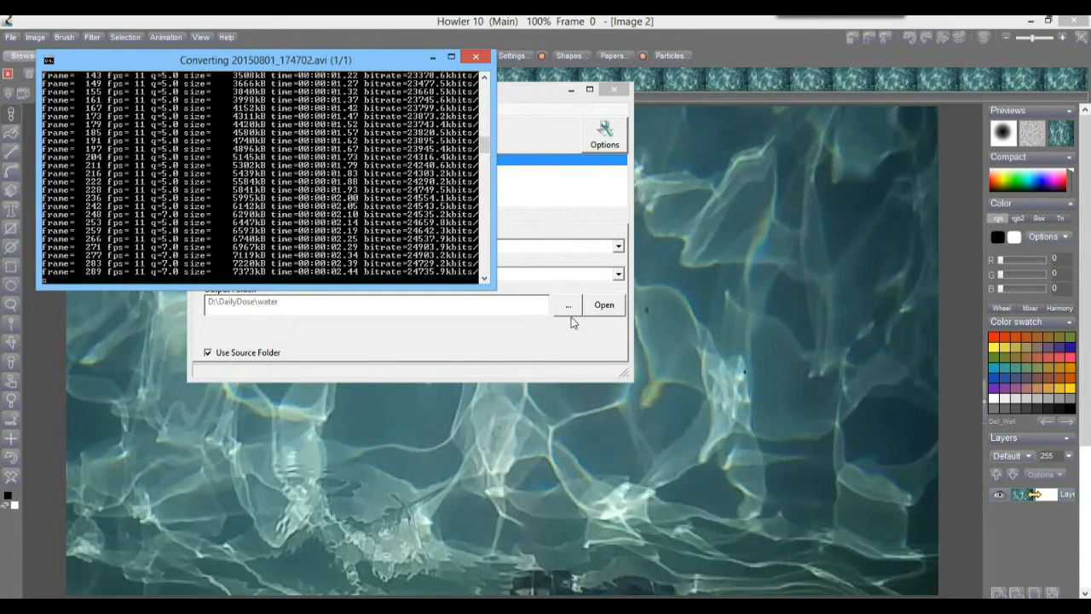
pyautogui.press('alt+tab')
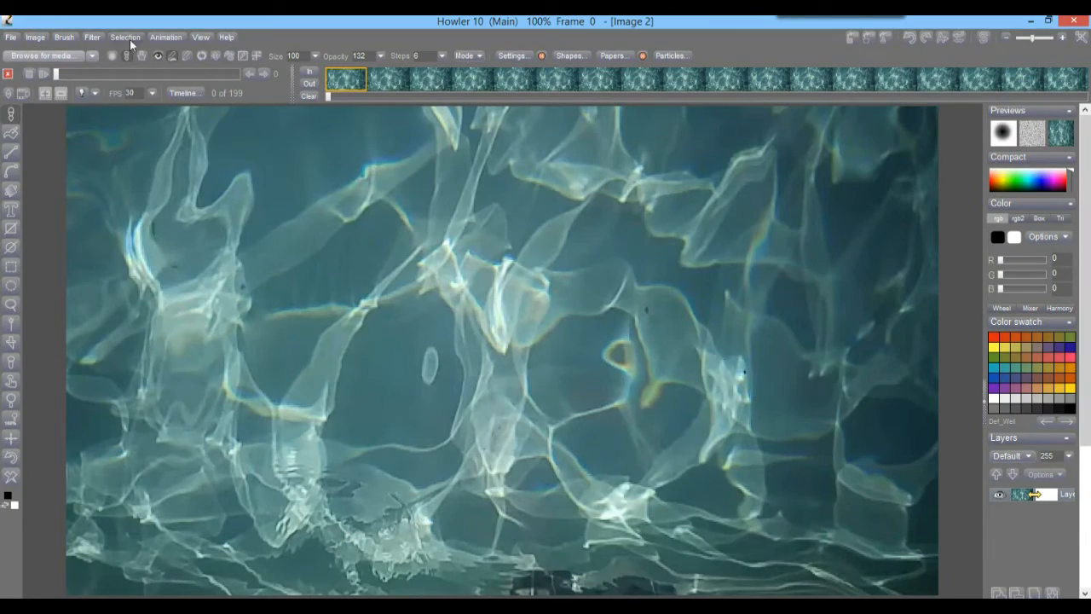
# Use Animation > Load AVI to open 20150801_174702.avi.
pyautogui.click(166, 36)
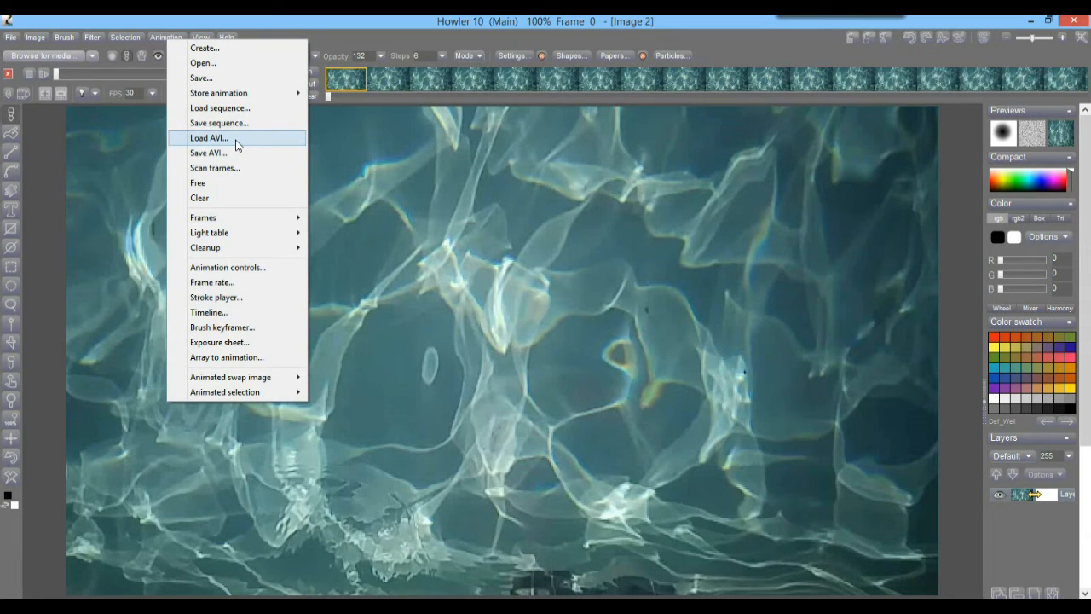
pyautogui.click(209, 137)
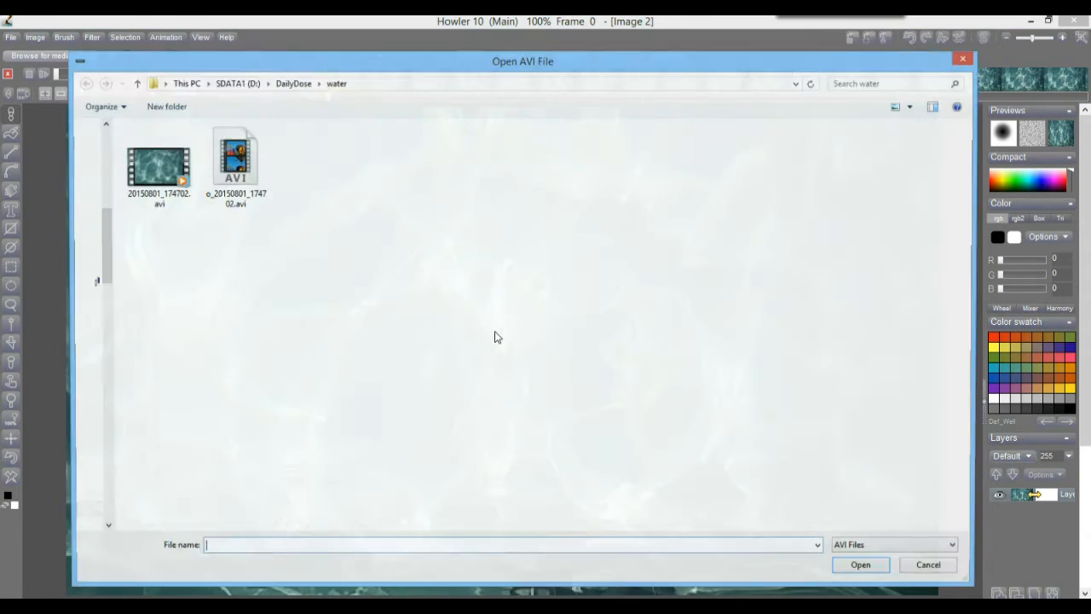
pyautogui.click(156, 162)
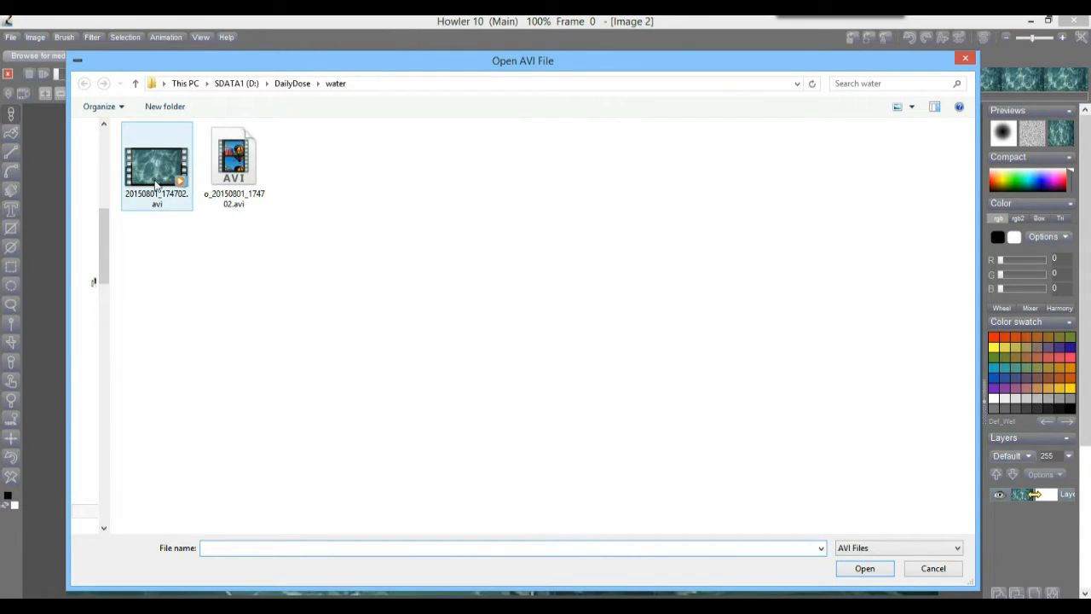
pyautogui.moveTo(239, 157)
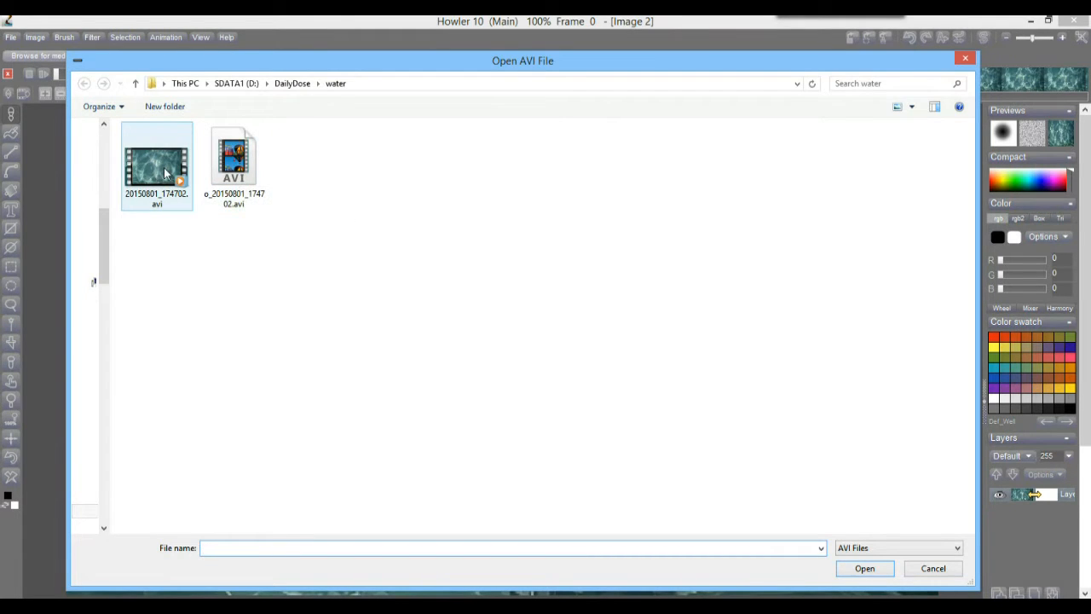
pyautogui.doubleClick(155, 162)
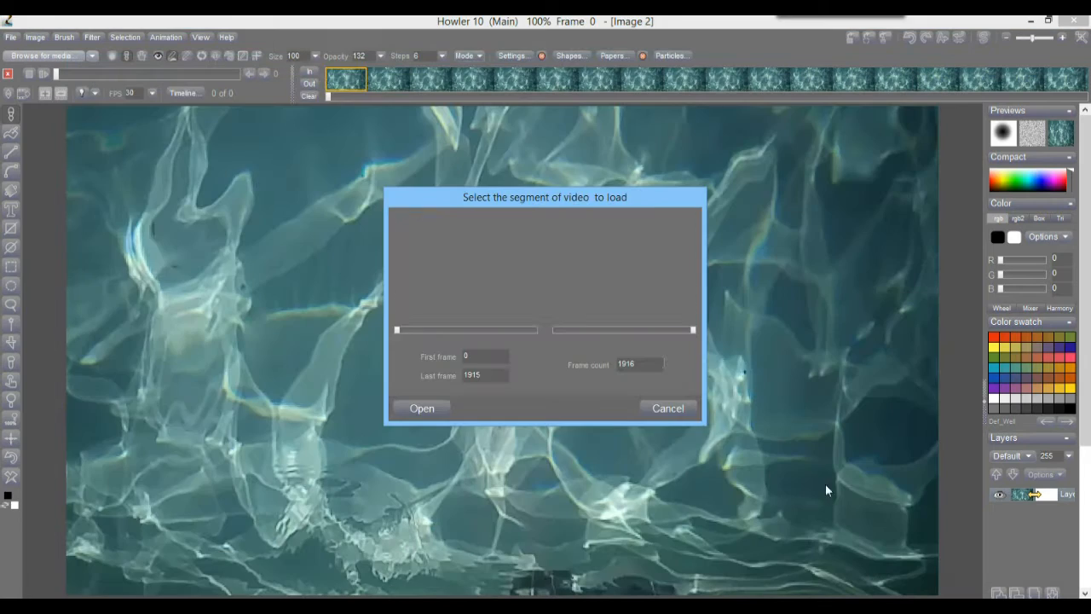
# Set the load range to frames 405–613 and open them as 209 frames.
pyautogui.moveTo(397, 329); pyautogui.dragTo(473, 330)
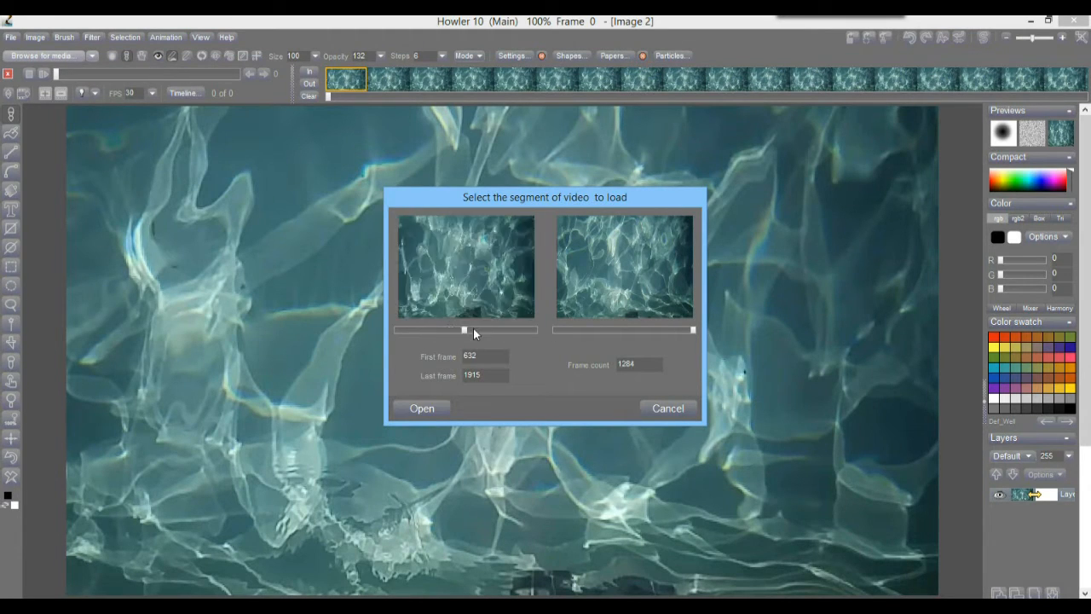
pyautogui.moveTo(465, 330); pyautogui.dragTo(396, 330)
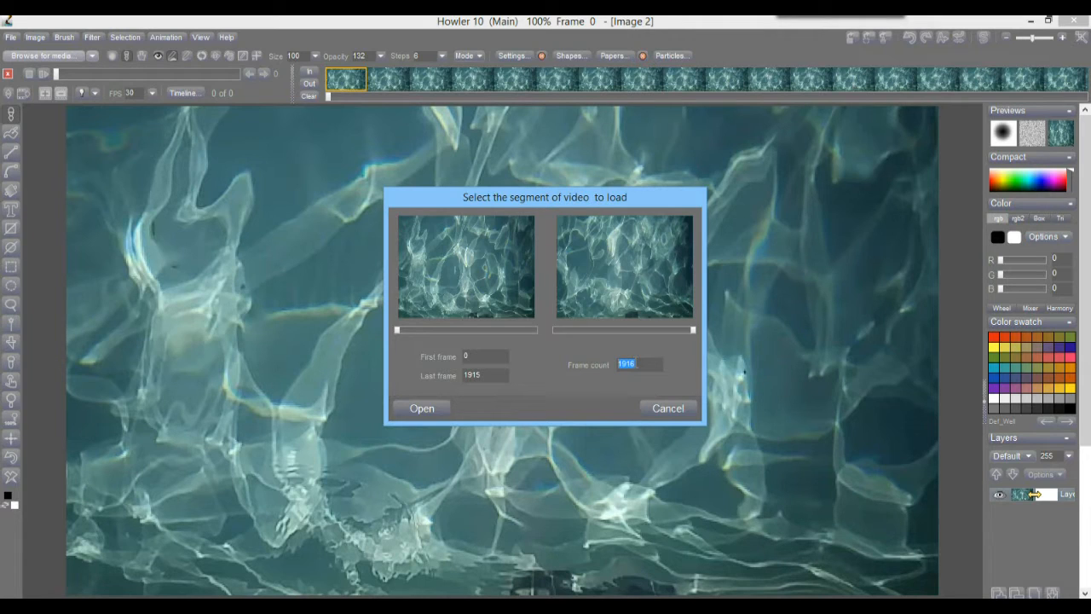
pyautogui.moveTo(554, 393)
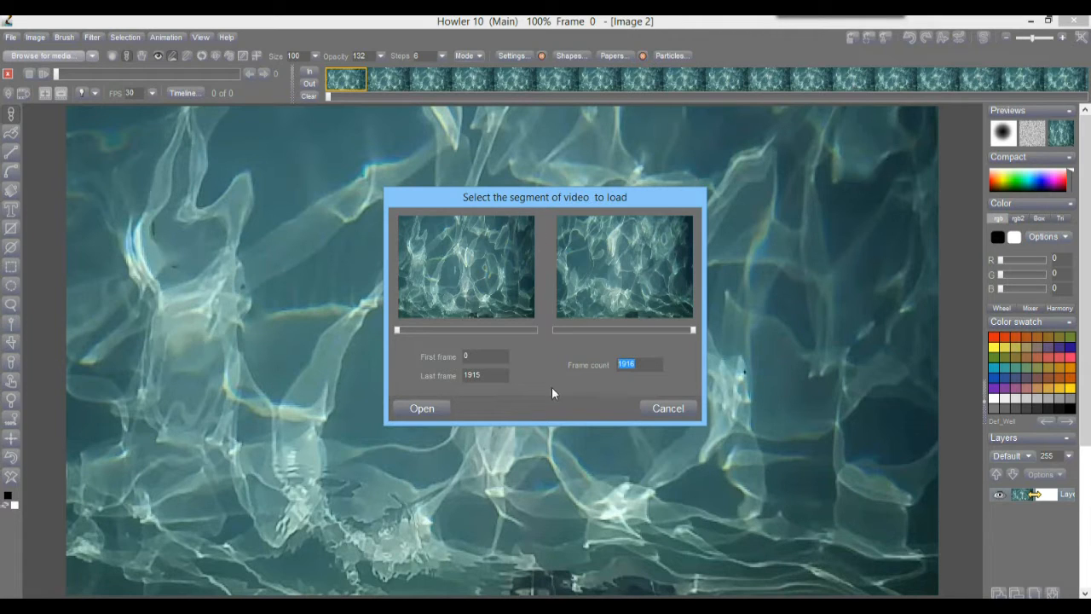
pyautogui.moveTo(396, 330); pyautogui.dragTo(413, 330)
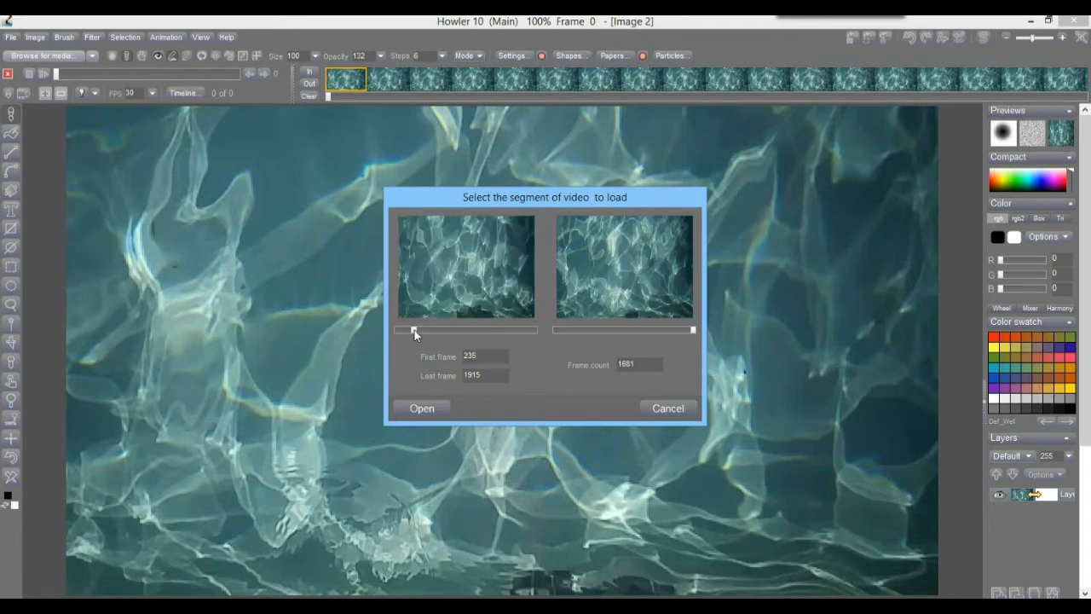
pyautogui.moveTo(413, 330); pyautogui.dragTo(447, 330)
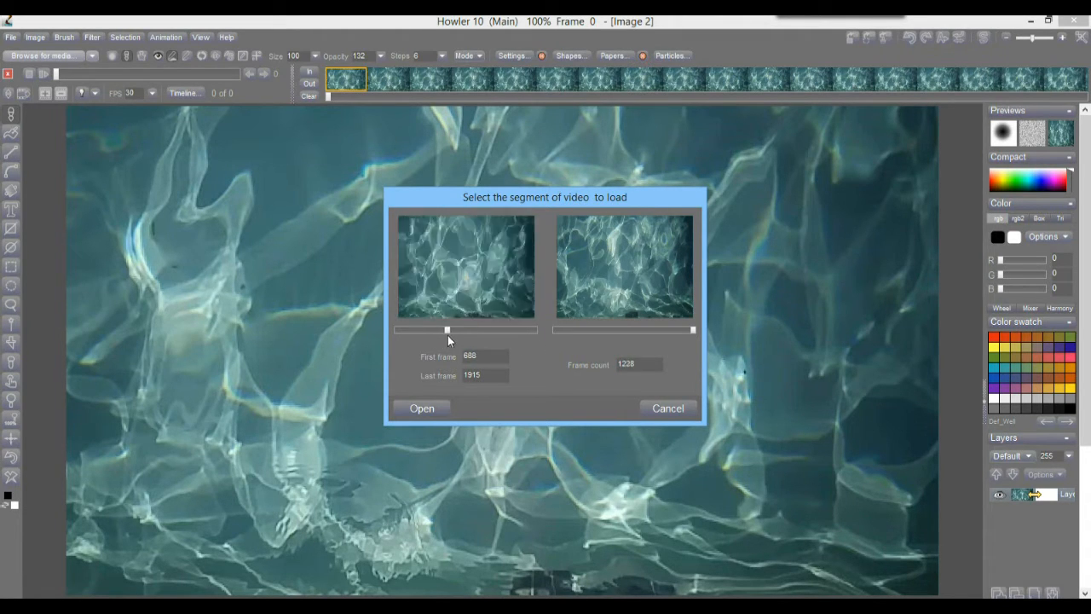
pyautogui.moveTo(447, 330); pyautogui.dragTo(461, 330)
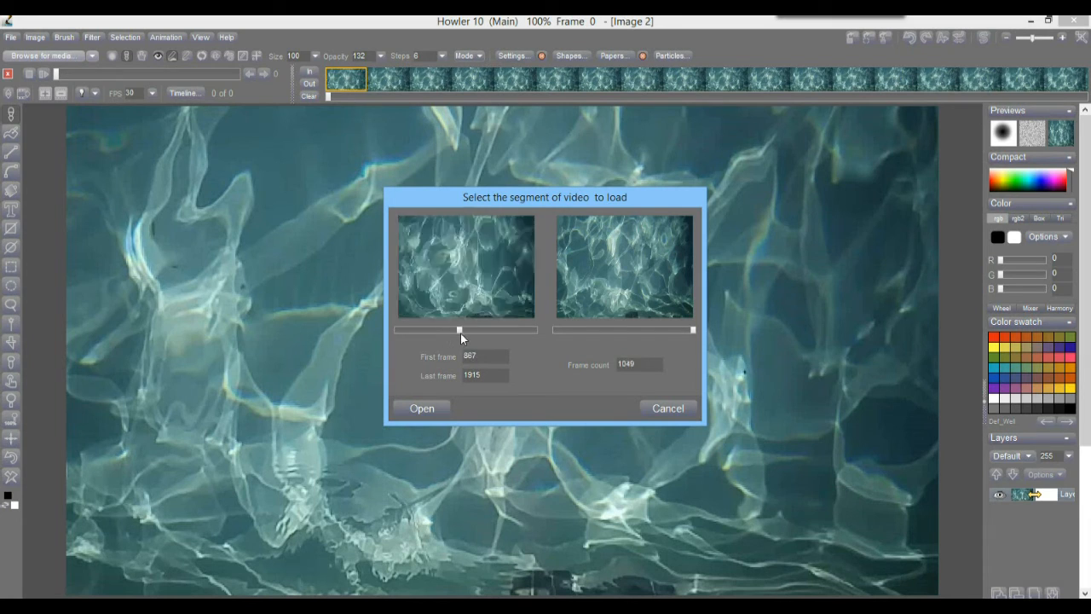
pyautogui.moveTo(460, 330); pyautogui.dragTo(476, 329)
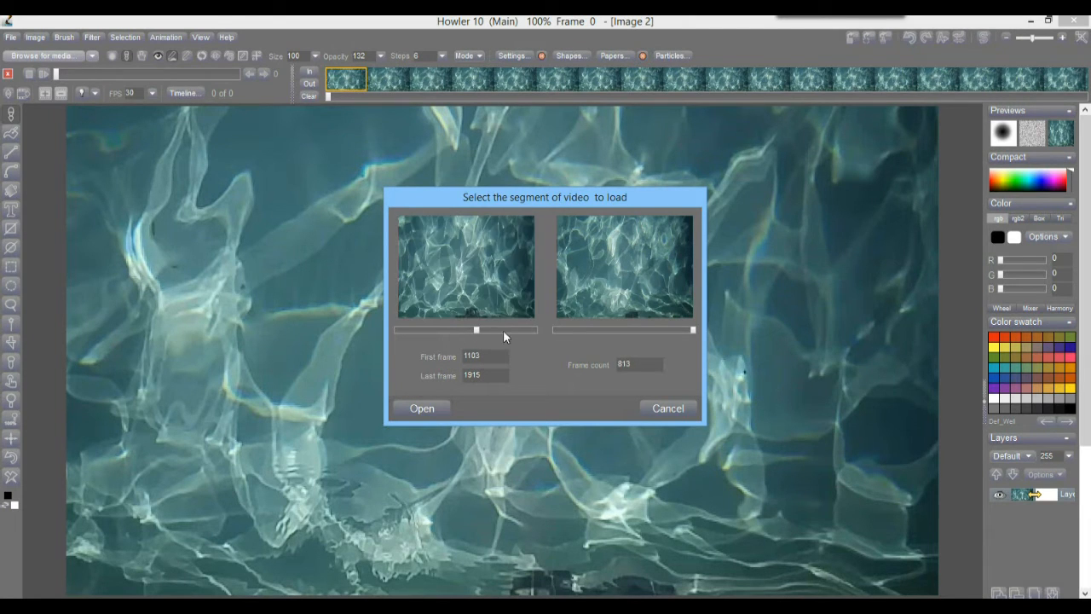
pyautogui.moveTo(475, 330); pyautogui.dragTo(426, 329)
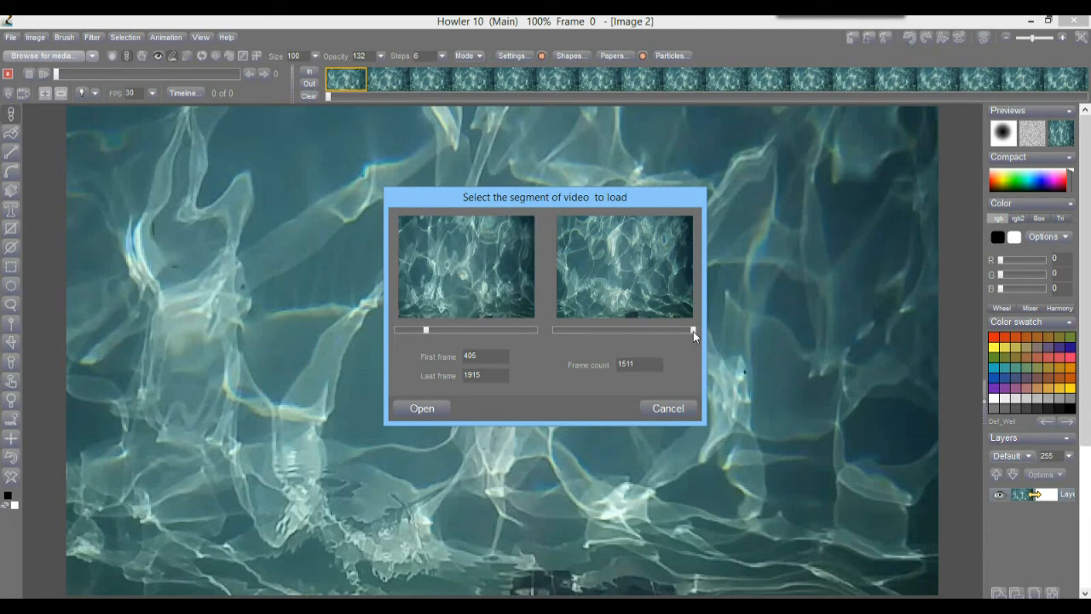
pyautogui.moveTo(693, 330); pyautogui.dragTo(597, 330)
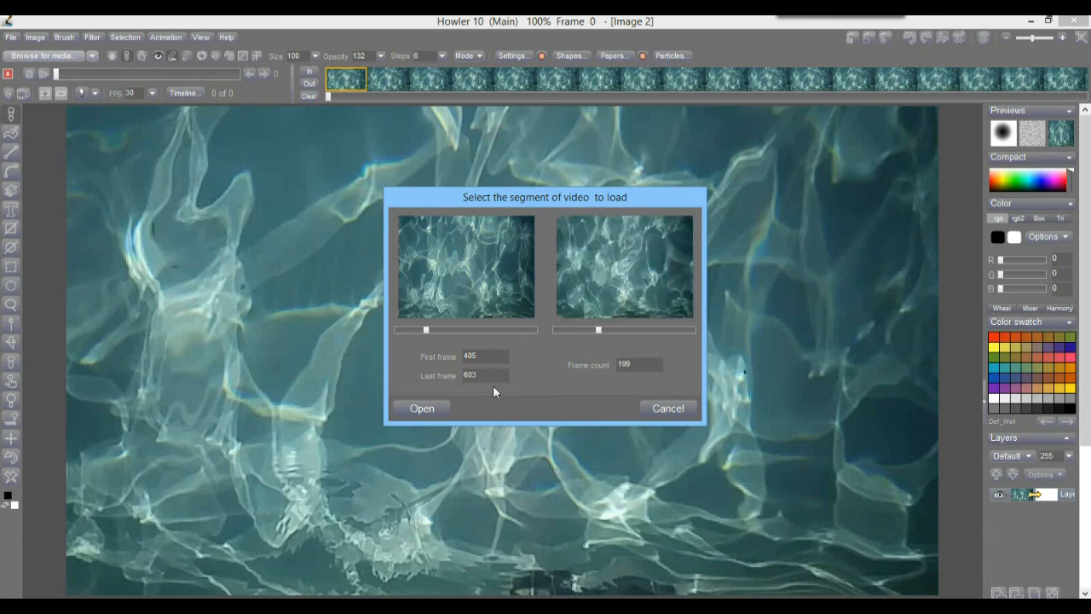
pyautogui.moveTo(597, 330); pyautogui.dragTo(599, 330)
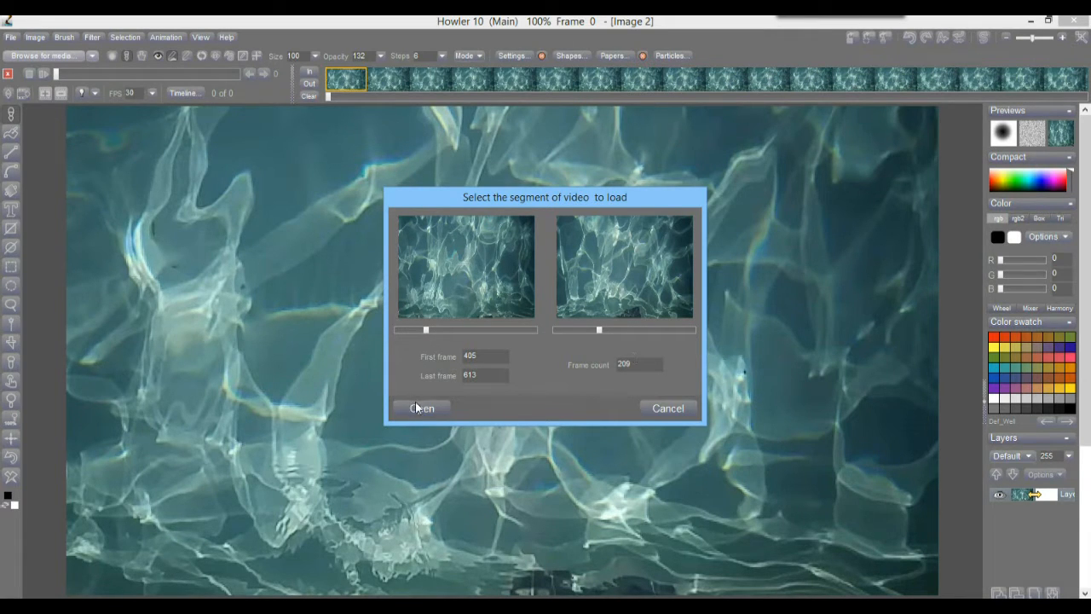
pyautogui.click(422, 408)
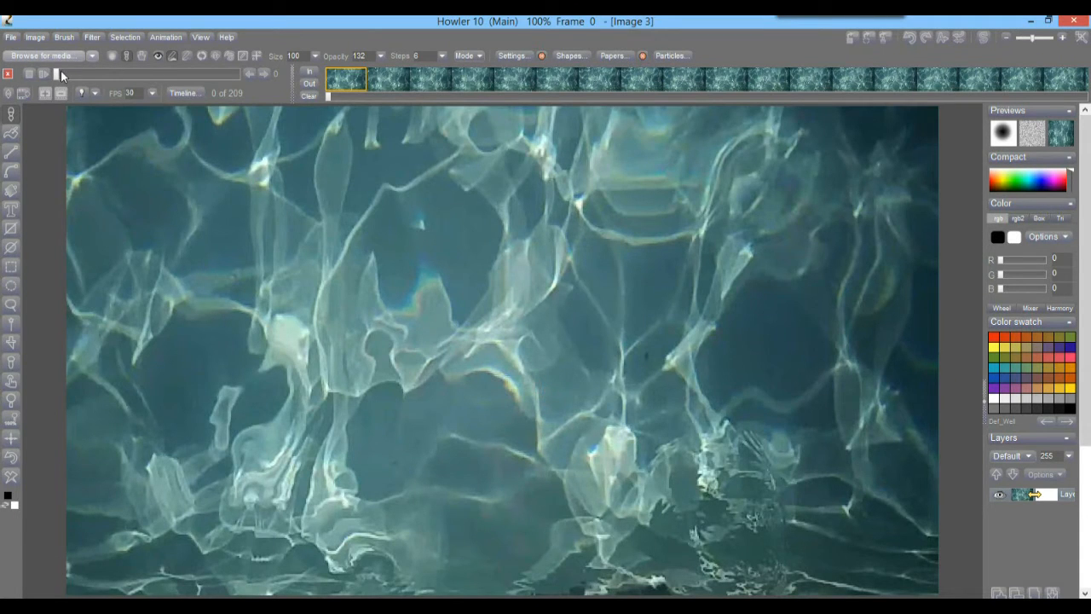
# Play back the 209-frame water animation to review it.
pyautogui.click(41, 75)
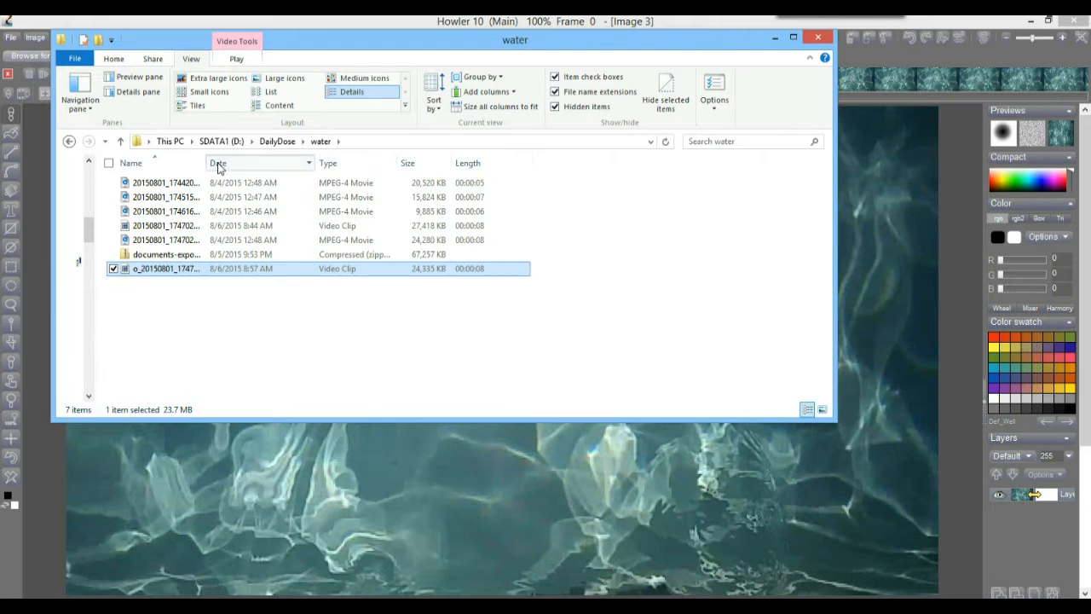
# Sort the water folder by date so o_20150801_174702.avi appears first.
pyautogui.click(218, 163)
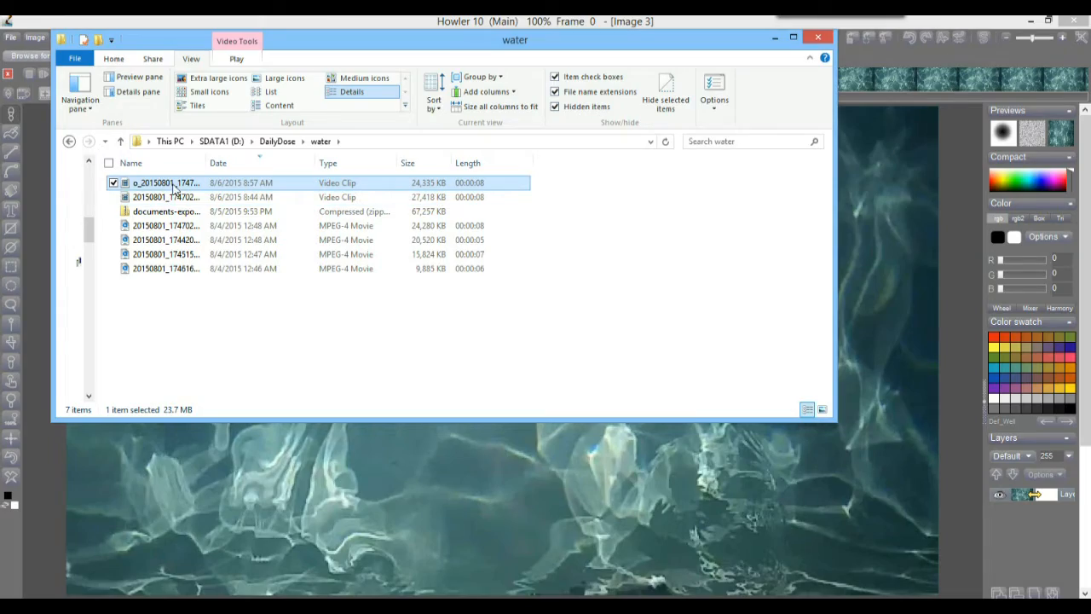
pyautogui.doubleClick(166, 183)
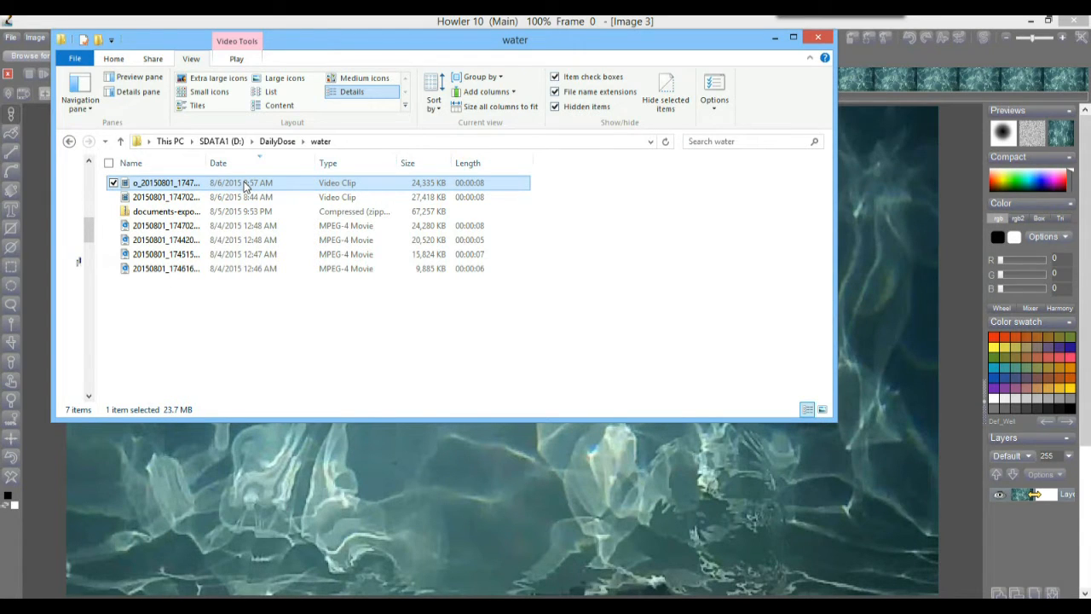
pyautogui.moveTo(158, 182)
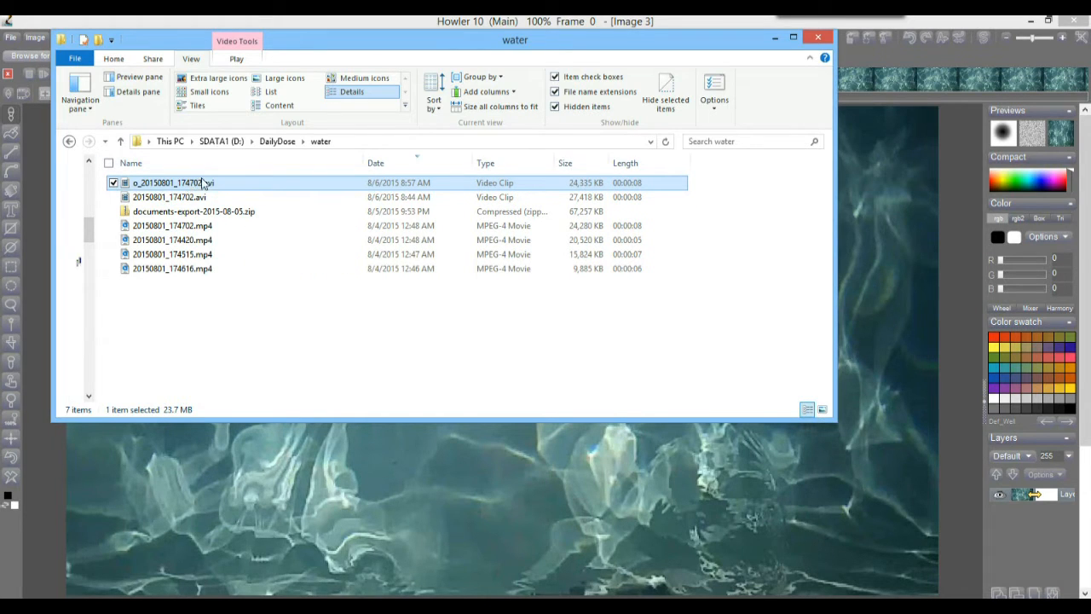
pyautogui.moveTo(169, 182)
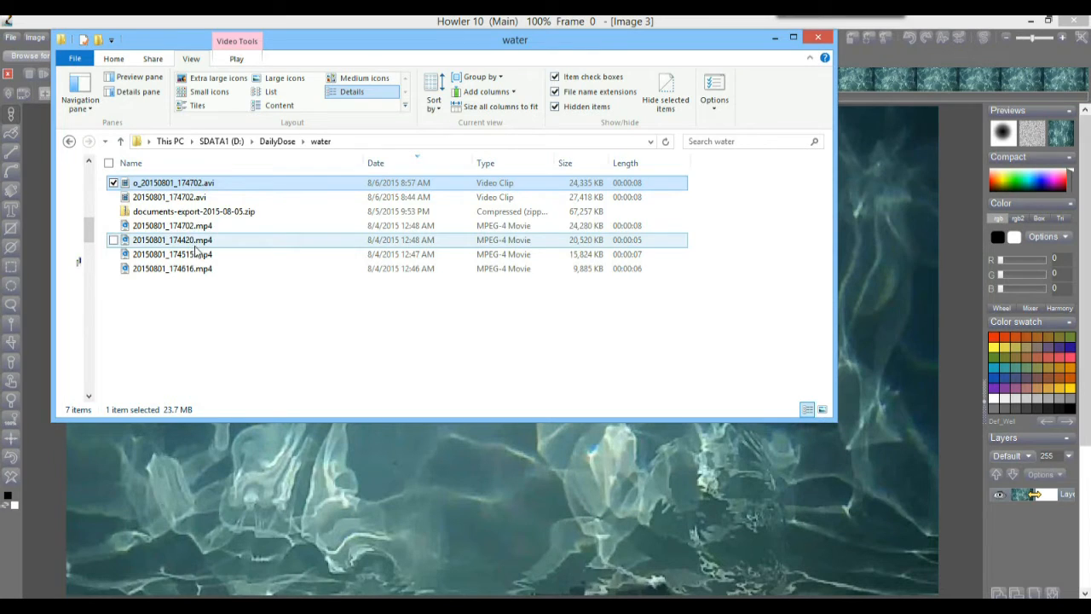
pyautogui.click(169, 197)
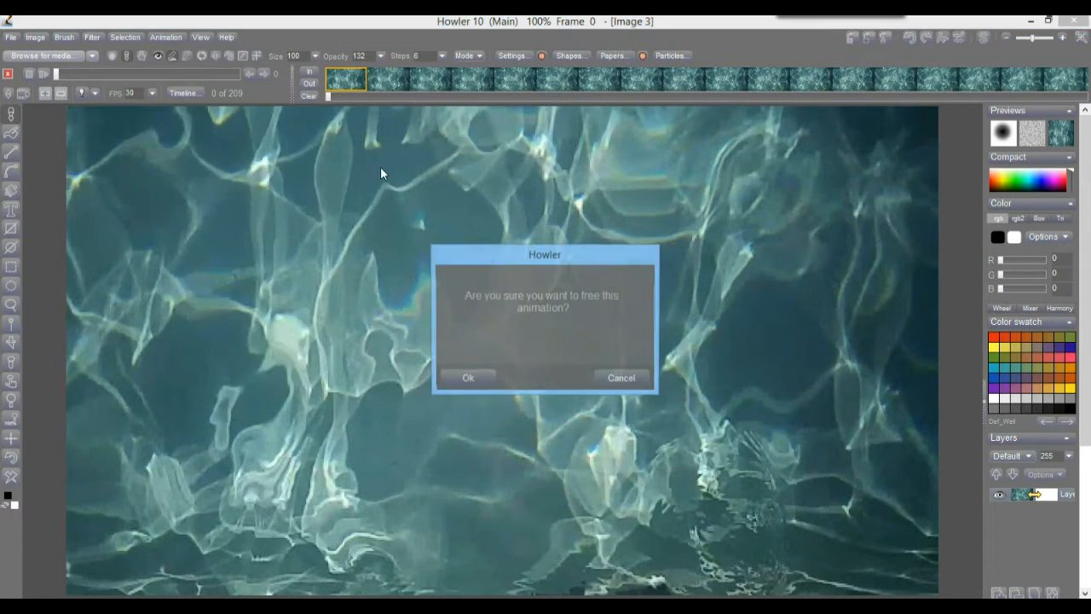
# Free the 209-frame animation and open o_20150801_174702.avi via Load AVI.
pyautogui.click(470, 377)
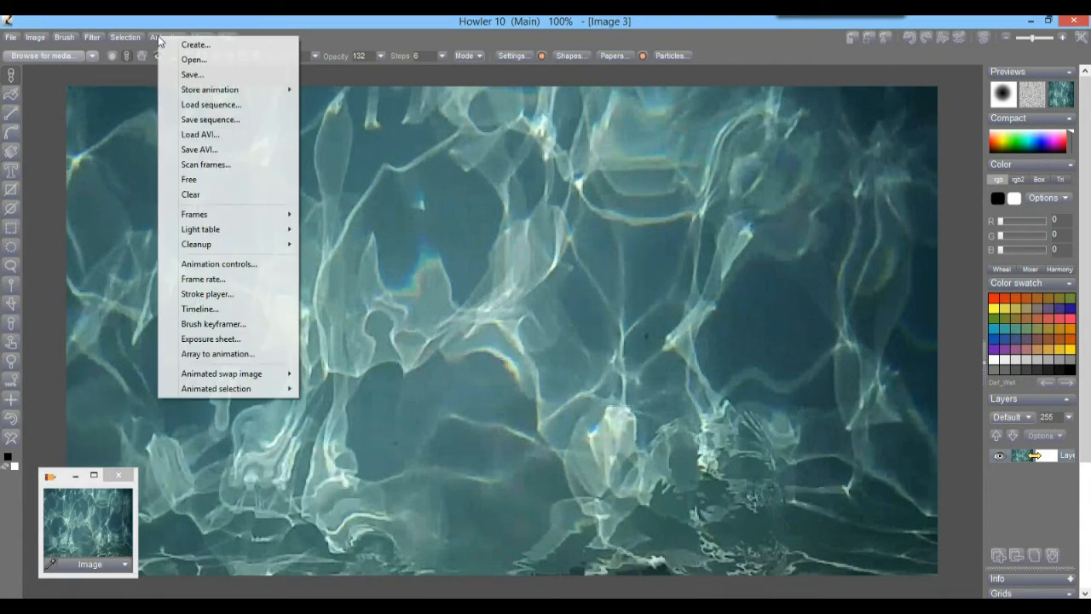
pyautogui.moveTo(215, 133)
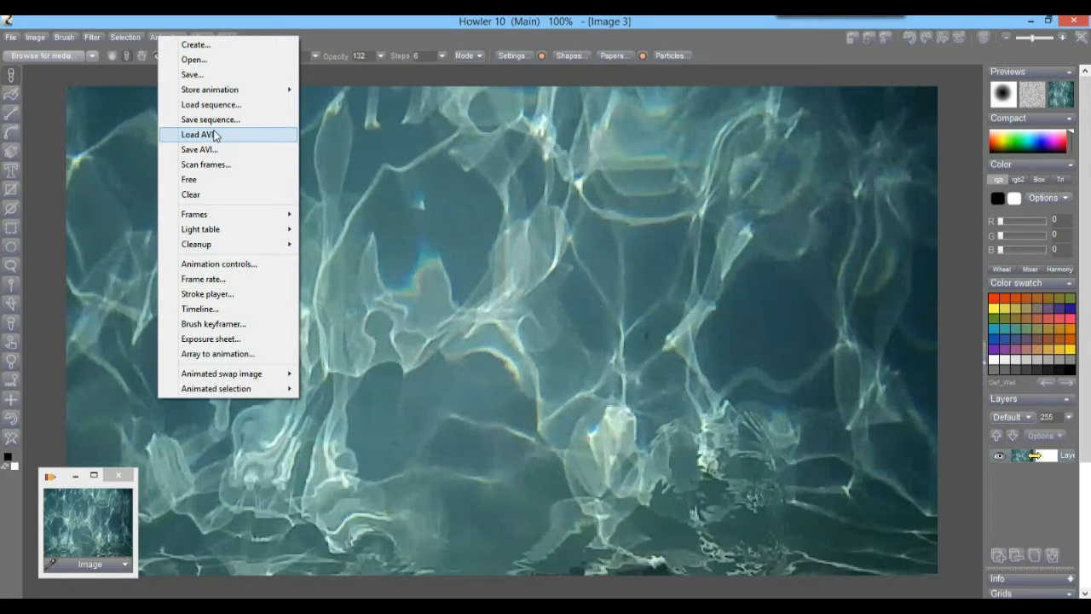
pyautogui.click(198, 134)
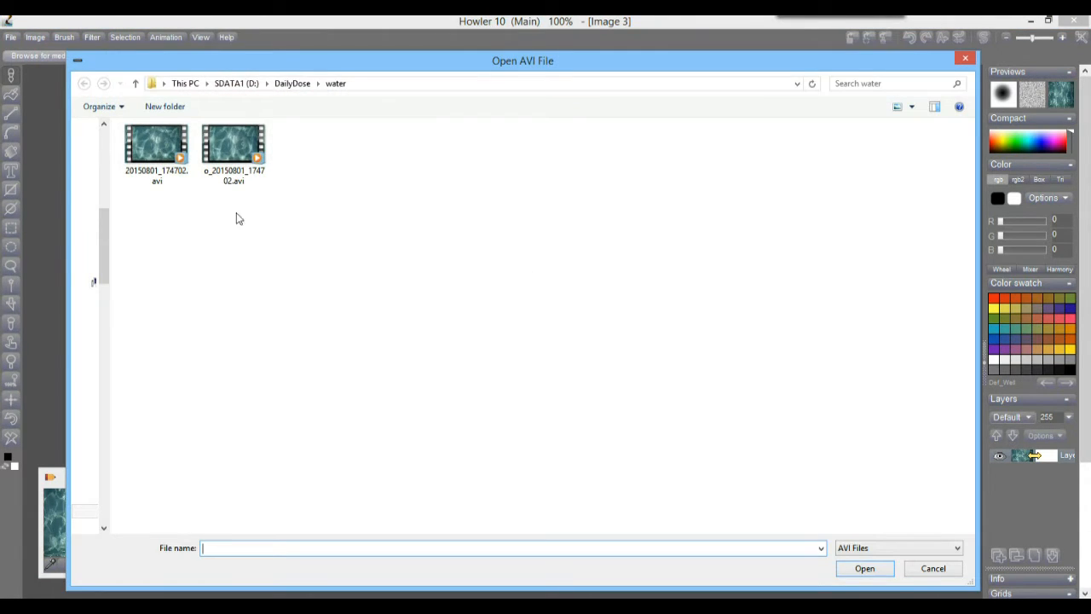
pyautogui.click(233, 143)
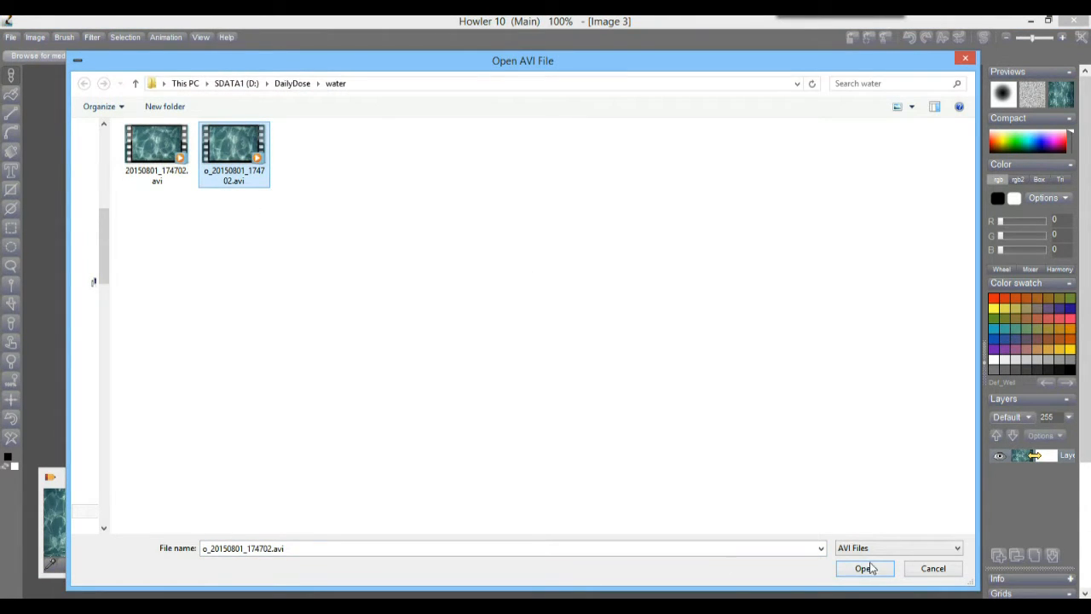
pyautogui.click(863, 568)
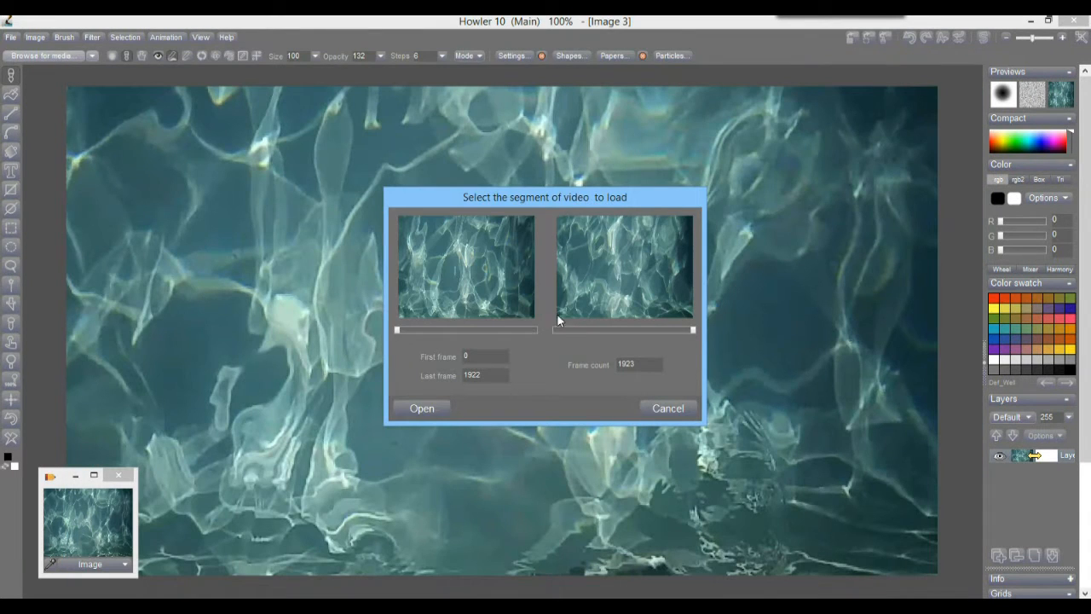
# Move the first frame to 1571 and load frames 1571–1922 as 352 frames.
pyautogui.moveTo(398, 329); pyautogui.dragTo(442, 329)
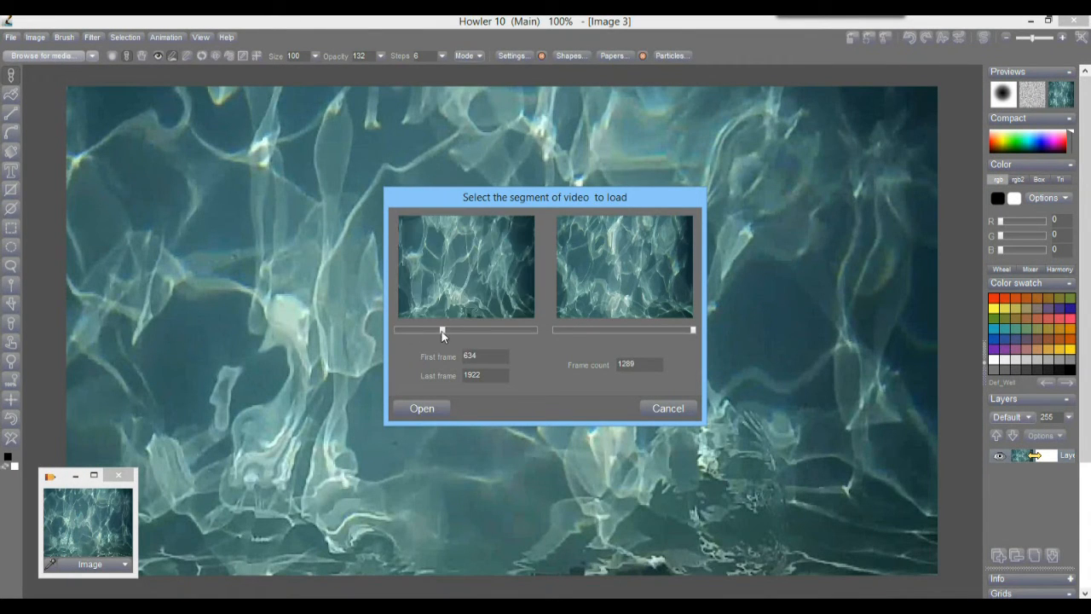
pyautogui.moveTo(442, 330); pyautogui.dragTo(482, 329)
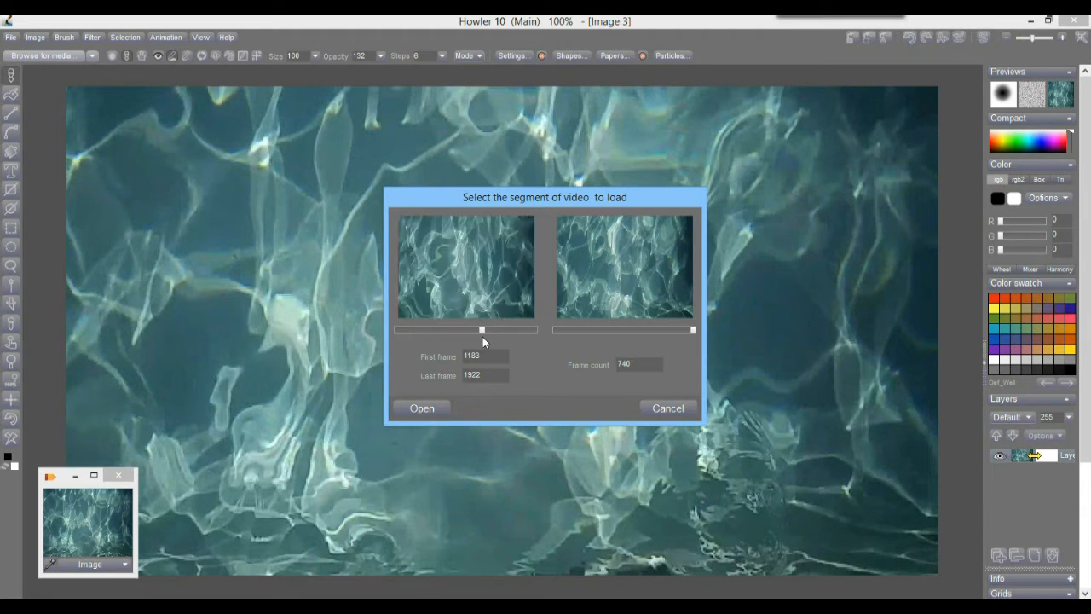
pyautogui.moveTo(481, 330); pyautogui.dragTo(534, 330)
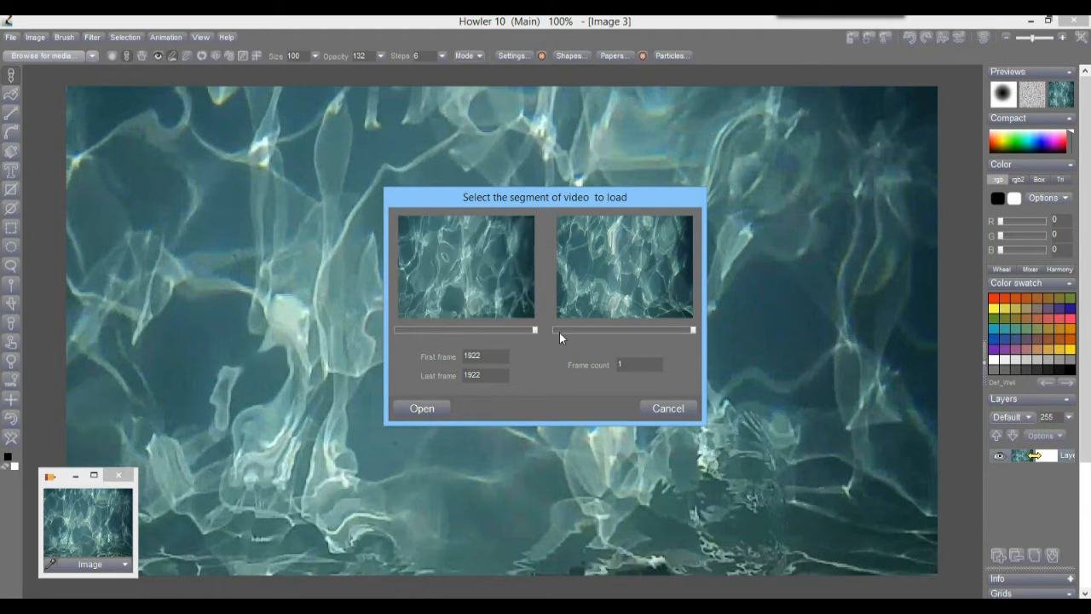
pyautogui.moveTo(534, 330); pyautogui.dragTo(499, 330)
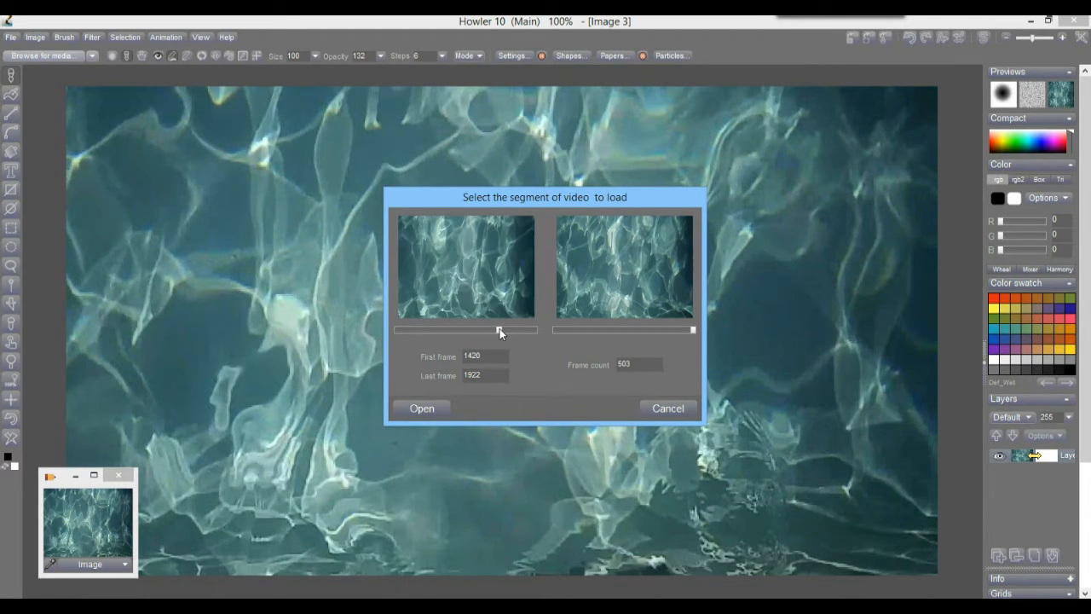
pyautogui.moveTo(498, 329); pyautogui.dragTo(502, 330)
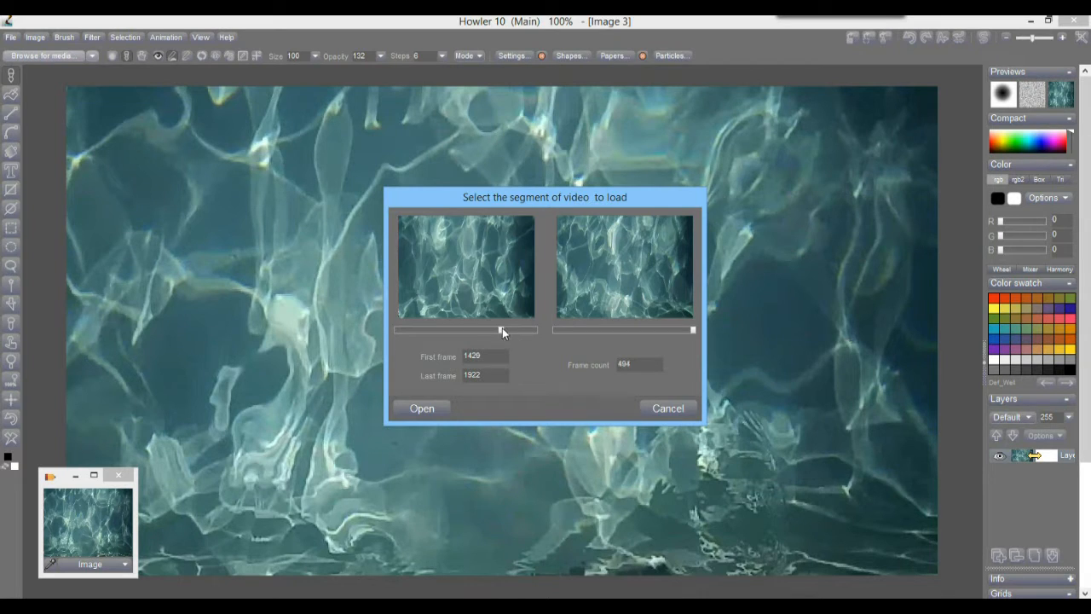
pyautogui.moveTo(501, 330); pyautogui.dragTo(510, 330)
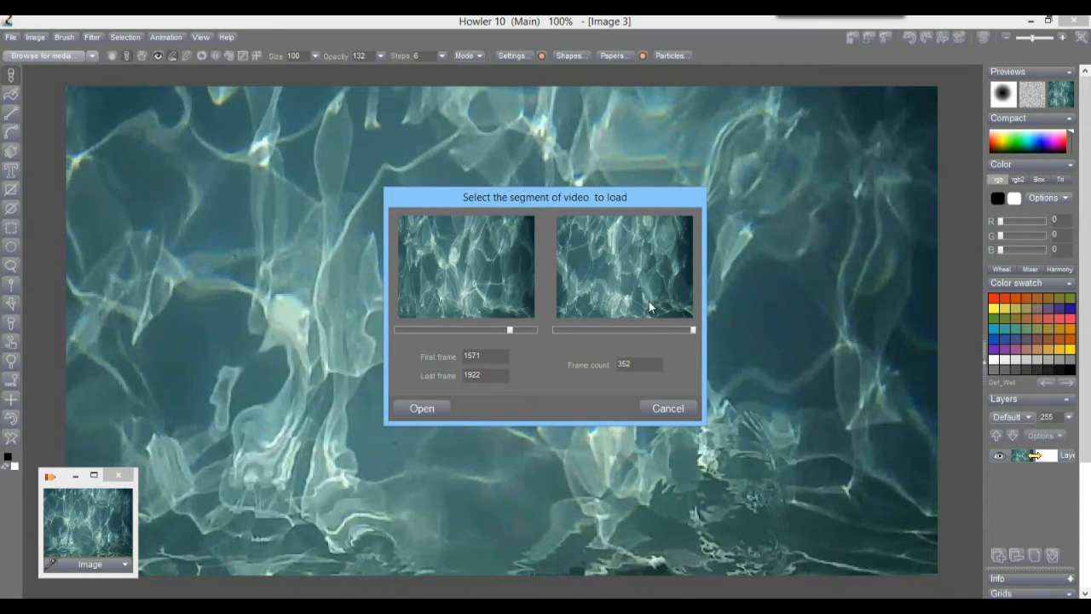
pyautogui.click(422, 408)
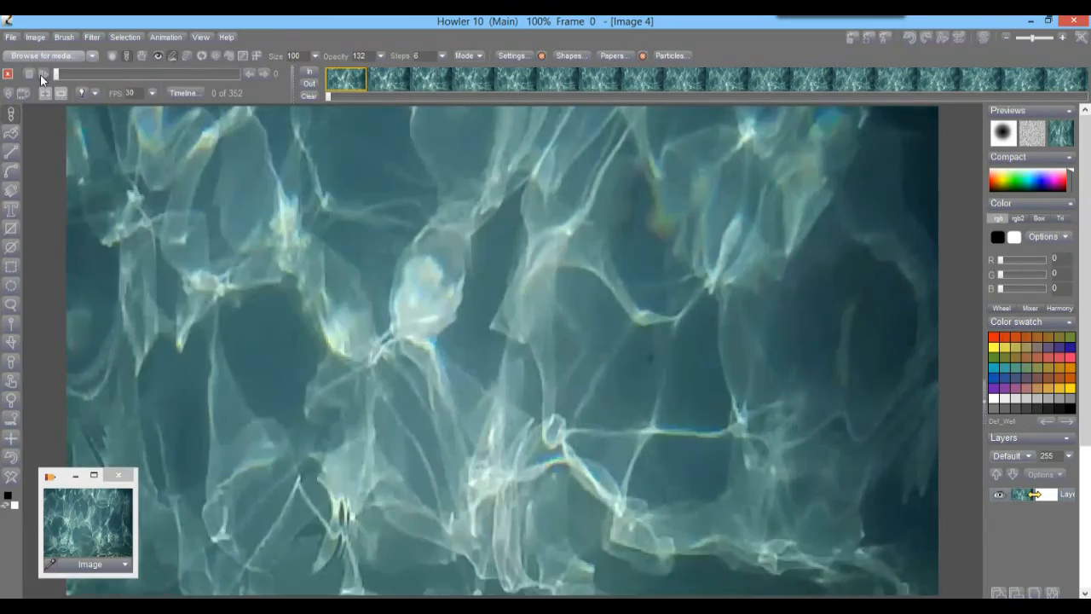
# Play the 352-frame water animation to watch its motion.
pyautogui.click(42, 75)
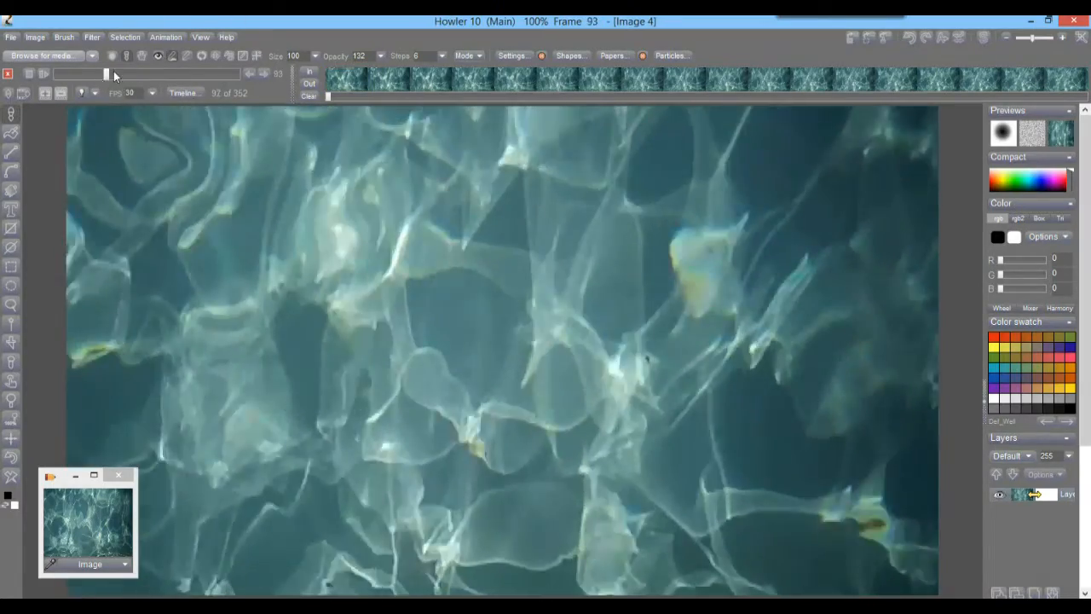
pyautogui.click(93, 36)
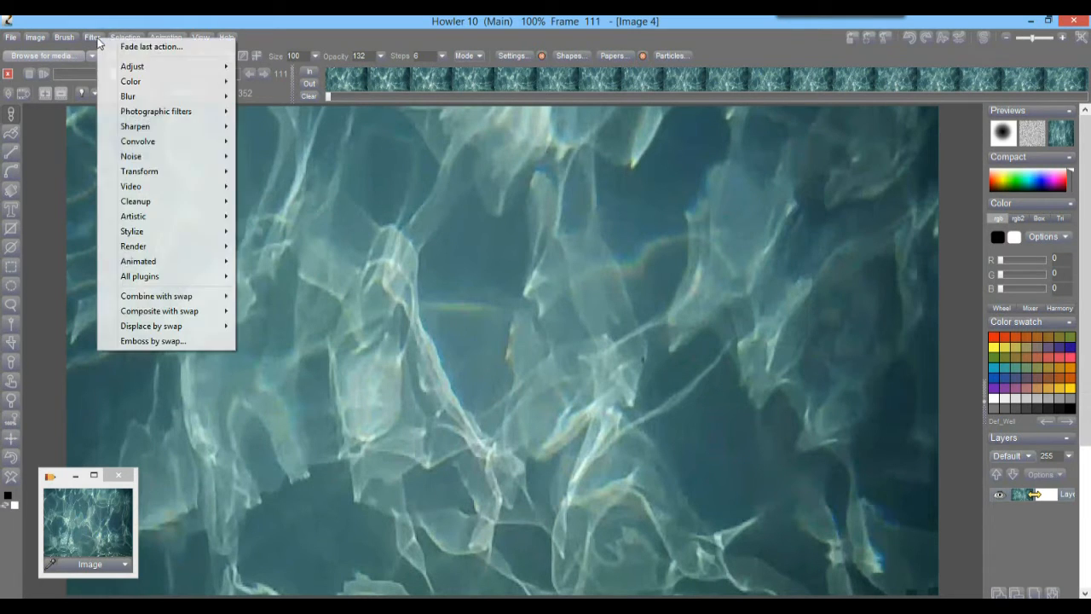
pyautogui.moveTo(151, 65)
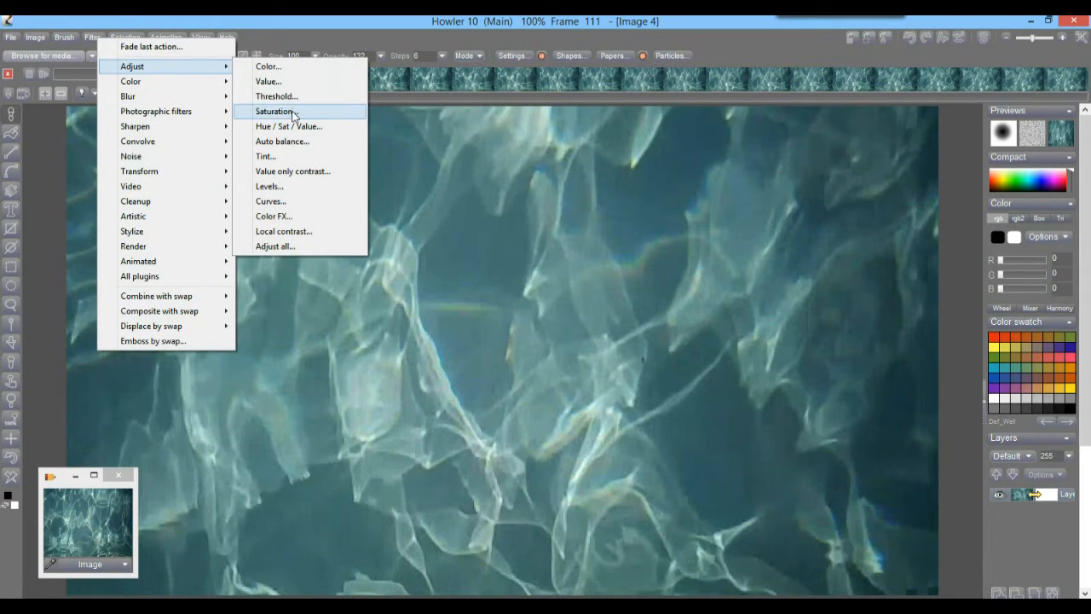
pyautogui.moveTo(287, 201)
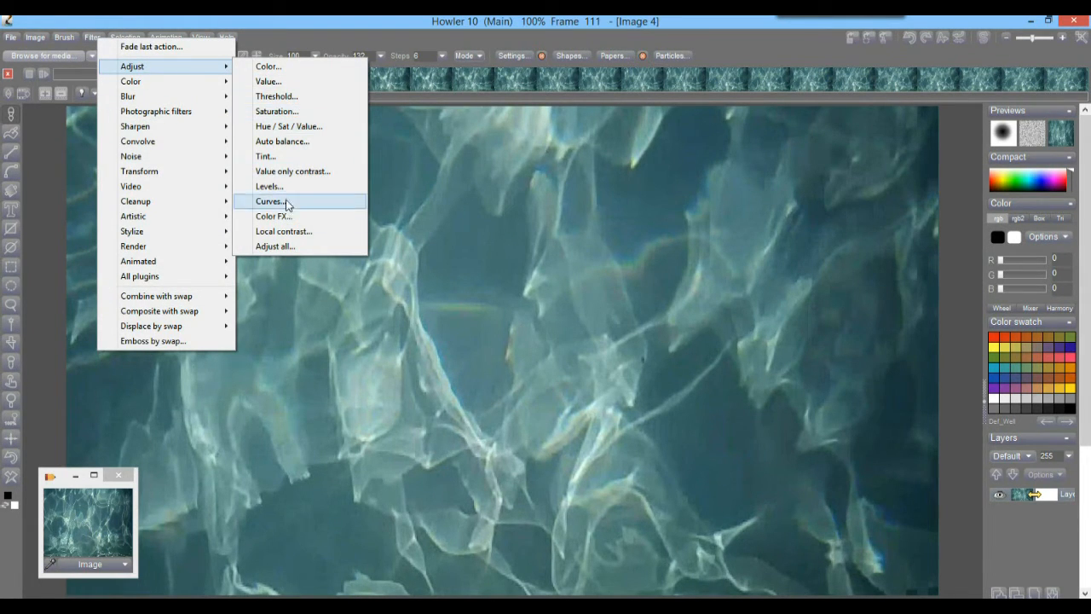
pyautogui.click(269, 201)
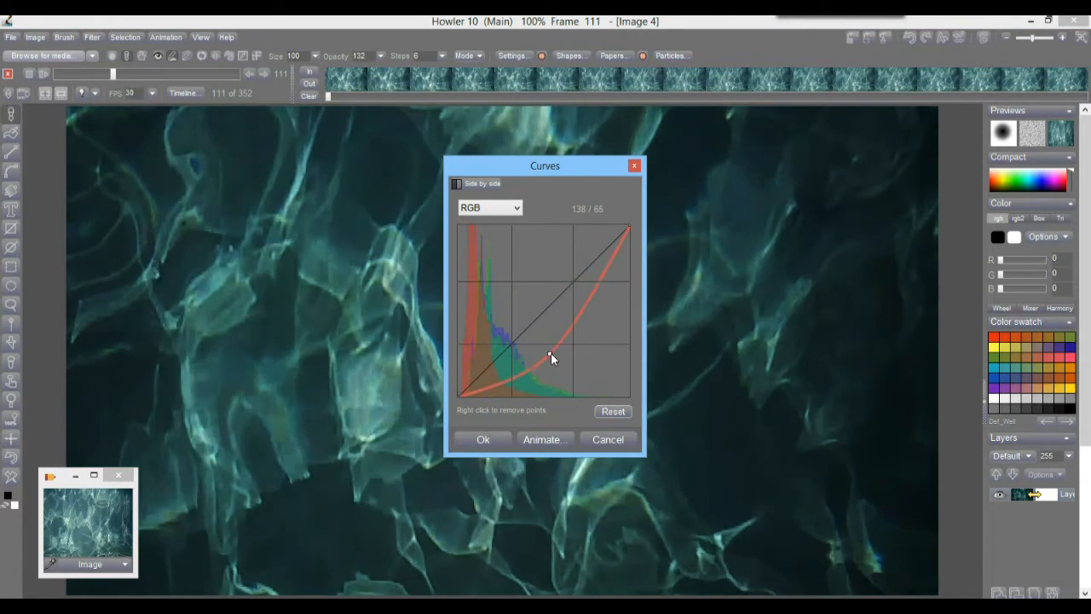
pyautogui.moveTo(551, 358); pyautogui.dragTo(612, 249)
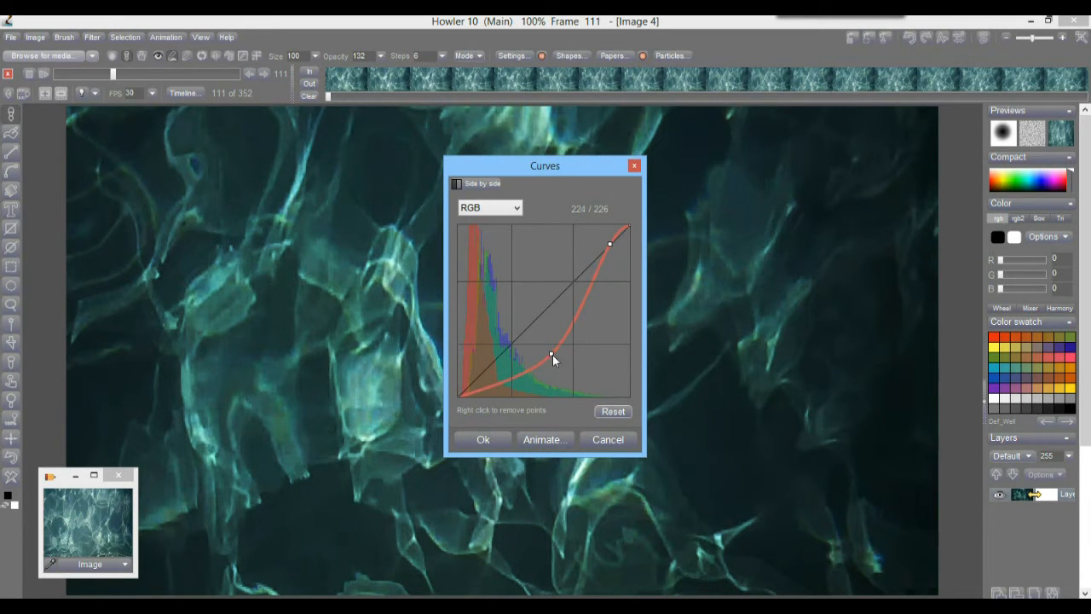
pyautogui.moveTo(552, 354); pyautogui.dragTo(560, 357)
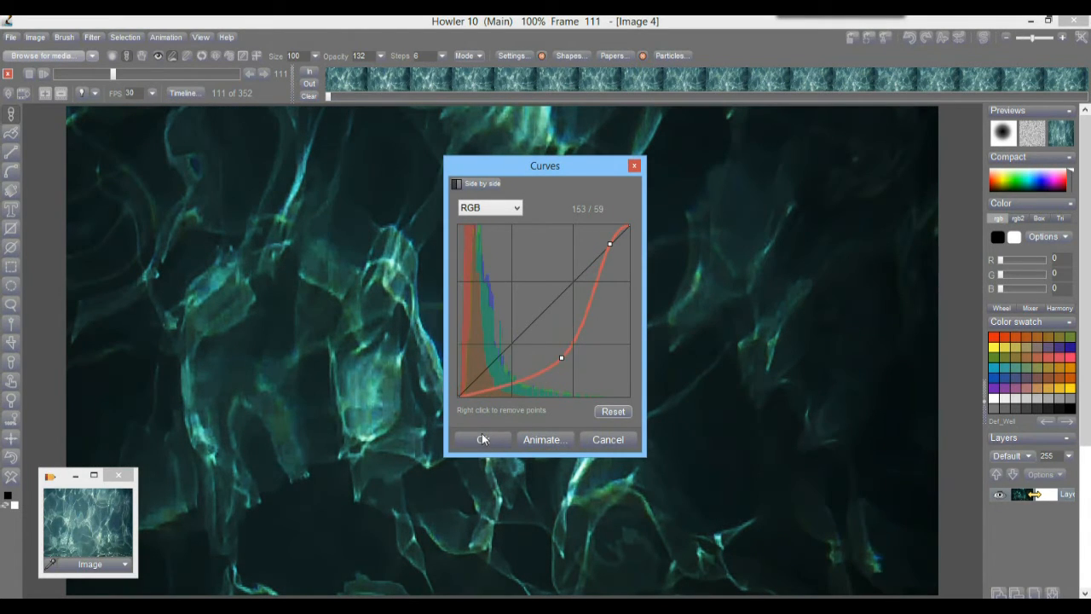
pyautogui.click(481, 440)
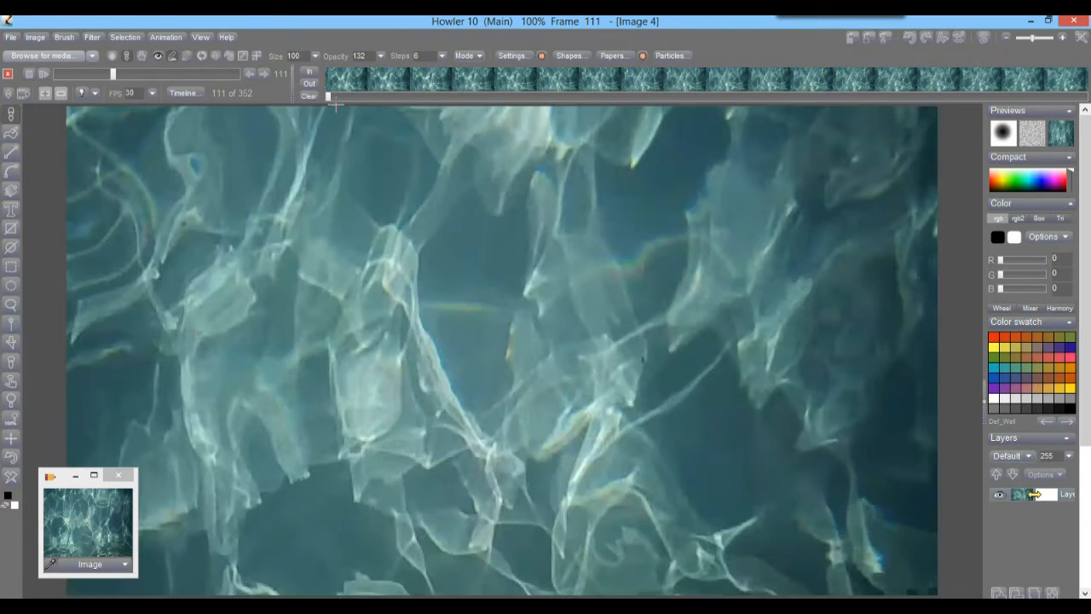
# Apply the last-used darkening Curves adjustment to all 352 frames.
pyautogui.click(88, 37)
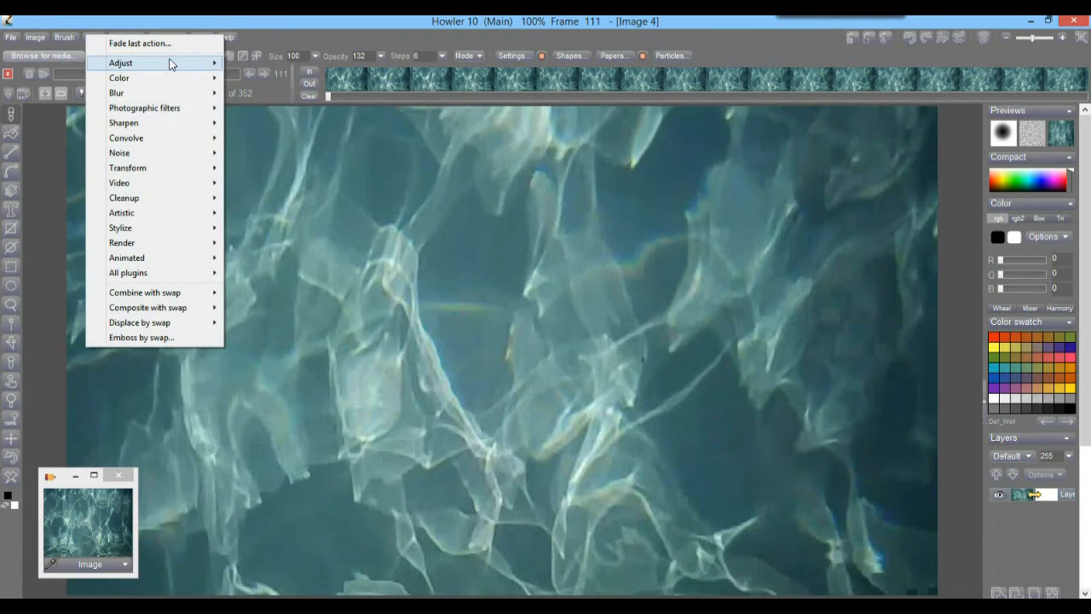
pyautogui.moveTo(153, 63)
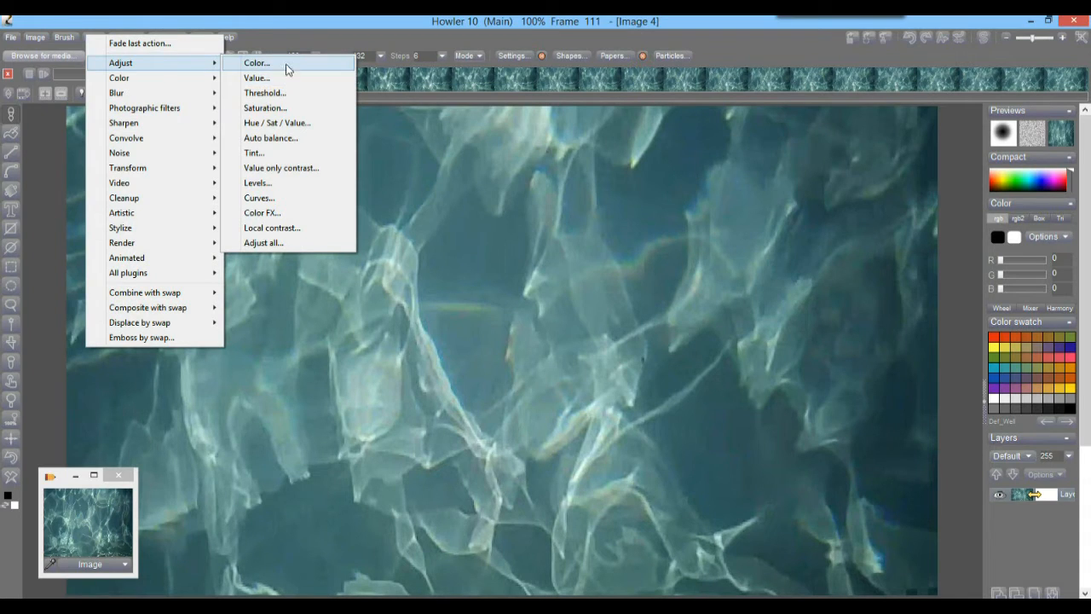
pyautogui.click(259, 197)
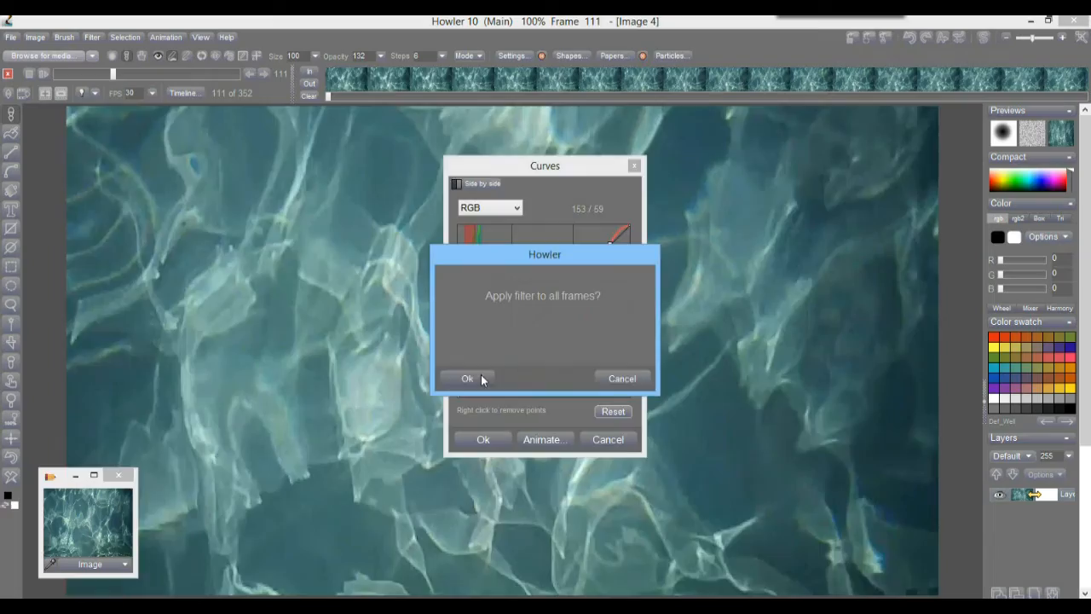
pyautogui.click(467, 378)
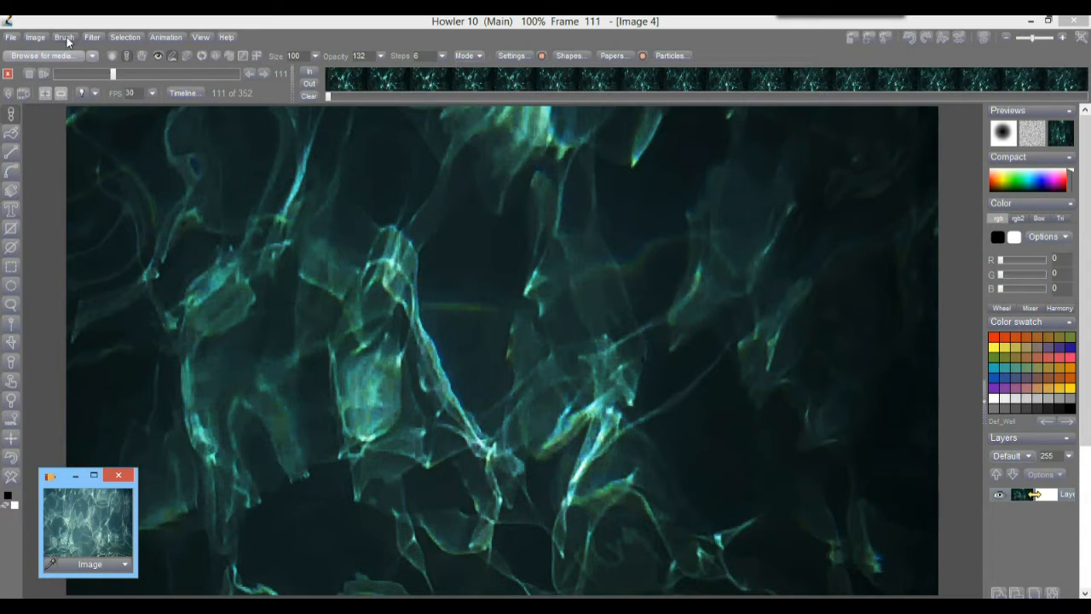
# Open the Image menu to browse the image commands.
pyautogui.click(32, 36)
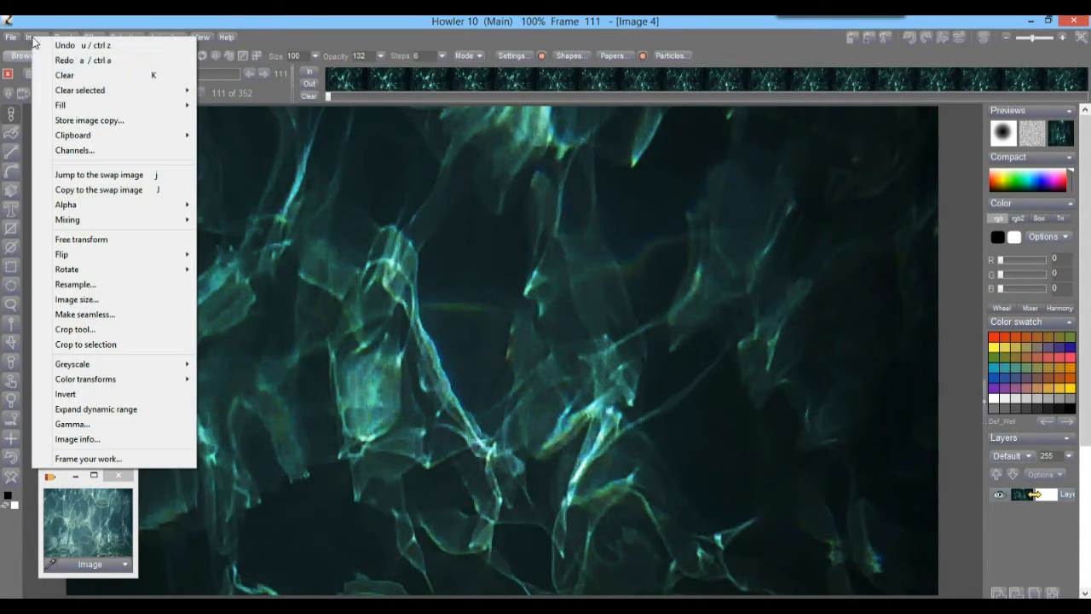
pyautogui.moveTo(86, 245)
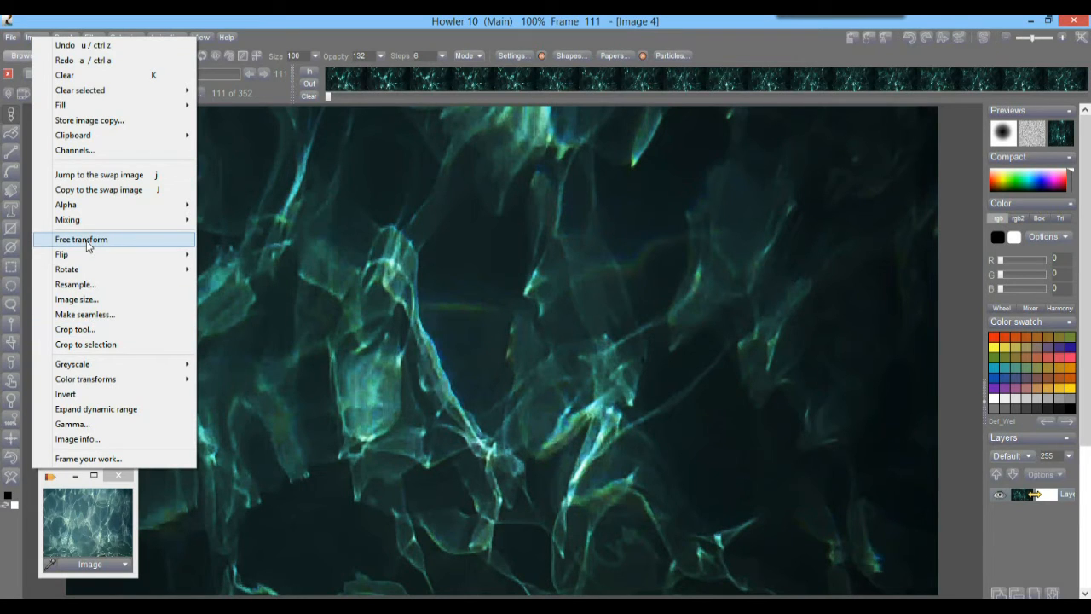
pyautogui.moveTo(77, 299)
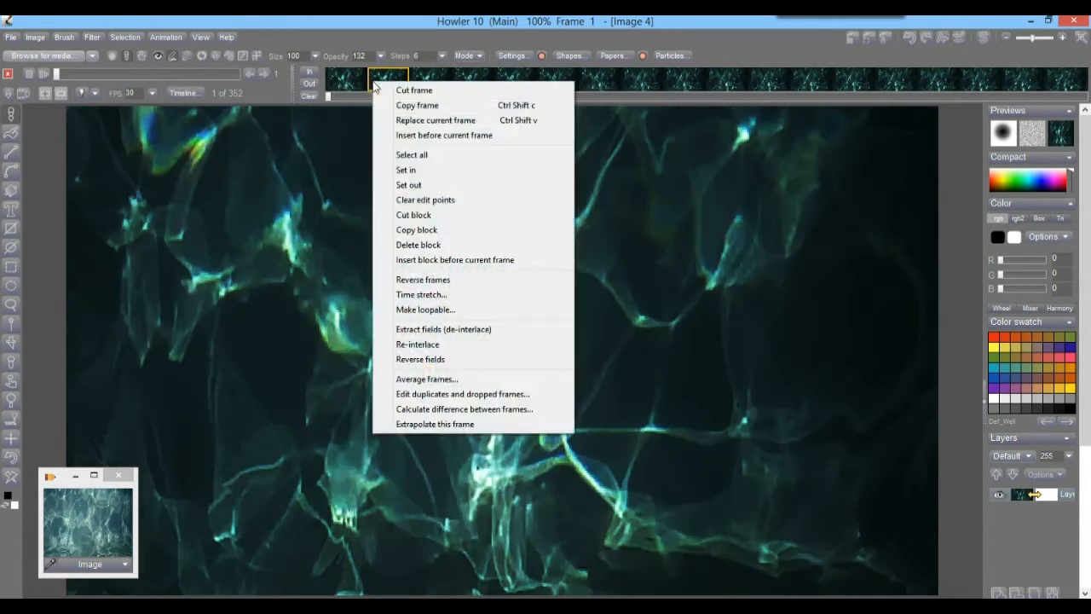
pyautogui.moveTo(422, 279)
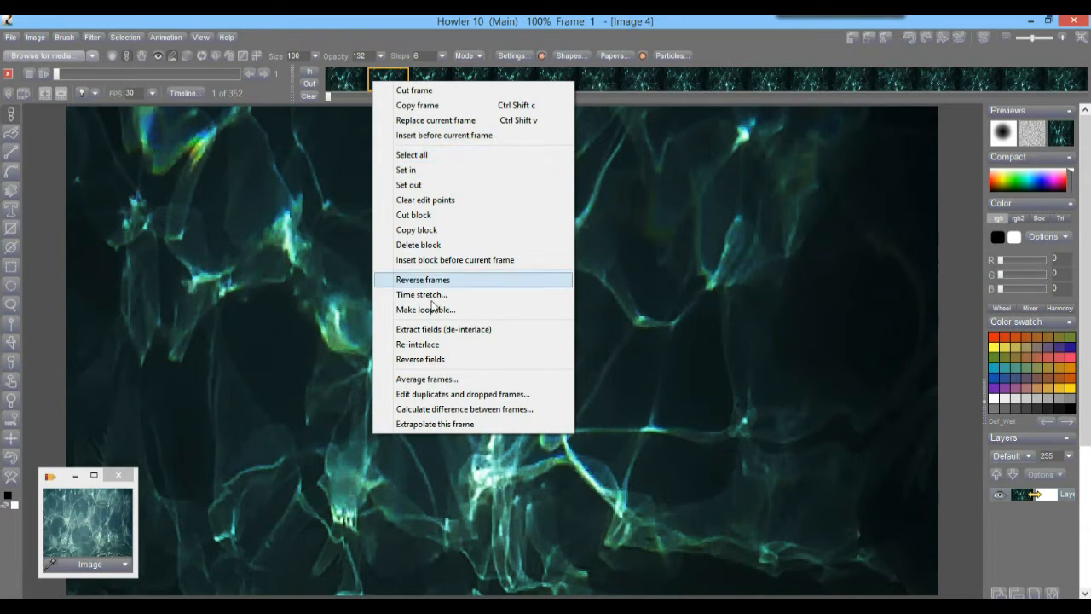
pyautogui.moveTo(446, 259)
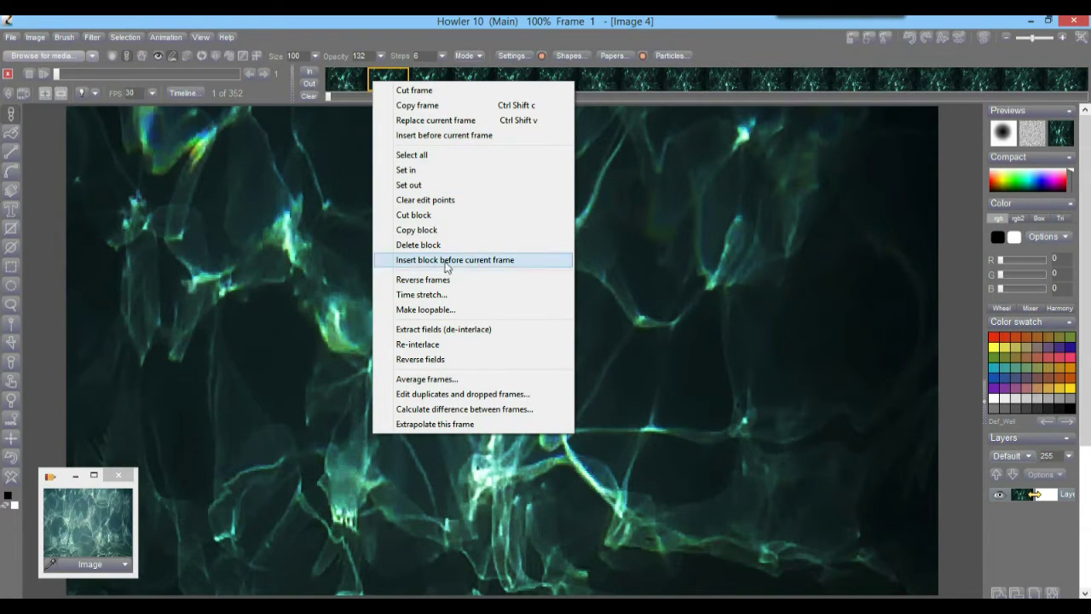
pyautogui.moveTo(436, 294)
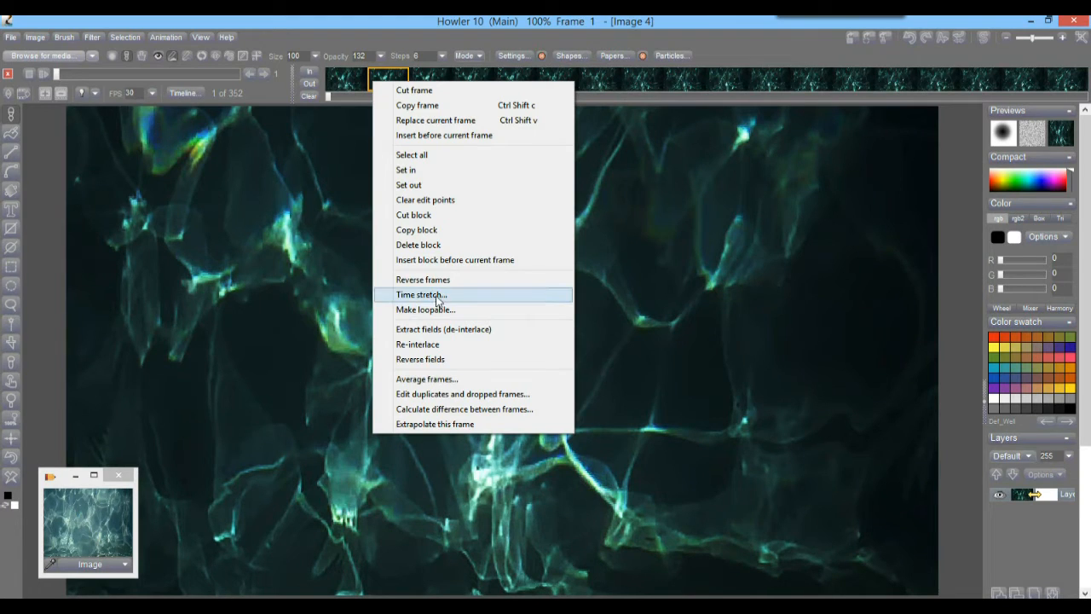
# Time-stretch the animation from 352 to 200 frames with frame blending enabled.
pyautogui.click(420, 294)
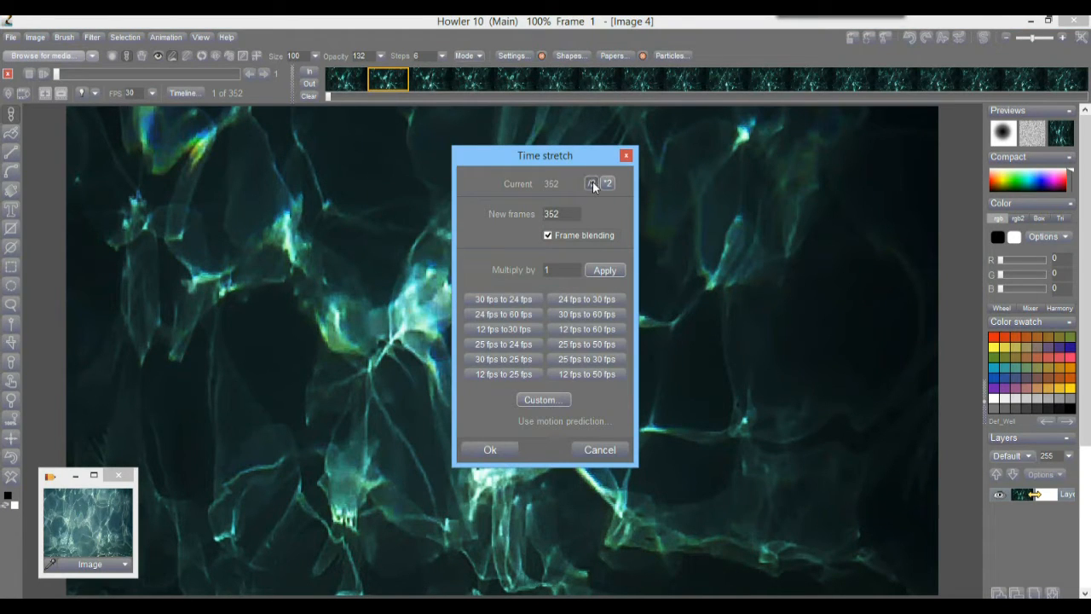
pyautogui.click(591, 182)
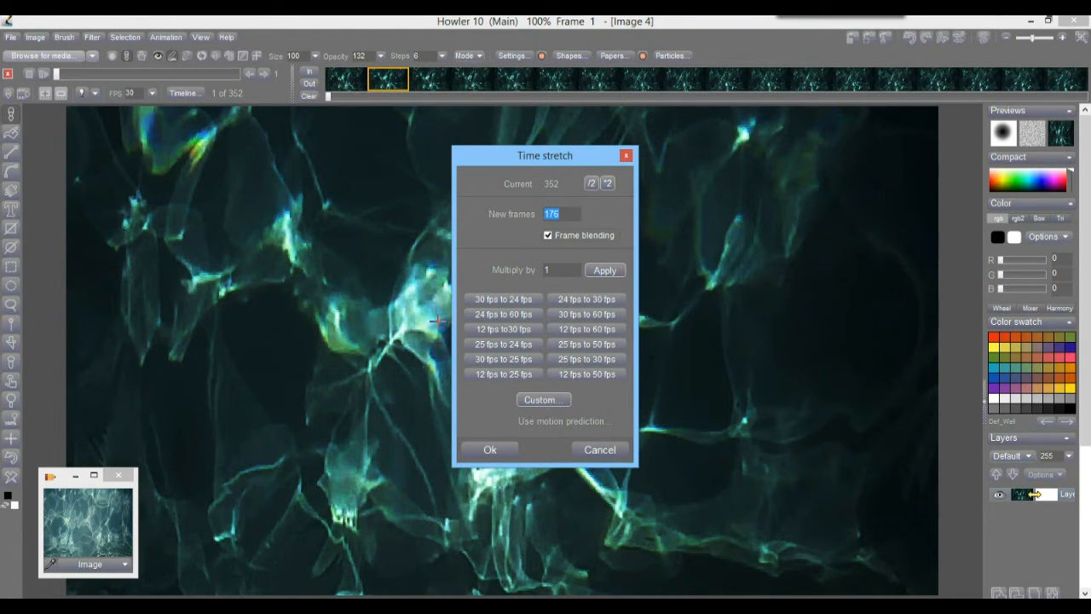
pyautogui.moveTo(434, 414)
pyautogui.write('200')
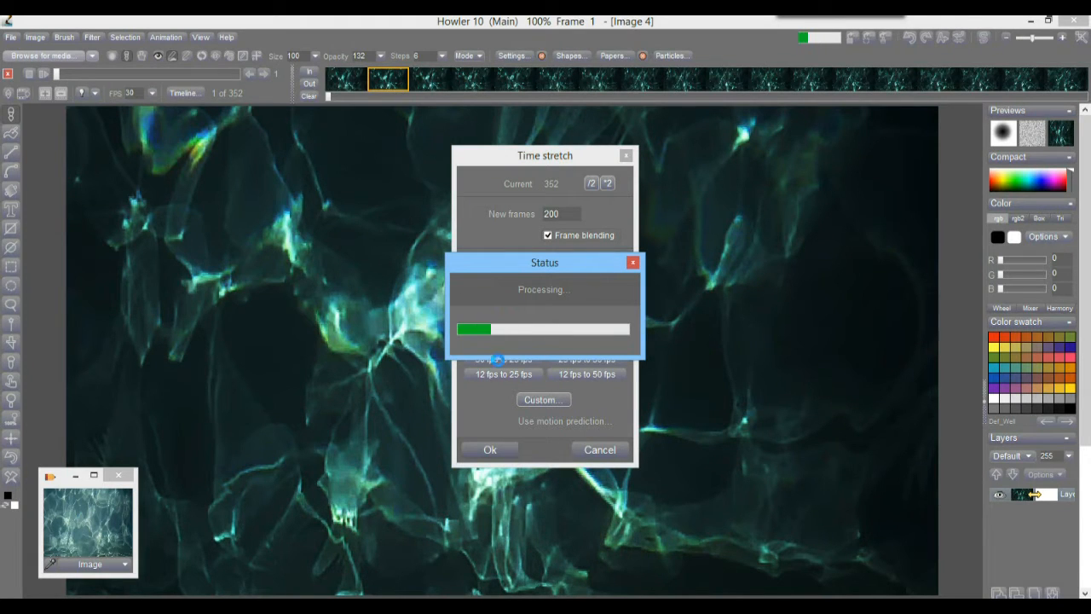
pyautogui.click(489, 449)
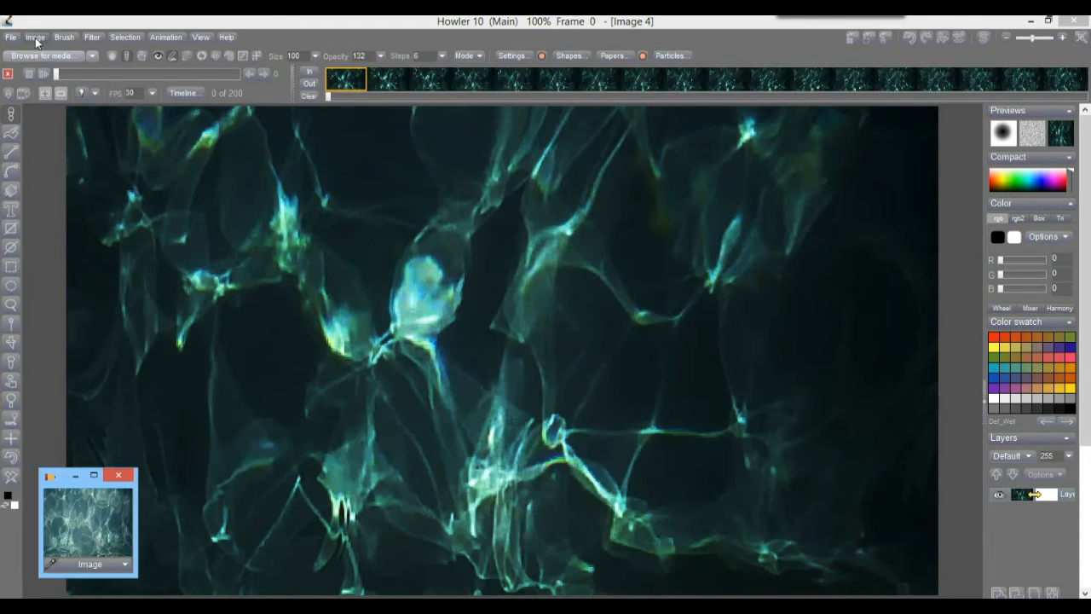
# Resize the frames from 2560×1440 to the 640×360 preset with Bi-cubic+ scaling.
pyautogui.click(35, 37)
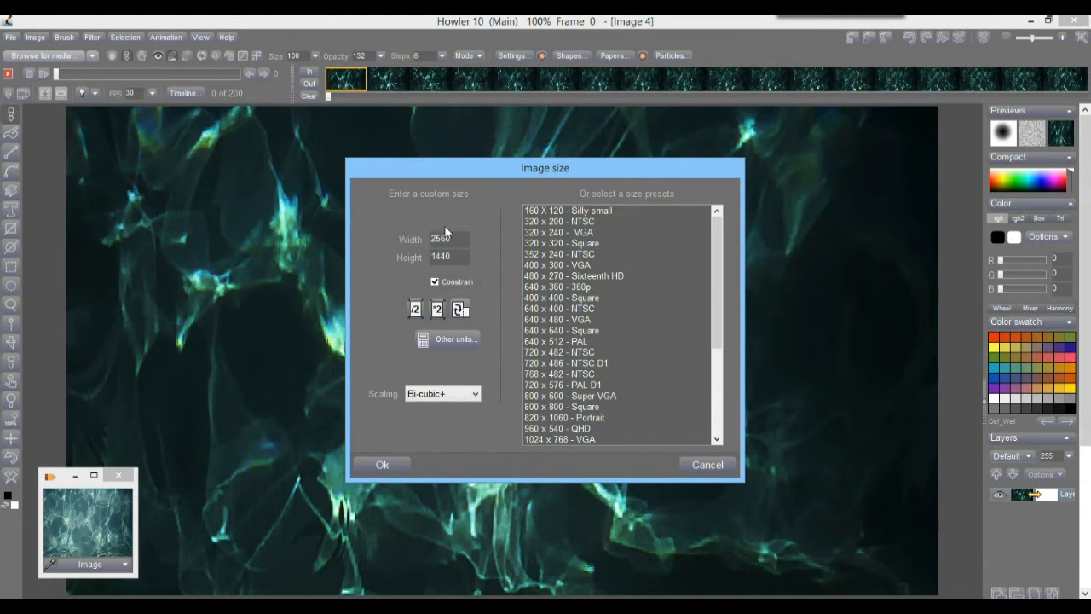
pyautogui.click(415, 309)
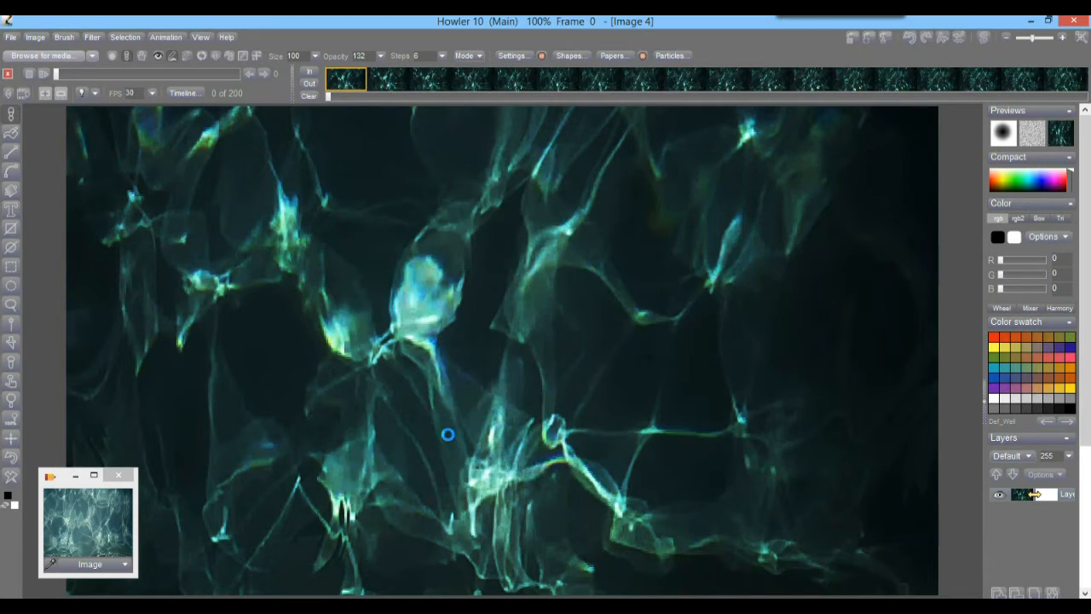
pyautogui.moveTo(181, 227)
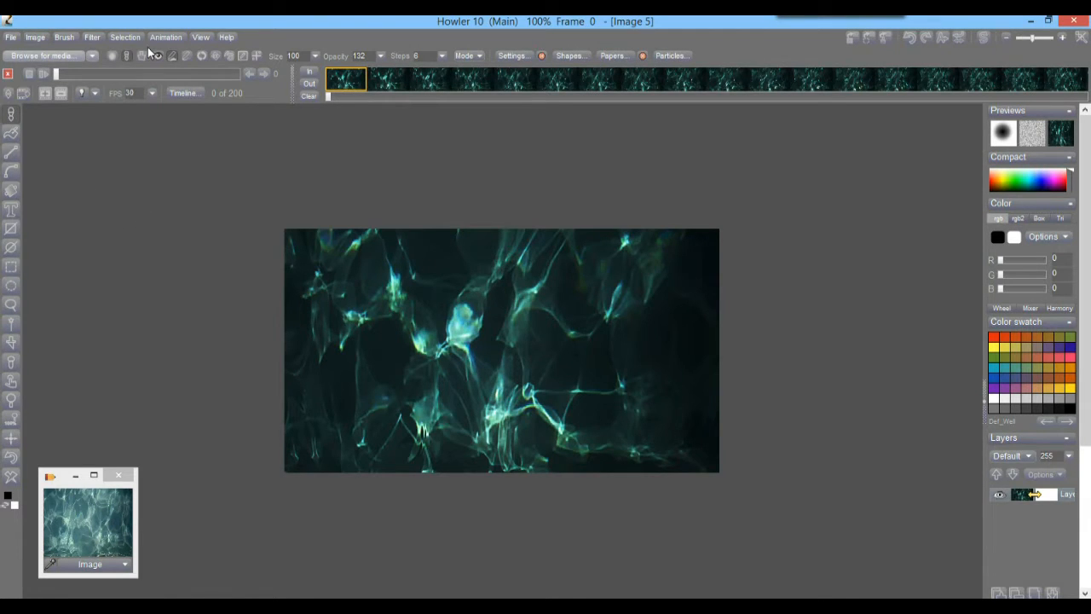
# Store the 200-frame animation to disc as a DWA clip and move its window aside.
pyautogui.click(165, 37)
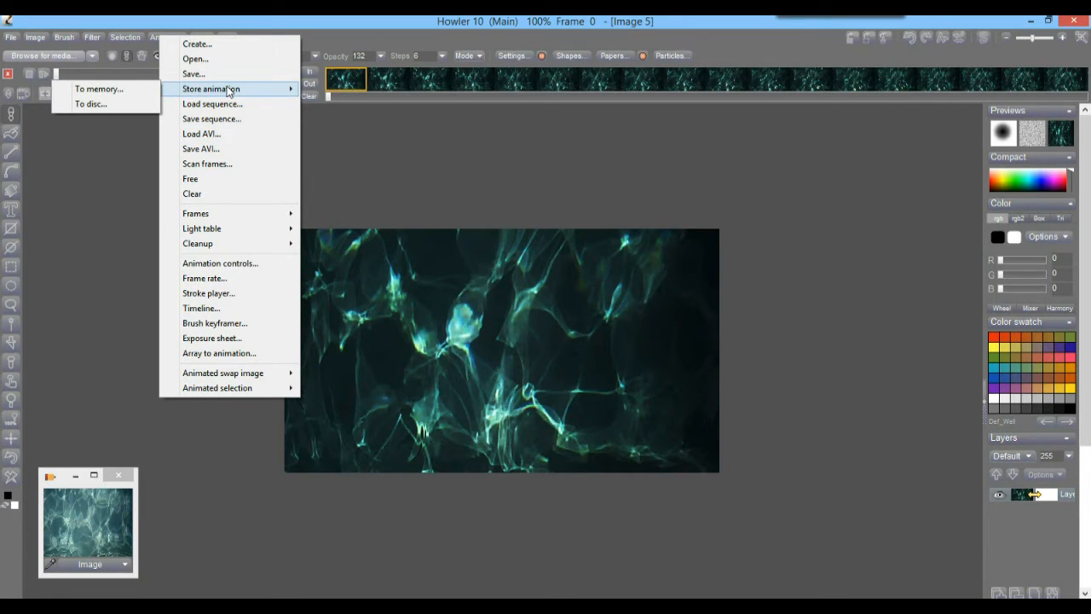
pyautogui.moveTo(92, 104)
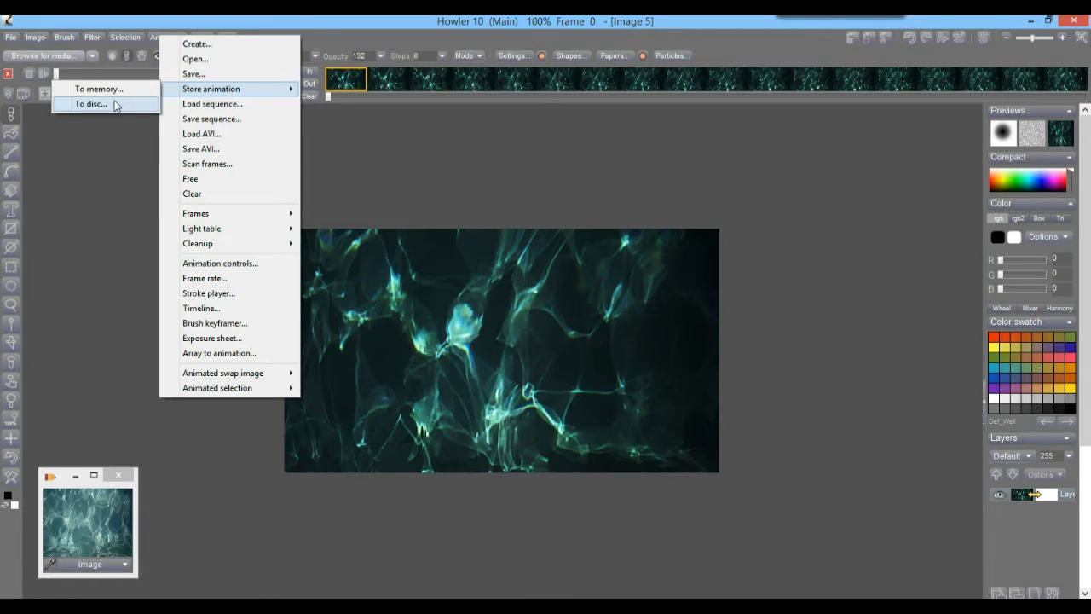
pyautogui.click(91, 103)
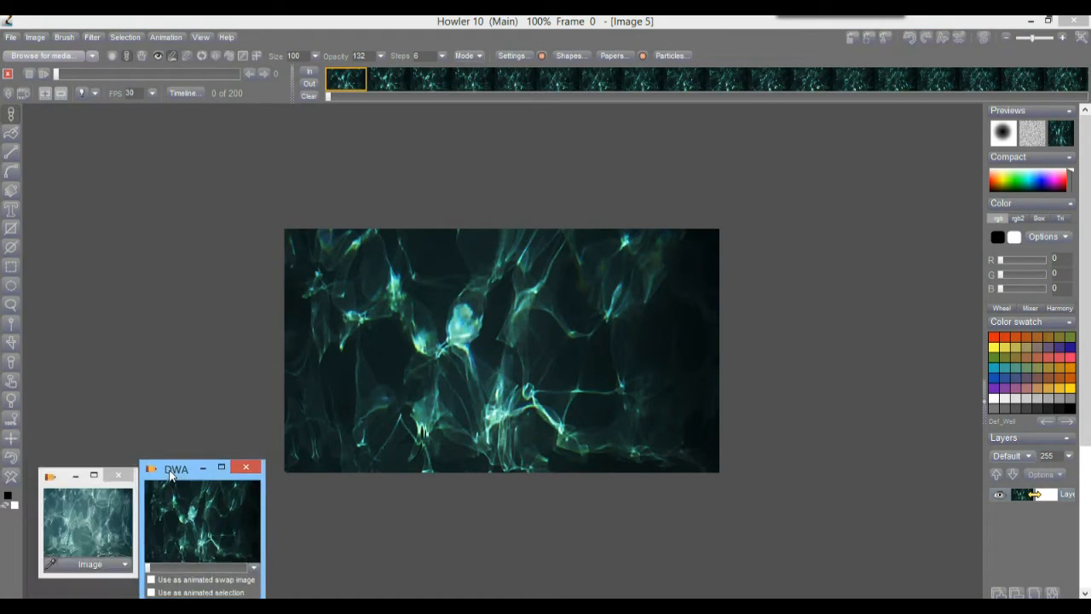
pyautogui.moveTo(175, 469); pyautogui.dragTo(186, 458)
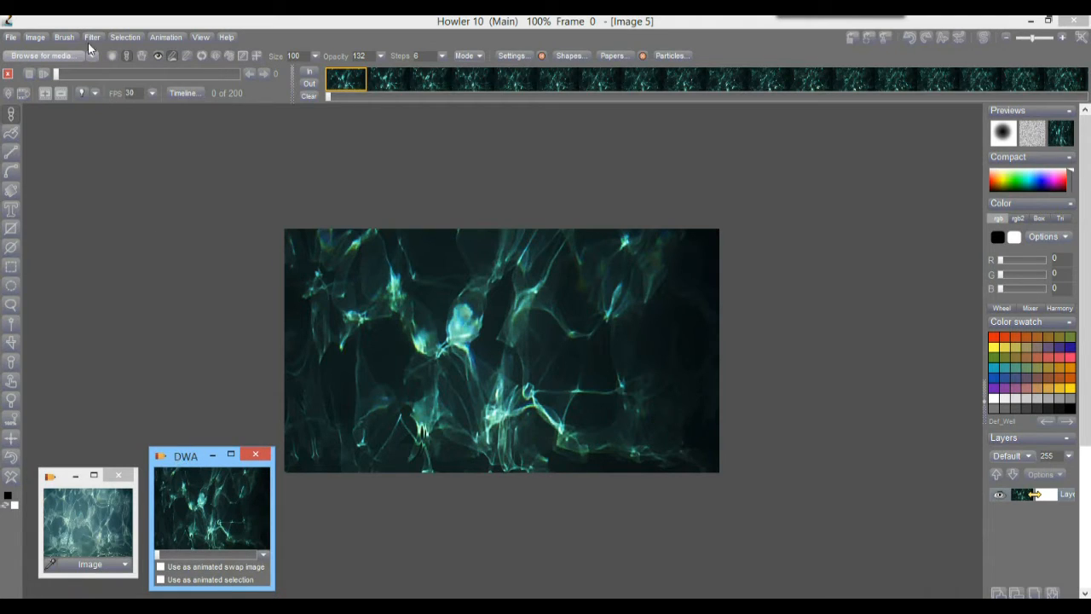
# Make all 200 frames seamless with 25% x trim and 17% y trim.
pyautogui.click(34, 37)
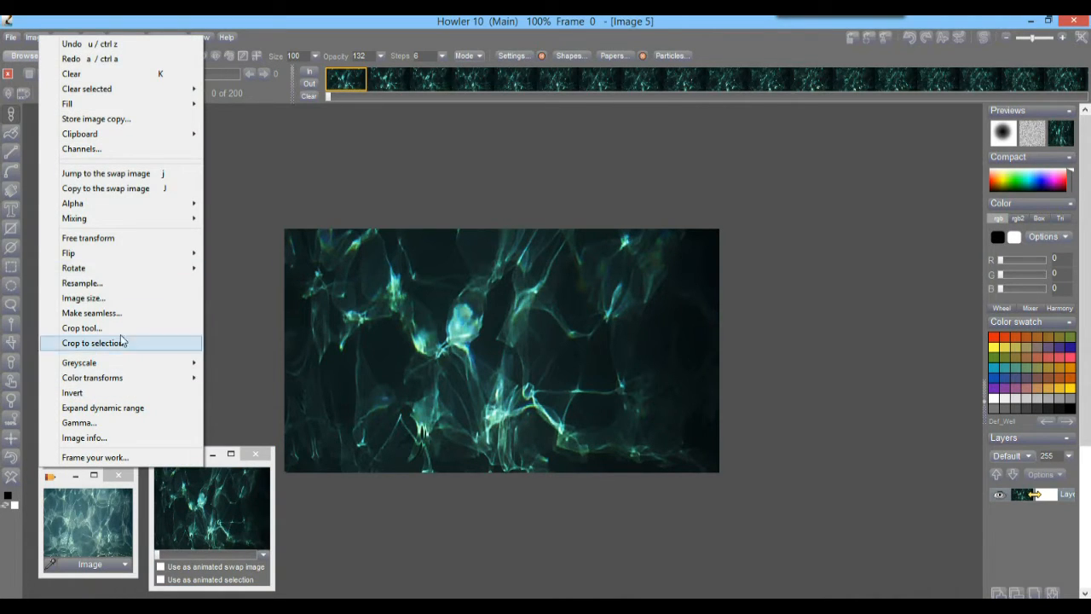
pyautogui.moveTo(91, 312)
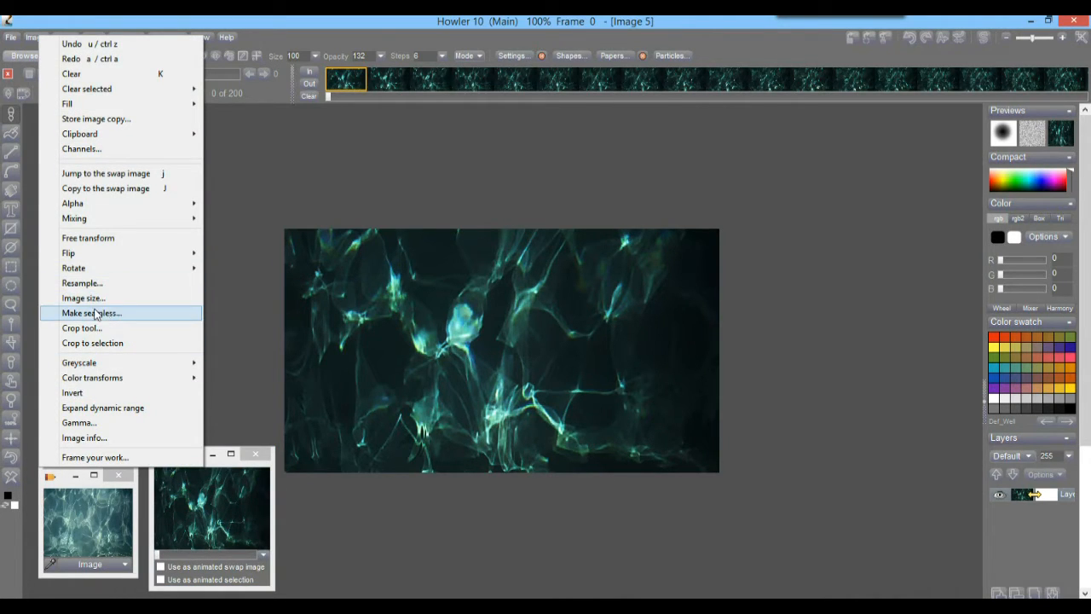
pyautogui.click(91, 313)
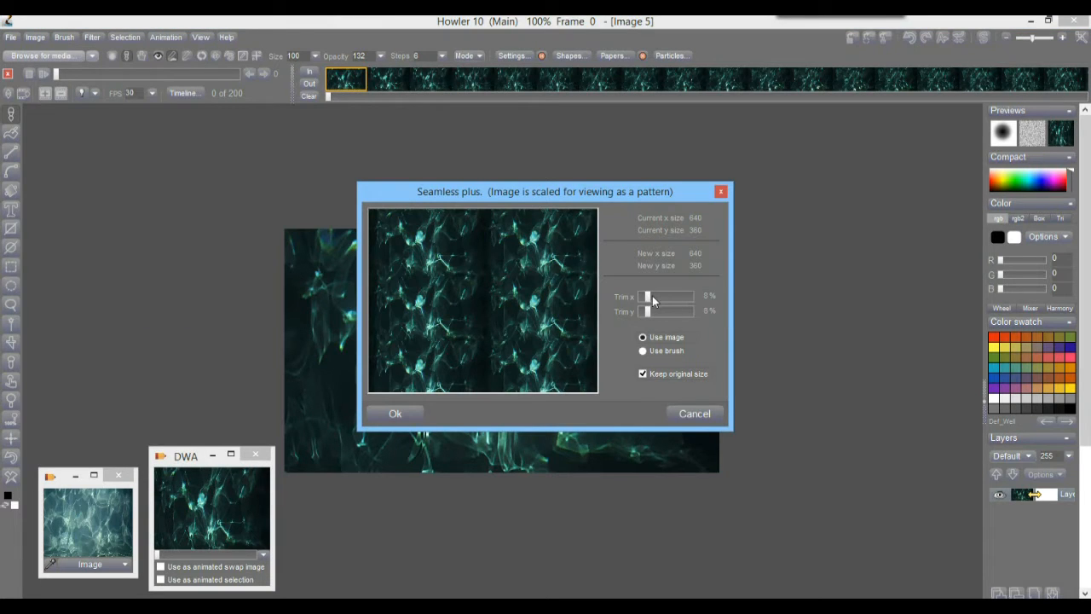
pyautogui.moveTo(646, 296); pyautogui.dragTo(665, 296)
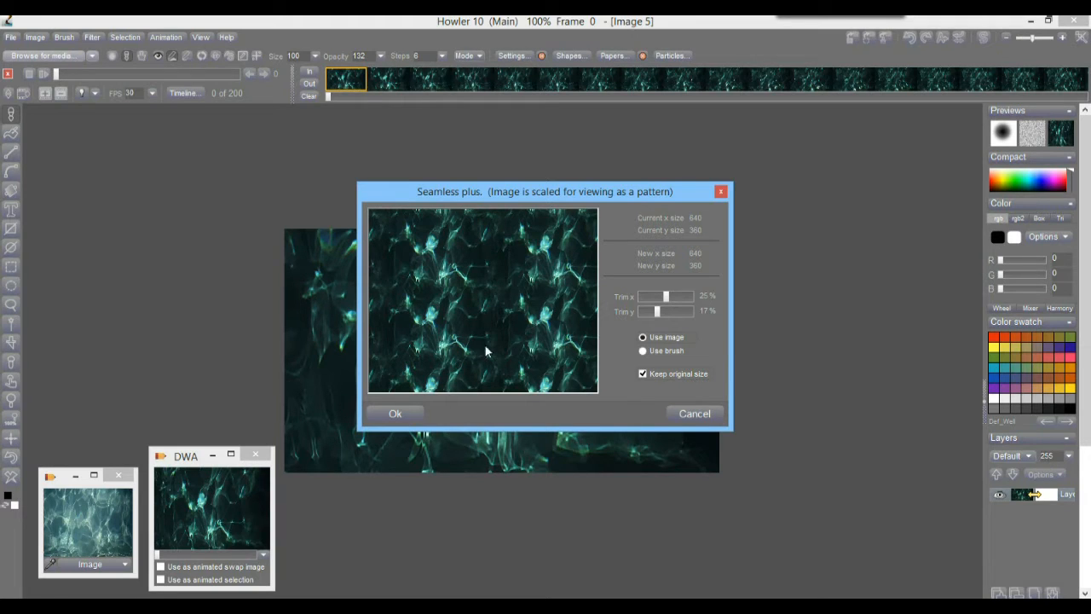
pyautogui.click(393, 413)
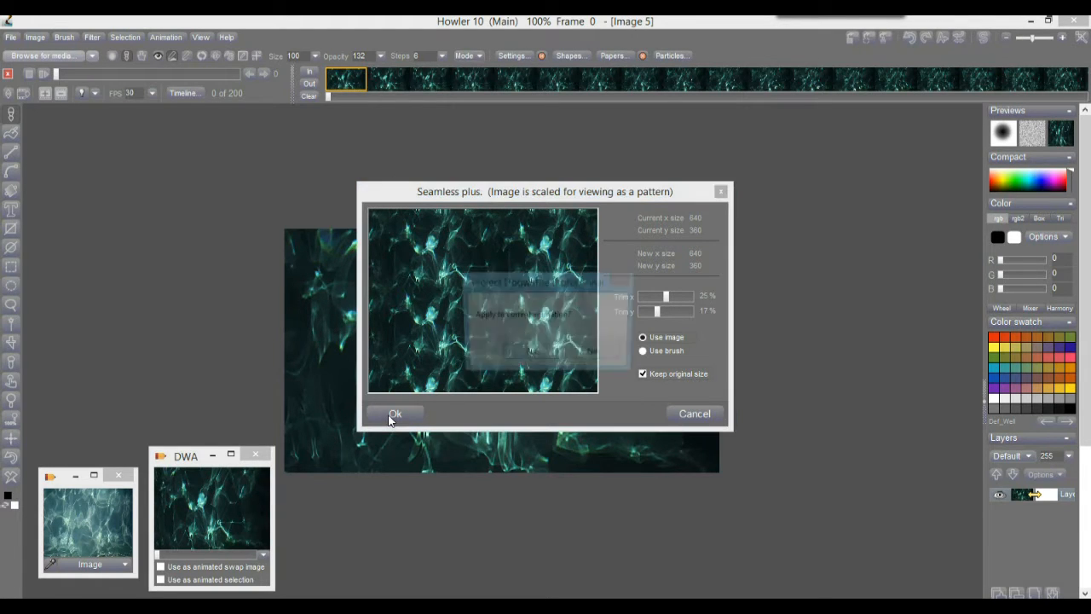
pyautogui.click(392, 413)
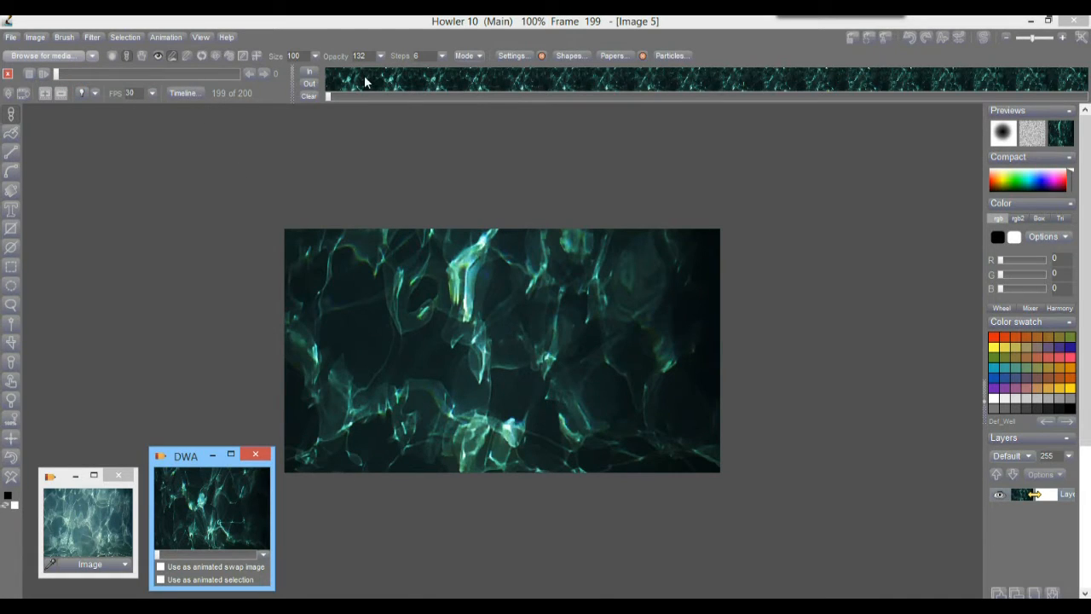
# Make the animation loopable, blending back from frame 114.
pyautogui.click(164, 37)
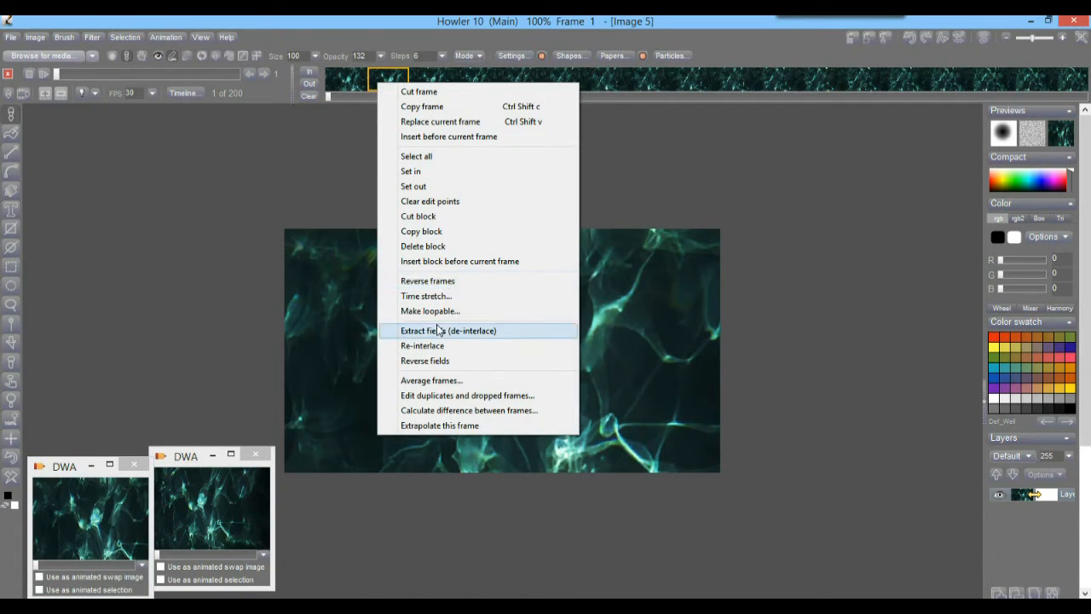
pyautogui.click(429, 310)
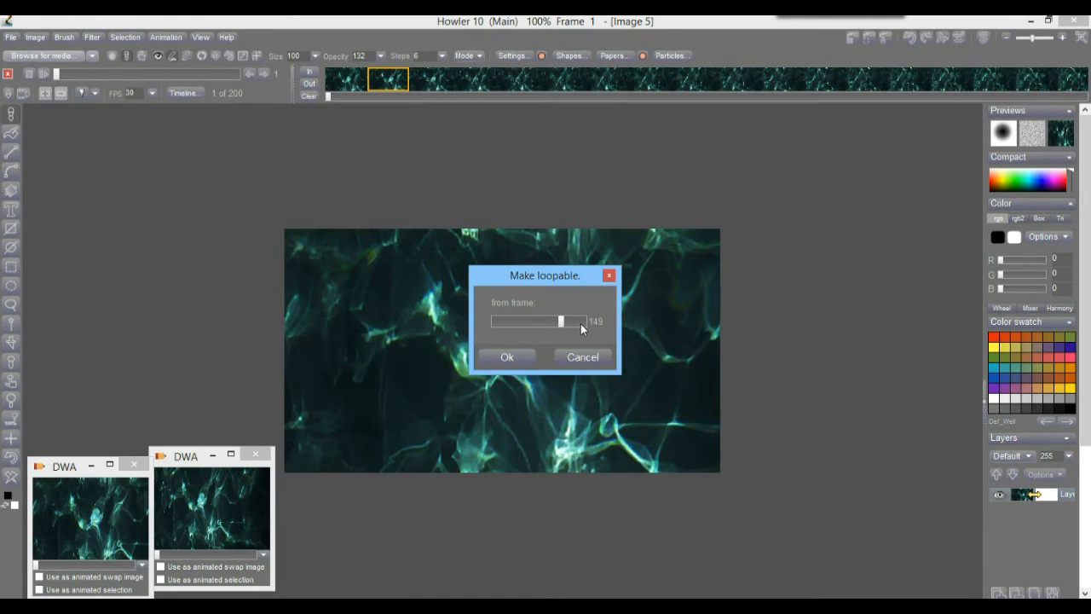
pyautogui.moveTo(581, 329)
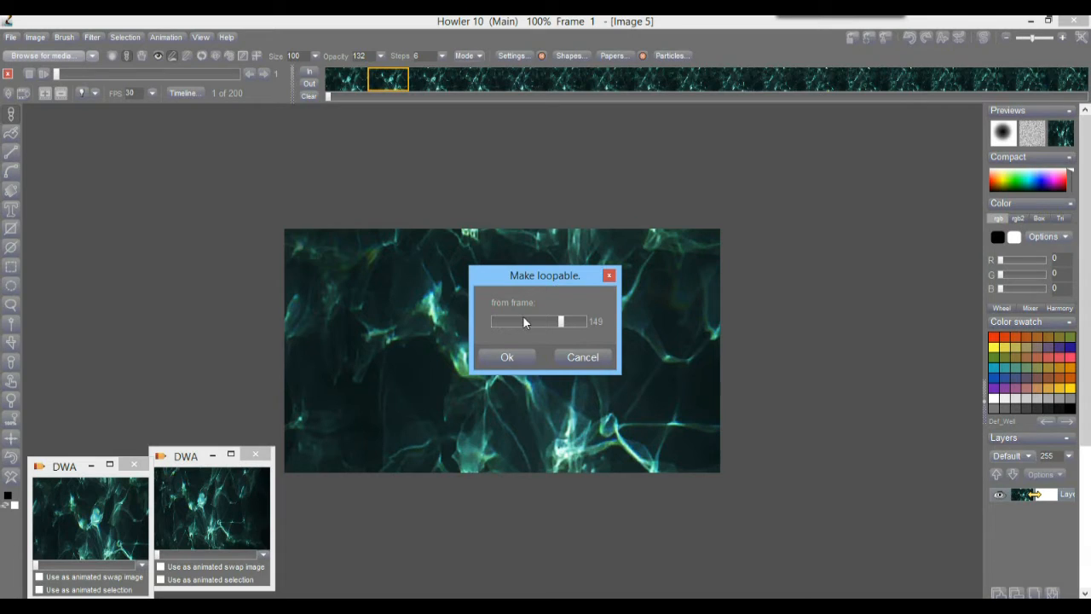
pyautogui.moveTo(541, 322); pyautogui.dragTo(557, 321)
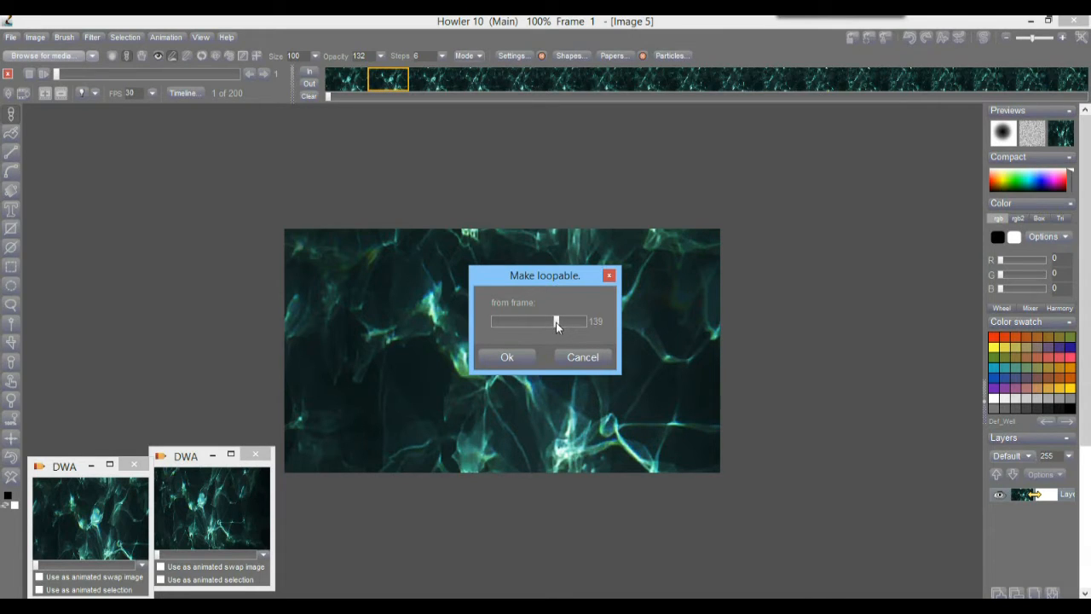
pyautogui.moveTo(556, 321); pyautogui.dragTo(546, 322)
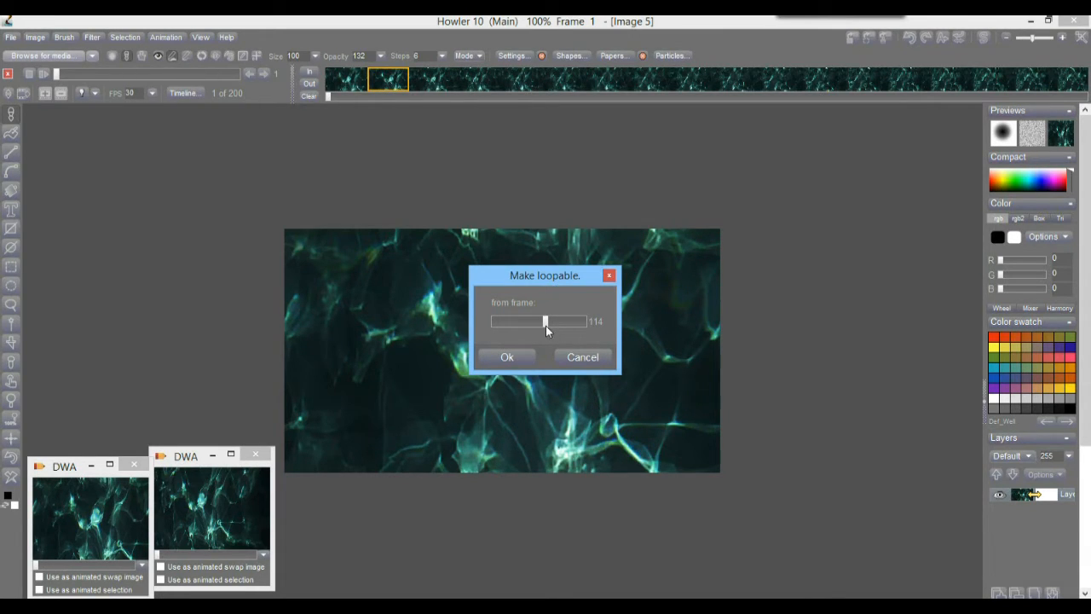
pyautogui.click(506, 357)
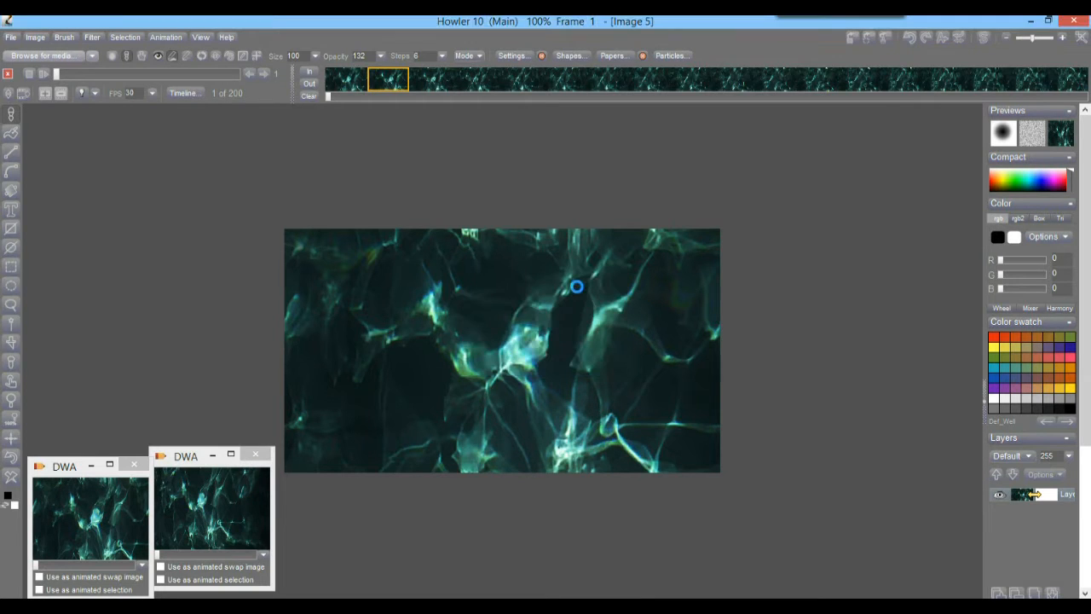
# Let the loop processing finish, check the 114-frame result, and browse the animated filters.
pyautogui.click(45, 74)
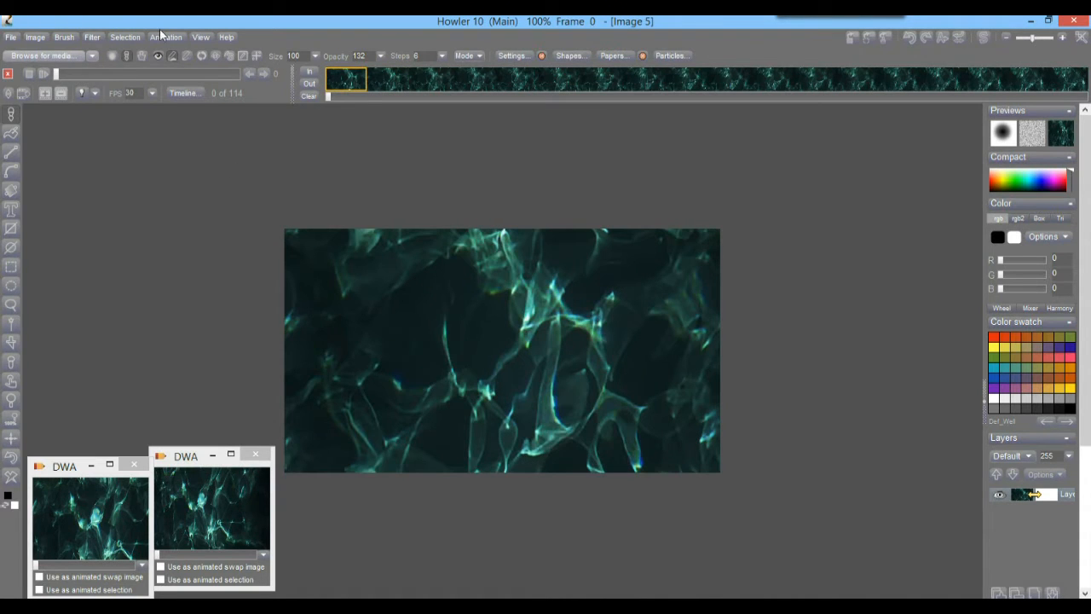
pyautogui.click(166, 37)
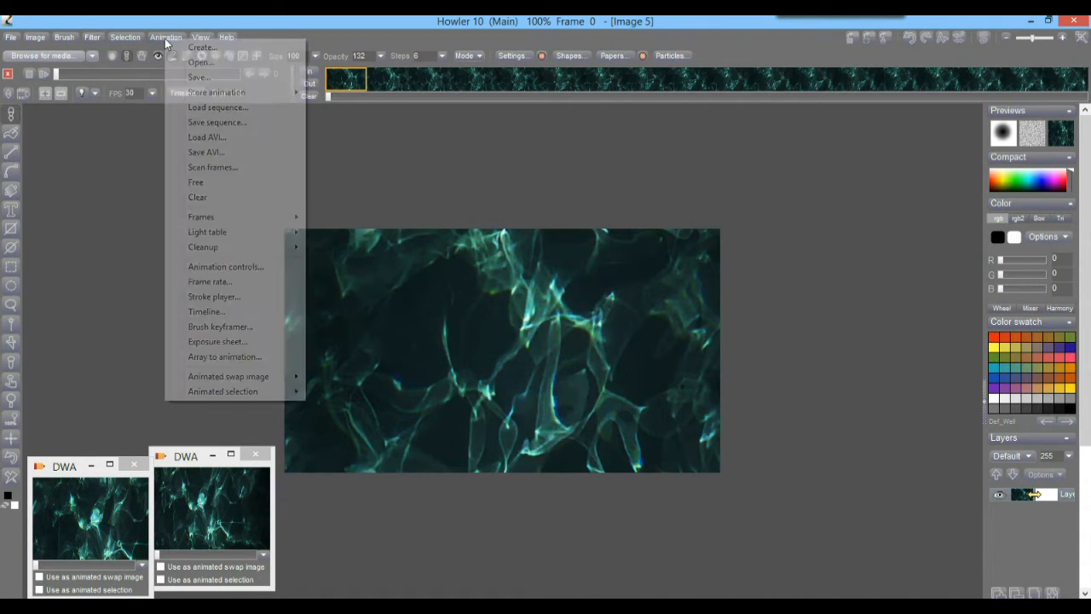
pyautogui.moveTo(216, 92)
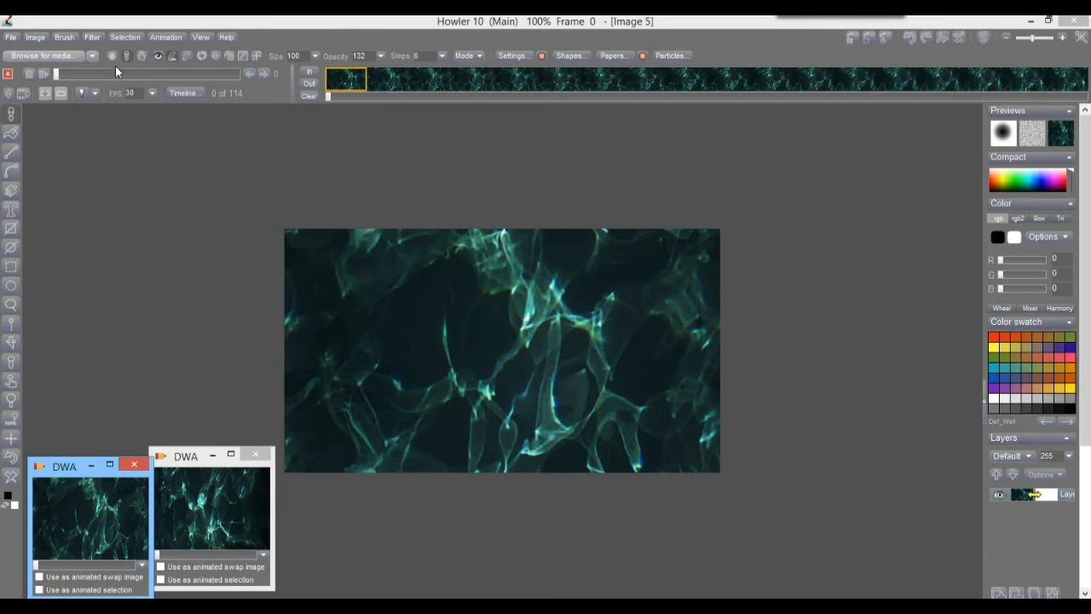
pyautogui.moveTo(70, 77)
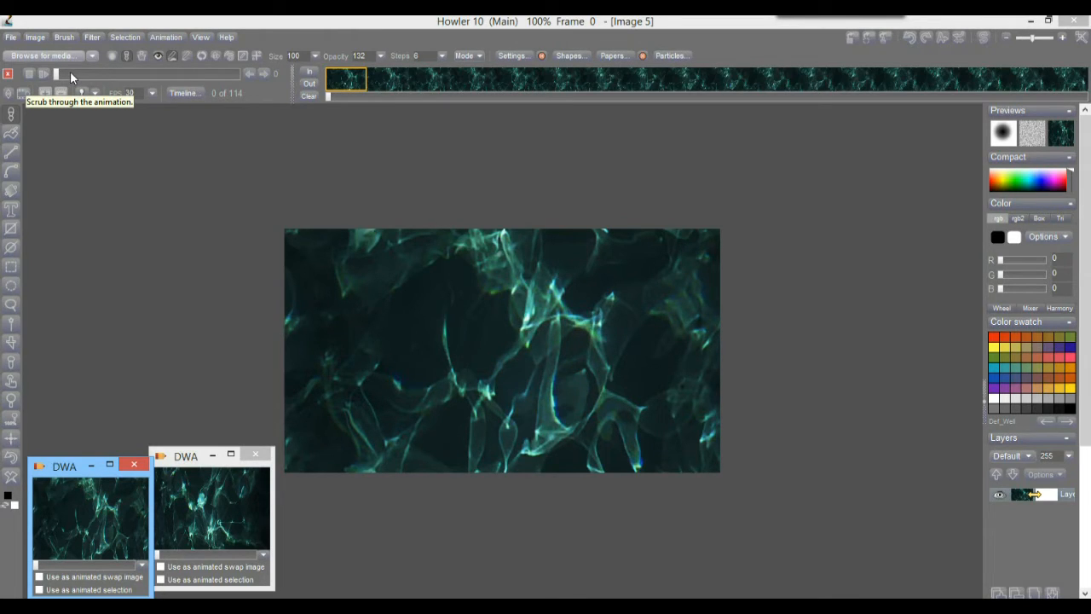
pyautogui.moveTo(211, 77)
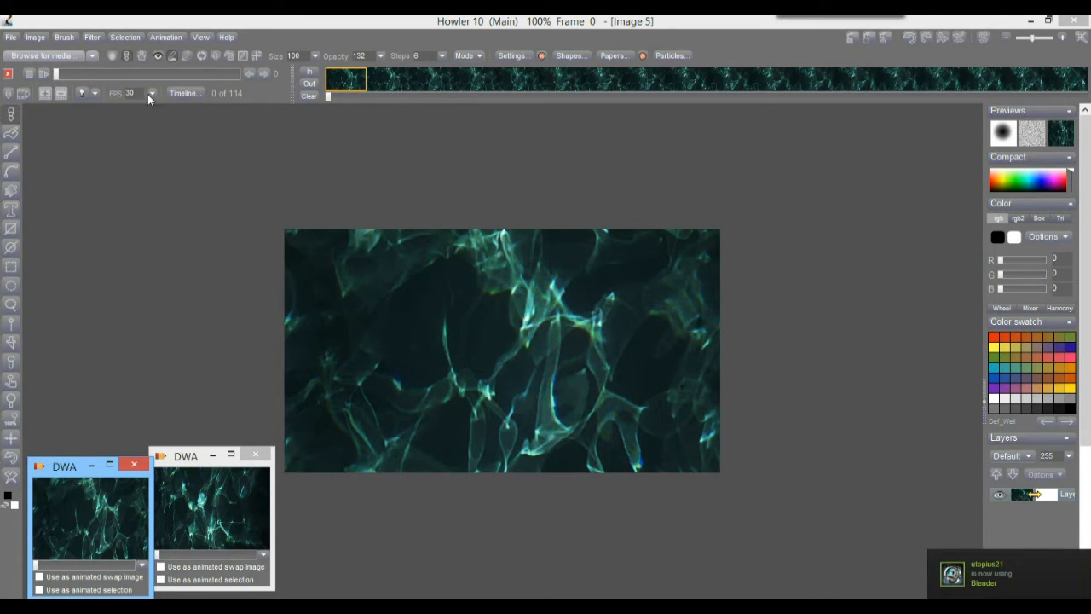
pyautogui.moveTo(523, 285)
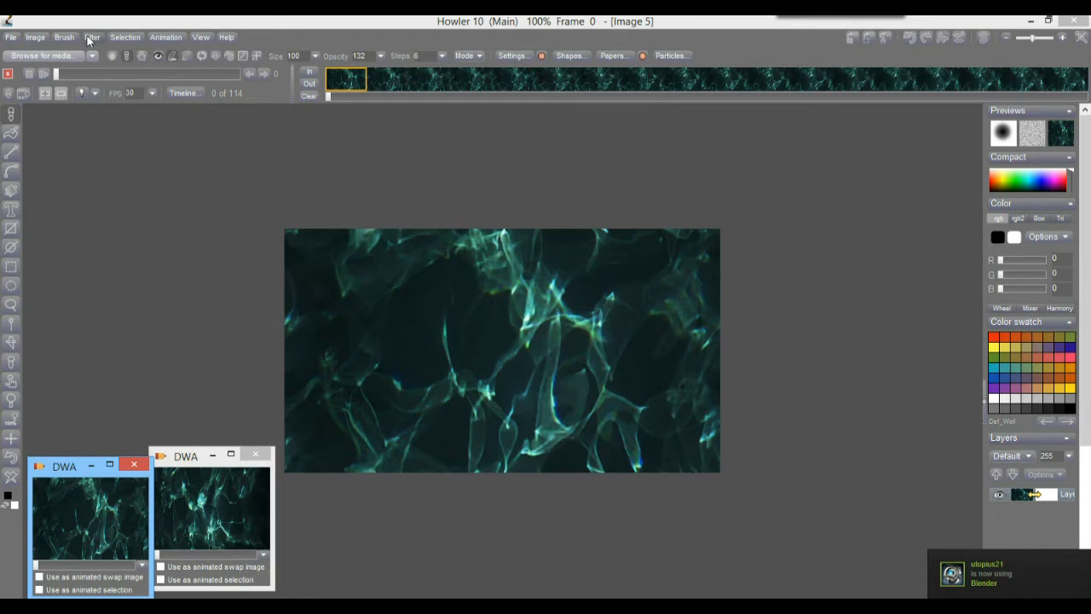
pyautogui.click(94, 36)
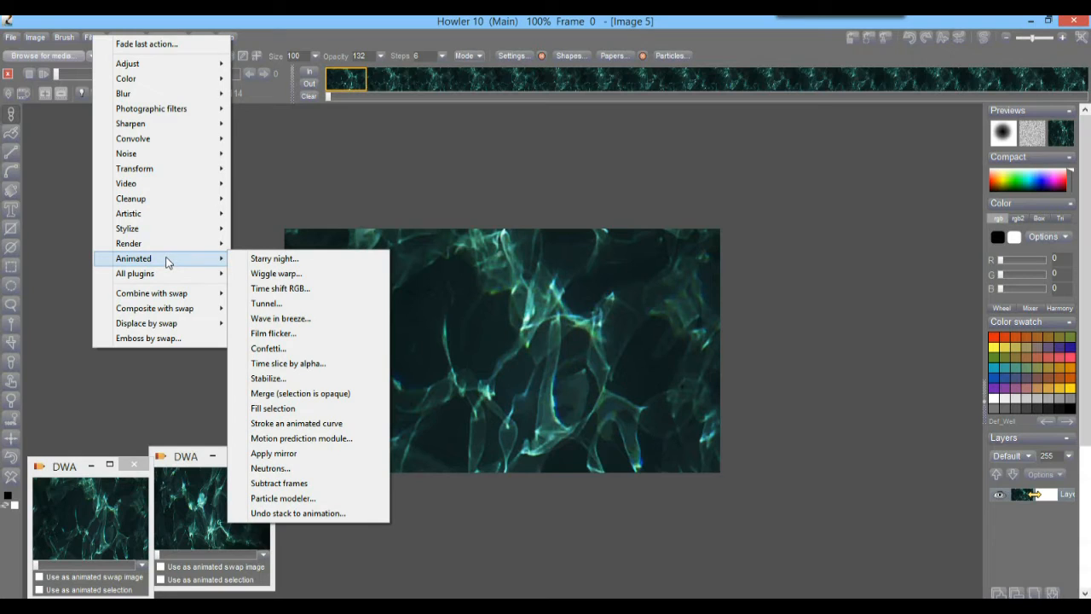
pyautogui.moveTo(332, 288)
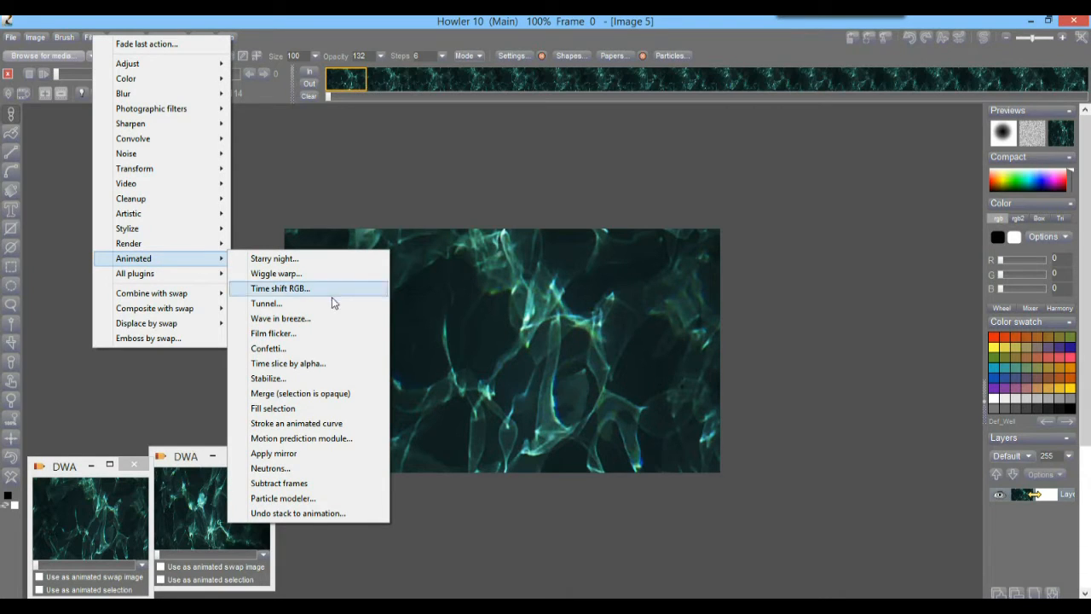
# Start a dry-run frame extrapolation with 6 tweens and fudge factor 1.
pyautogui.click(301, 438)
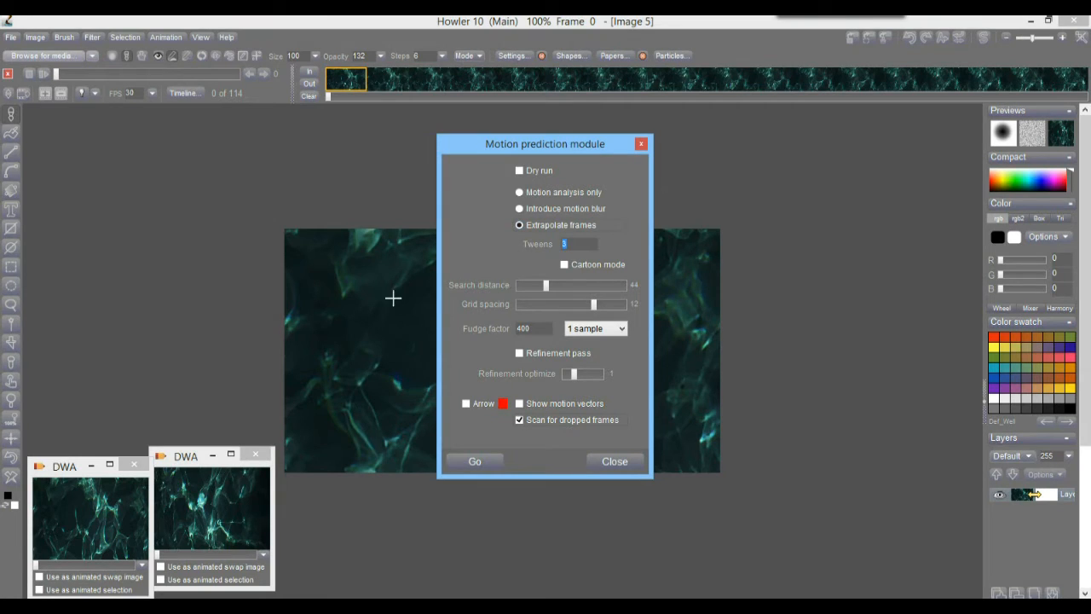
pyautogui.moveTo(680, 247)
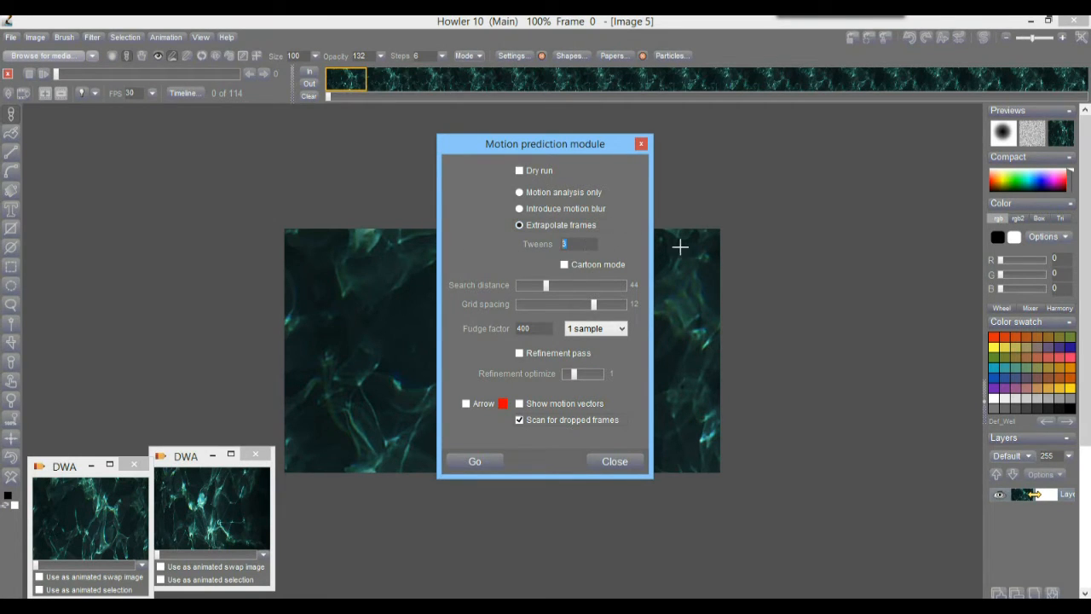
pyautogui.moveTo(564, 243)
pyautogui.write('6')
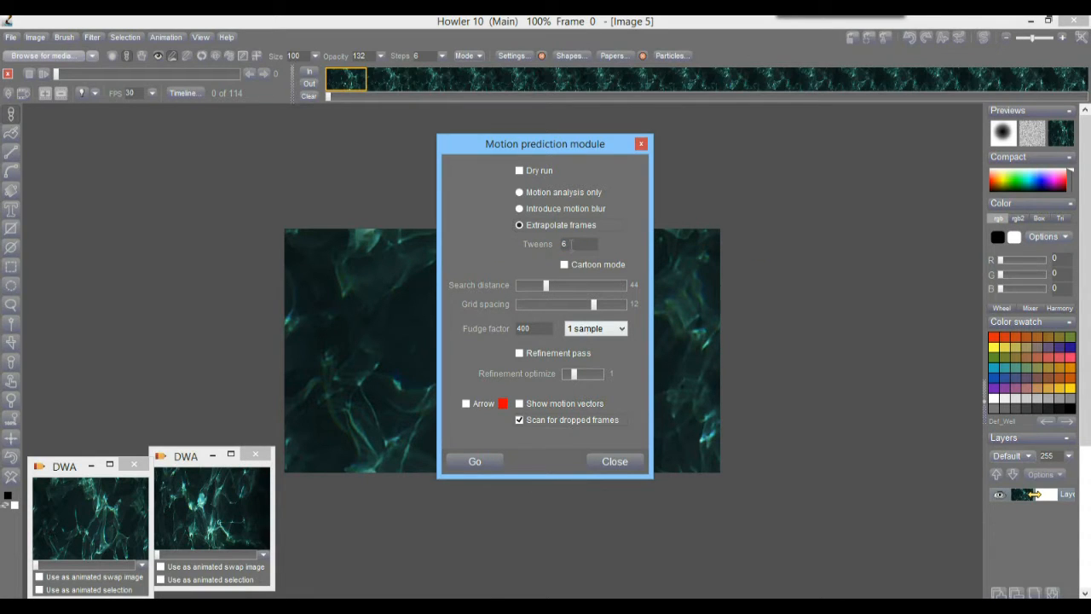
pyautogui.click(518, 170)
pyautogui.write('1')
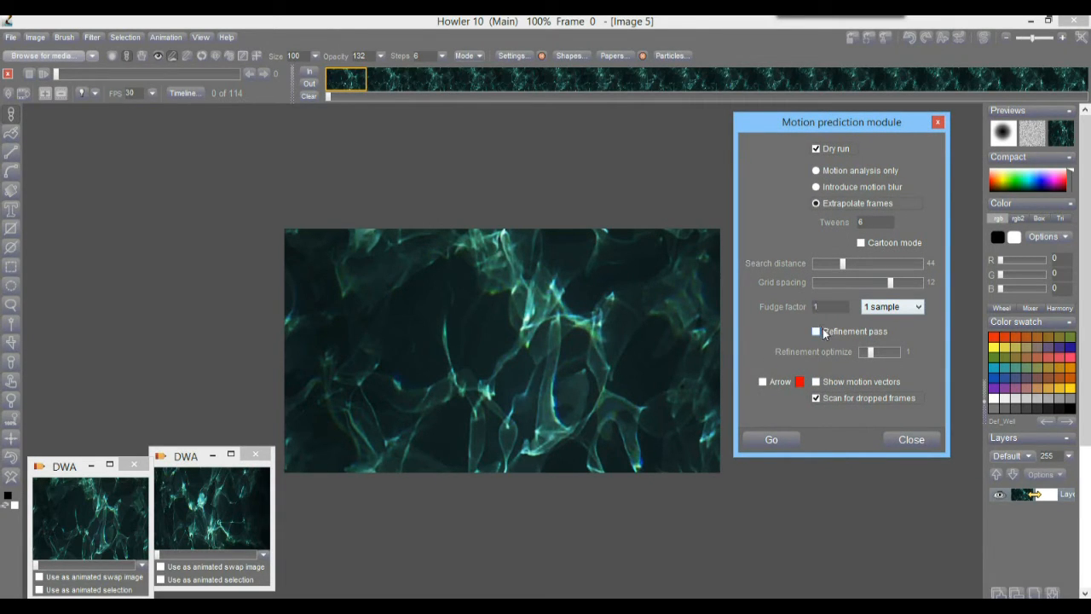
pyautogui.moveTo(838, 364)
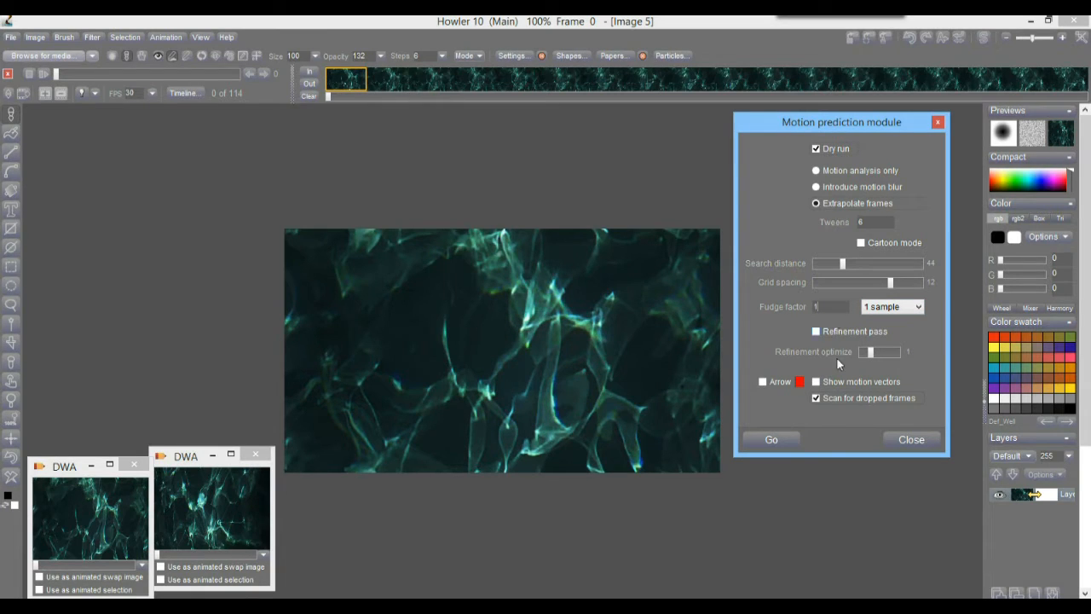
pyautogui.moveTo(502, 380)
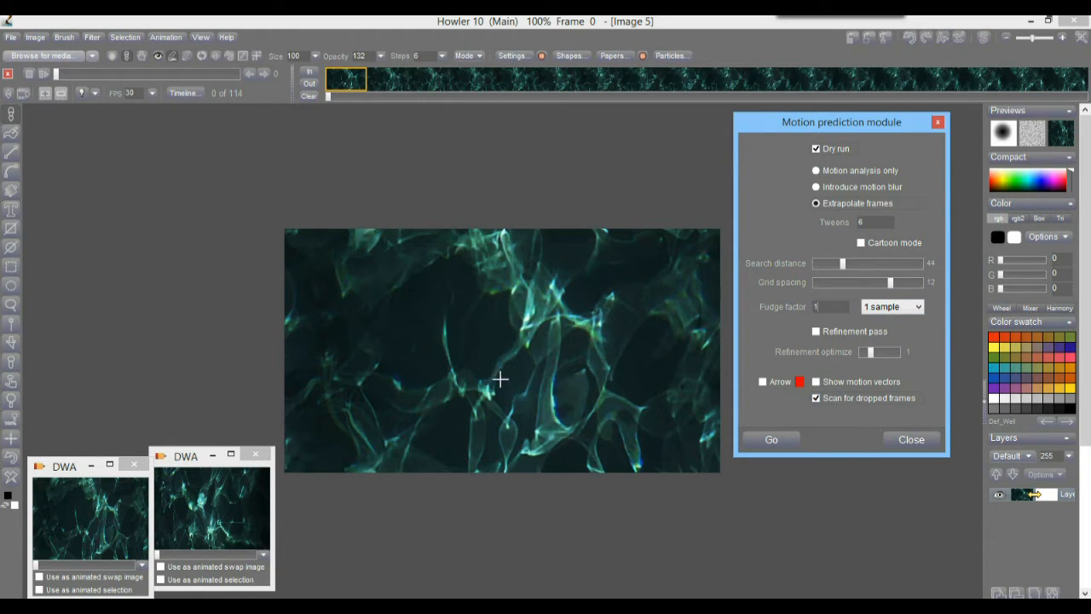
pyautogui.moveTo(565, 359)
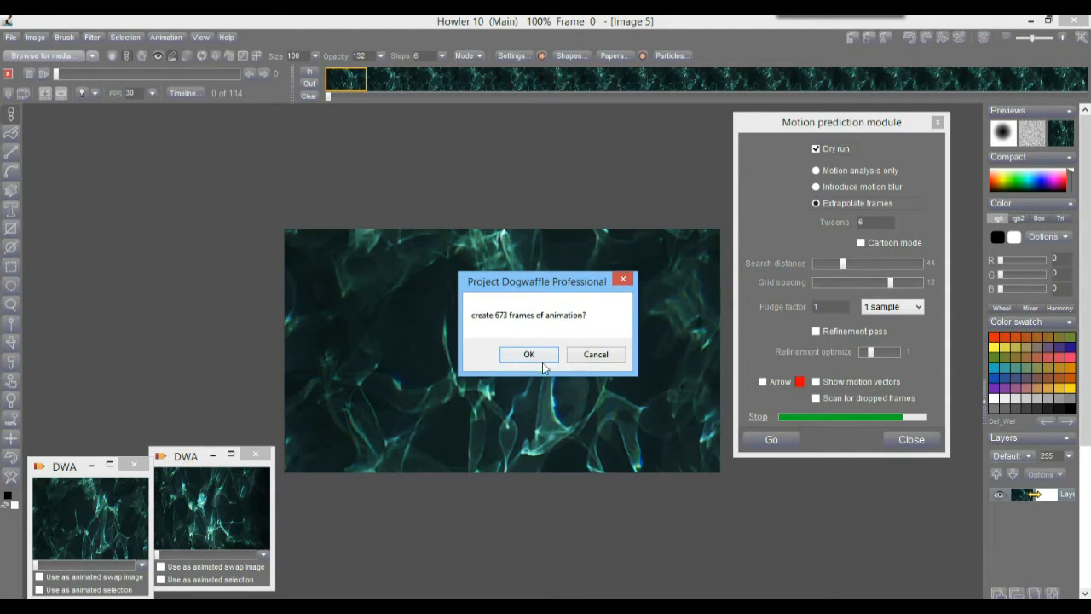
# Accept the dry-run result proposing 673 animation frames.
pyautogui.click(528, 353)
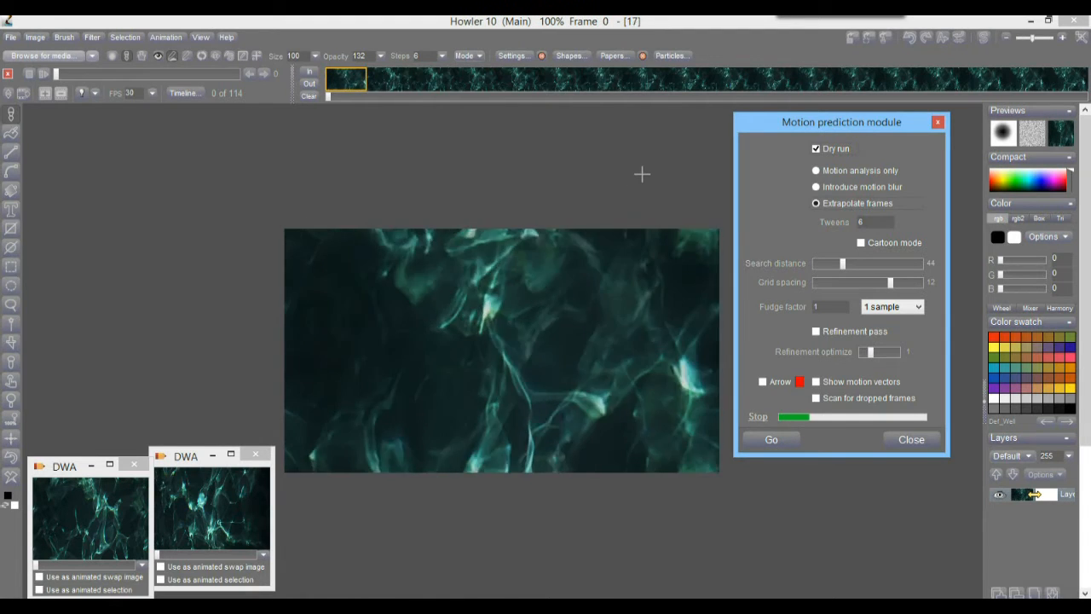
pyautogui.click(770, 439)
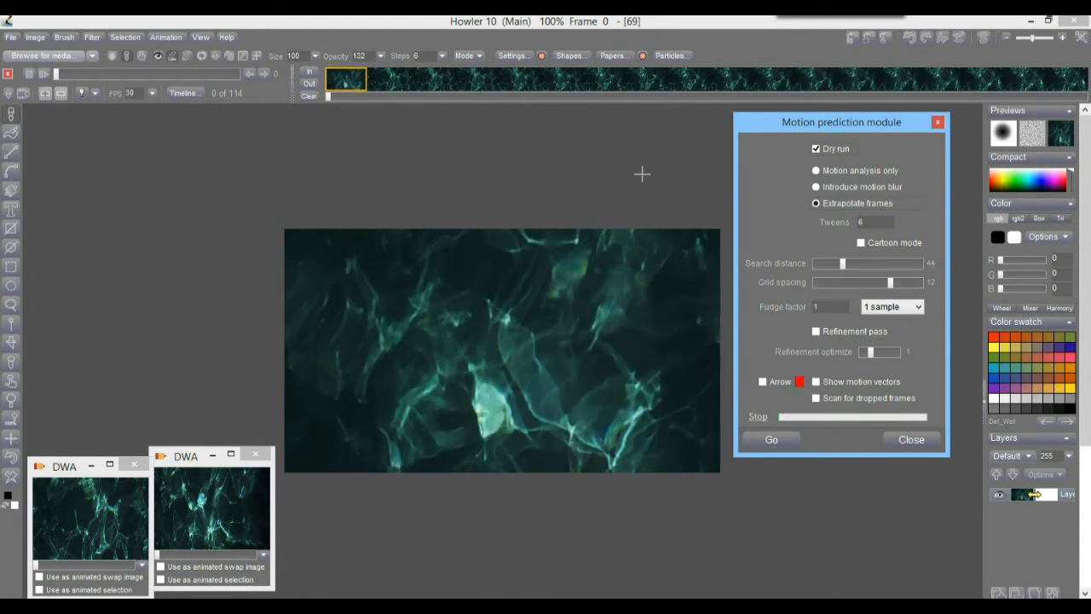
pyautogui.click(770, 439)
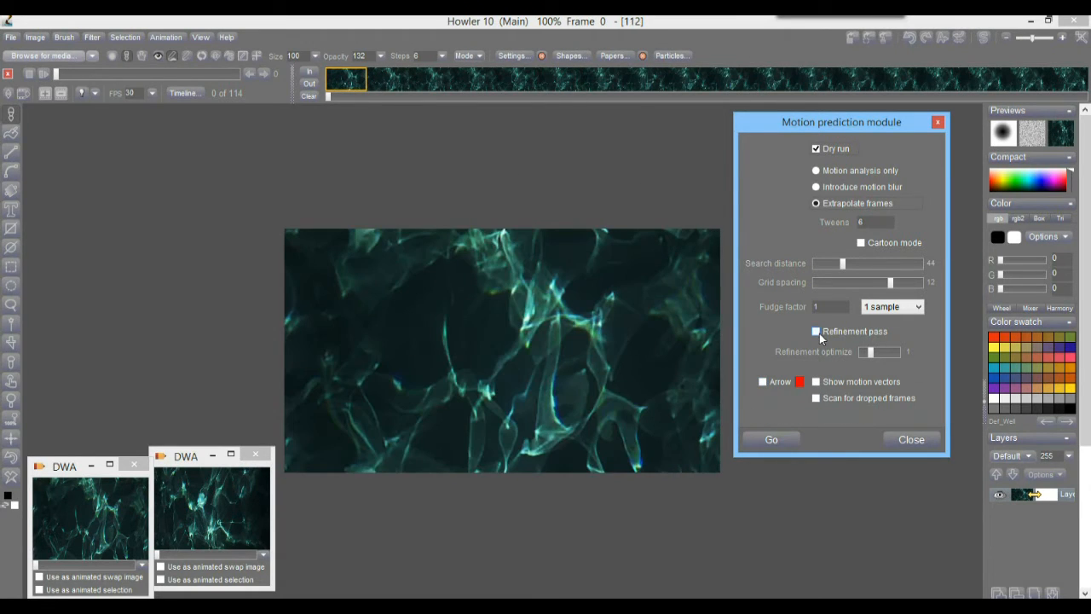
# Turn off Dry run, build the real frames (672 total), and open the Timeline editor.
pyautogui.click(814, 149)
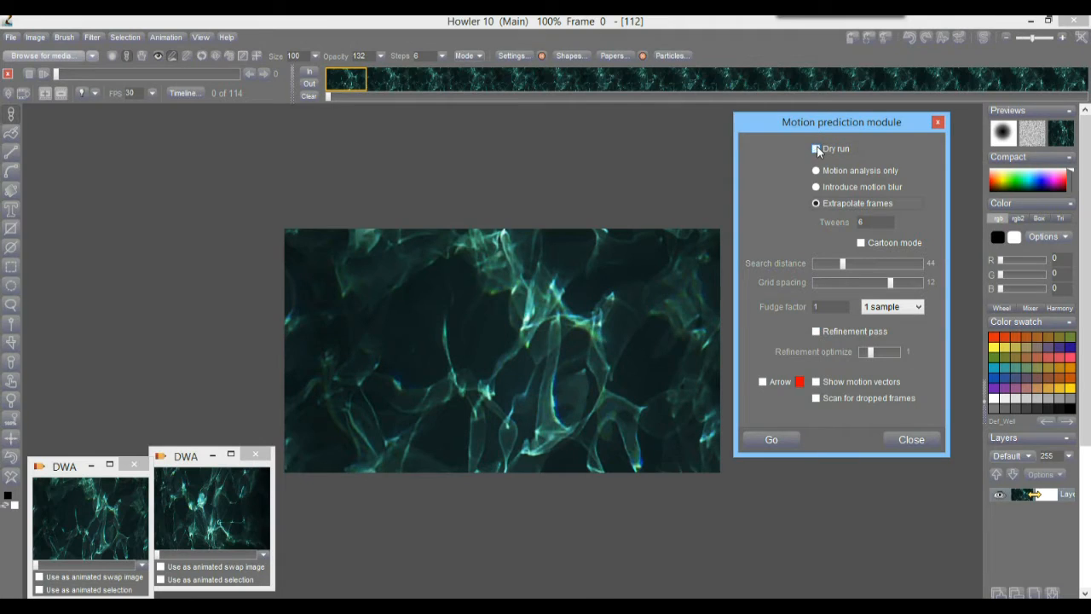
pyautogui.click(816, 149)
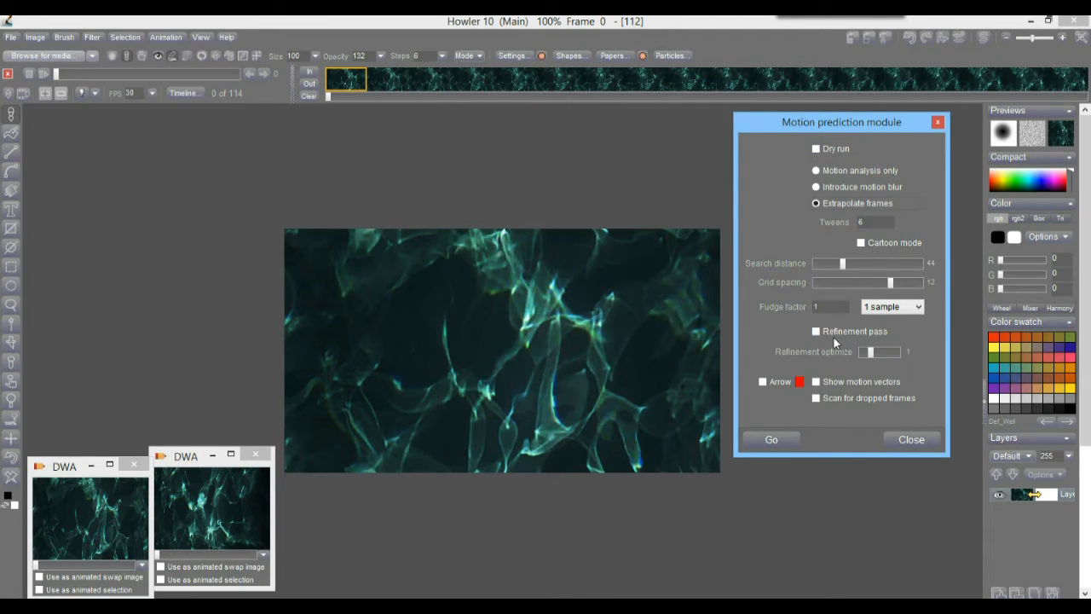
pyautogui.click(770, 440)
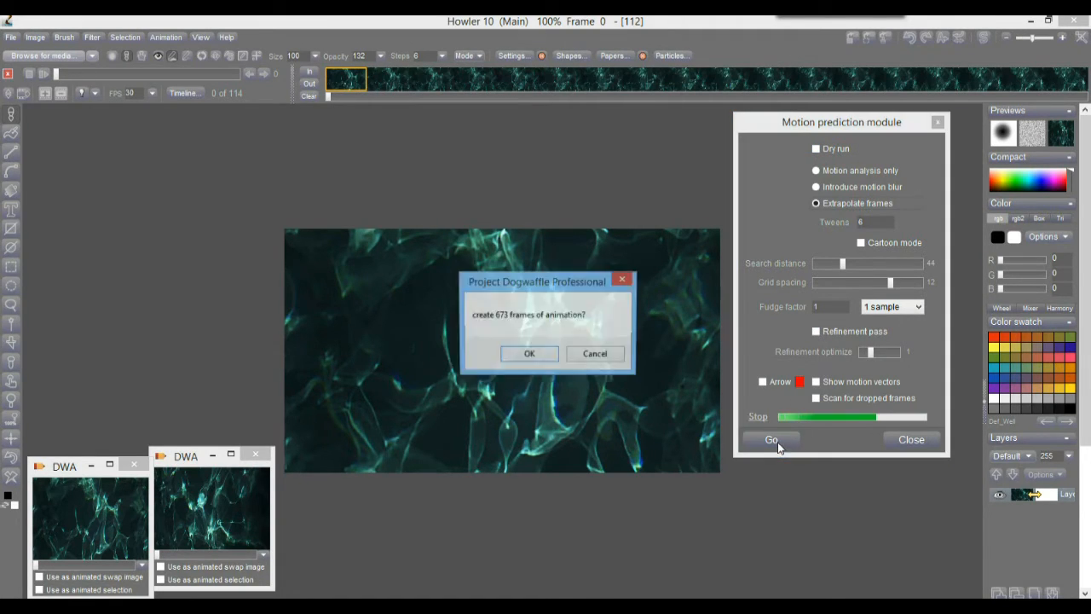
pyautogui.click(529, 353)
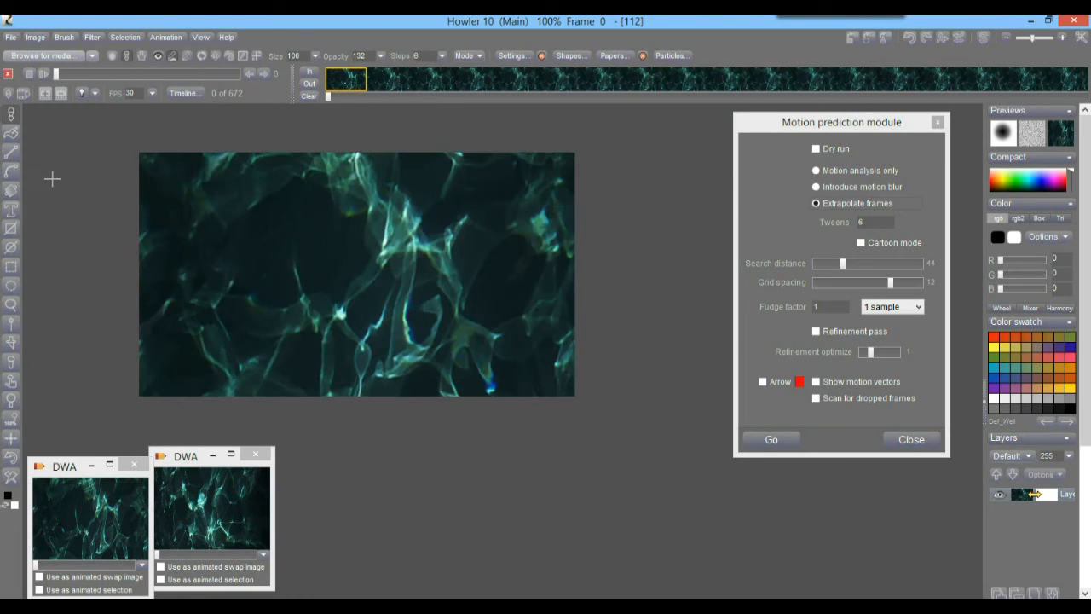
pyautogui.click(165, 36)
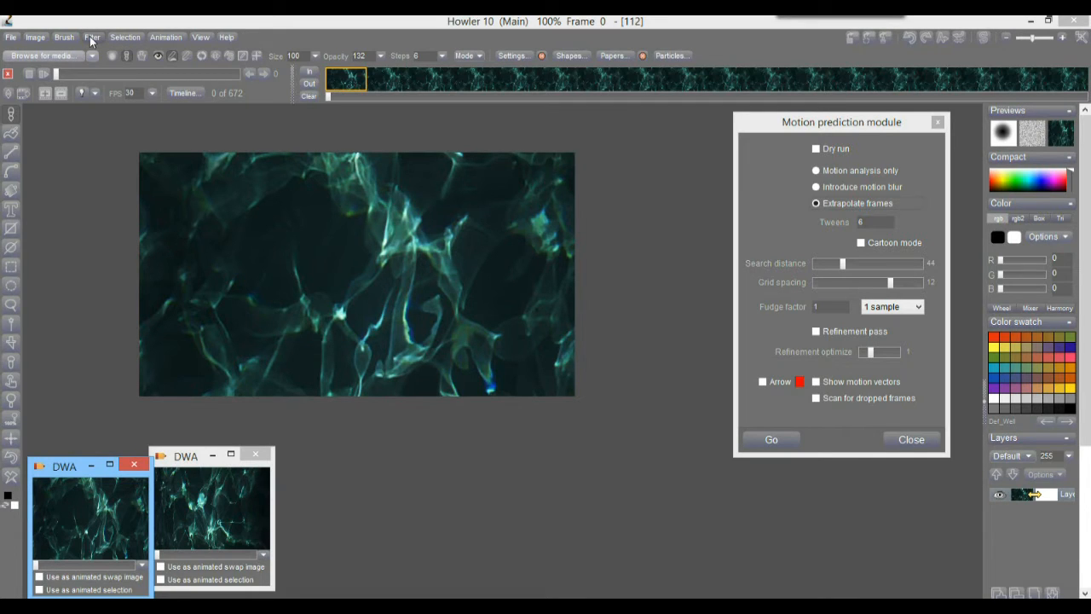
pyautogui.click(180, 93)
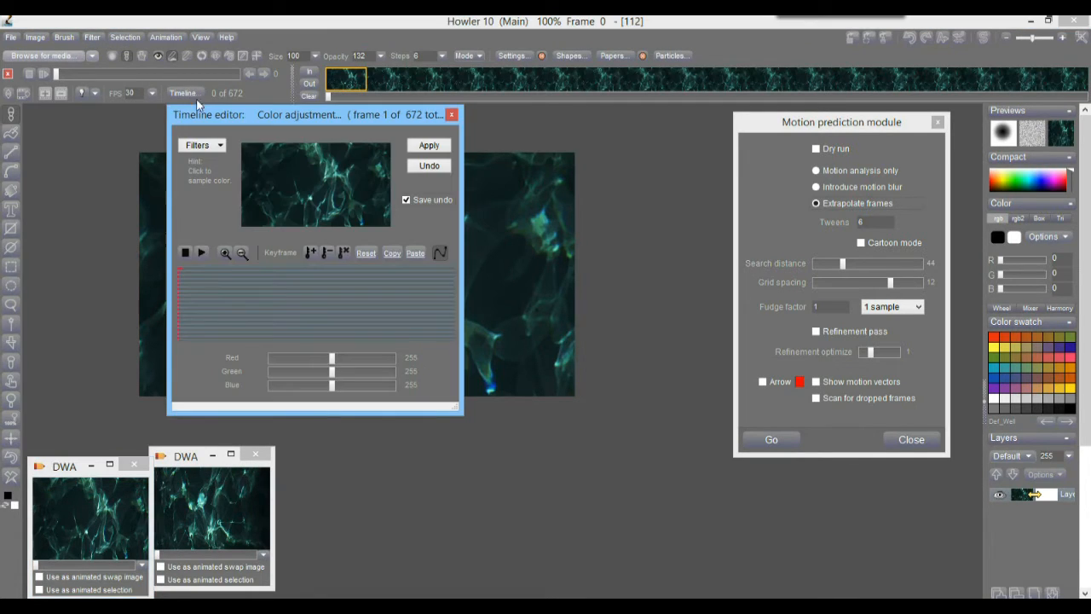
# Add a 3D perspective filter with heading -22 on the first frame.
pyautogui.moveTo(209, 114); pyautogui.dragTo(672, 134)
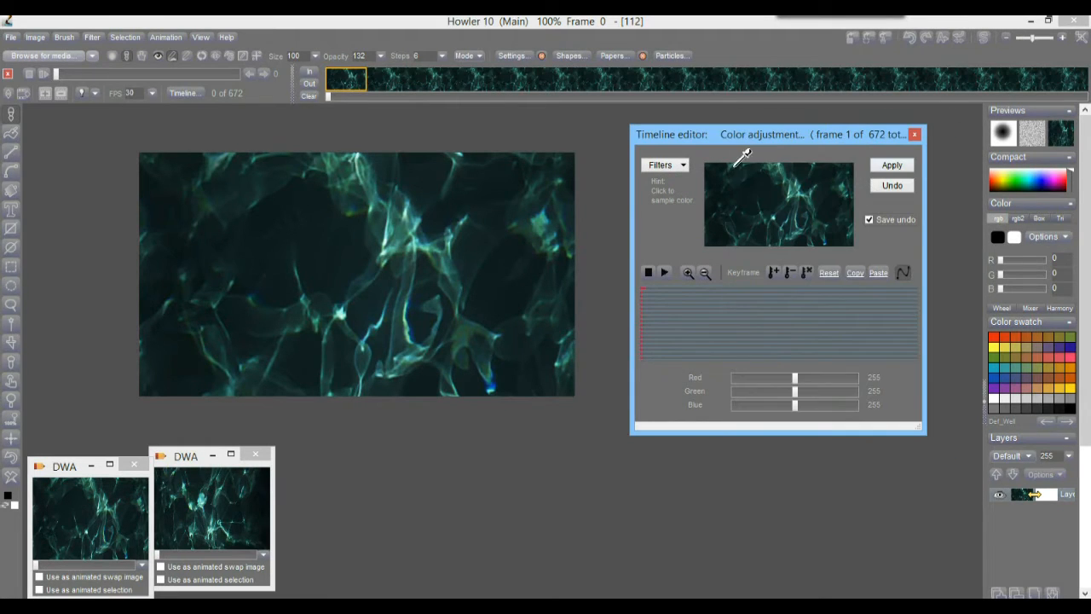
pyautogui.click(662, 165)
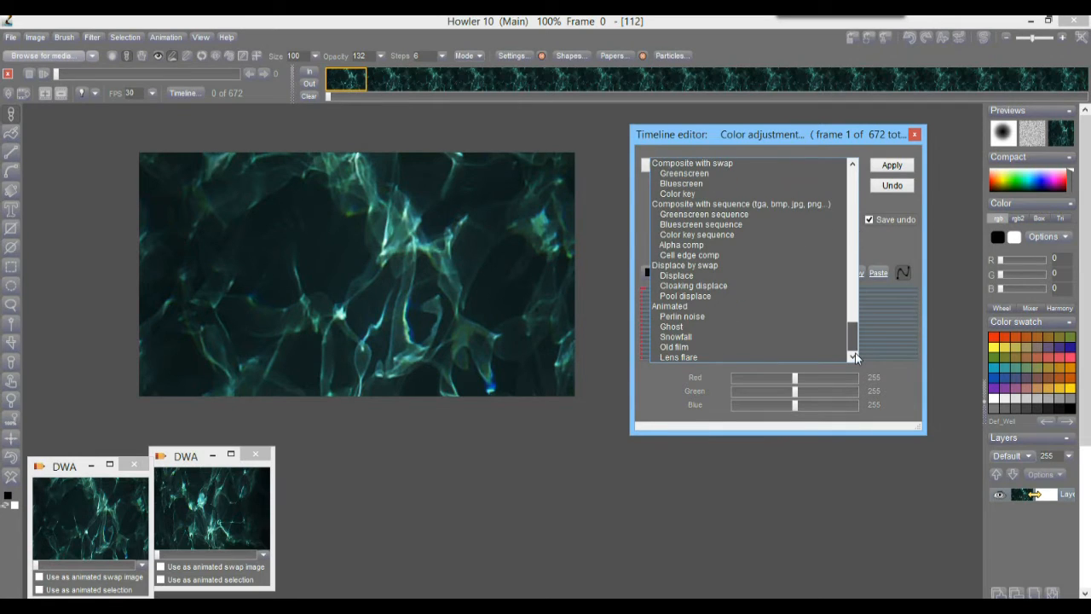
pyautogui.scroll(-3)
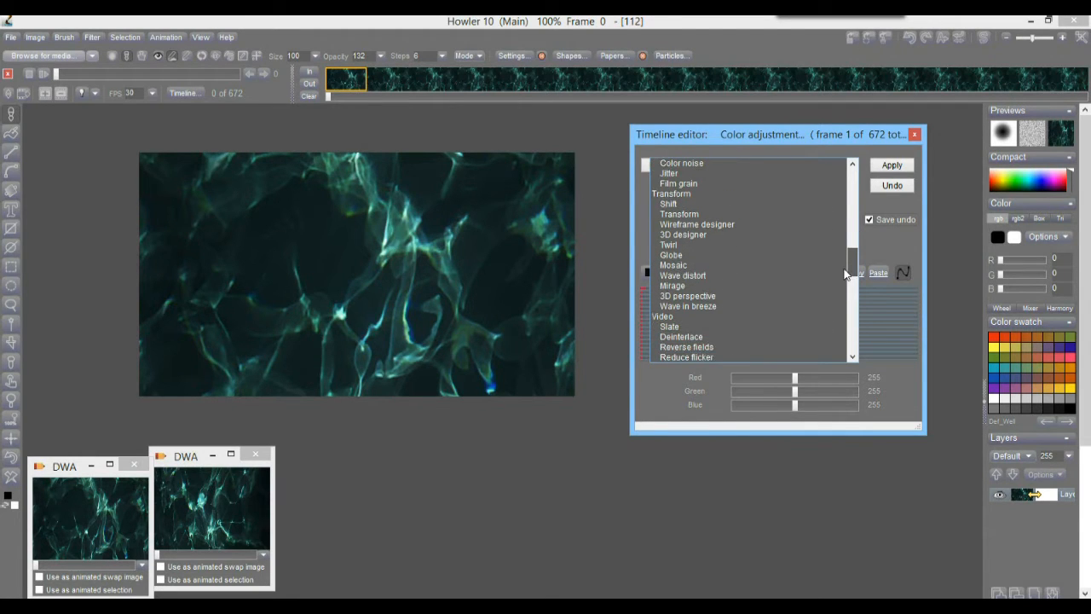
pyautogui.click(688, 295)
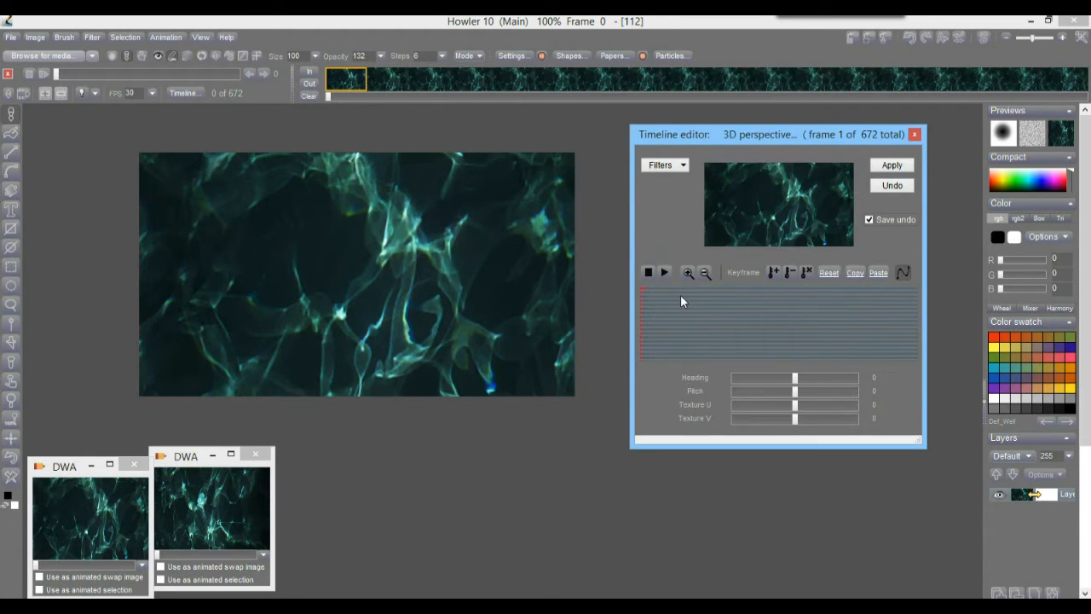
pyautogui.moveTo(746, 356)
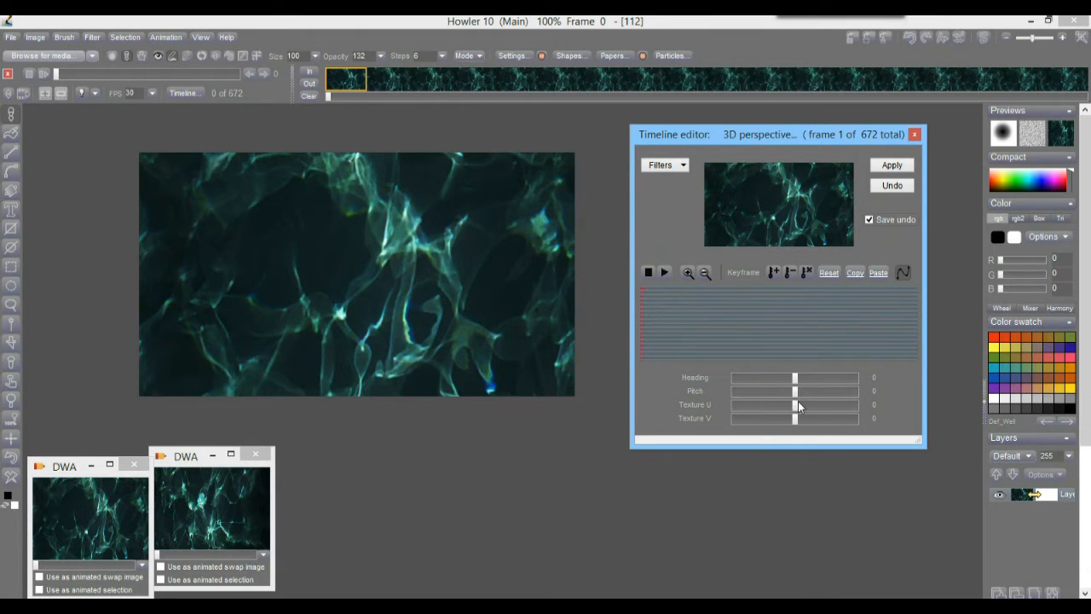
pyautogui.moveTo(795, 377); pyautogui.dragTo(786, 378)
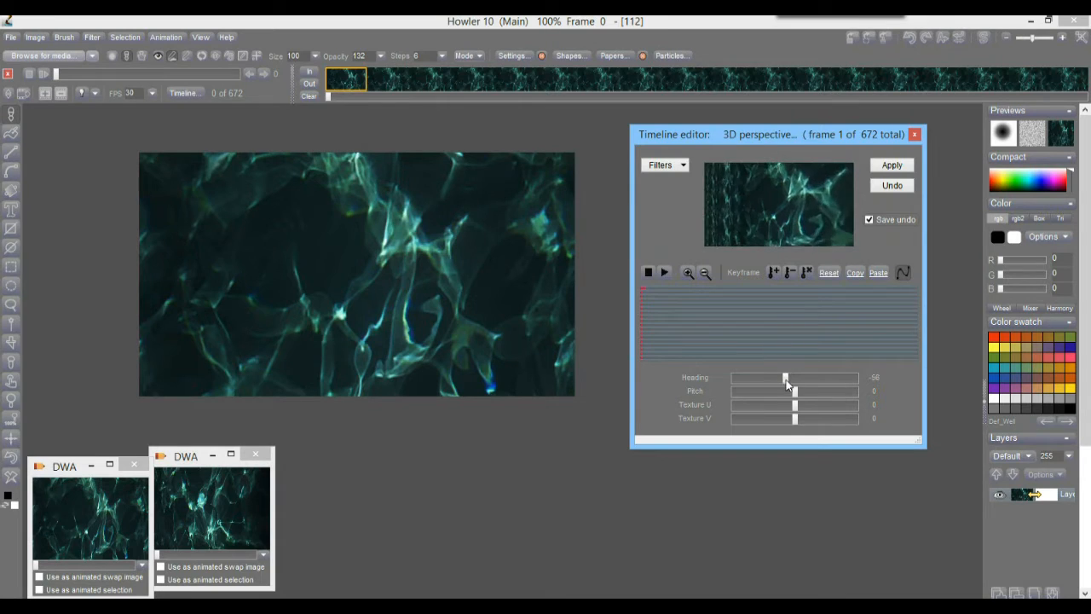
pyautogui.moveTo(784, 378); pyautogui.dragTo(788, 378)
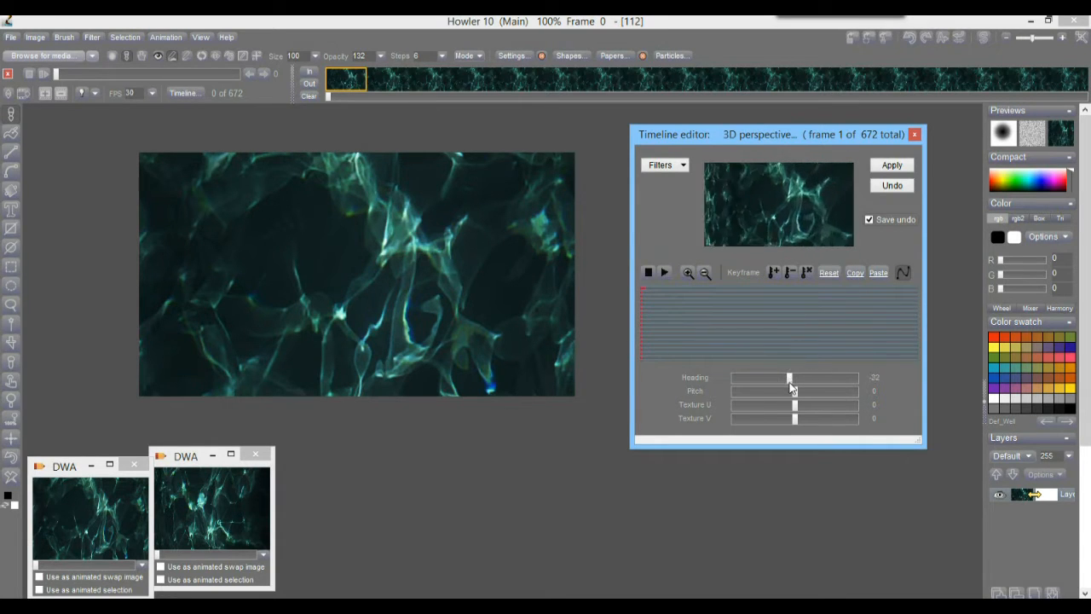
# Keyframe the last frame at heading 48 and horizontal shift -47, then render all frames.
pyautogui.moveTo(788, 377); pyautogui.dragTo(783, 377)
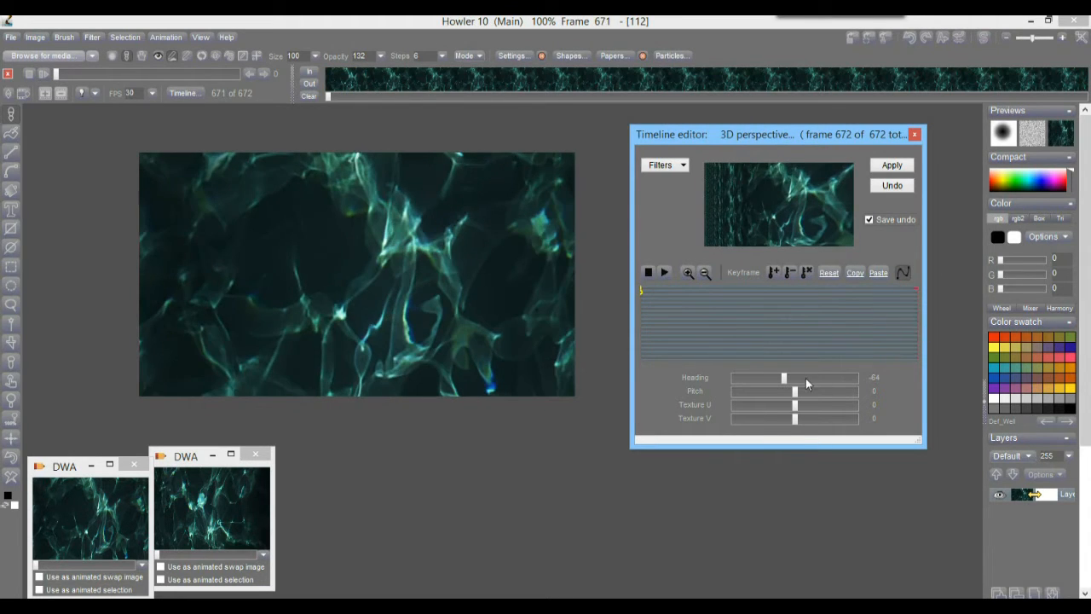
pyautogui.moveTo(783, 378); pyautogui.dragTo(795, 377)
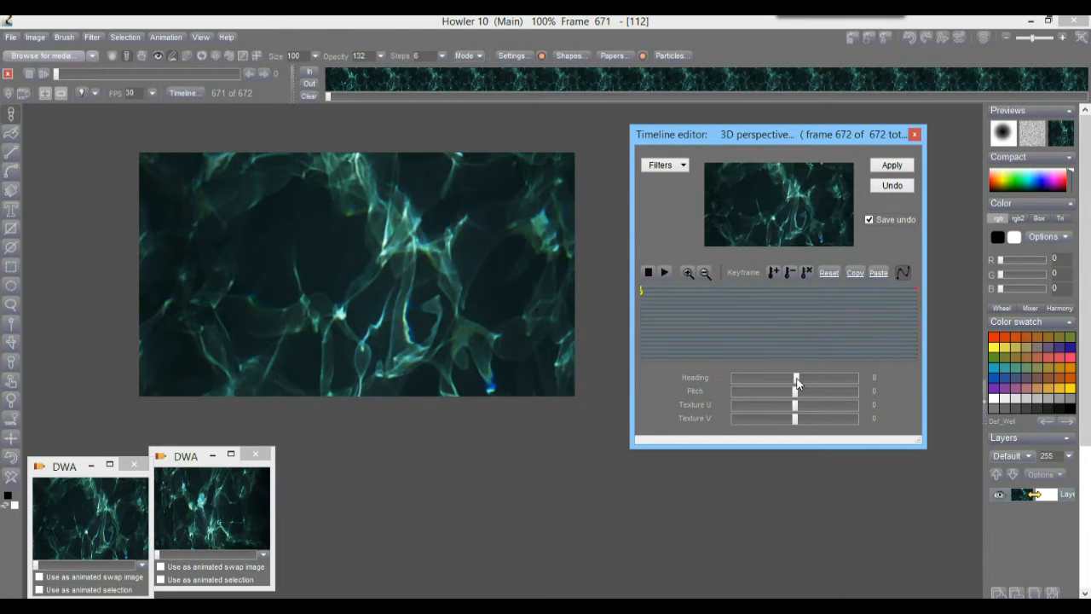
pyautogui.moveTo(793, 378); pyautogui.dragTo(798, 377)
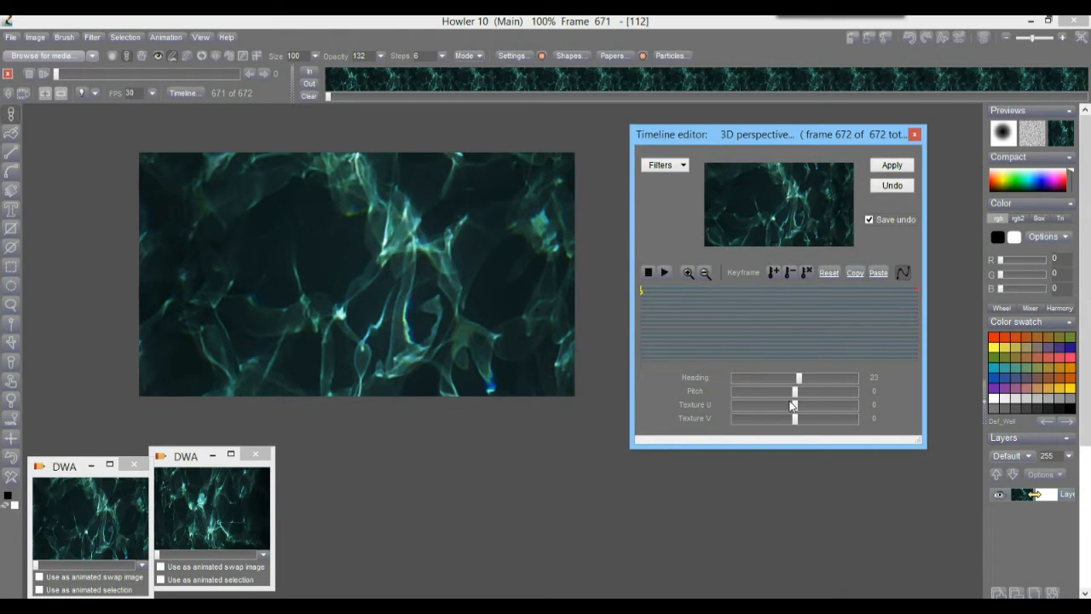
pyautogui.moveTo(794, 404); pyautogui.dragTo(798, 404)
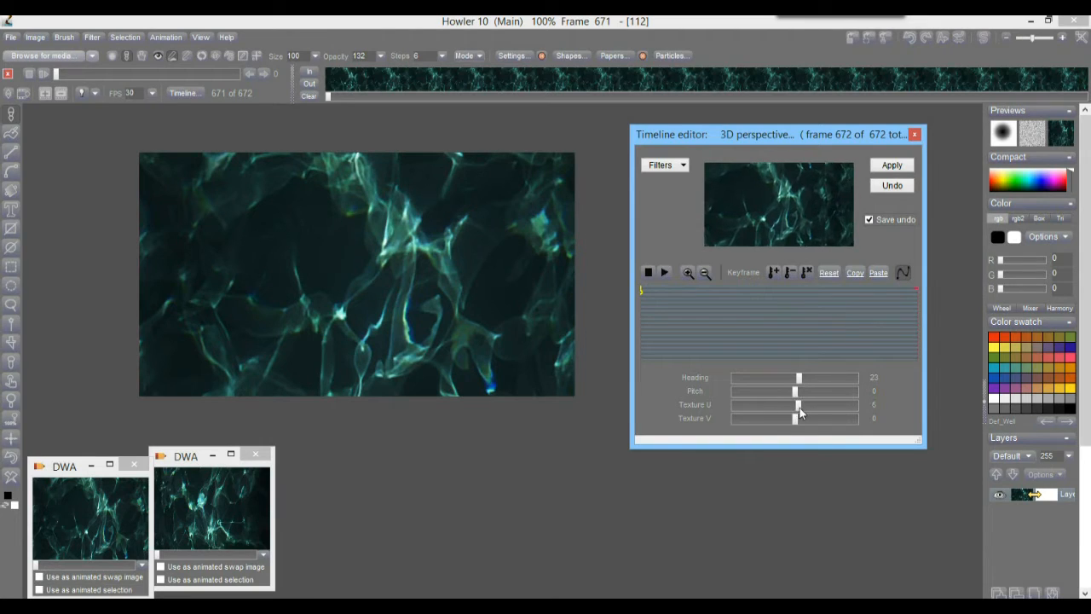
pyautogui.moveTo(798, 404); pyautogui.dragTo(765, 404)
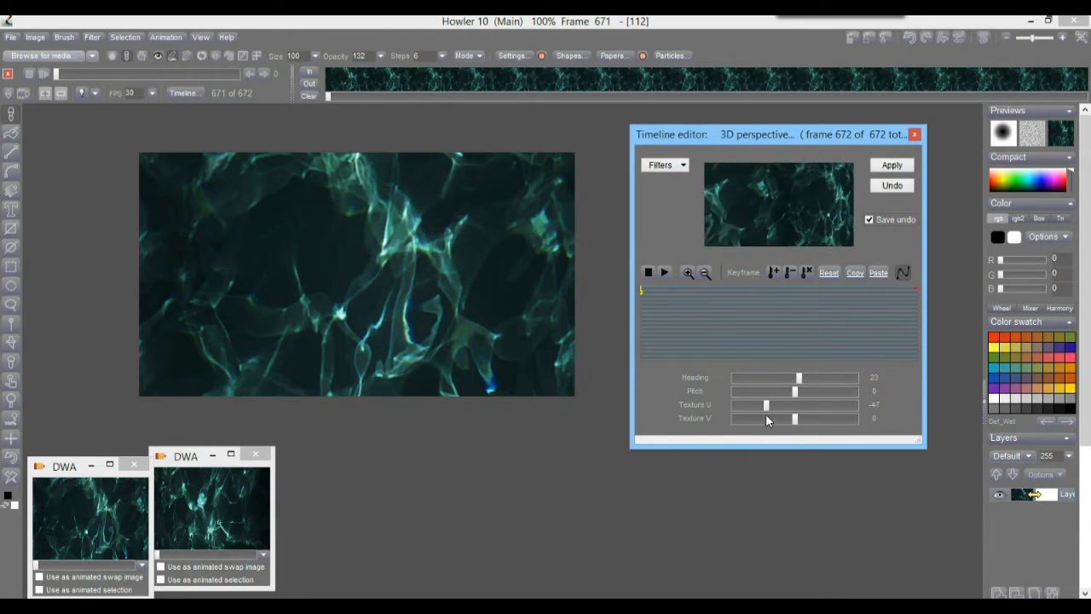
pyautogui.moveTo(821, 395)
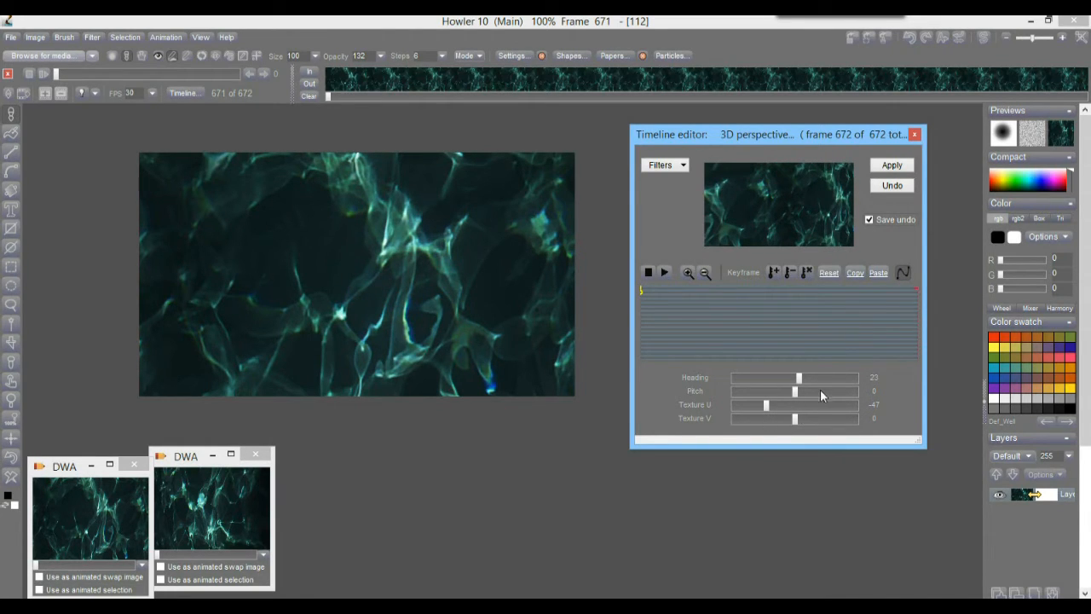
pyautogui.moveTo(797, 378); pyautogui.dragTo(803, 377)
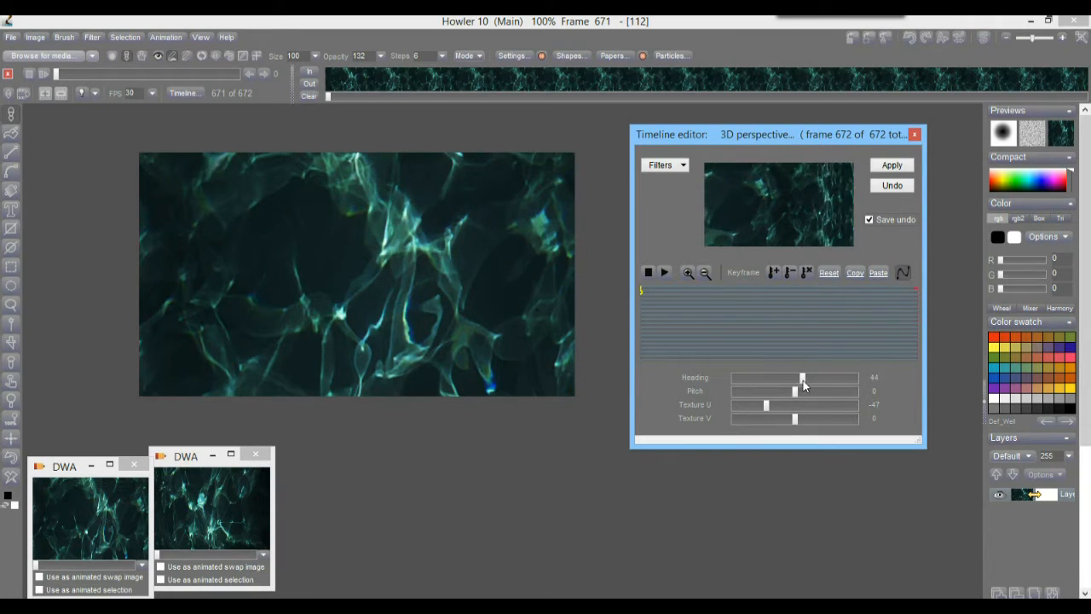
pyautogui.moveTo(801, 377); pyautogui.dragTo(806, 378)
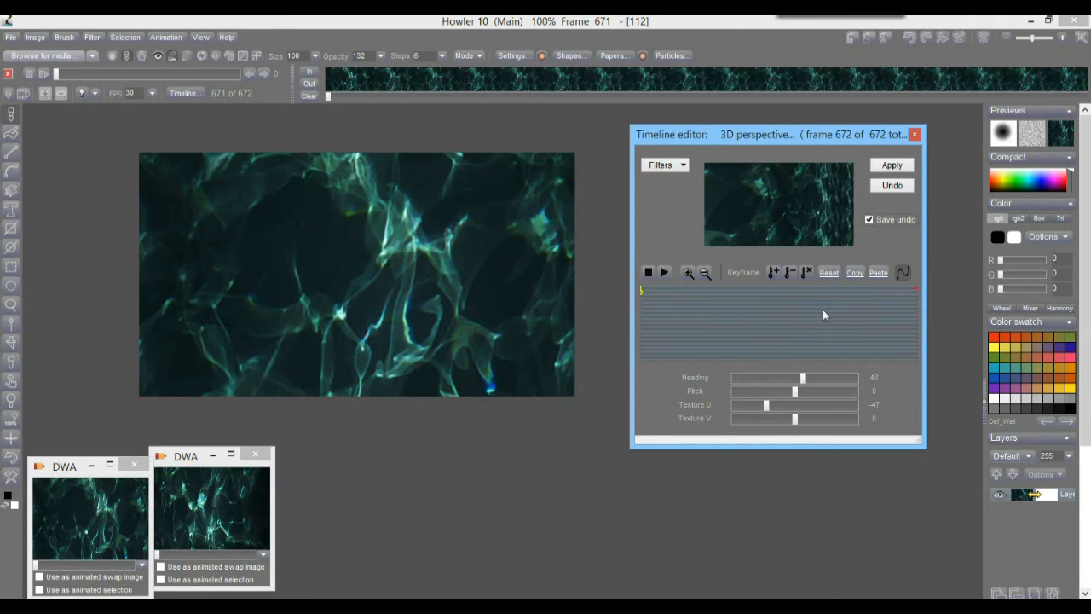
pyautogui.click(892, 165)
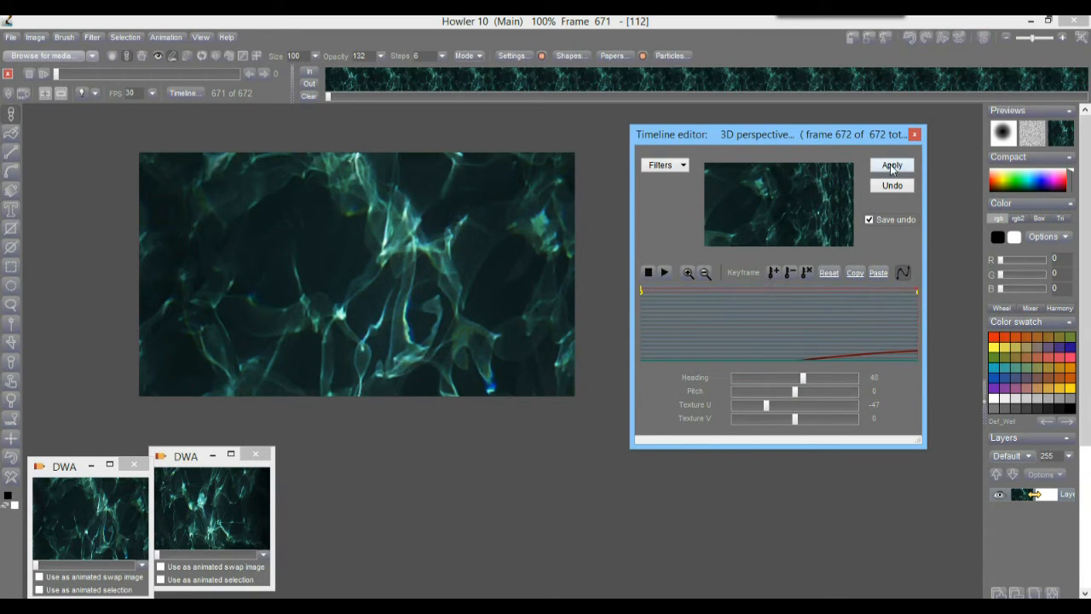
pyautogui.click(892, 164)
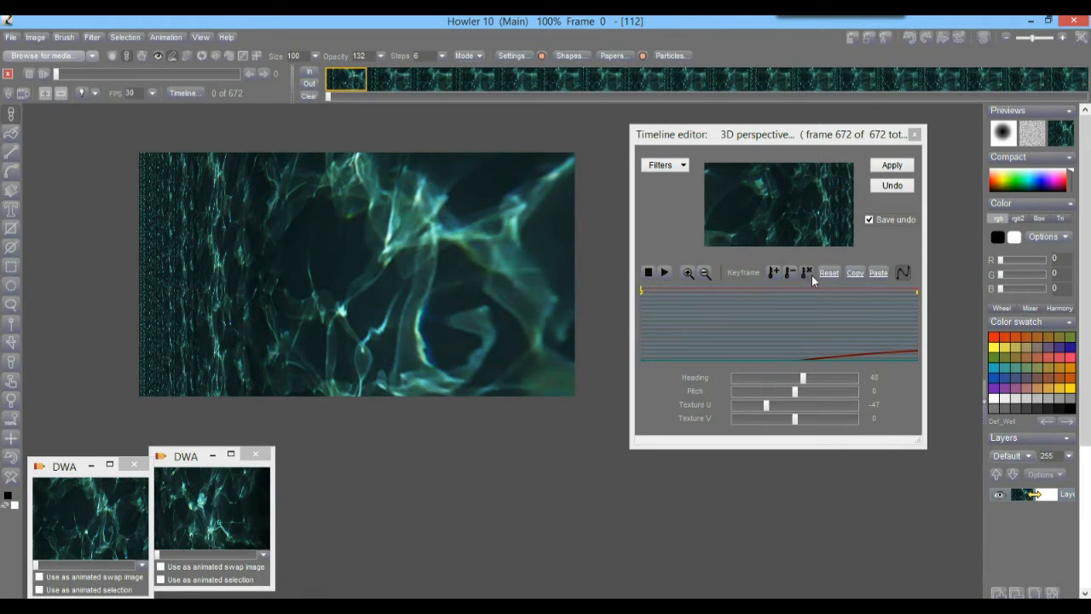
# Wait for the 3D perspective render to finish, then reopen the animatable filters list.
pyautogui.click(663, 164)
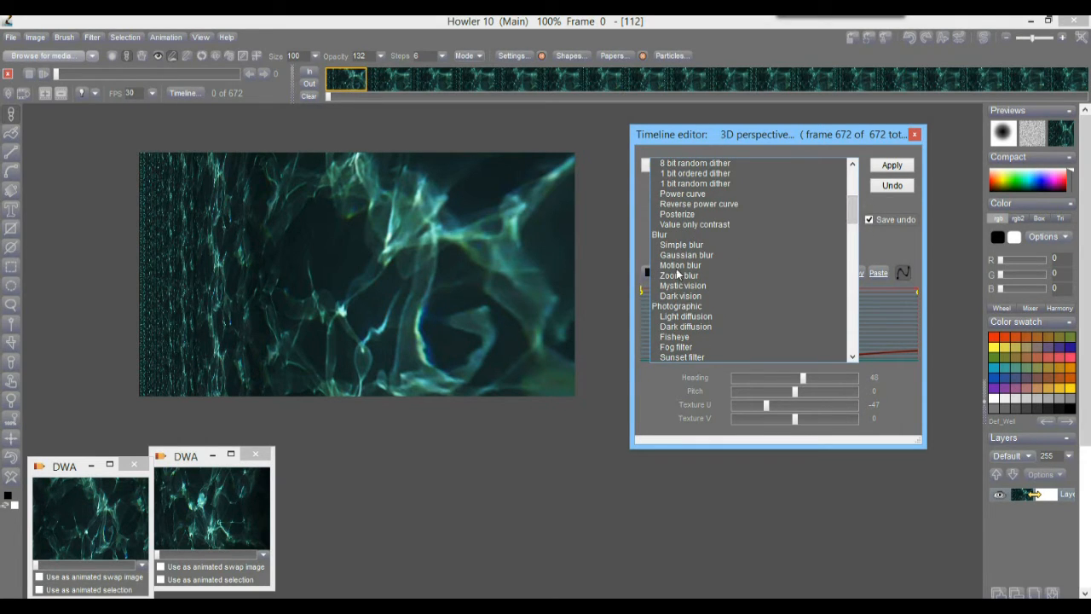
# Keyframe Mystic Vision ray centers on the first and last frames, with factor 98 and quality 100.
pyautogui.click(684, 286)
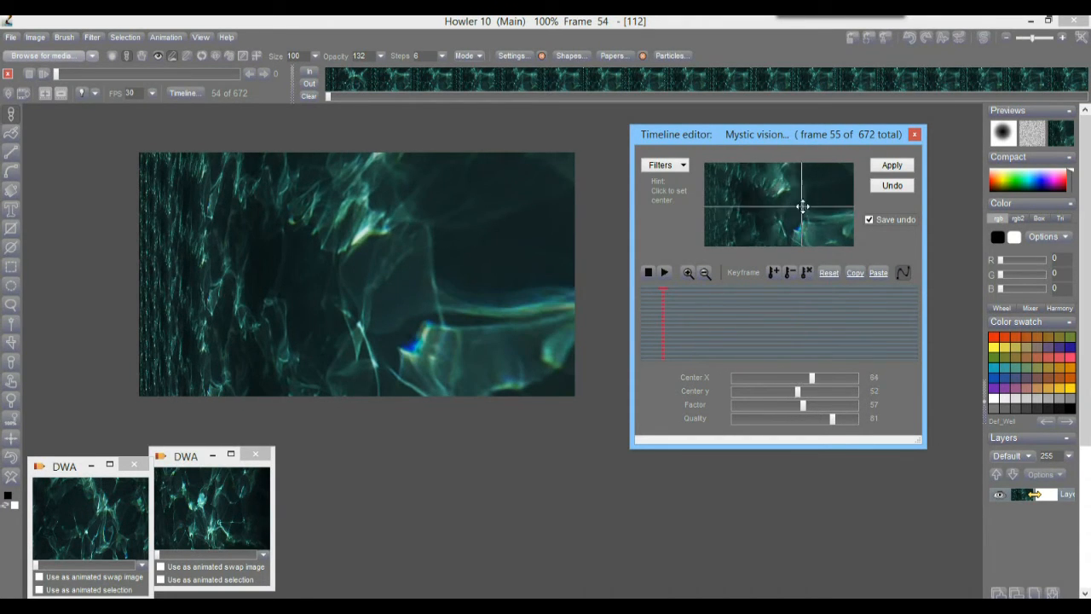
pyautogui.click(819, 190)
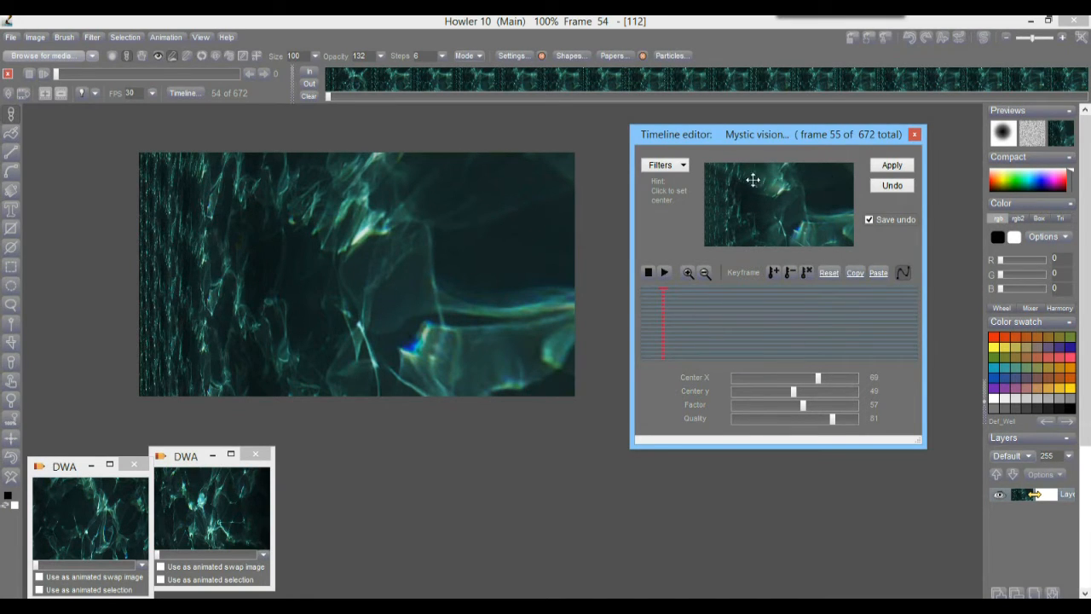
pyautogui.click(816, 203)
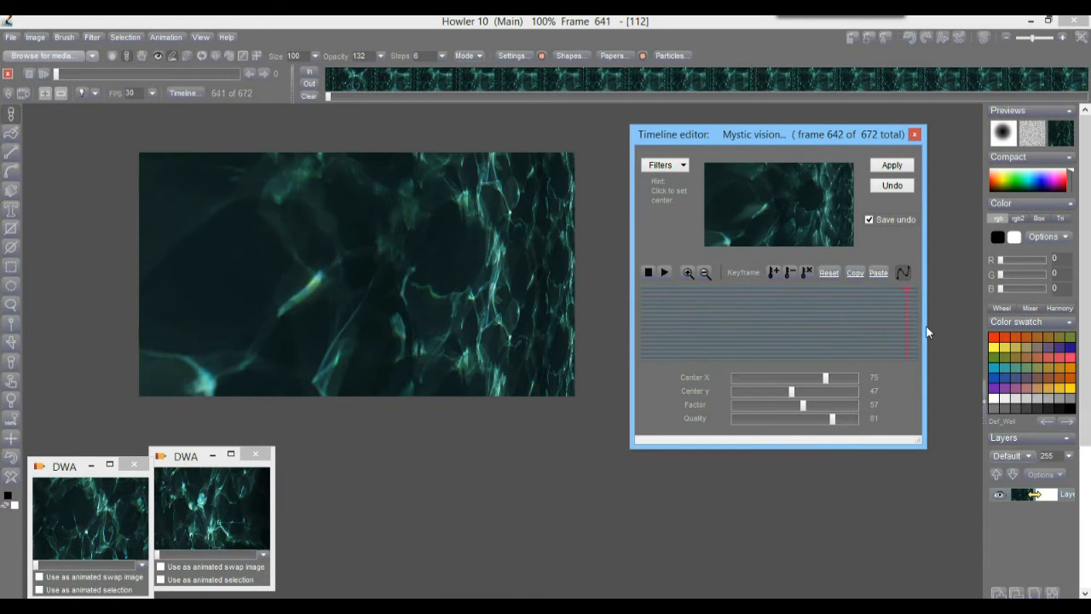
pyautogui.click(735, 199)
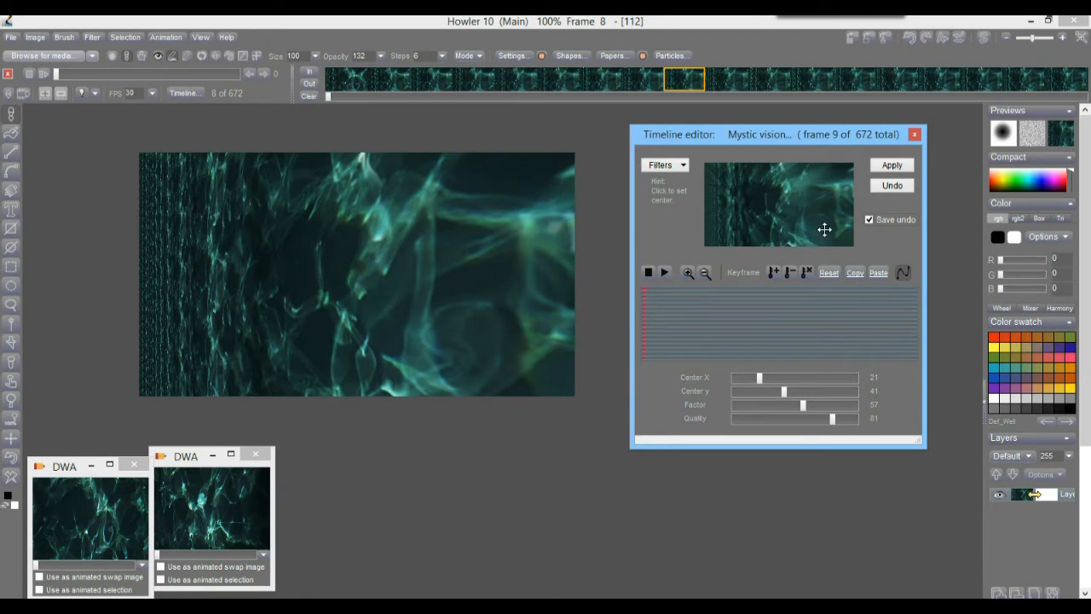
pyautogui.click(830, 207)
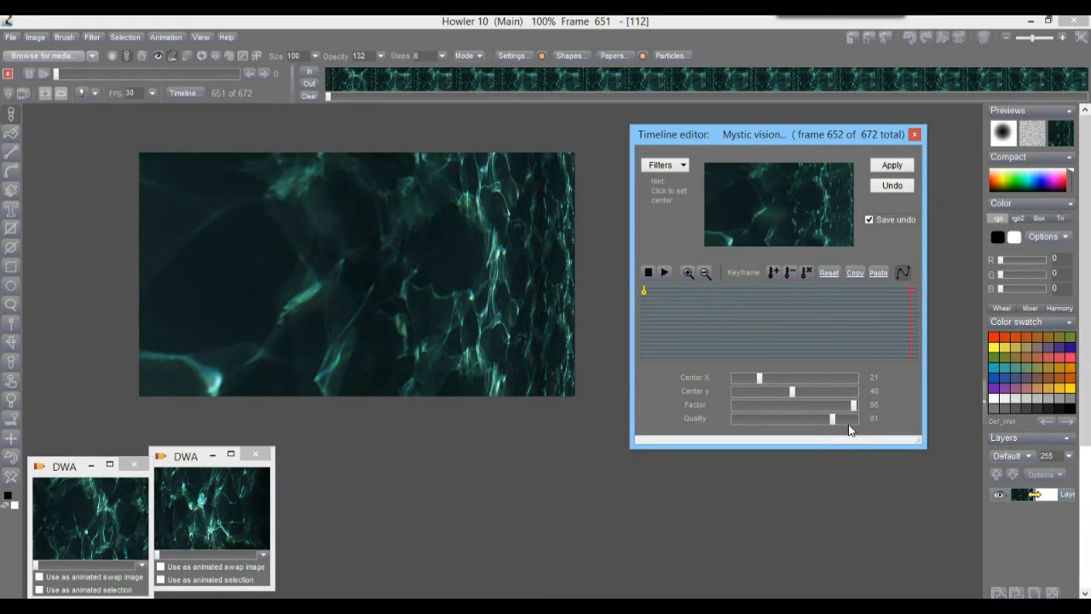
pyautogui.moveTo(833, 417); pyautogui.dragTo(855, 418)
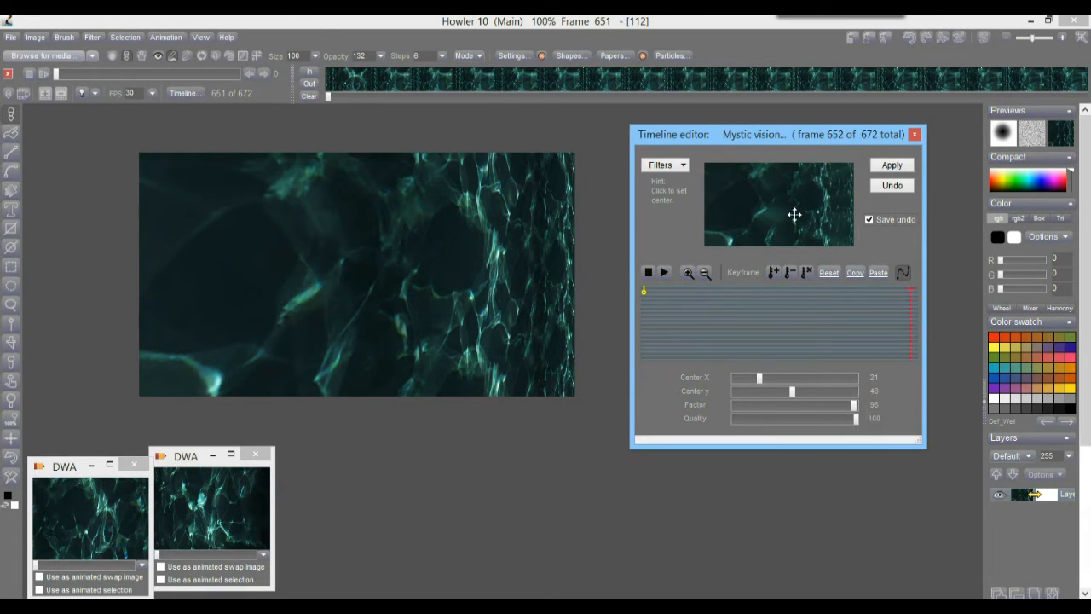
pyautogui.moveTo(774, 272)
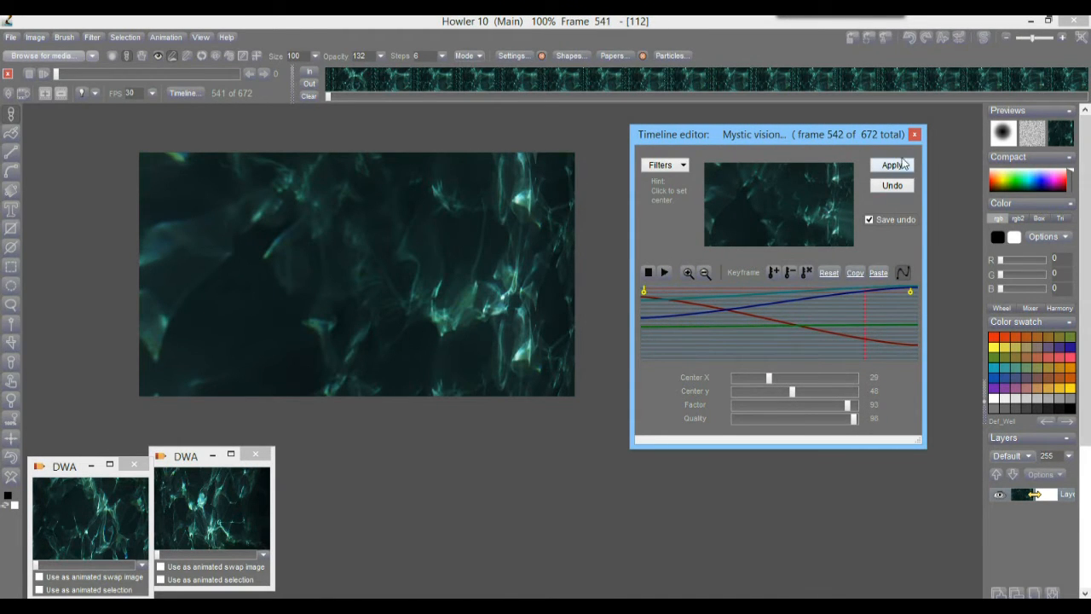
# Render the keyframed Mystic Vision rays across all 672 frames.
pyautogui.click(890, 165)
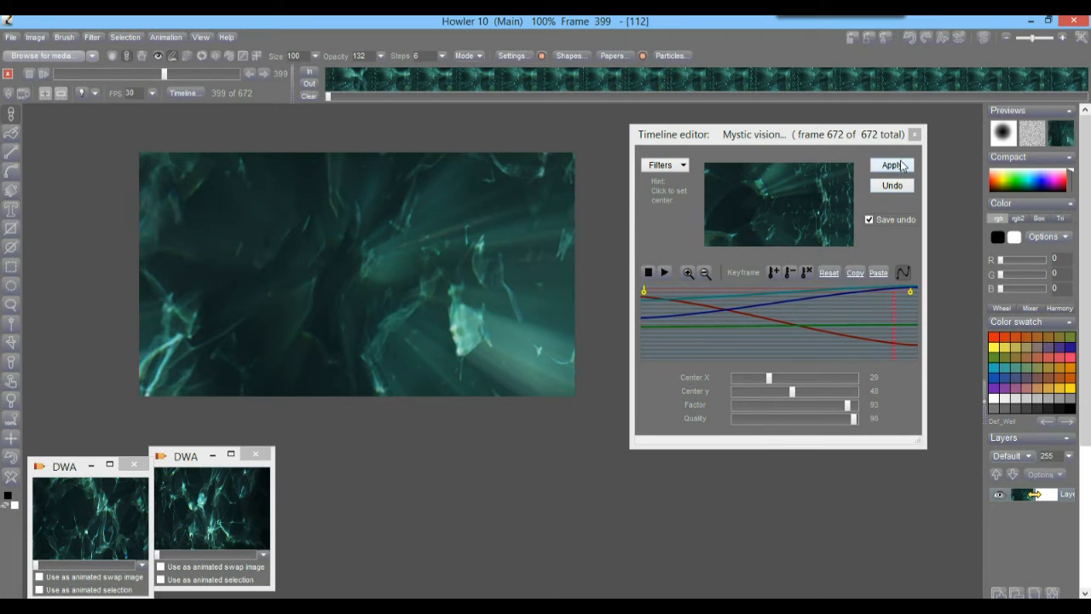
pyautogui.click(890, 164)
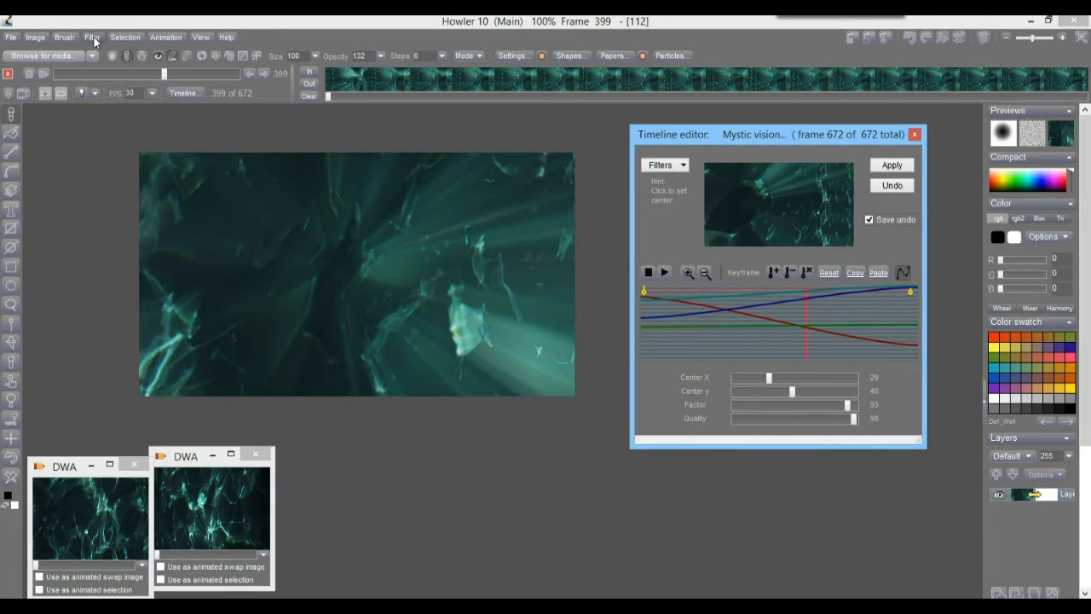
# Apply Digital Photo Enhance with detail enhancement to all frames.
pyautogui.click(92, 35)
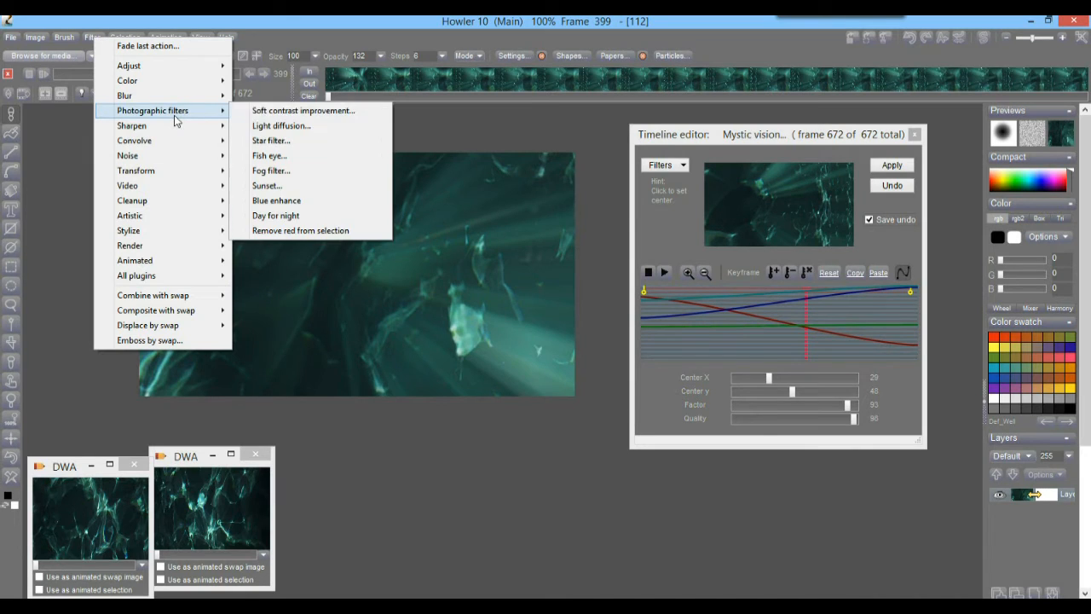
pyautogui.click(303, 110)
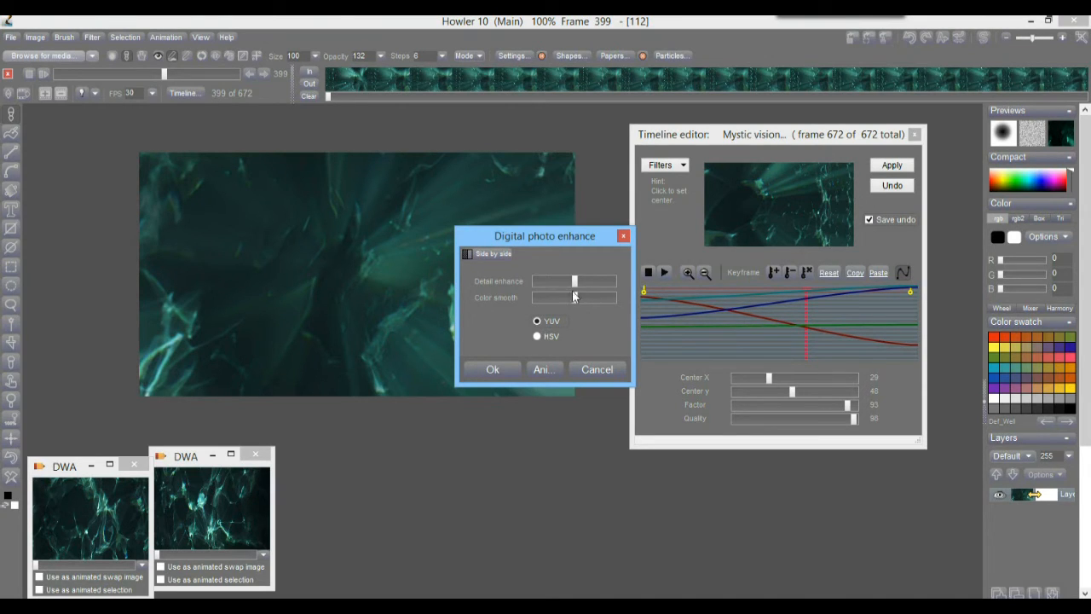
pyautogui.click(535, 337)
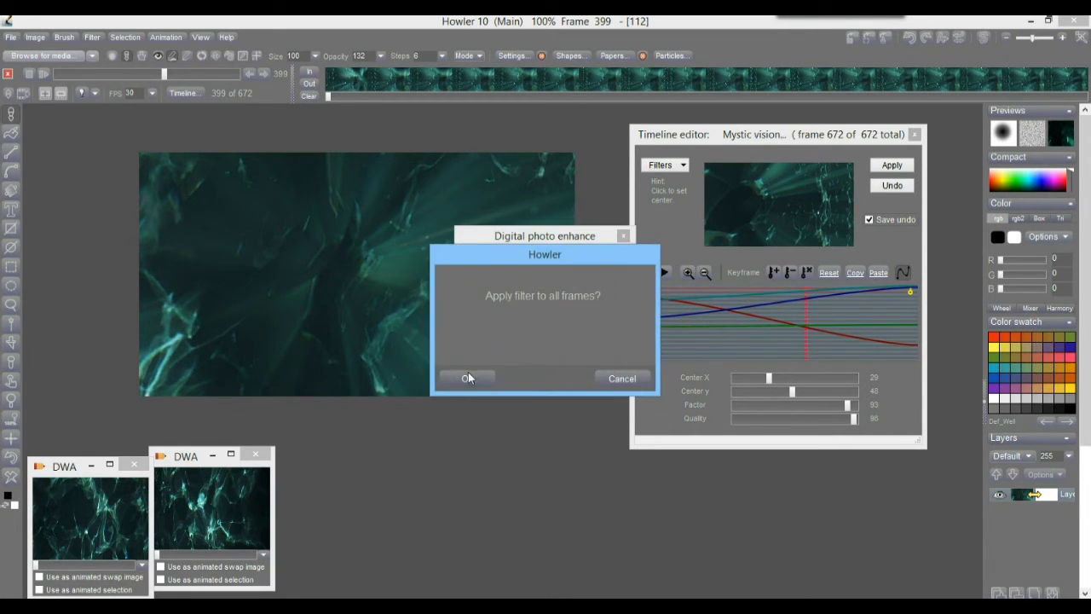
pyautogui.click(466, 376)
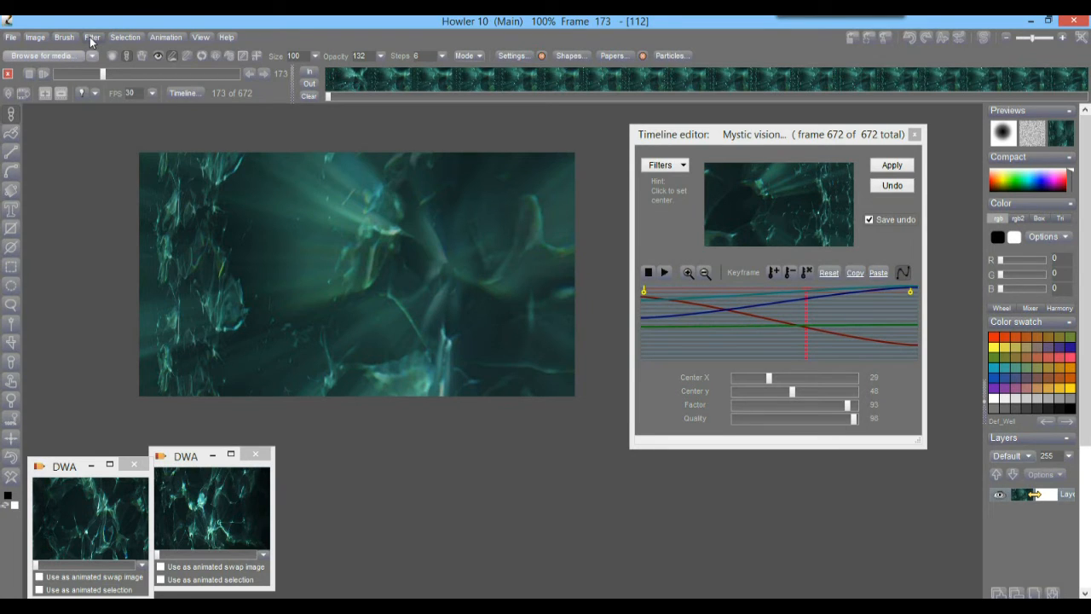
# Bend the RGB Curves into a contrast-boosting S shape and apply to all frames.
pyautogui.click(88, 36)
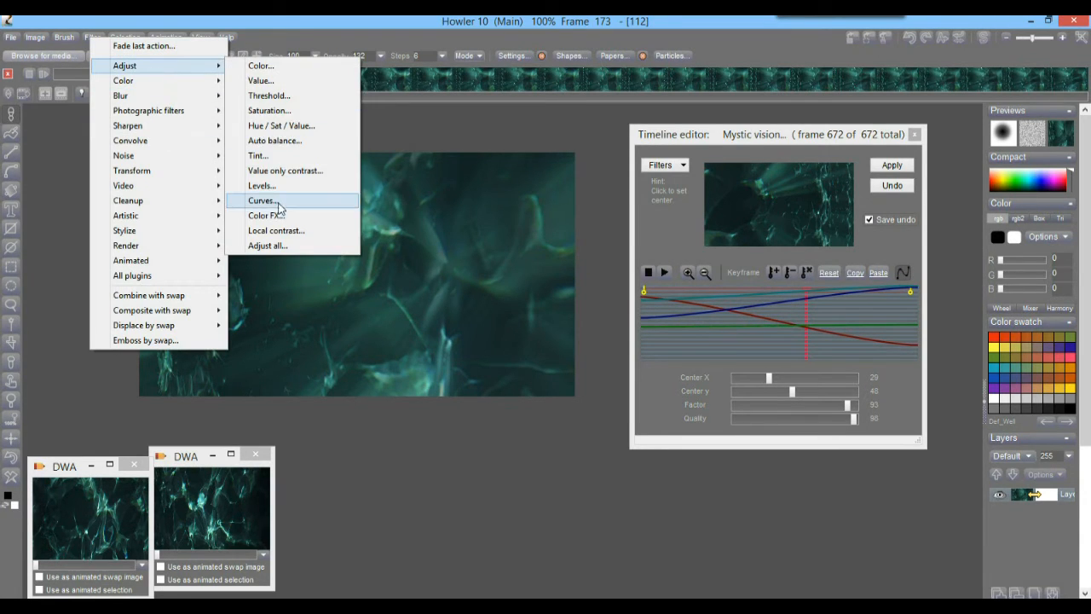
pyautogui.click(262, 199)
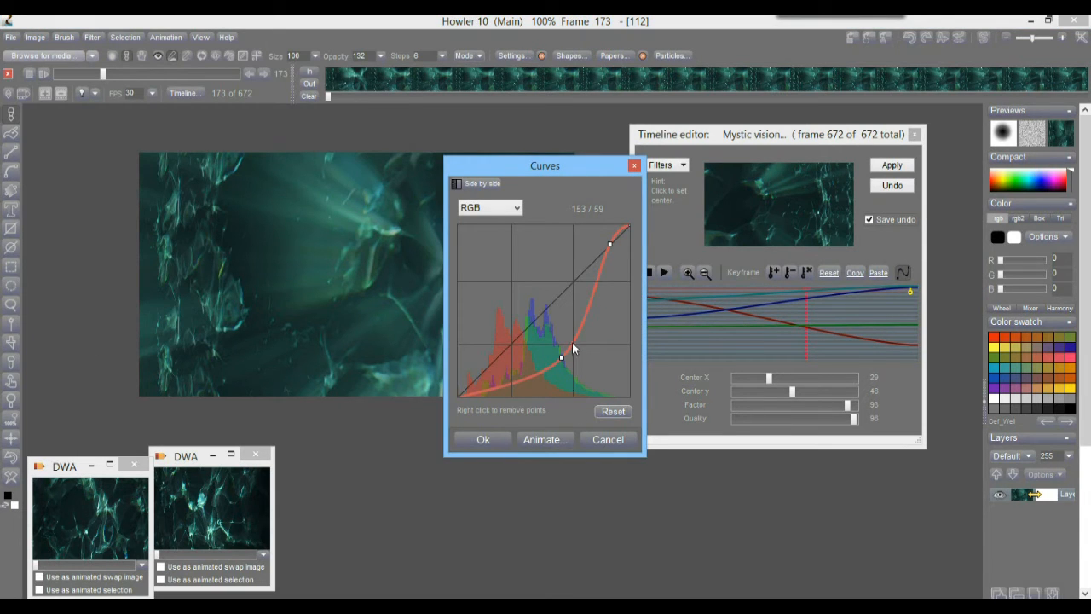
pyautogui.moveTo(560, 356); pyautogui.dragTo(522, 368)
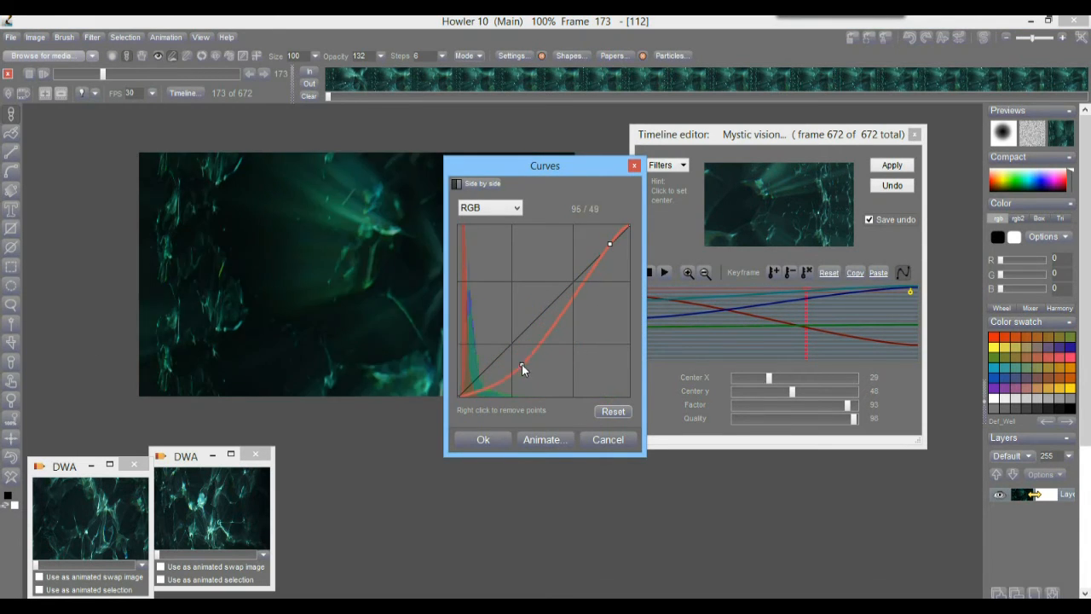
pyautogui.moveTo(523, 369); pyautogui.dragTo(538, 296)
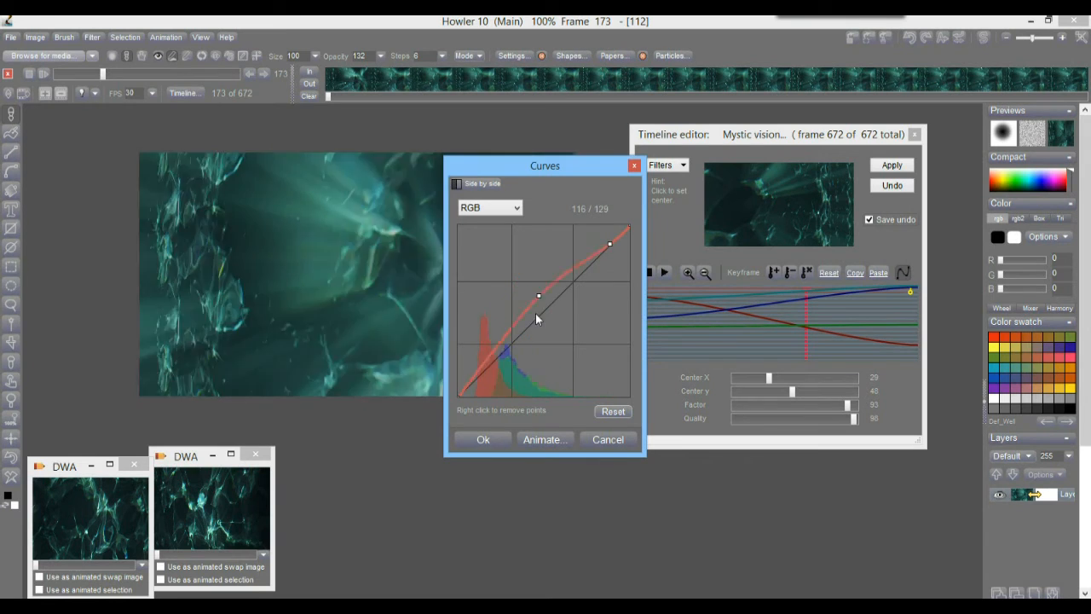
pyautogui.moveTo(538, 295); pyautogui.dragTo(554, 267)
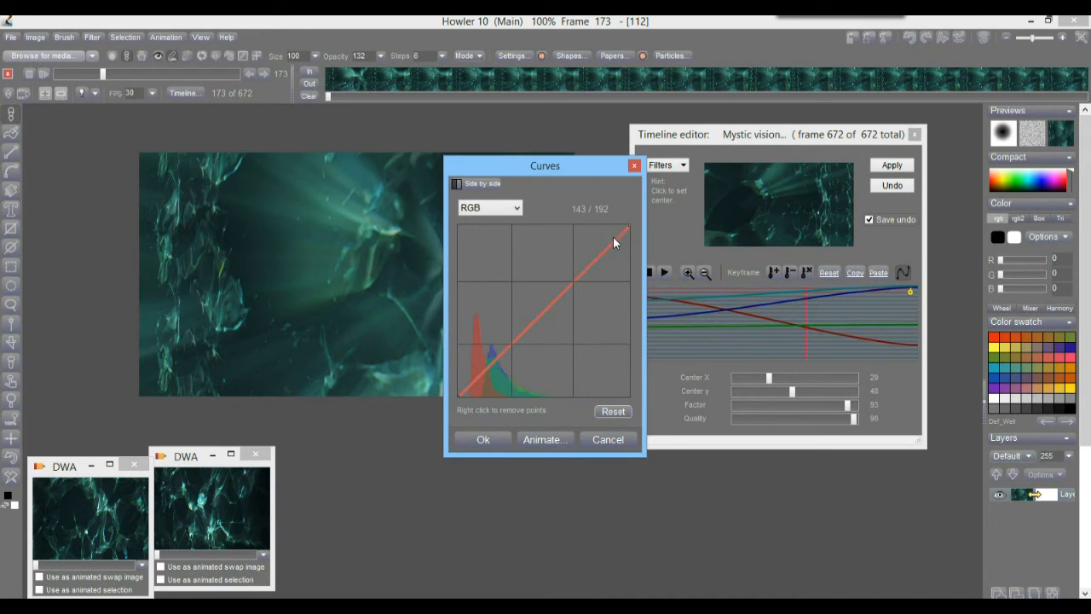
pyautogui.moveTo(615, 243); pyautogui.dragTo(584, 232)
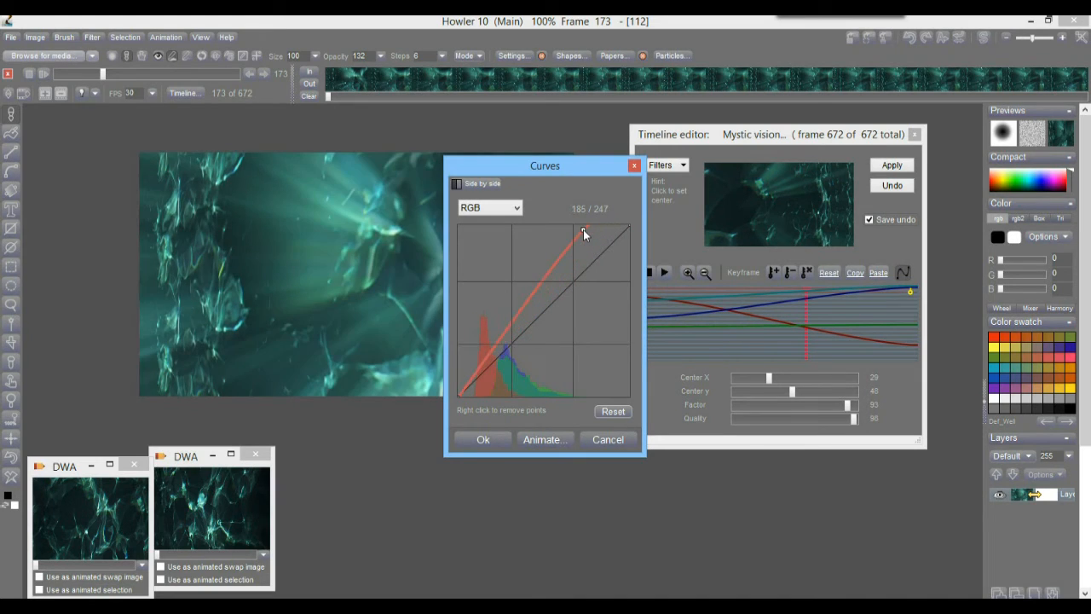
pyautogui.moveTo(584, 231); pyautogui.dragTo(576, 232)
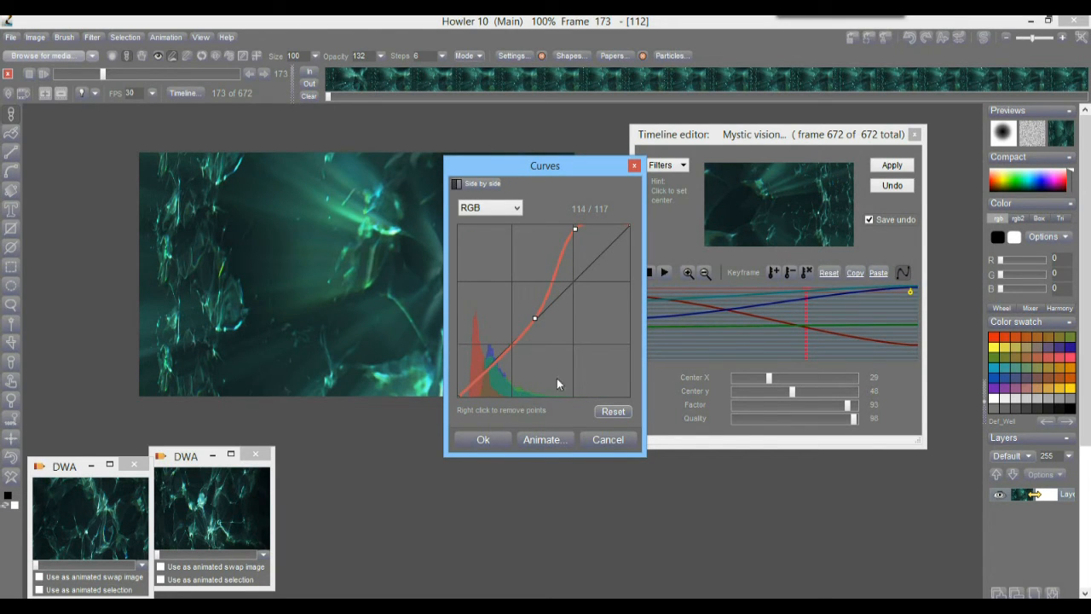
pyautogui.click(479, 374)
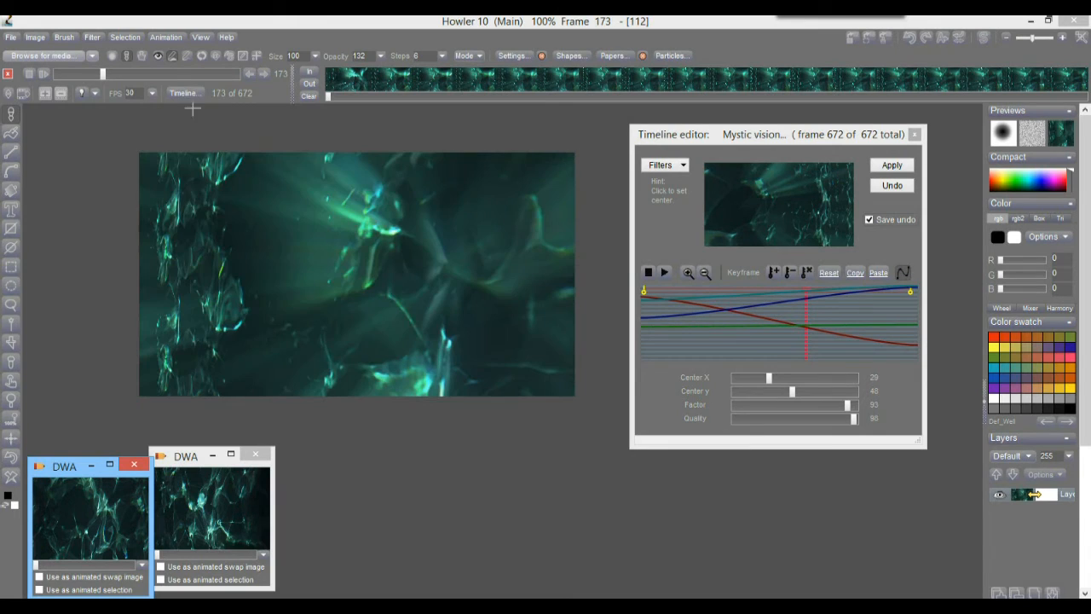
# Load a dark-orange-to-cream fire gradient in the Gradient Editor and view its Value curve.
pyautogui.click(199, 36)
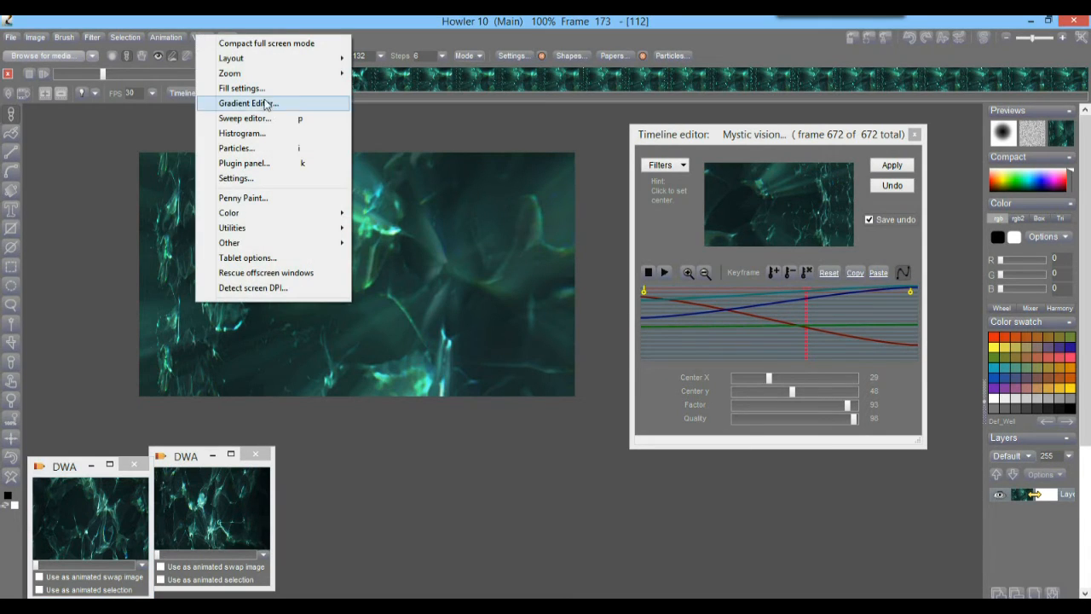
pyautogui.click(249, 102)
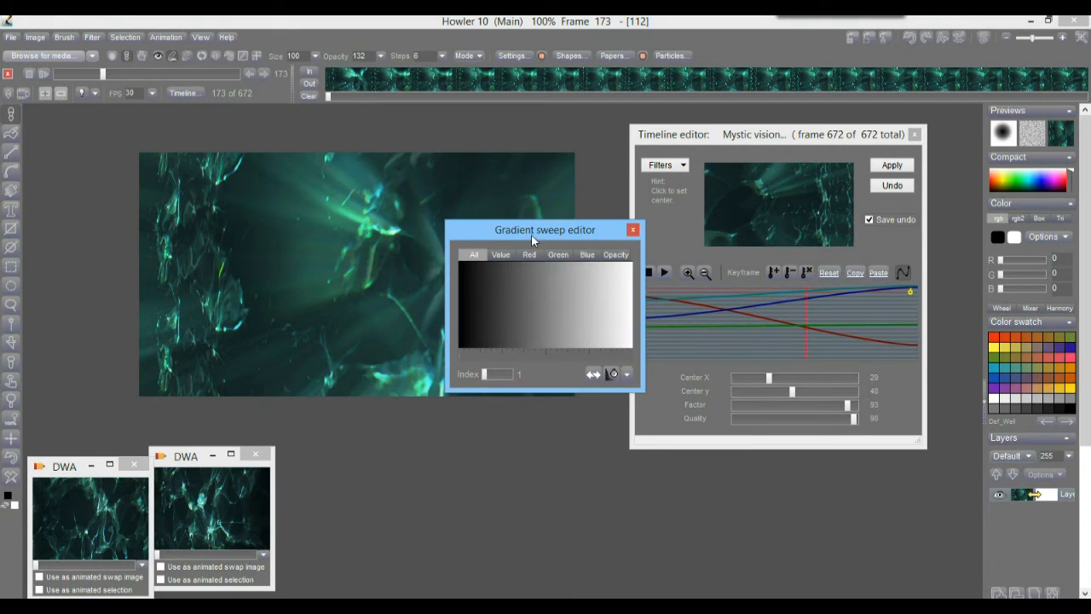
pyautogui.moveTo(545, 229); pyautogui.dragTo(702, 213)
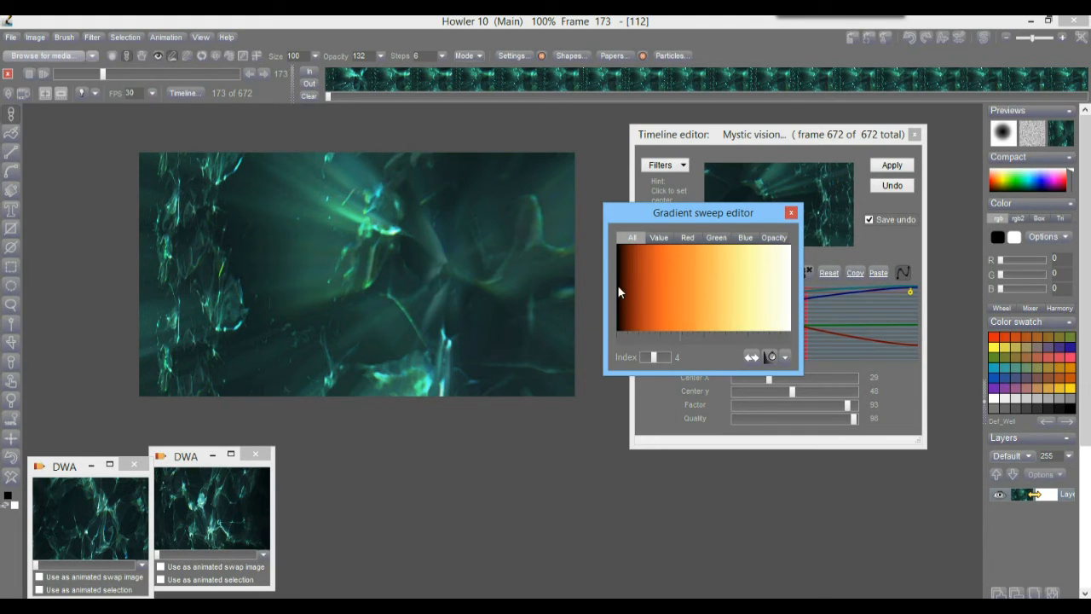
pyautogui.moveTo(621, 296)
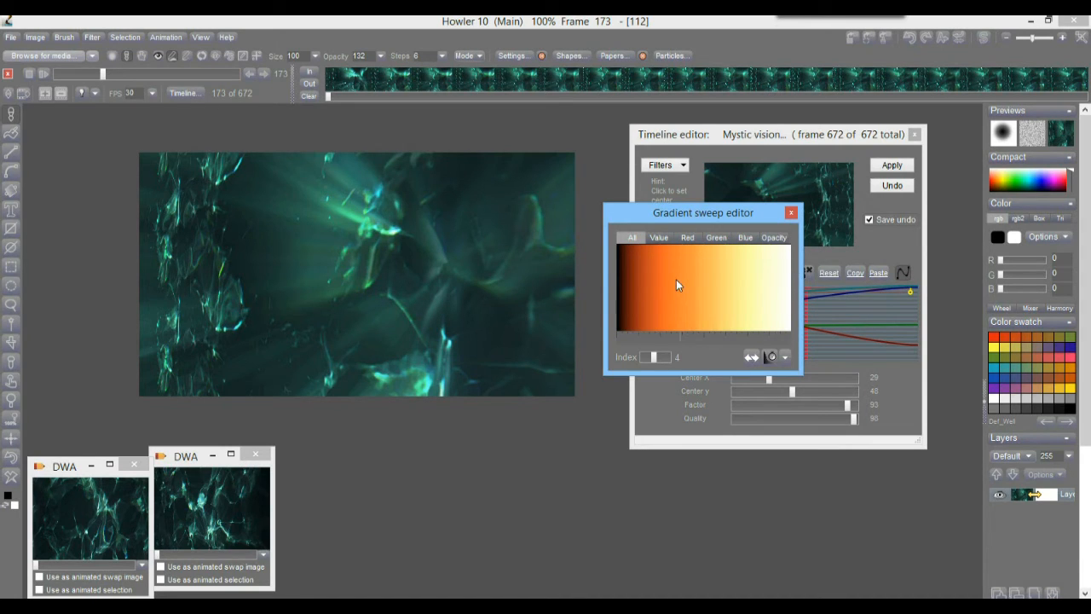
pyautogui.click(659, 237)
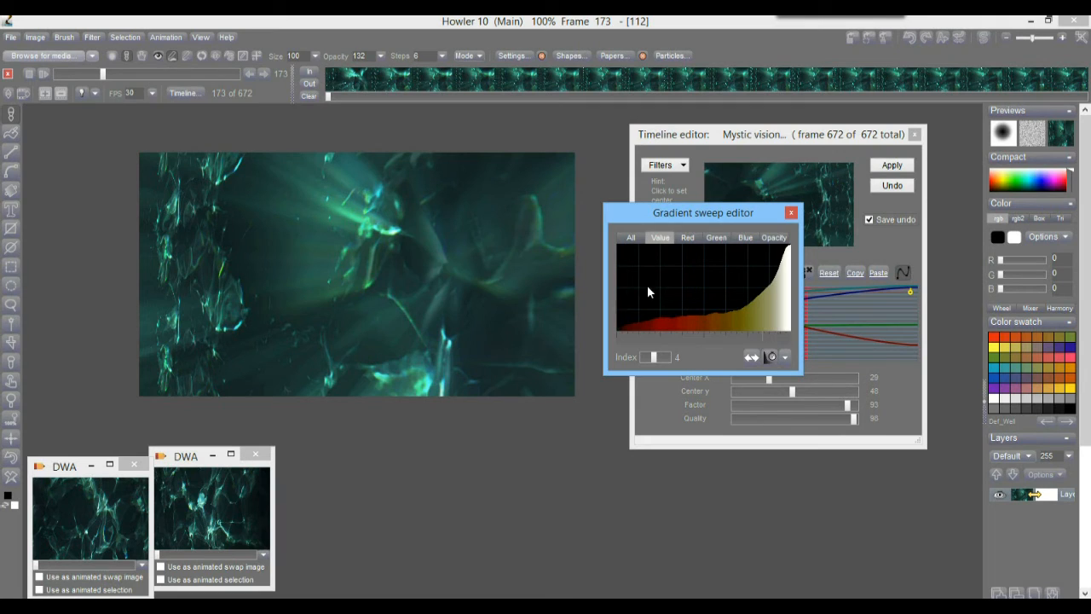
# Map every frame of the water animation to the red fire gradient.
pyautogui.click(92, 37)
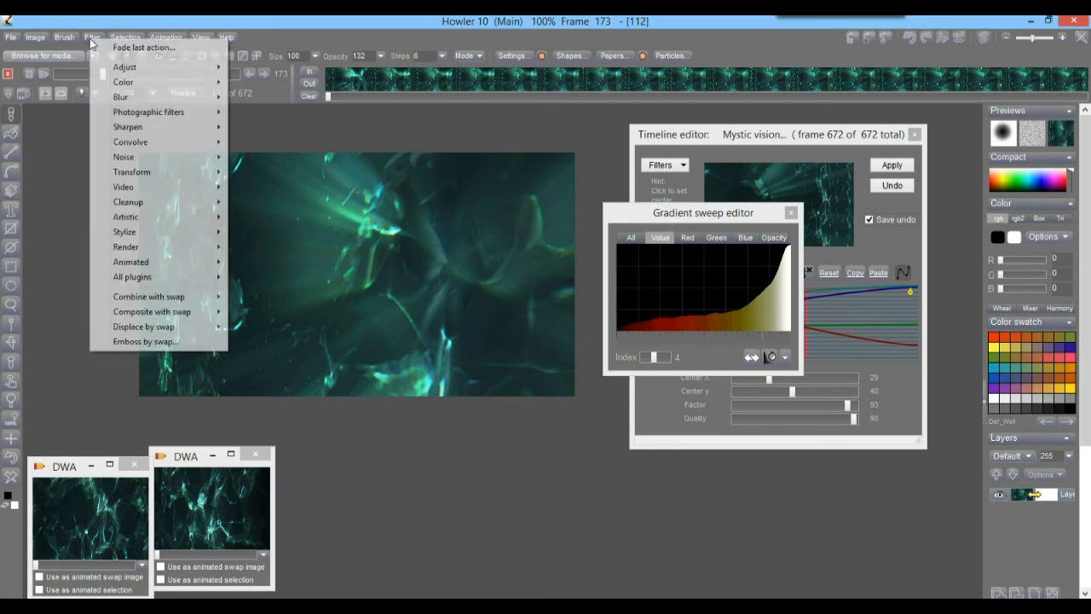
pyautogui.moveTo(124, 81)
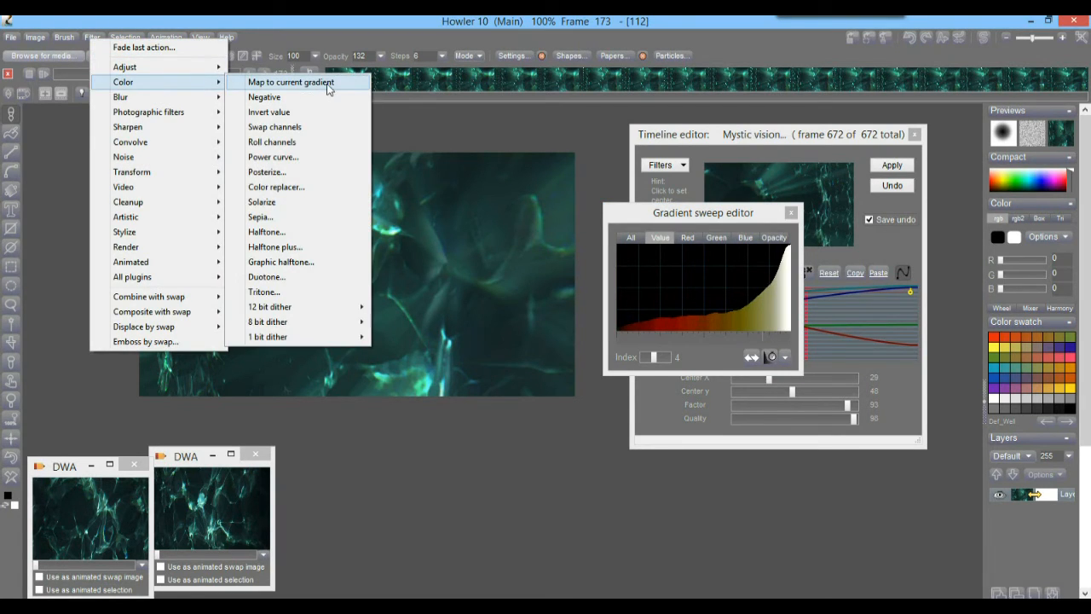
pyautogui.click(292, 83)
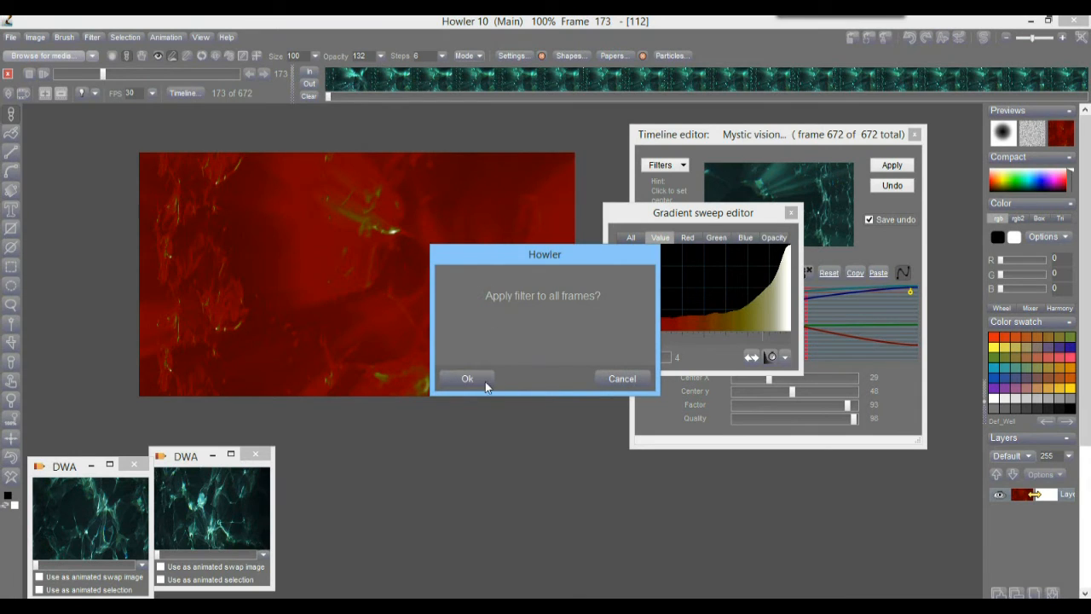
pyautogui.click(467, 378)
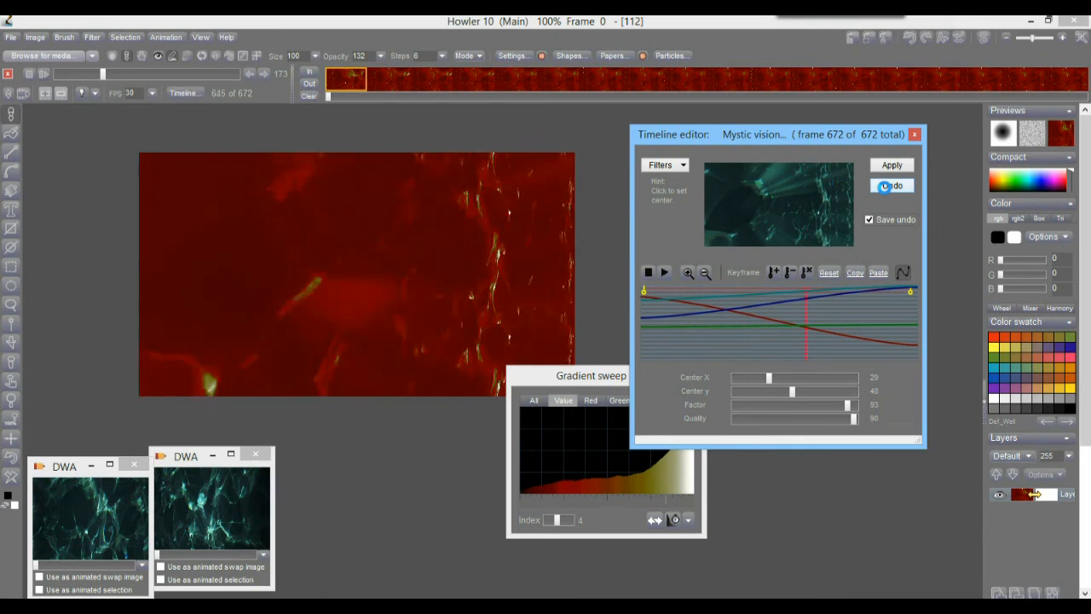
# Undo the first recolour, then reapply the fire gradient to the whole light-ray animation.
pyautogui.click(890, 185)
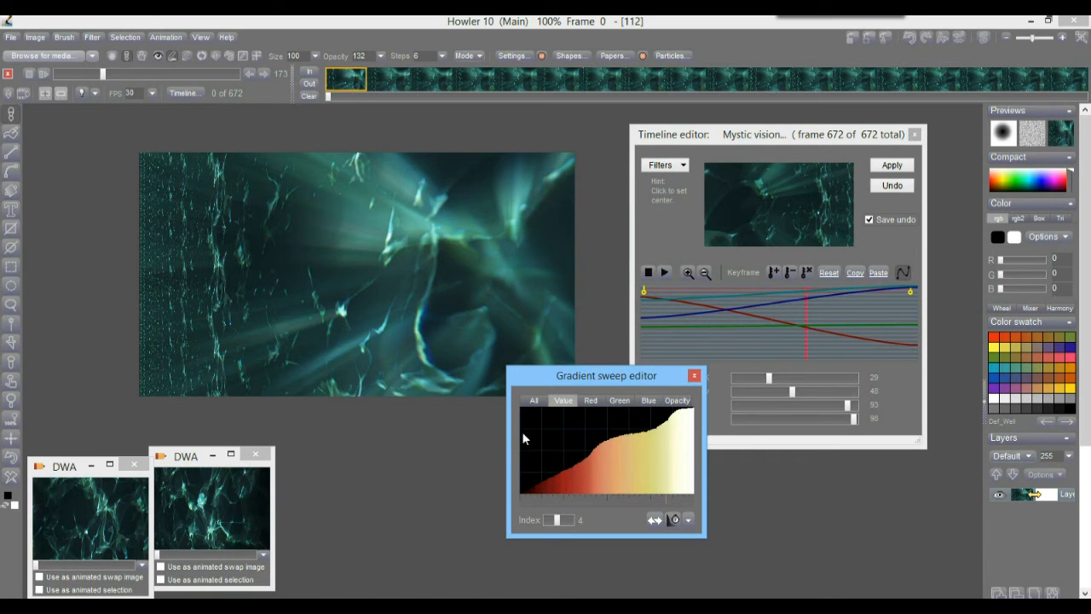
pyautogui.click(89, 36)
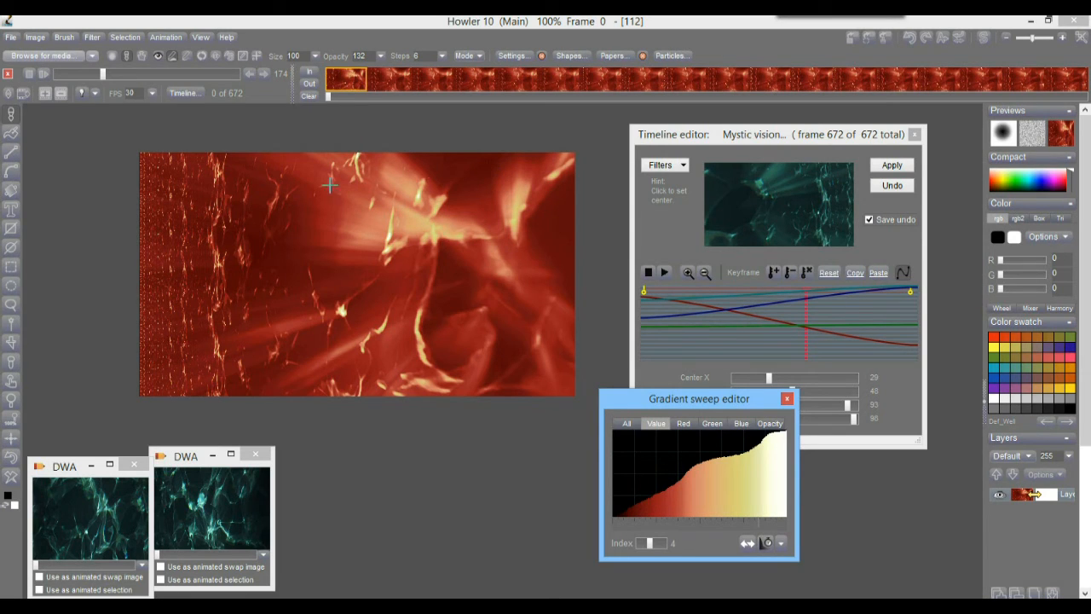
pyautogui.click(32, 37)
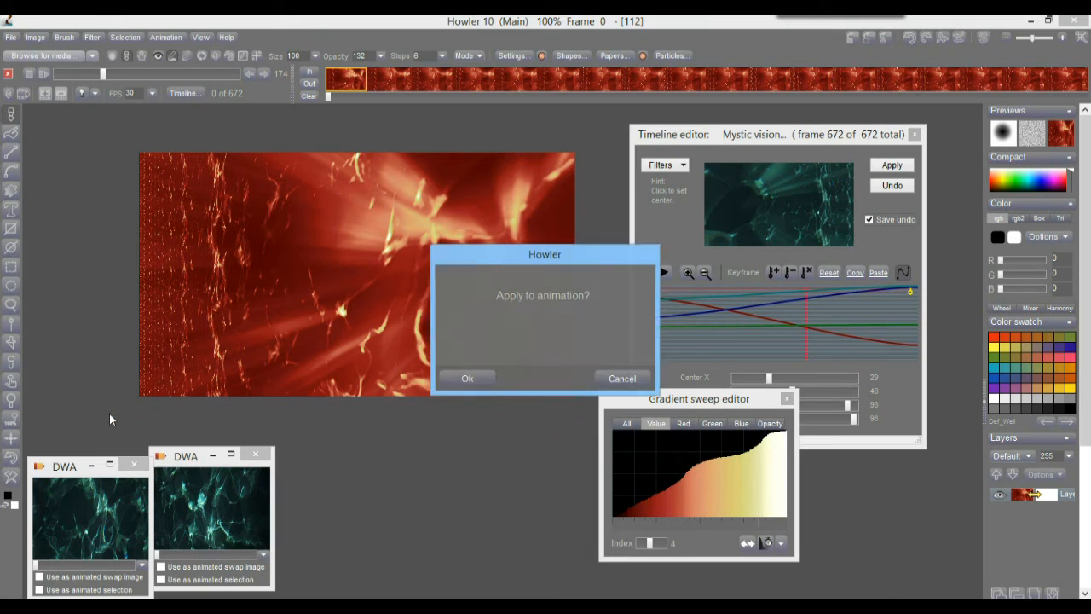
pyautogui.click(467, 377)
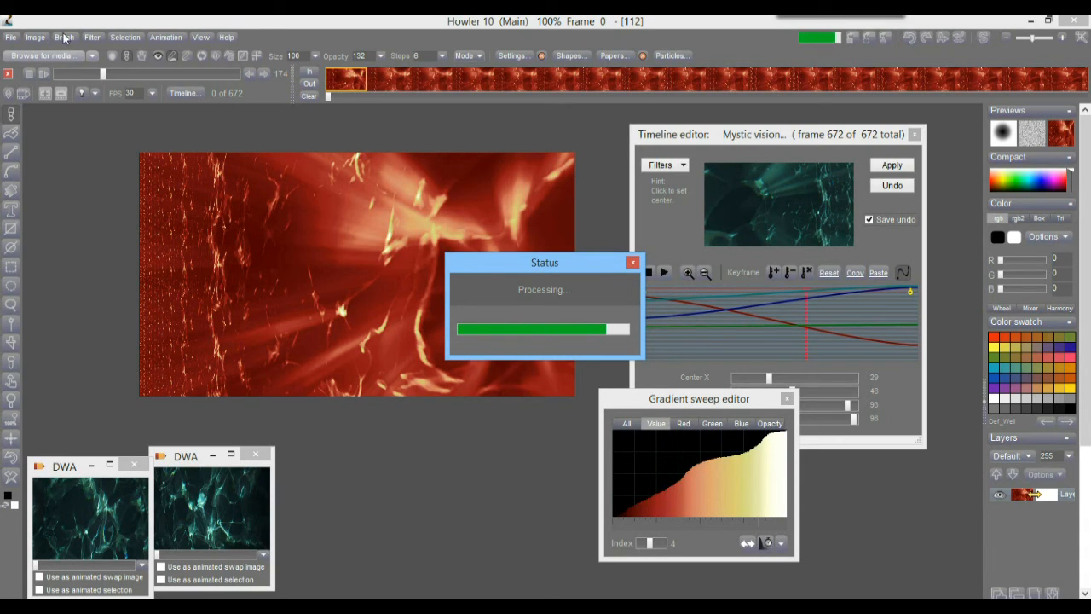
# Set Contrast 150, Gamma 103 and Value 110, animated across all frames.
pyautogui.click(89, 36)
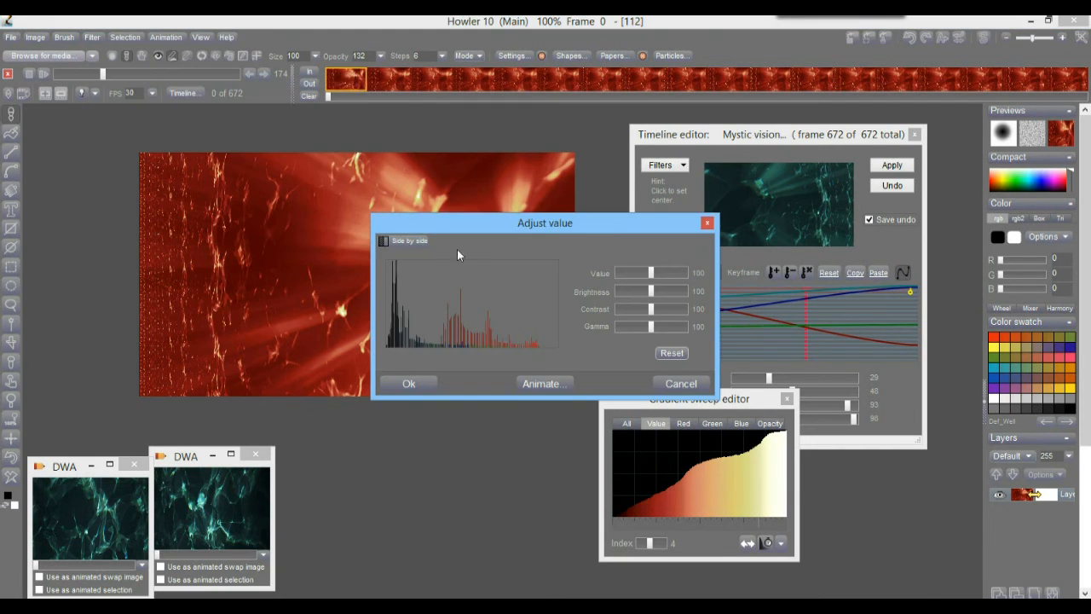
pyautogui.moveTo(669, 308); pyautogui.dragTo(640, 308)
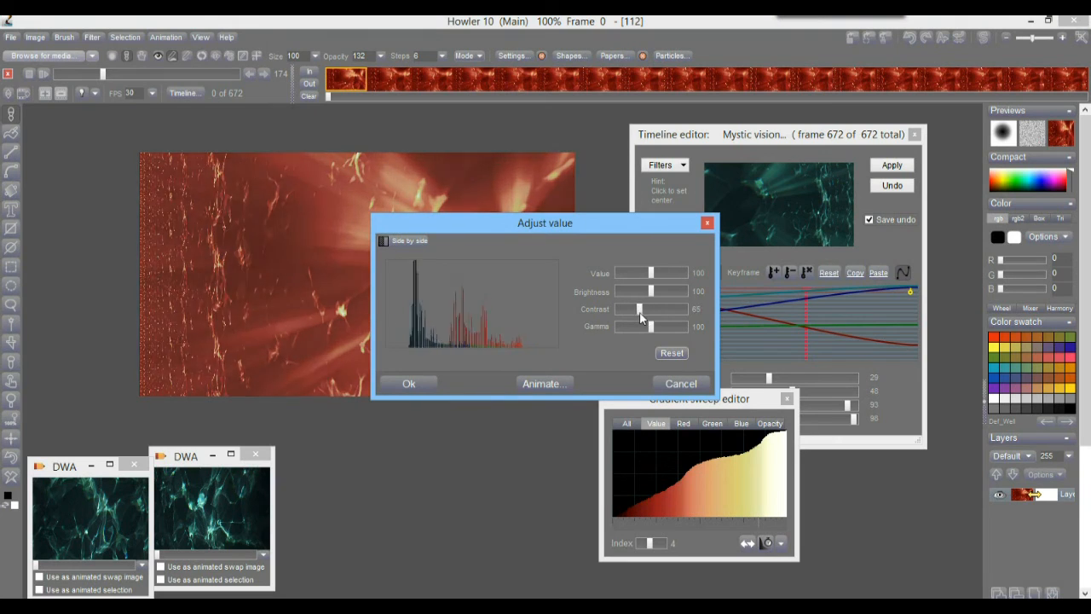
pyautogui.moveTo(640, 308); pyautogui.dragTo(672, 308)
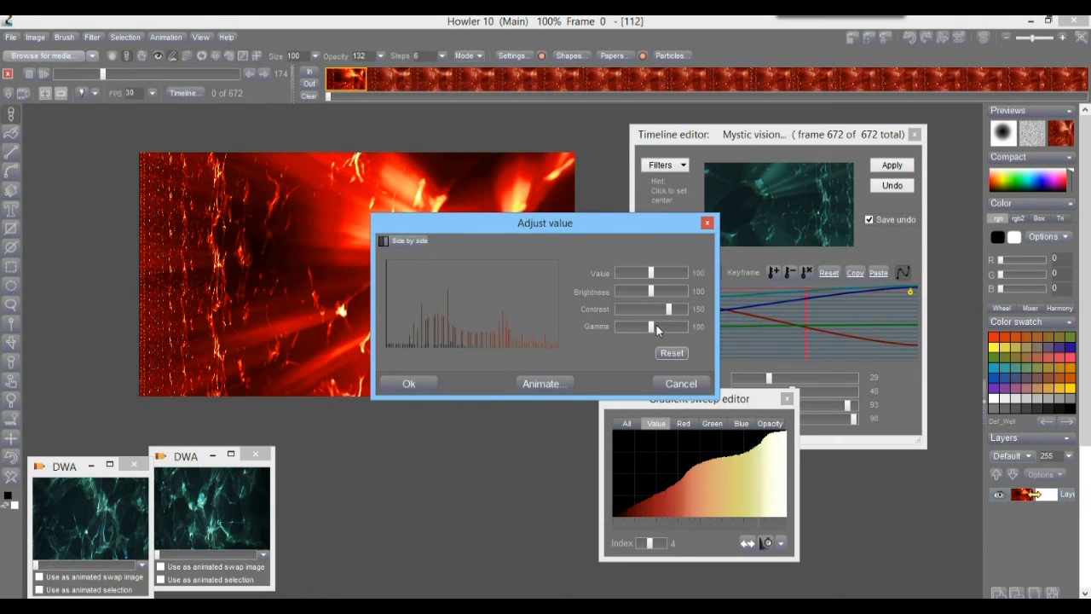
pyautogui.moveTo(633, 327); pyautogui.dragTo(654, 327)
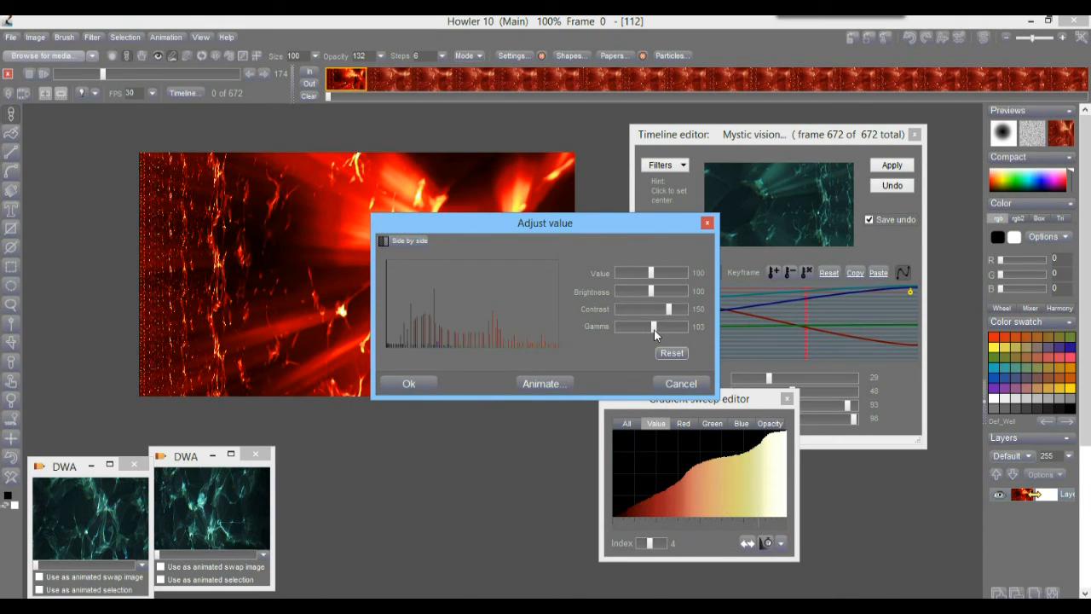
pyautogui.moveTo(656, 273); pyautogui.dragTo(650, 273)
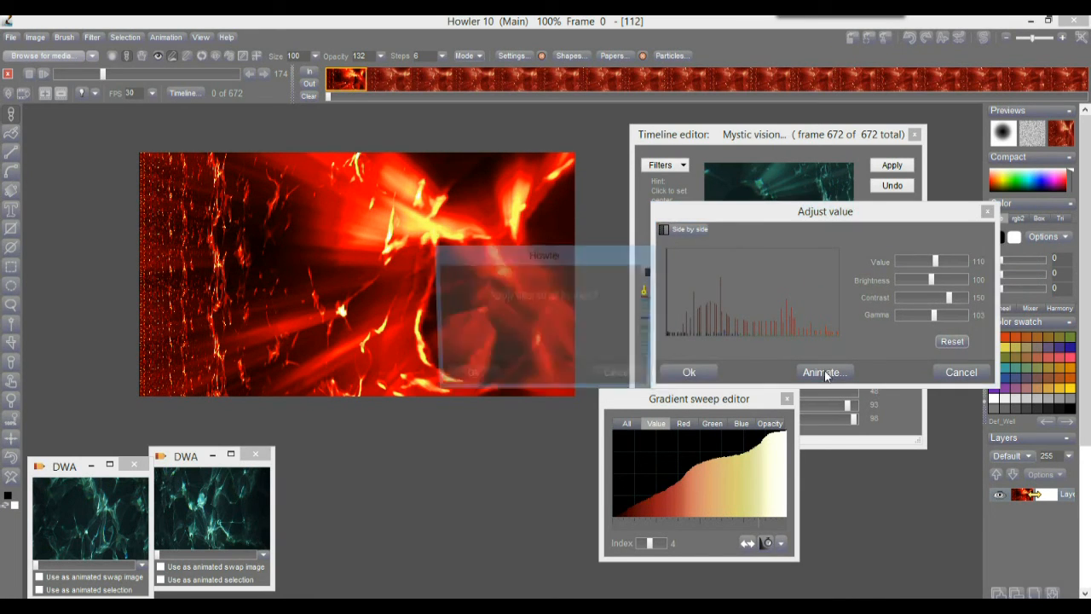
pyautogui.click(824, 371)
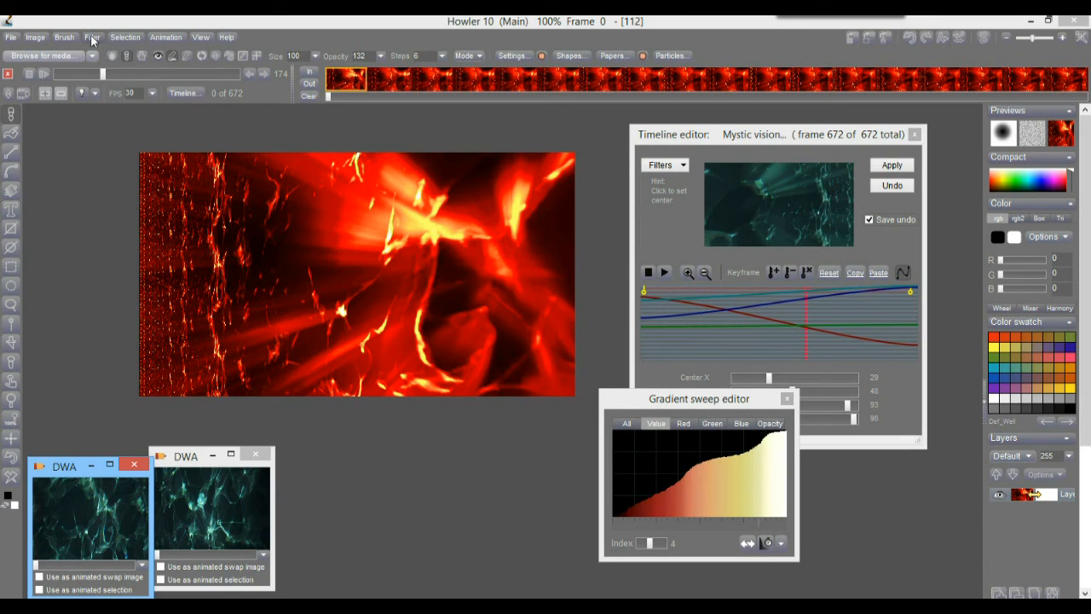
# Spherize all frames with Light 1 moved and redder, and a smaller sphere size.
pyautogui.click(89, 36)
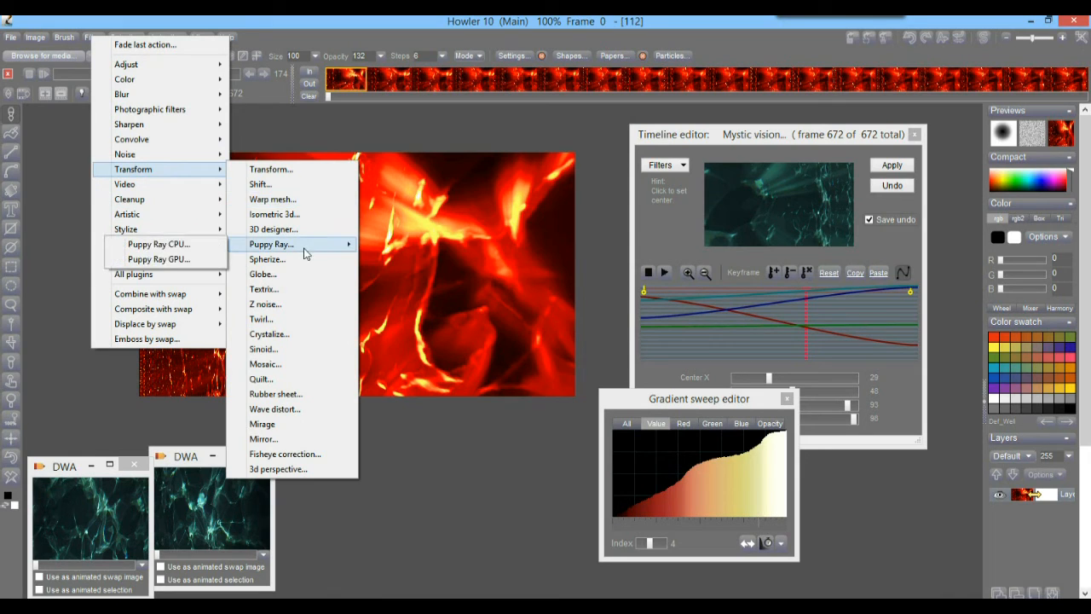
pyautogui.click(266, 258)
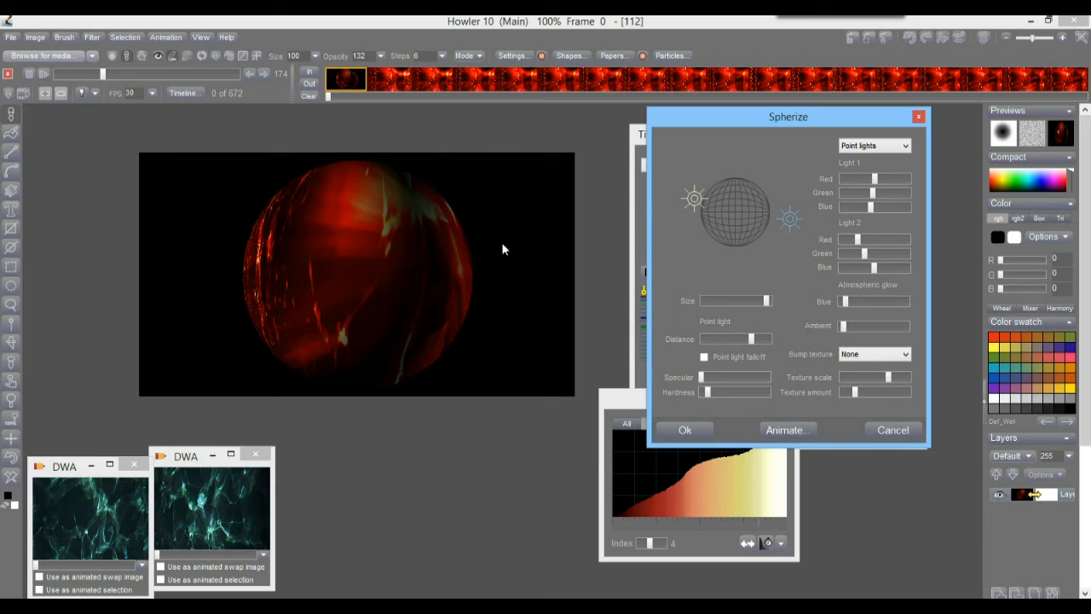
pyautogui.moveTo(871, 223)
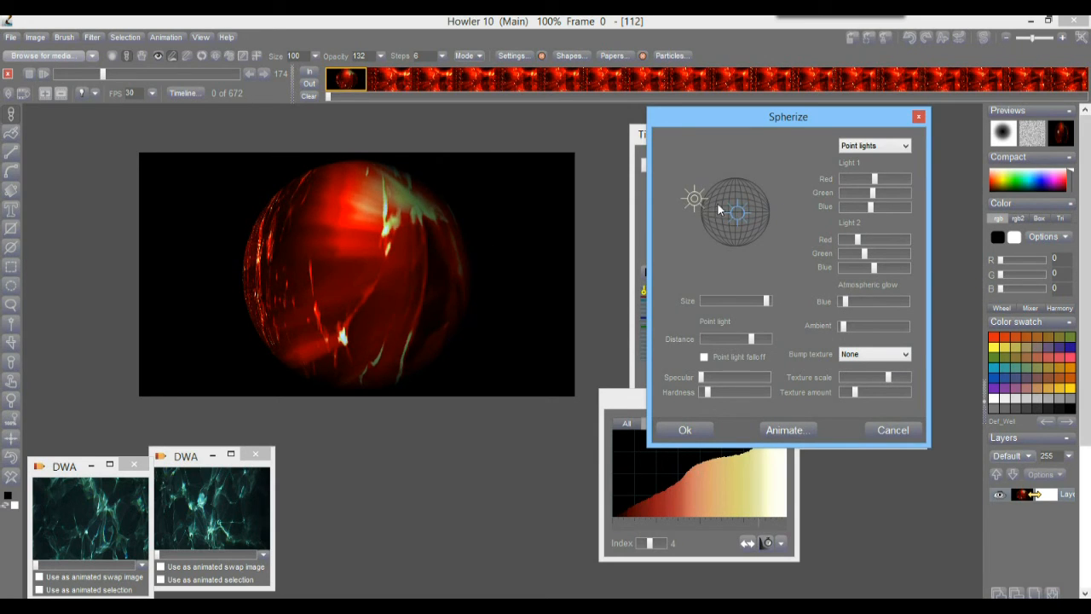
pyautogui.moveTo(694, 197); pyautogui.dragTo(735, 211)
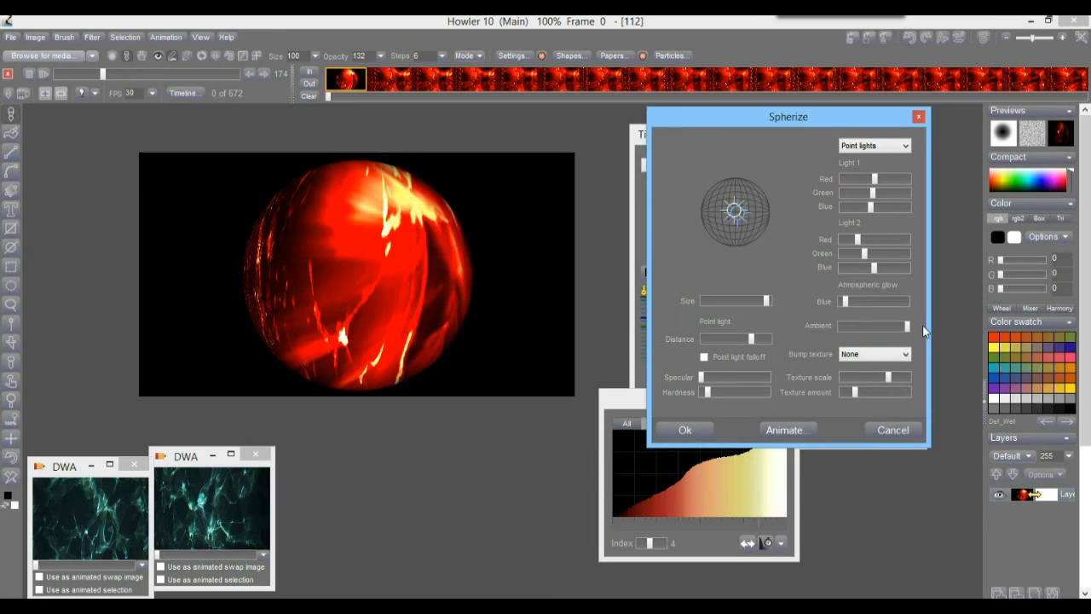
pyautogui.moveTo(882, 226)
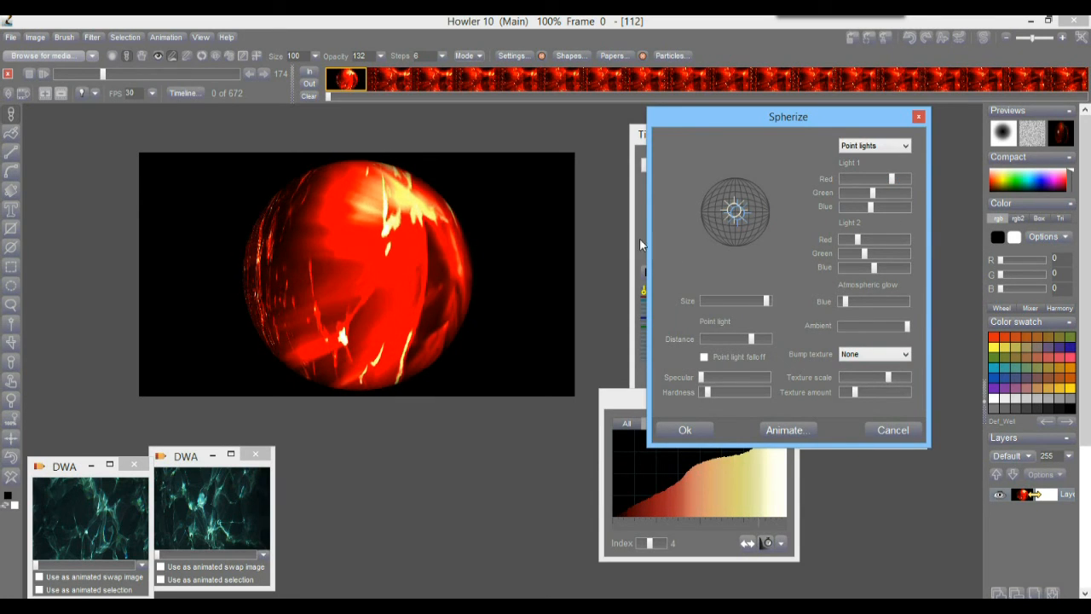
pyautogui.moveTo(735, 211); pyautogui.dragTo(716, 202)
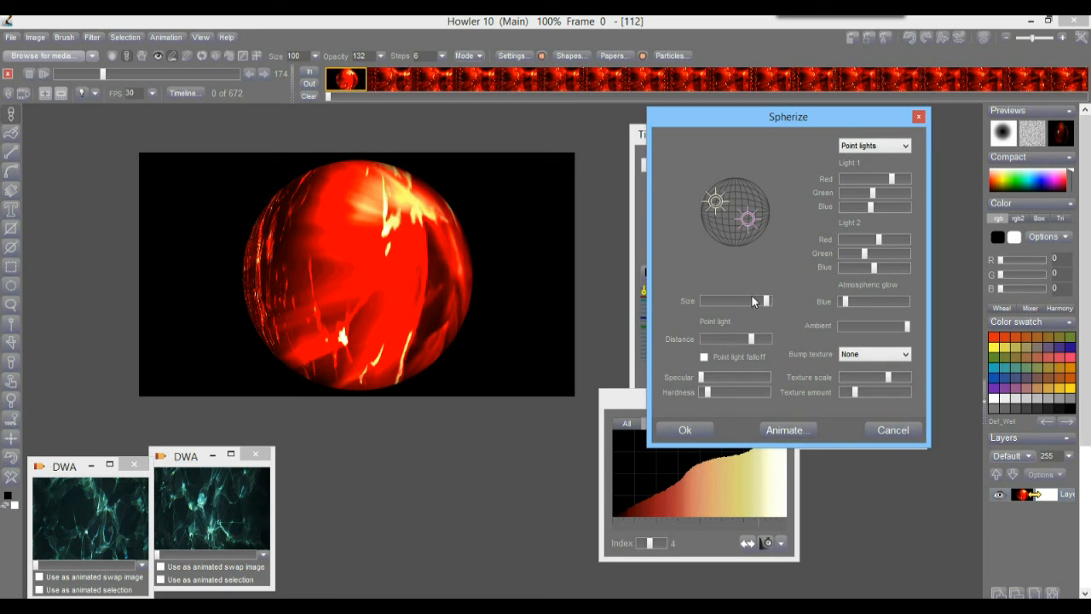
pyautogui.moveTo(764, 300); pyautogui.dragTo(747, 300)
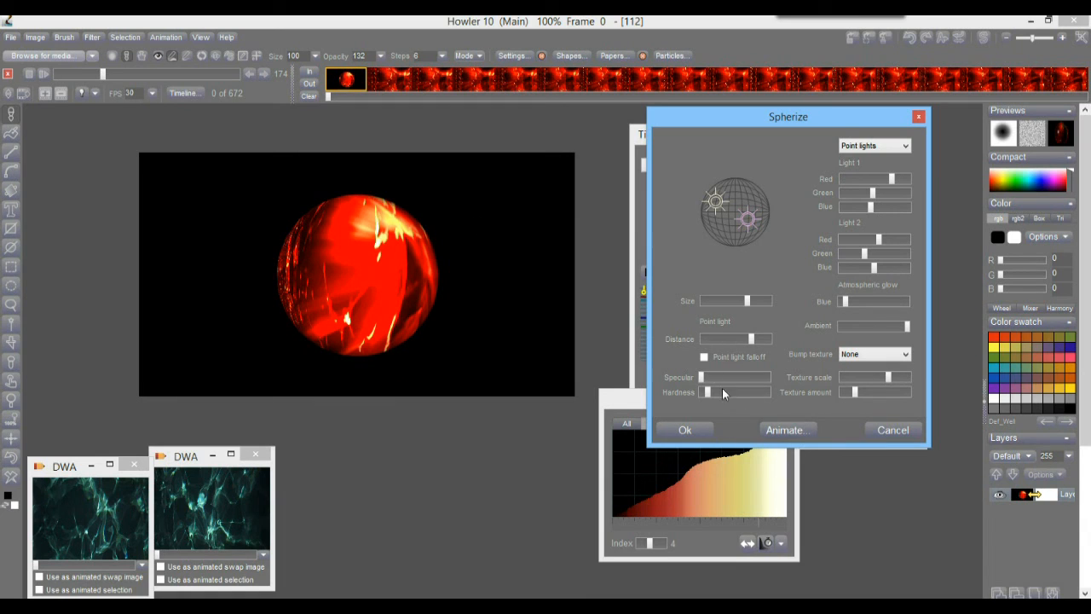
pyautogui.click(684, 429)
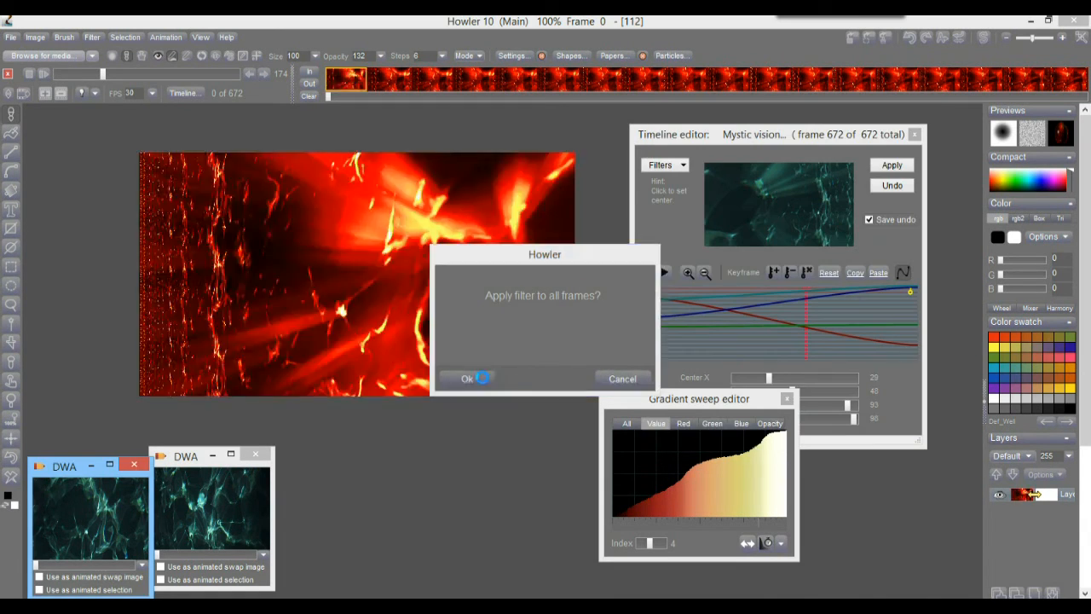
pyautogui.click(468, 378)
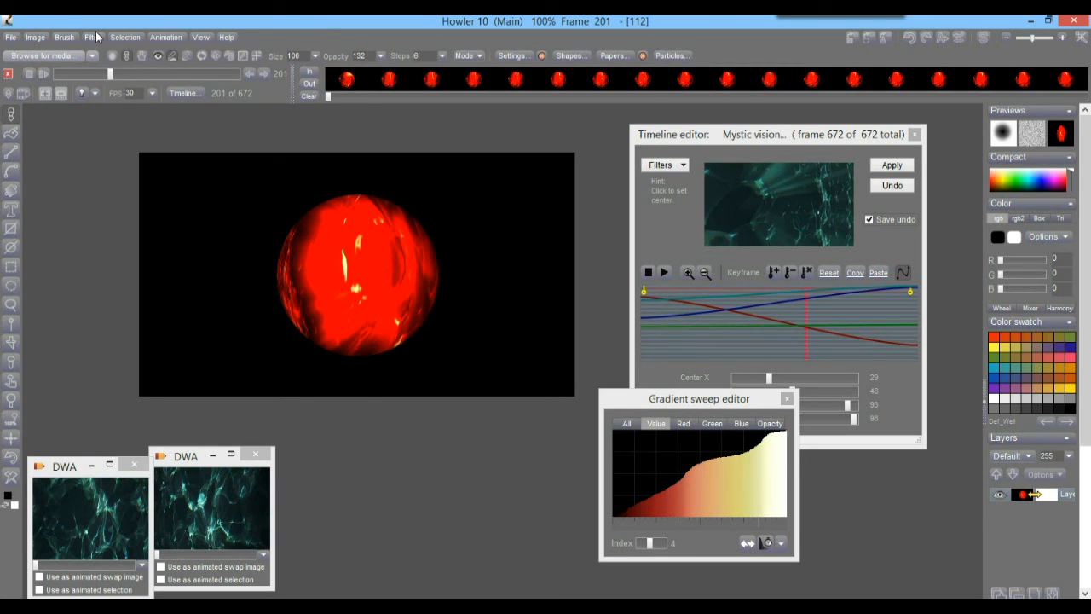
# Apply Mystic Vision (gpu) rays in Scary mode to the red planet.
pyautogui.click(90, 37)
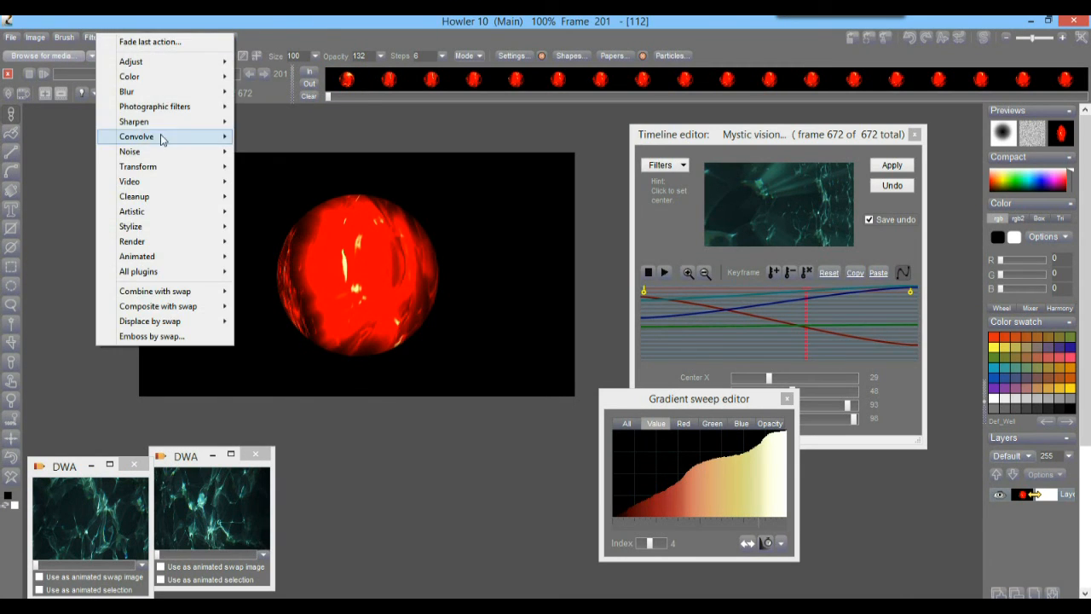
pyautogui.moveTo(154, 105)
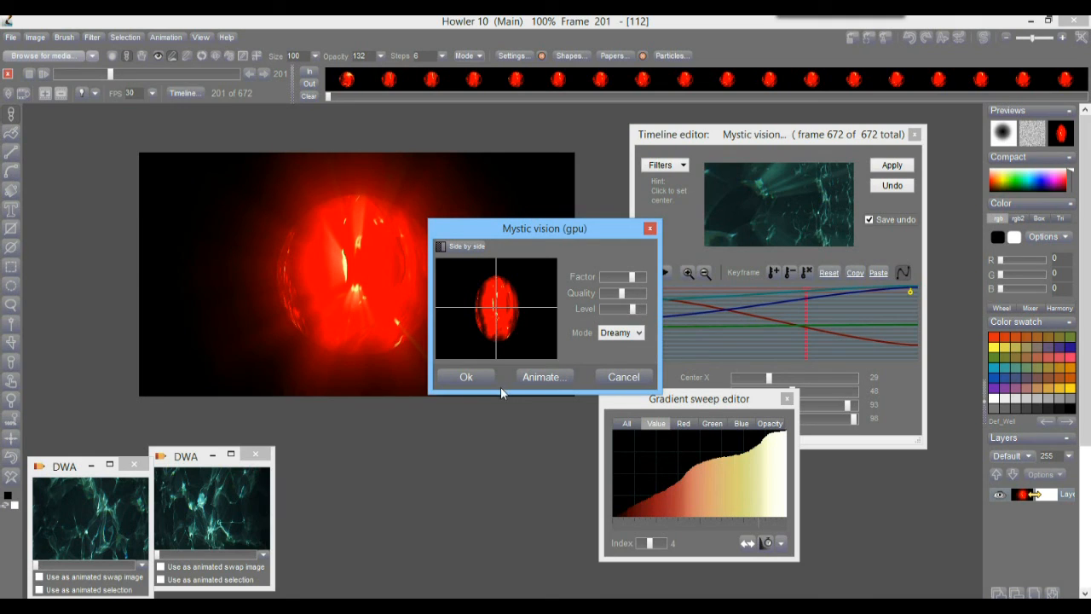
pyautogui.click(620, 332)
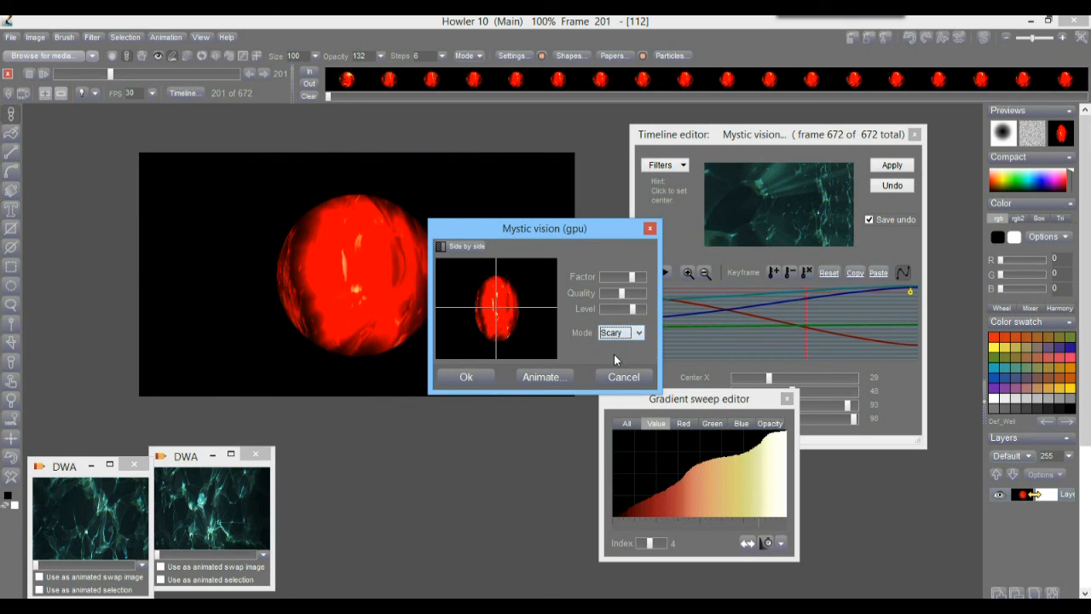
pyautogui.click(637, 332)
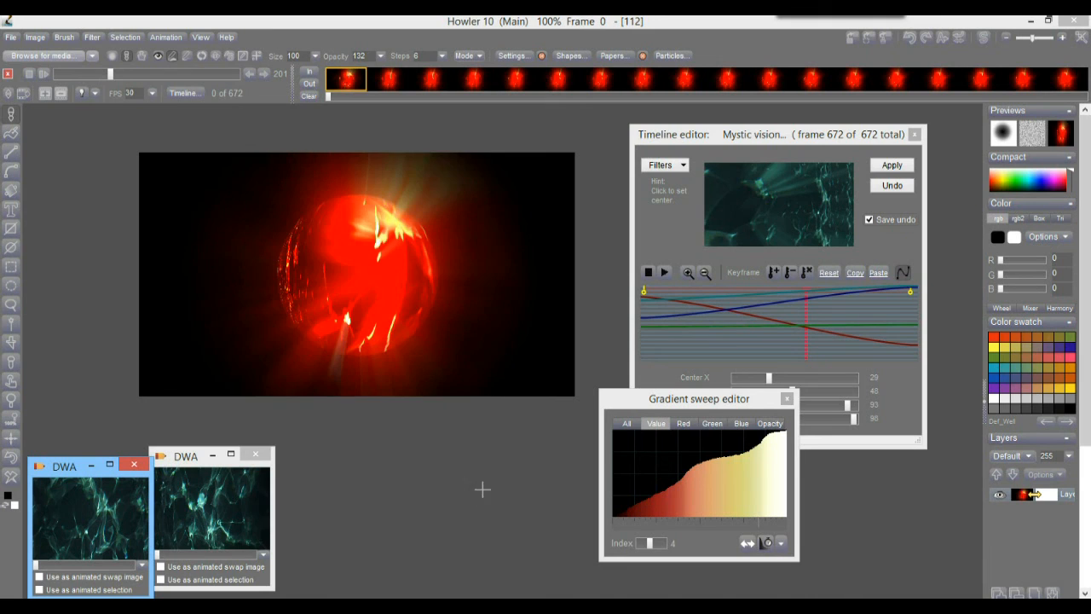
pyautogui.moveTo(762, 141)
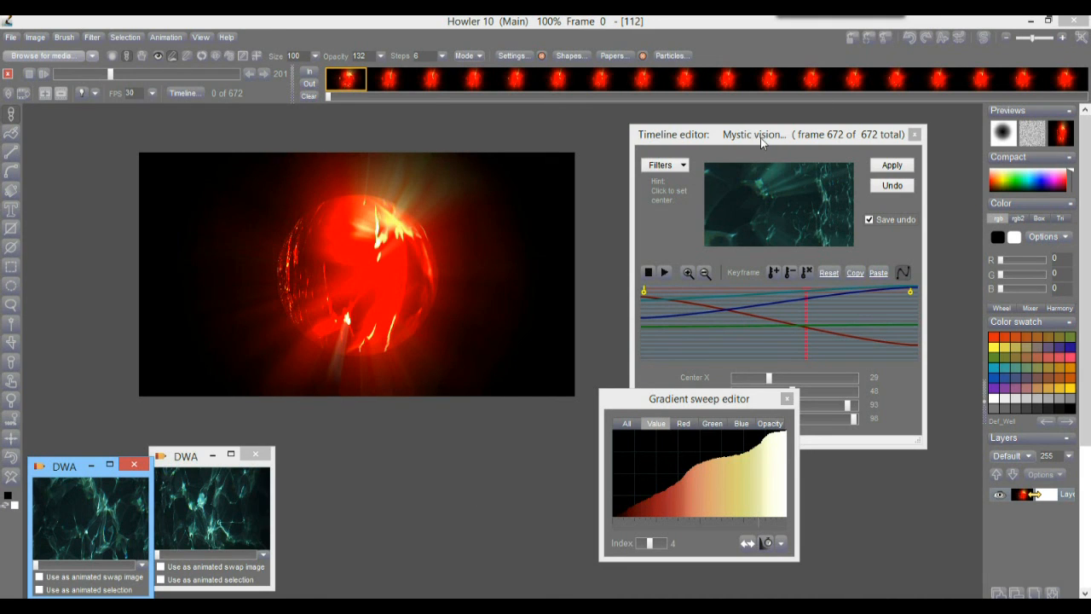
# Drag the Timeline editor aside and confirm restoring the stored teal pool-water clip.
pyautogui.moveTo(761, 142); pyautogui.dragTo(847, 166)
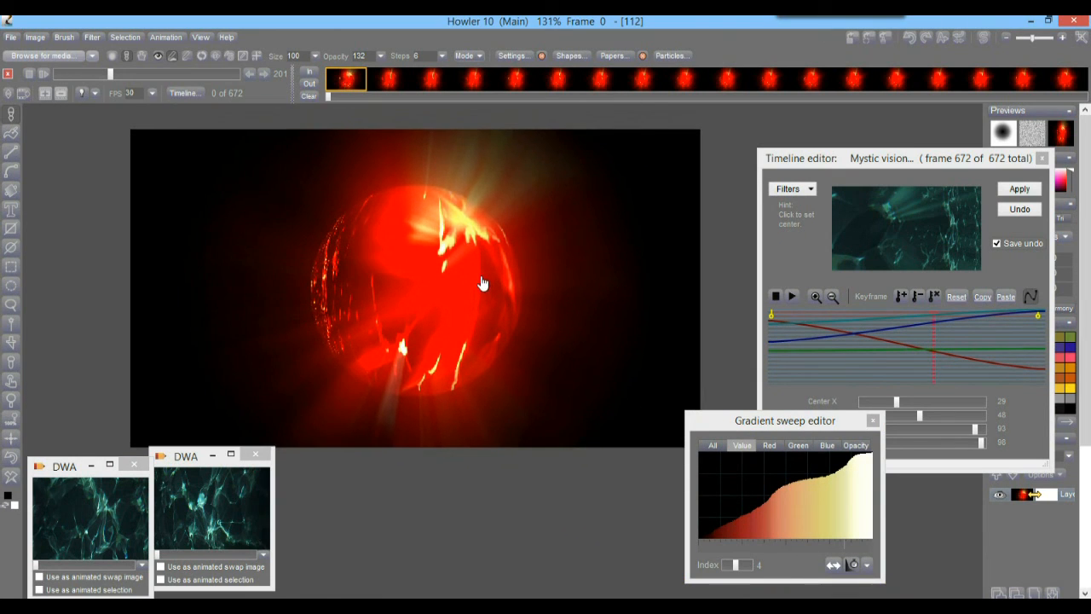
pyautogui.moveTo(234, 189)
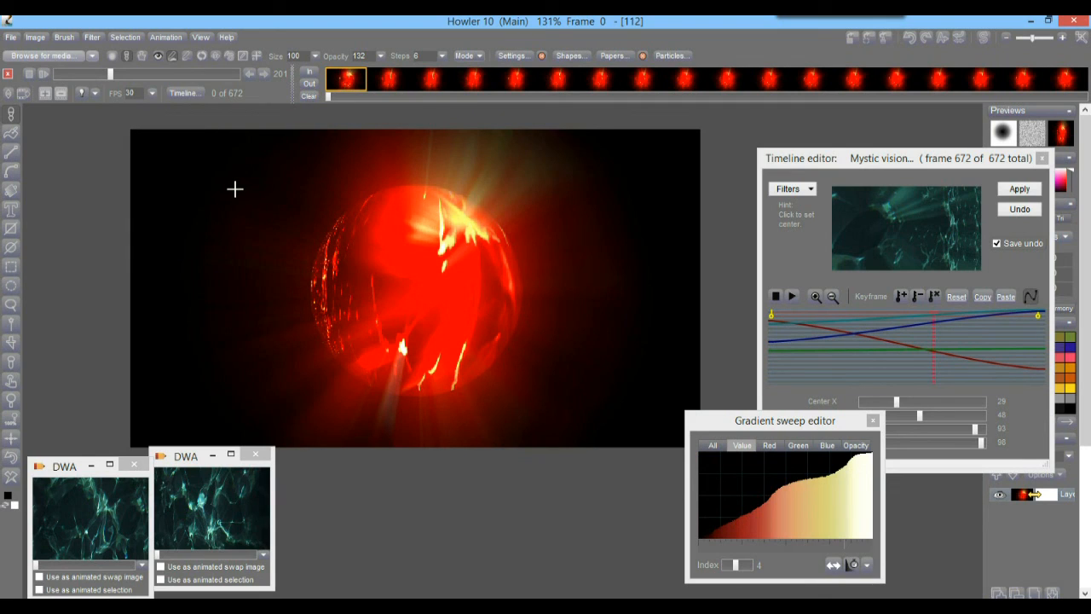
pyautogui.moveTo(134, 546)
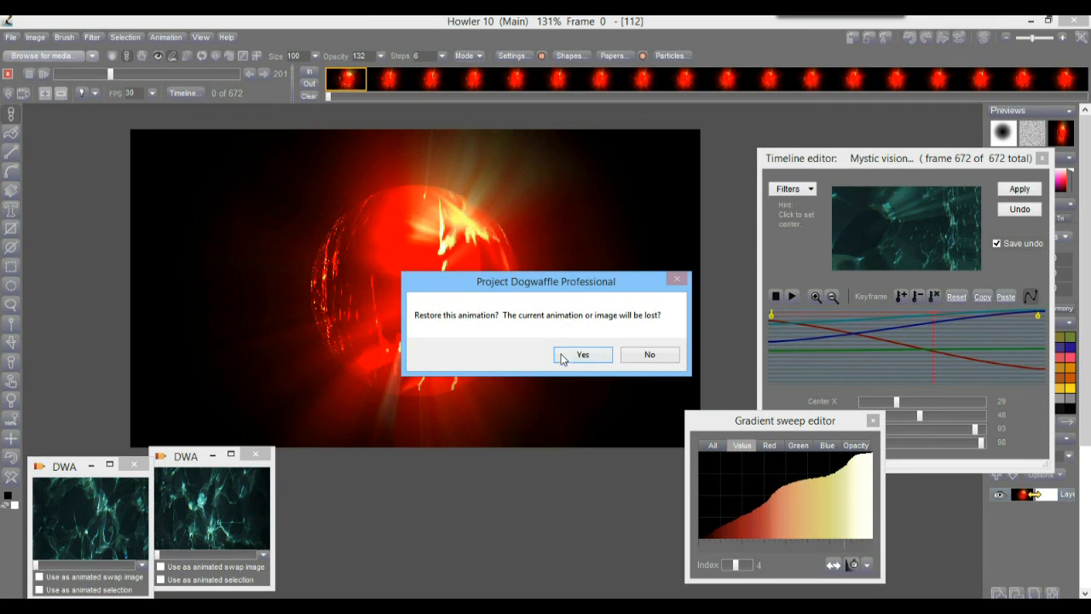
pyautogui.click(582, 355)
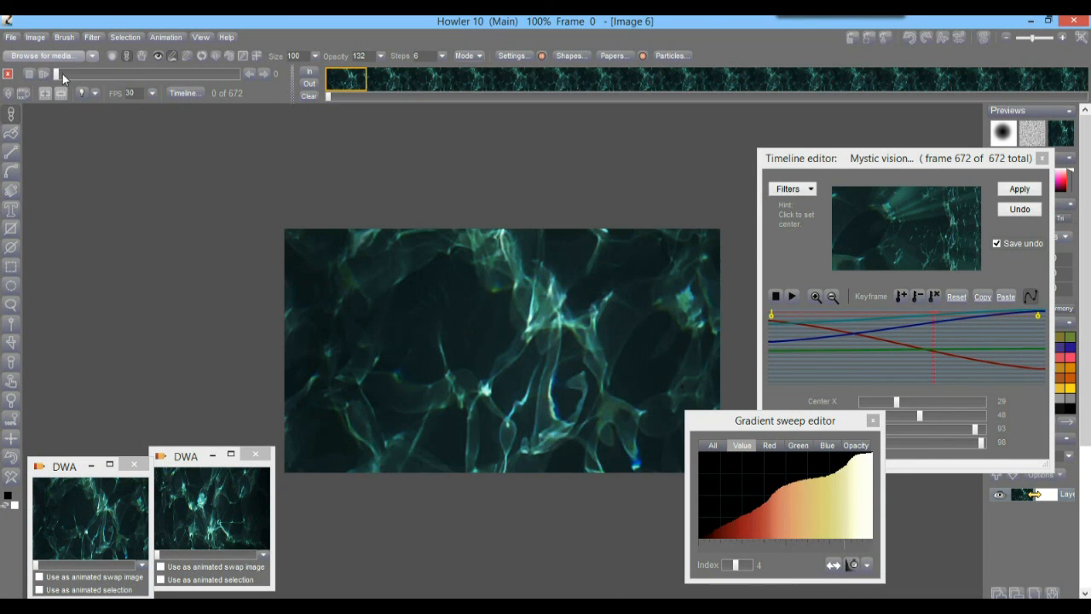